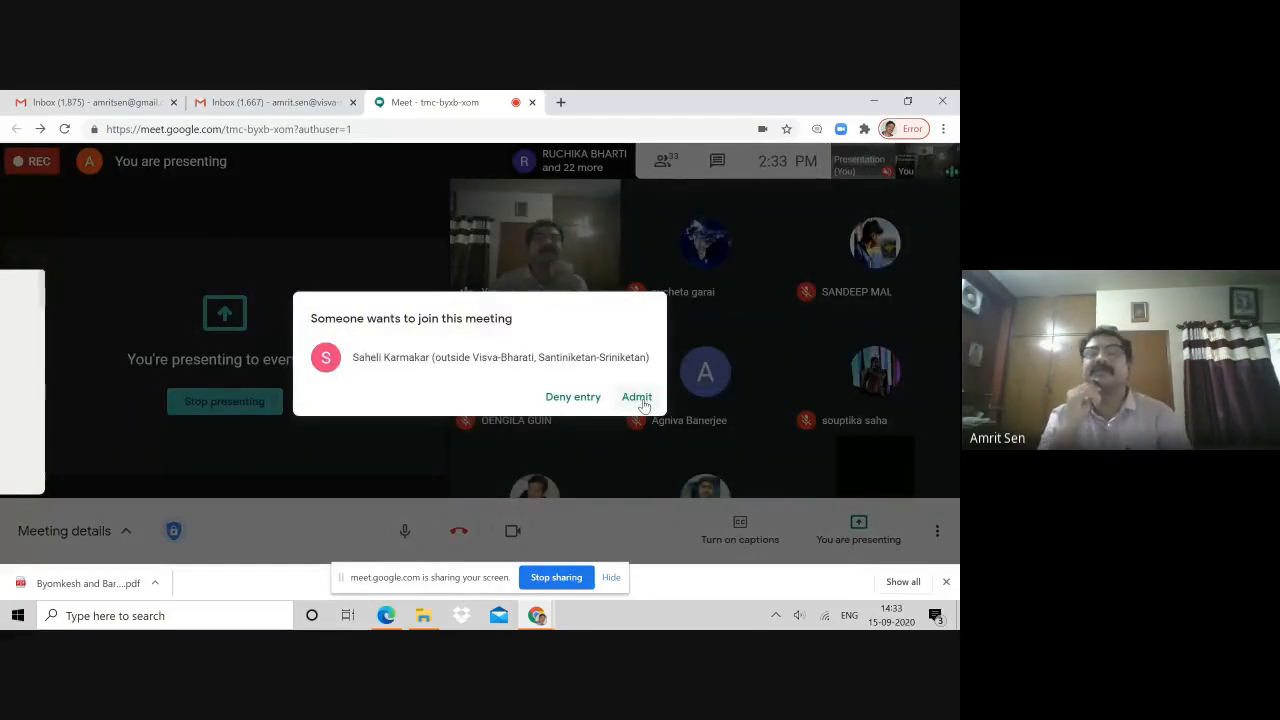
- Admit the two waiting guests into the meeting while the screen stays shared
left_click(636, 396)
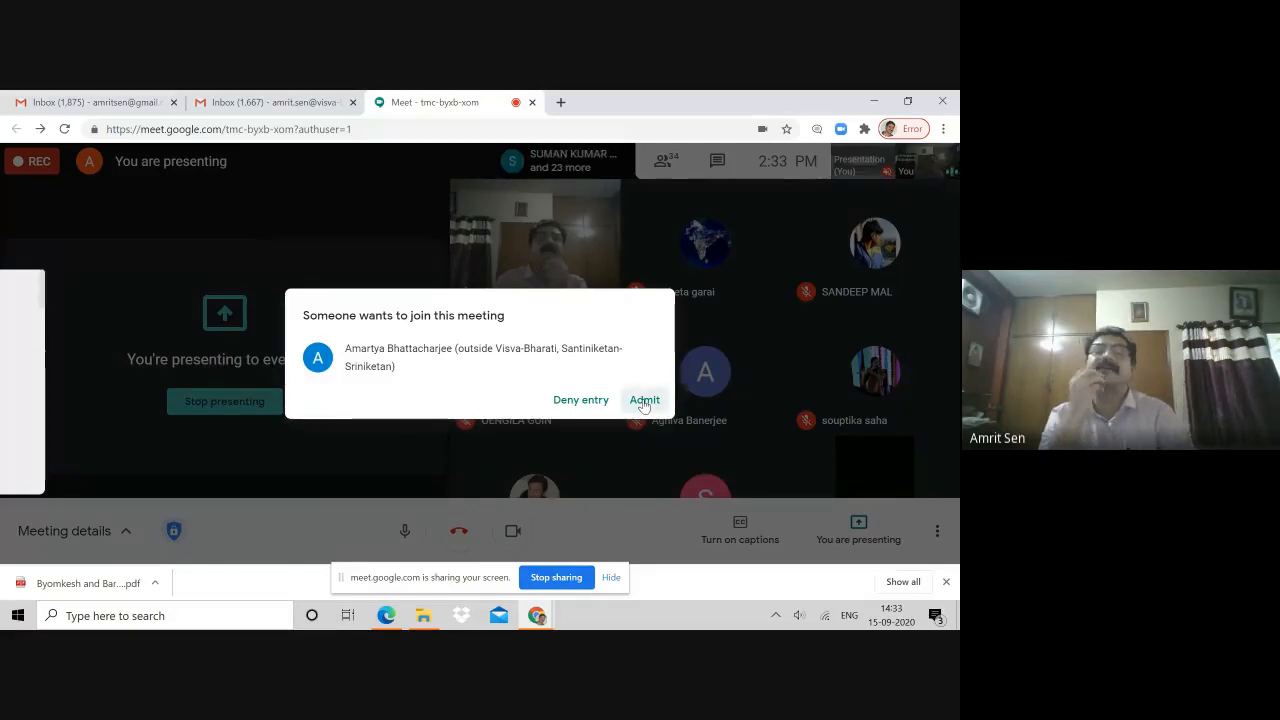
left_click(644, 400)
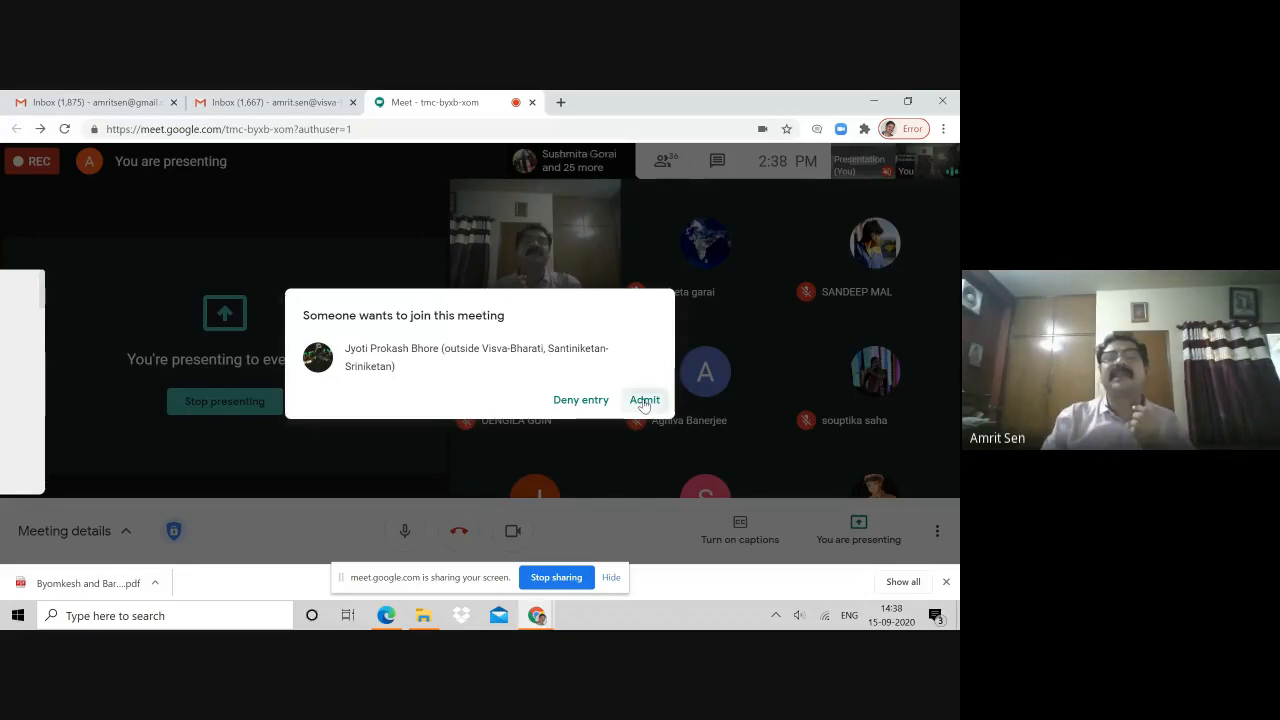
- Admit another waiting participant into the meeting
left_click(644, 400)
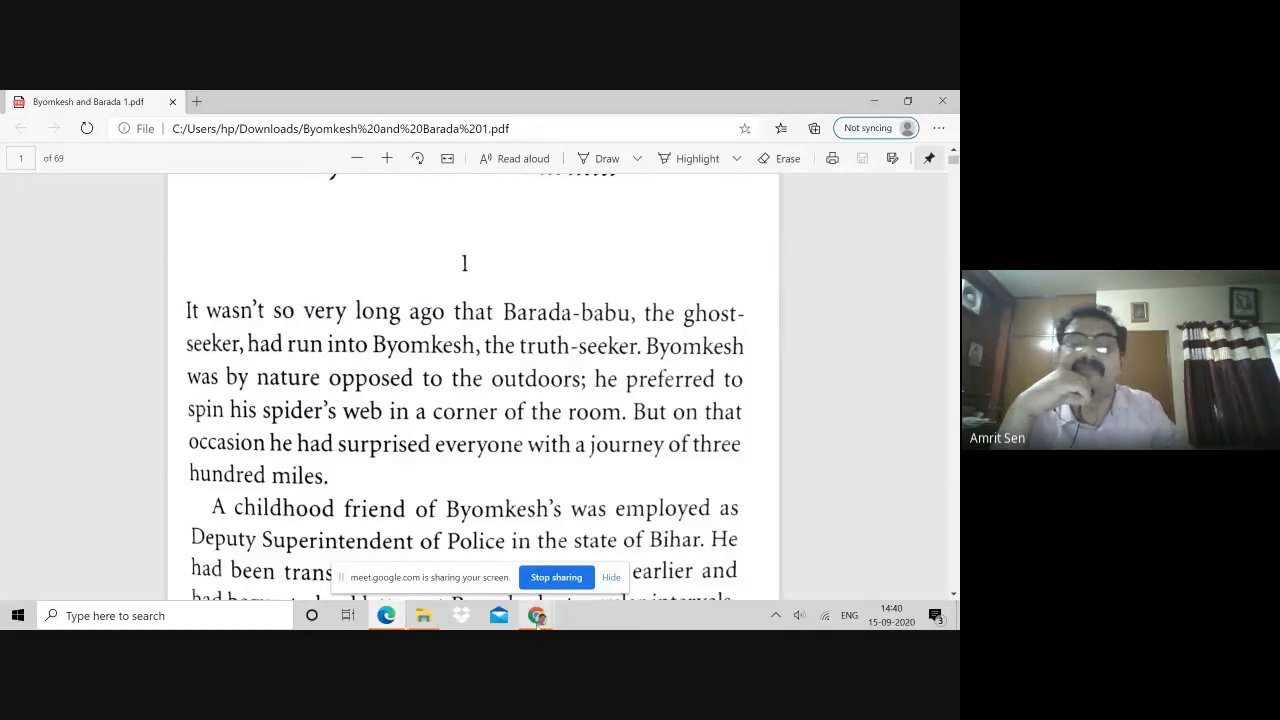
mouse_move(536, 614)
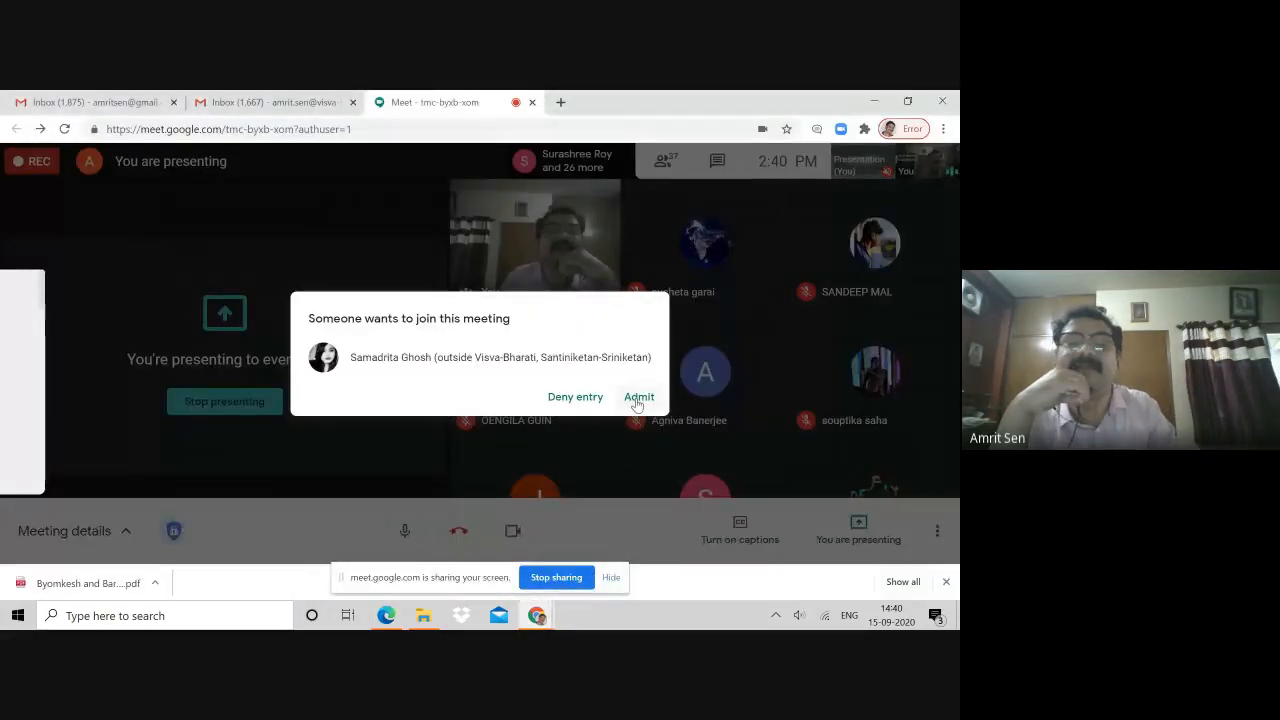
- Admit three waiting participants, switching between the Meet window and the Edge PDF as needed
left_click(638, 396)
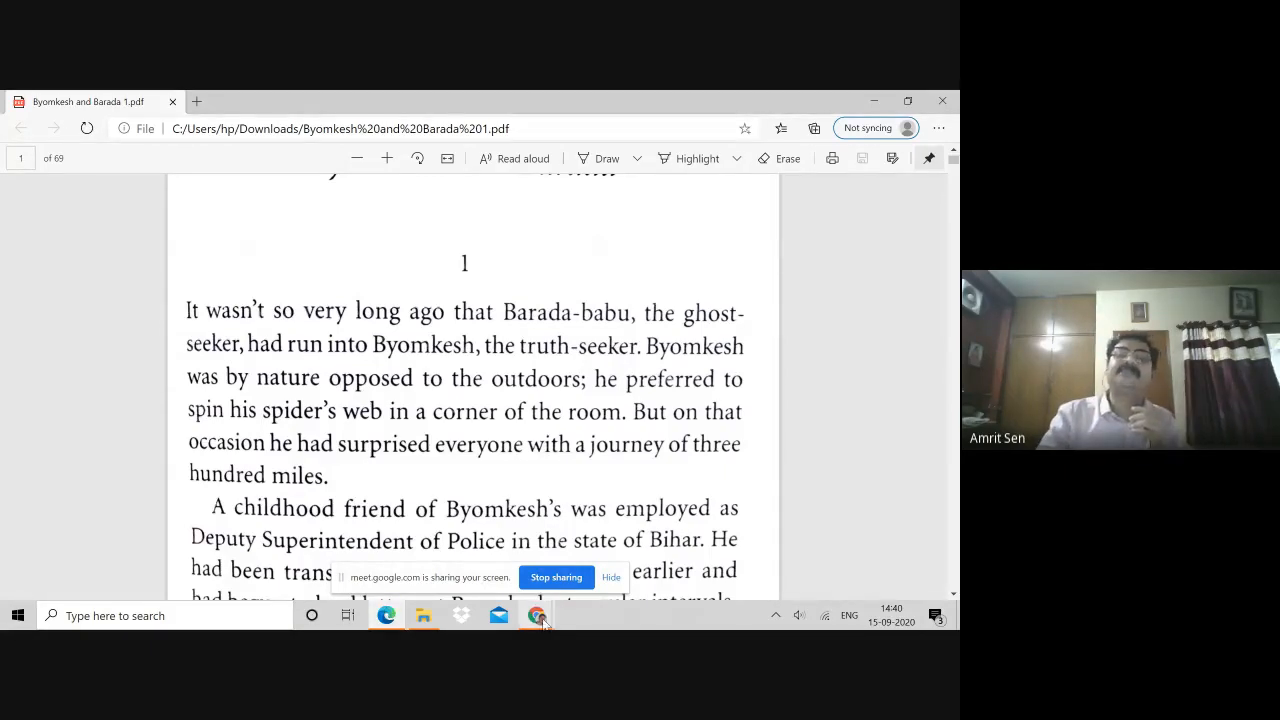
left_click(536, 616)
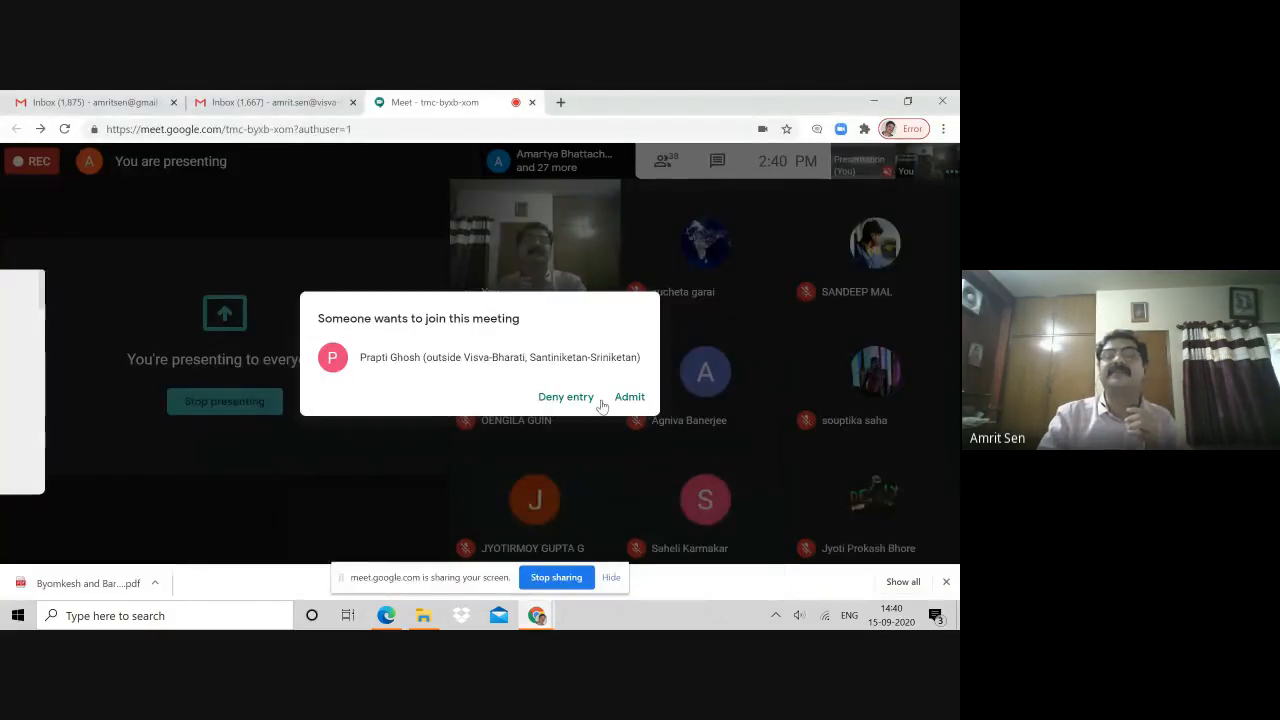
left_click(628, 396)
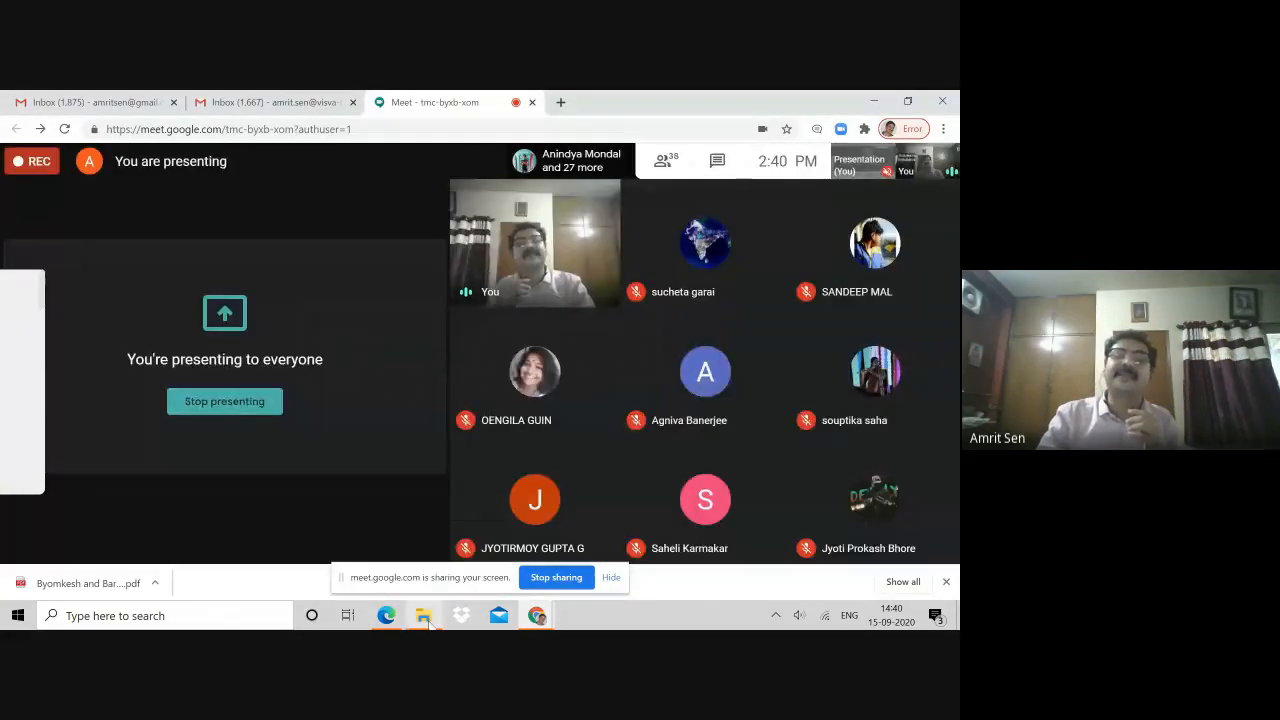
left_click(424, 616)
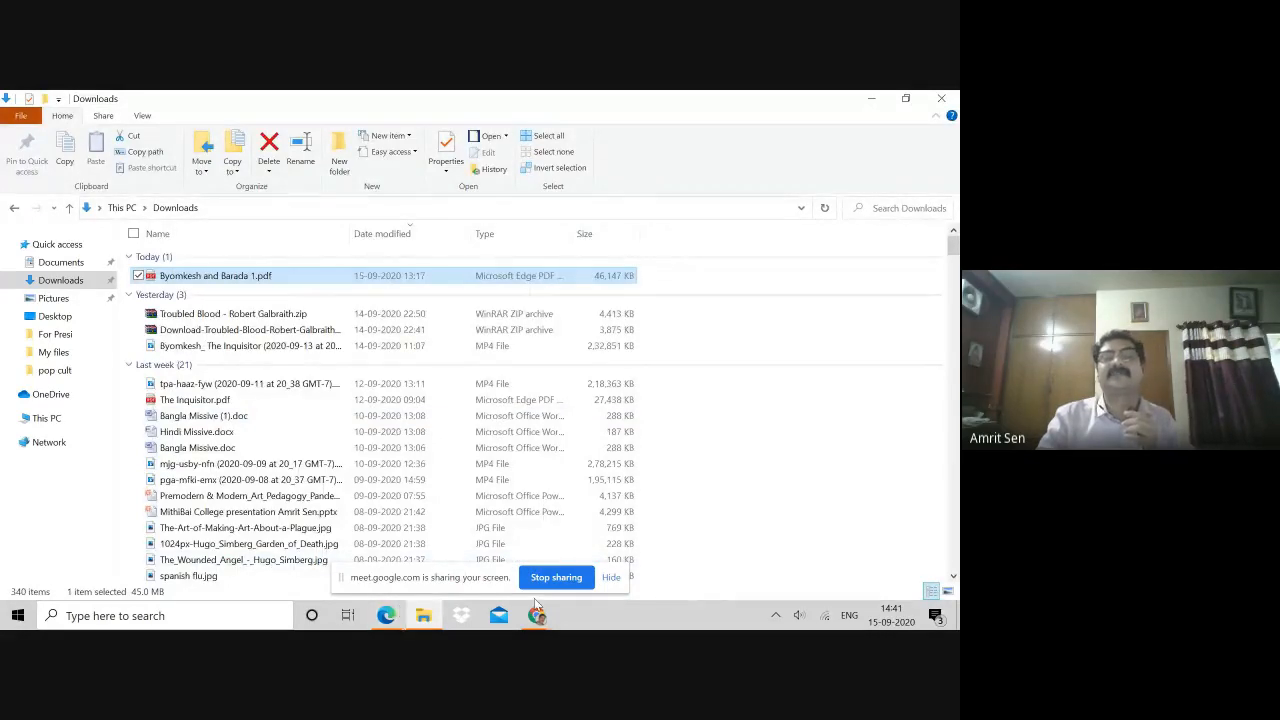
mouse_move(536, 616)
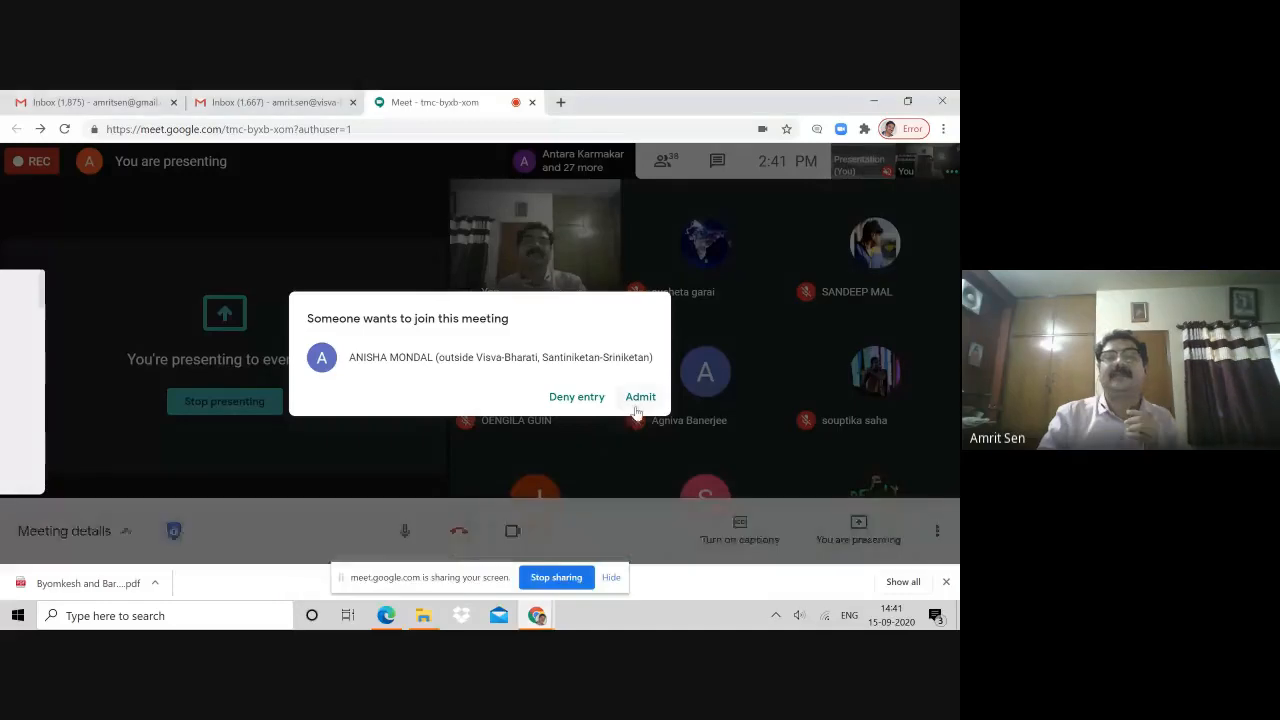
left_click(640, 396)
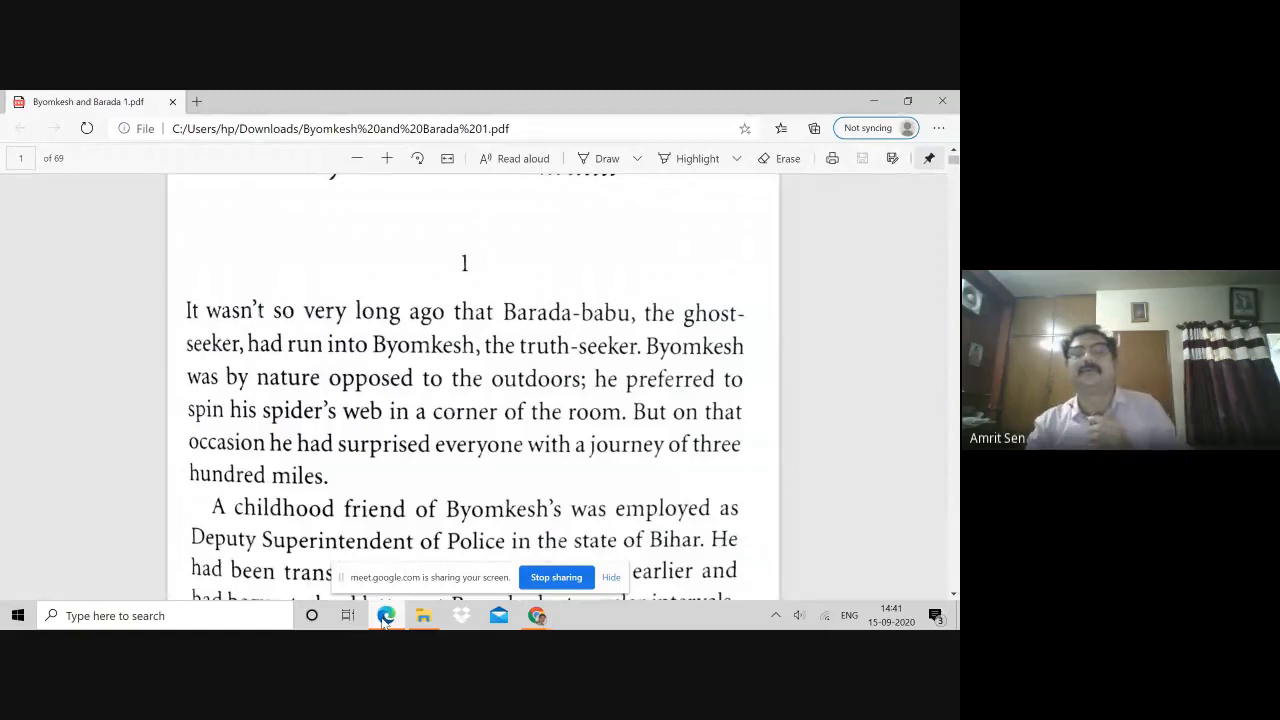
- Scroll chapter 1's first page down past the DSP's cordial invitations toward page 37
scroll("down", 3)
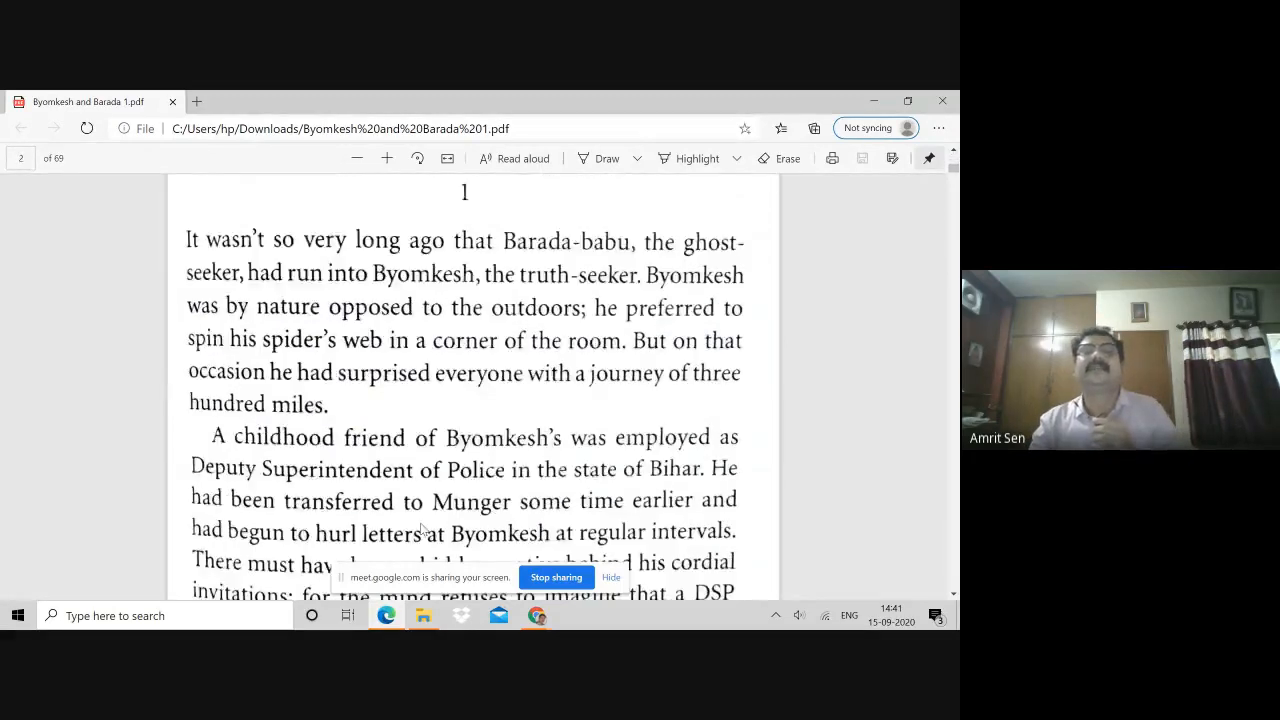
scroll("down", 3)
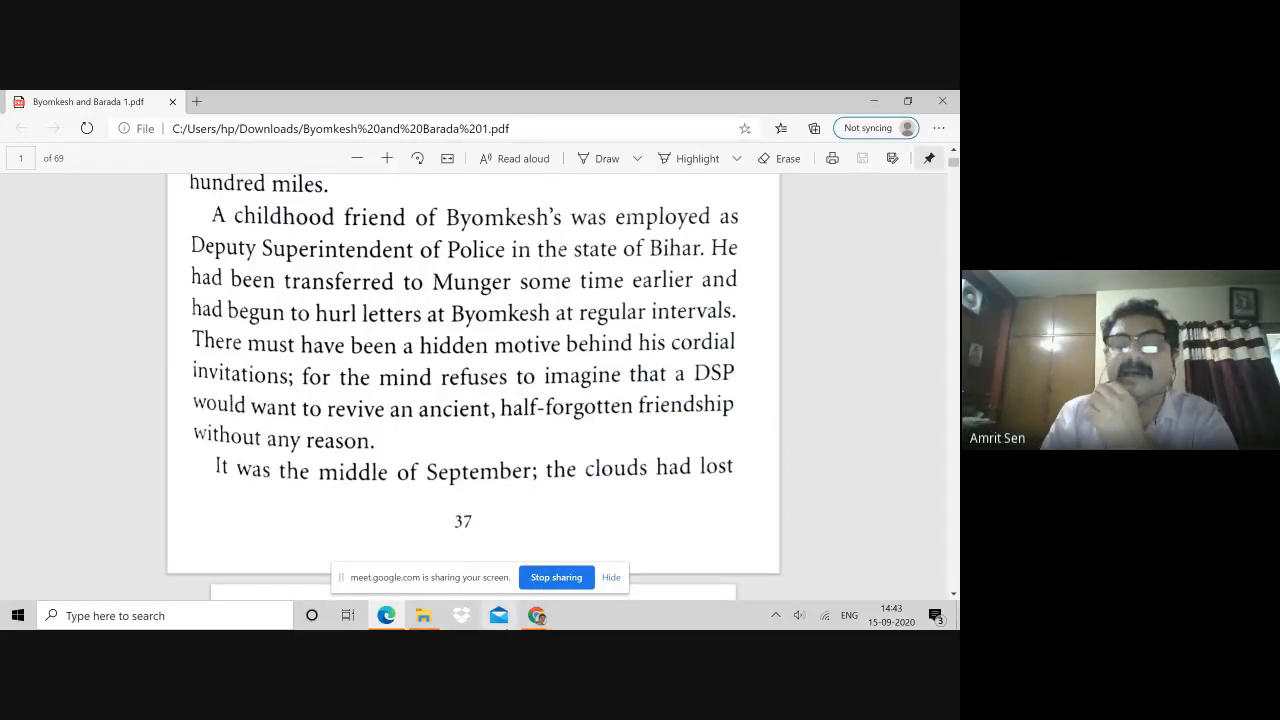
mouse_move(536, 616)
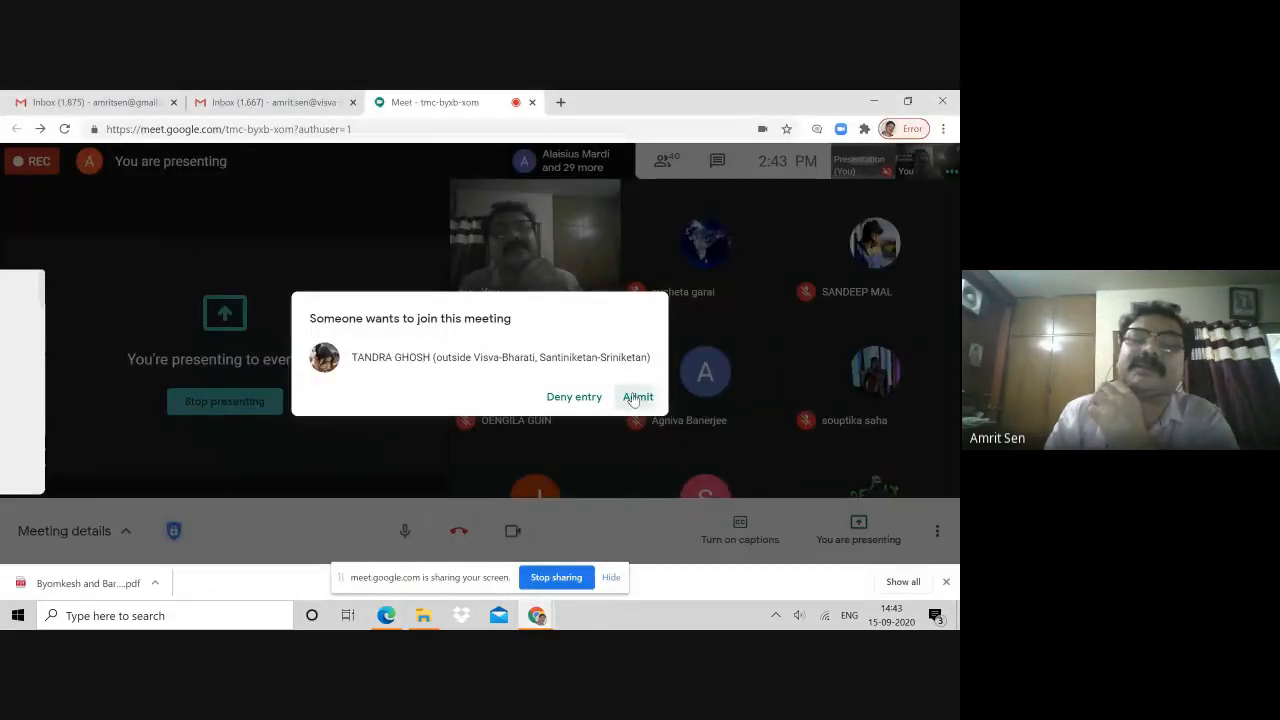
- Admit the latest waiting participant into the lecture
left_click(636, 396)
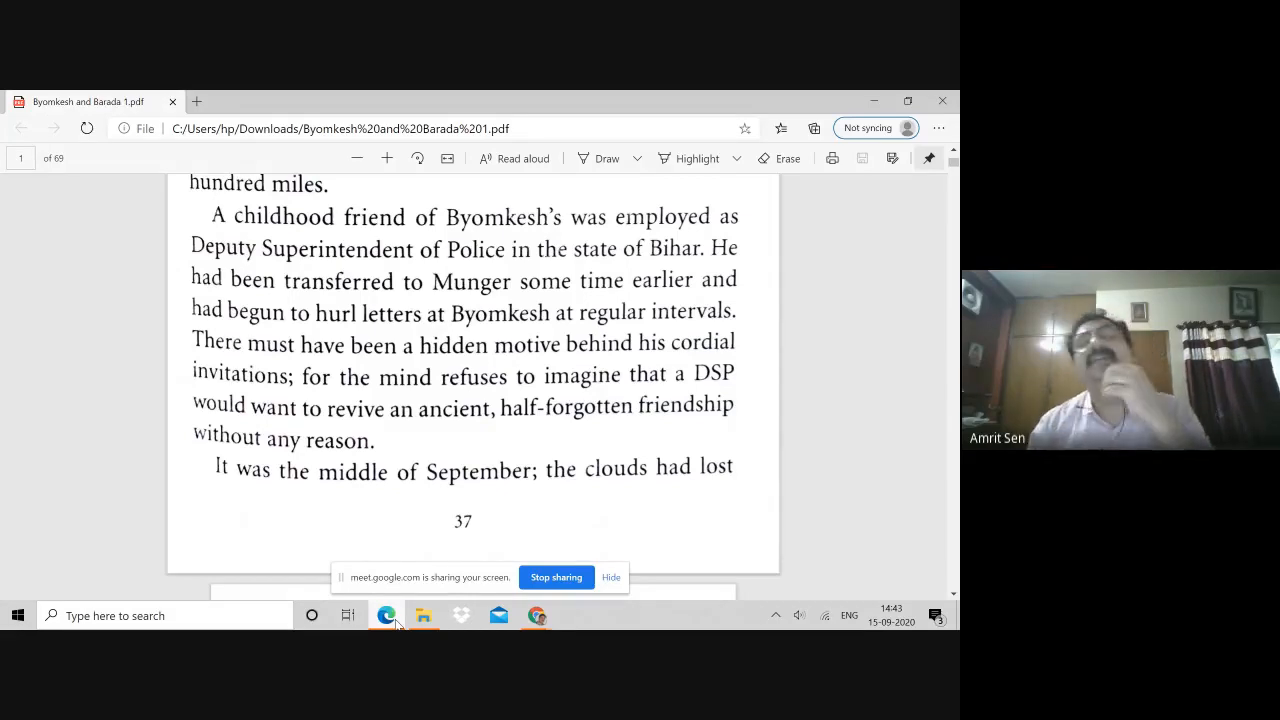
- Scroll past page 37 onto the next page describing the fort at Munger
scroll("down", 3)
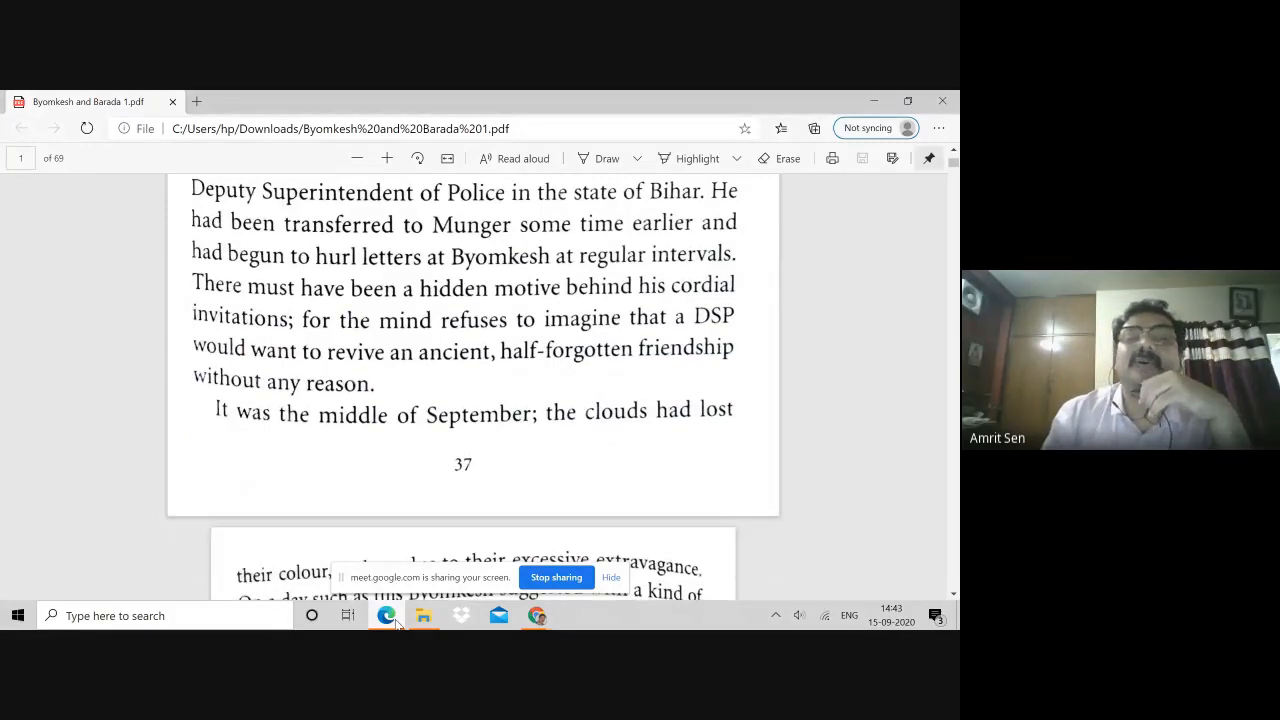
scroll("down", 3)
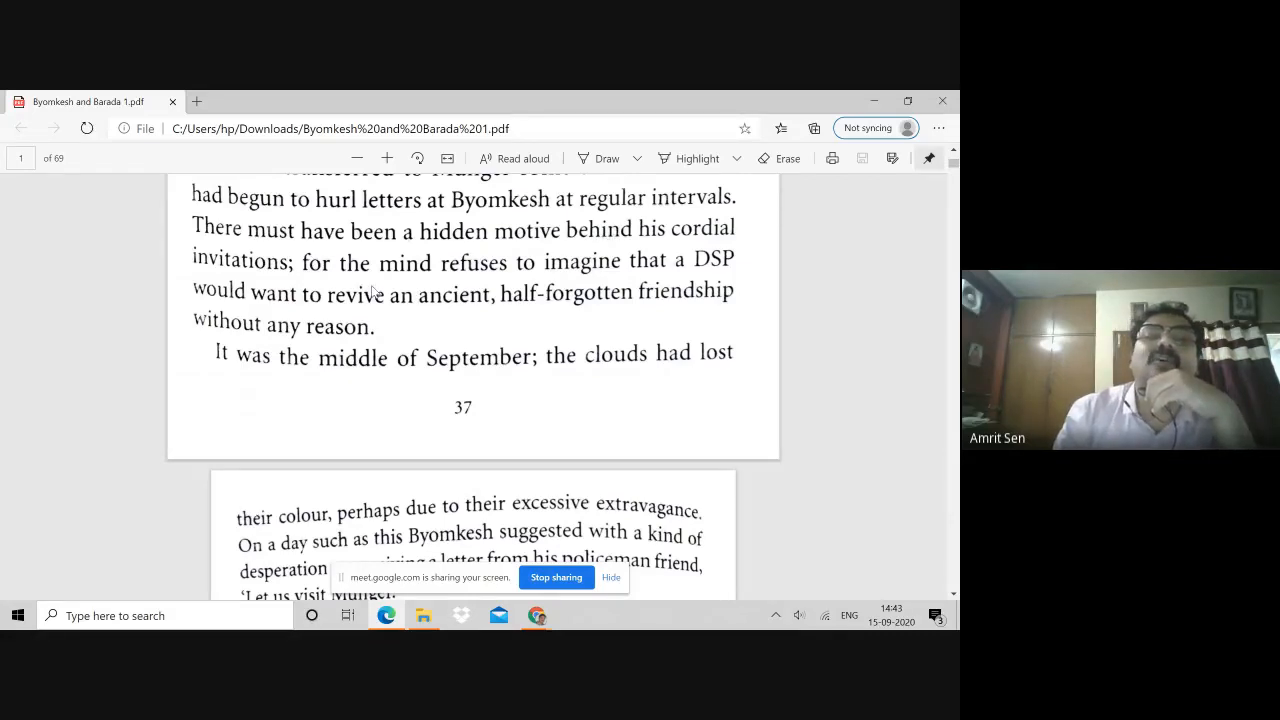
scroll("down", 3)
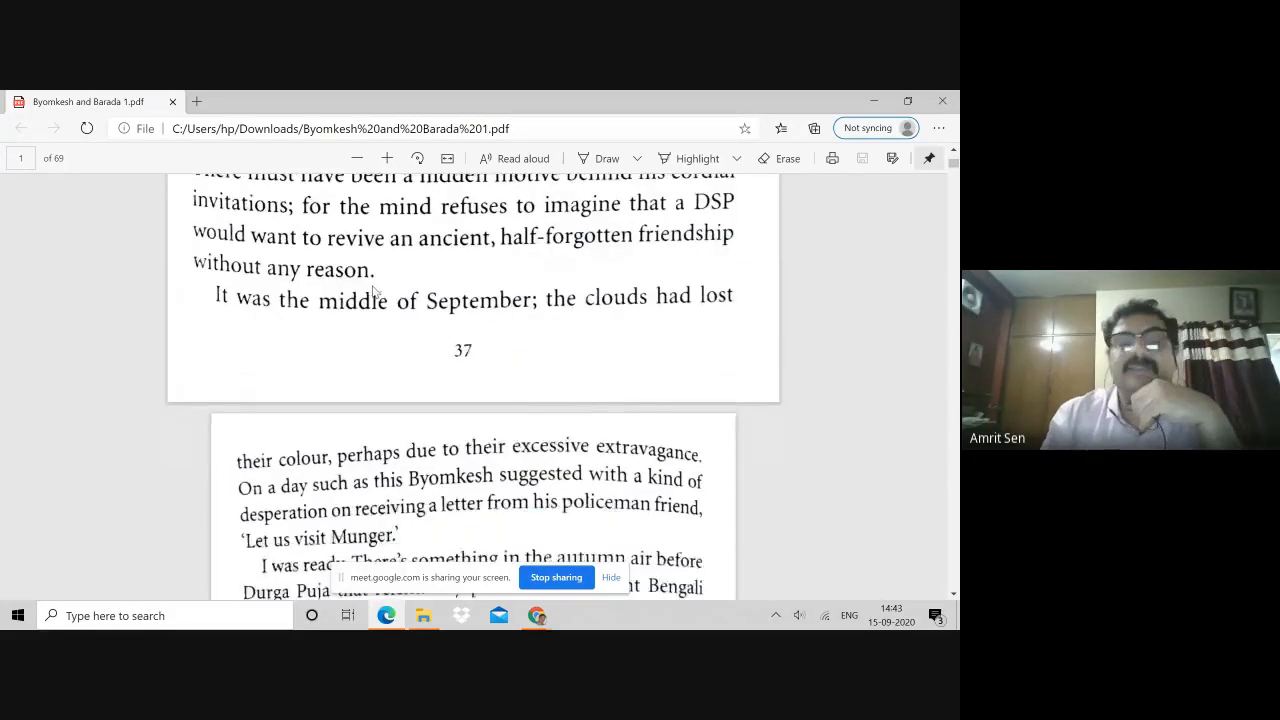
scroll("down", 3)
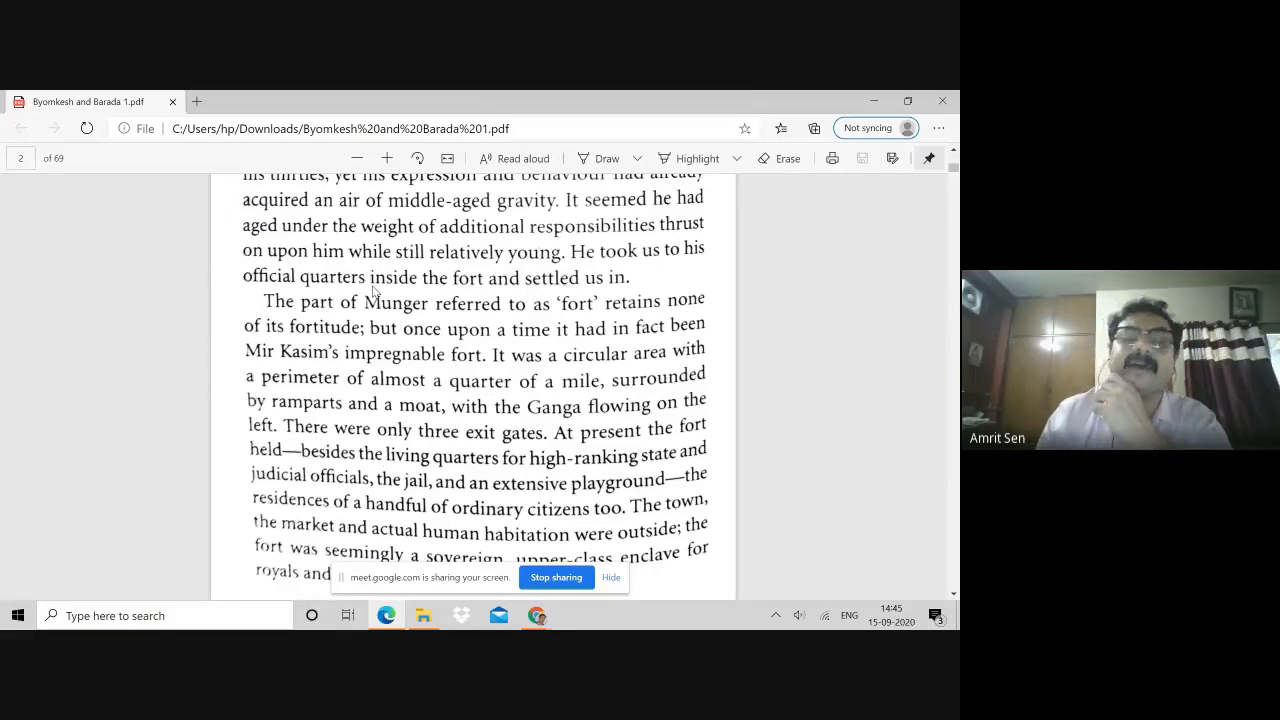
- Scroll through the haunted-house account to page 5, about Baikuntha Das's hidden jewels
scroll("down", 3)
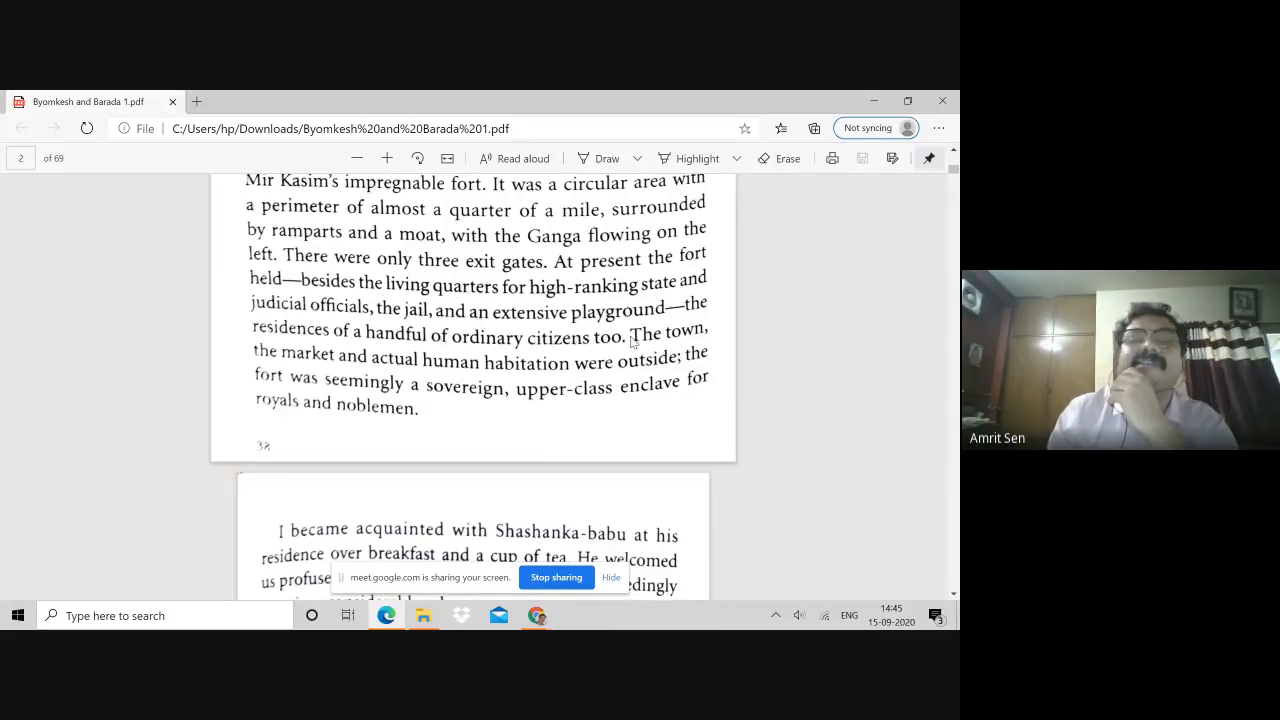
mouse_move(420, 384)
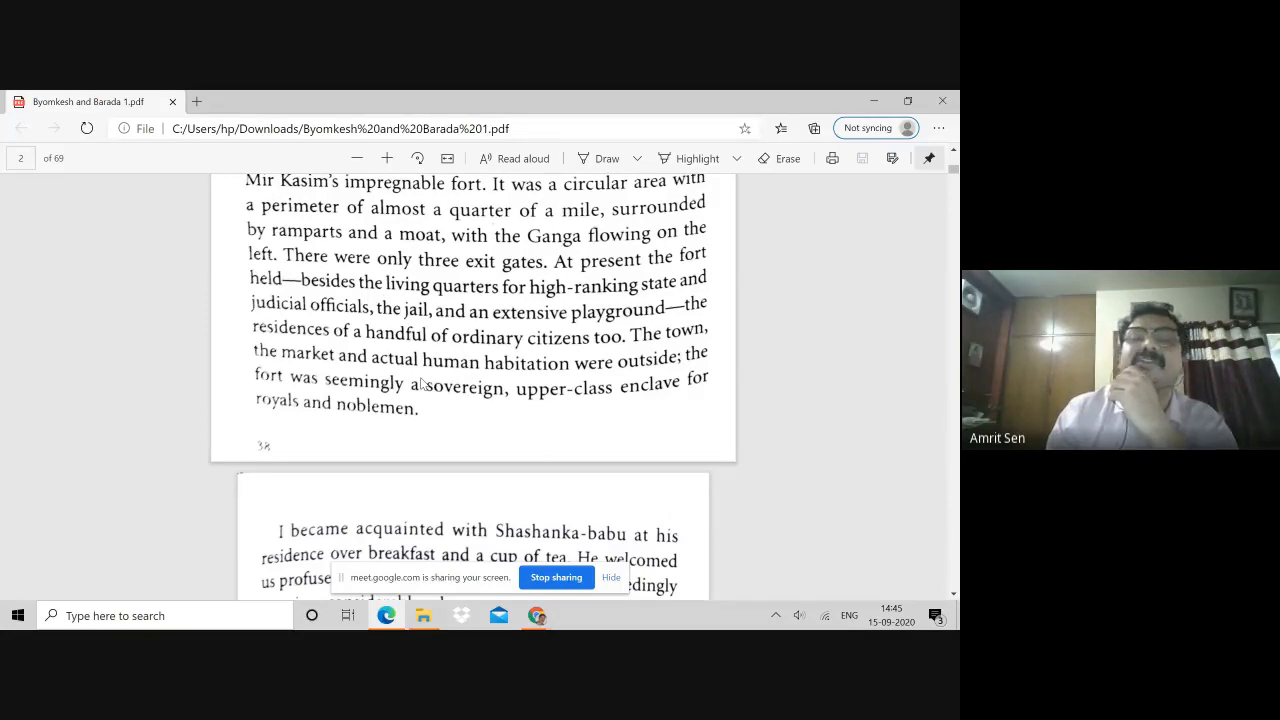
scroll("down", 3)
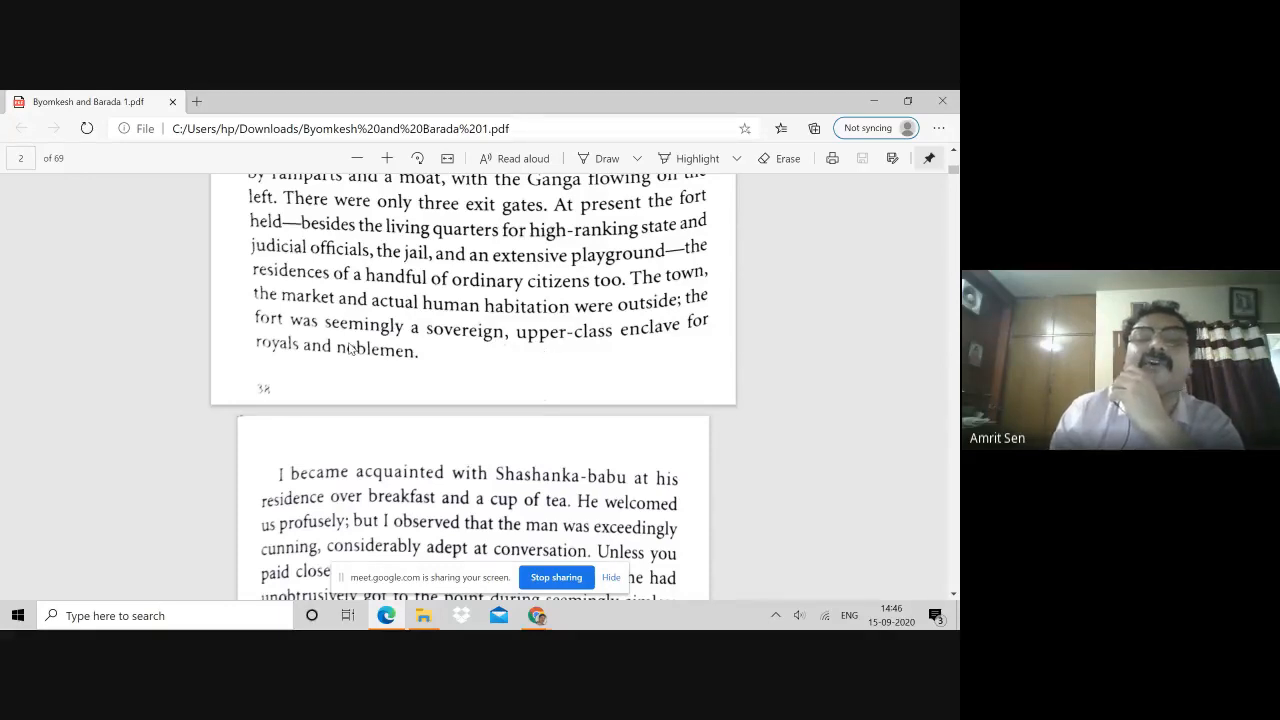
scroll("down", 3)
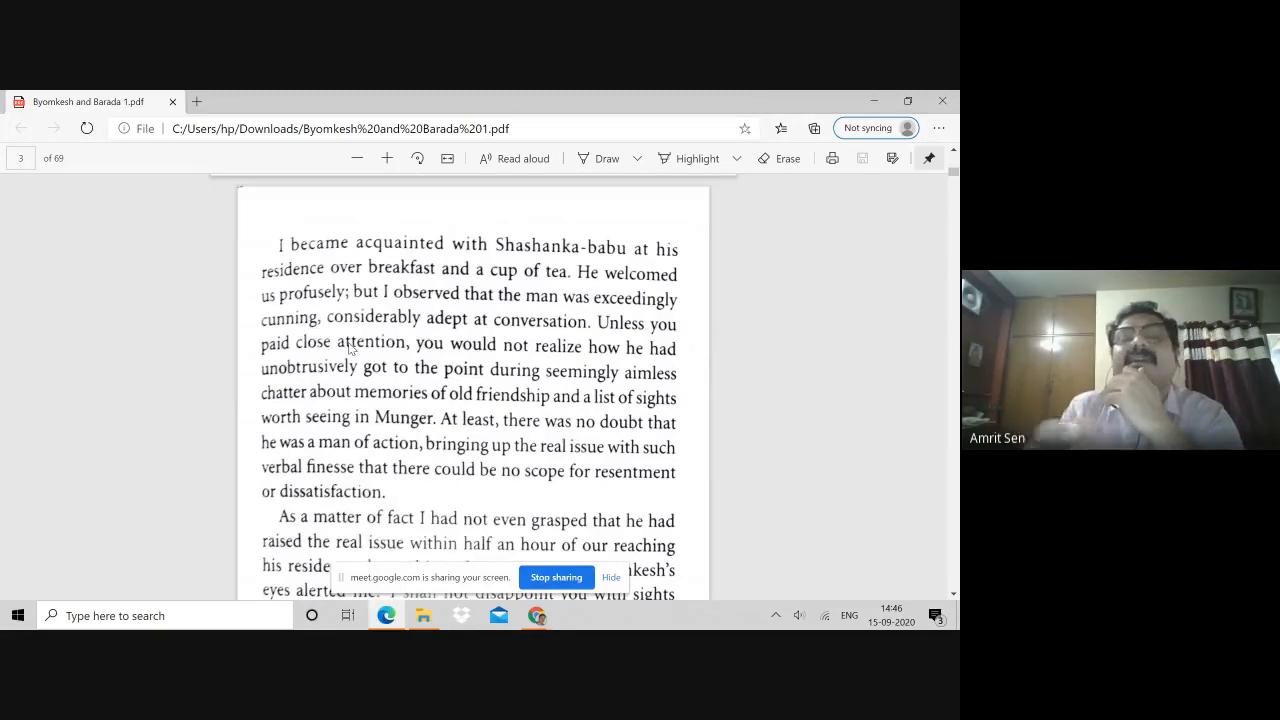
scroll("down", 3)
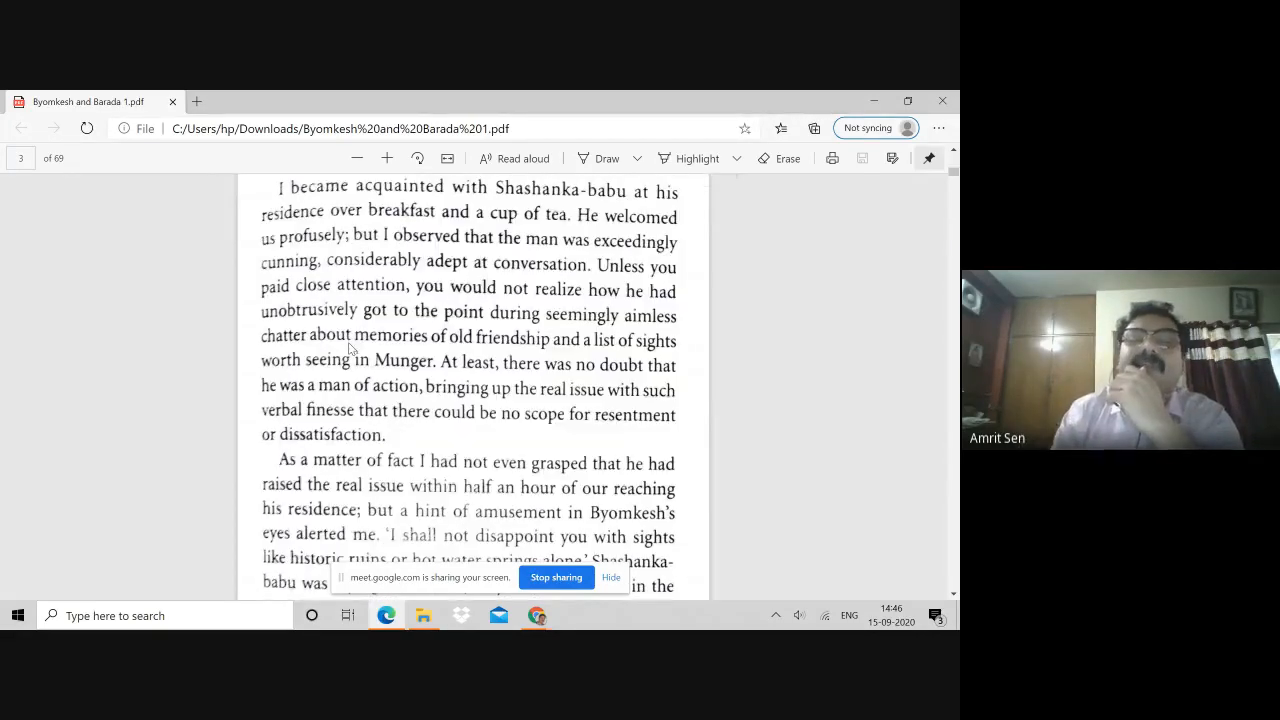
scroll("down", 3)
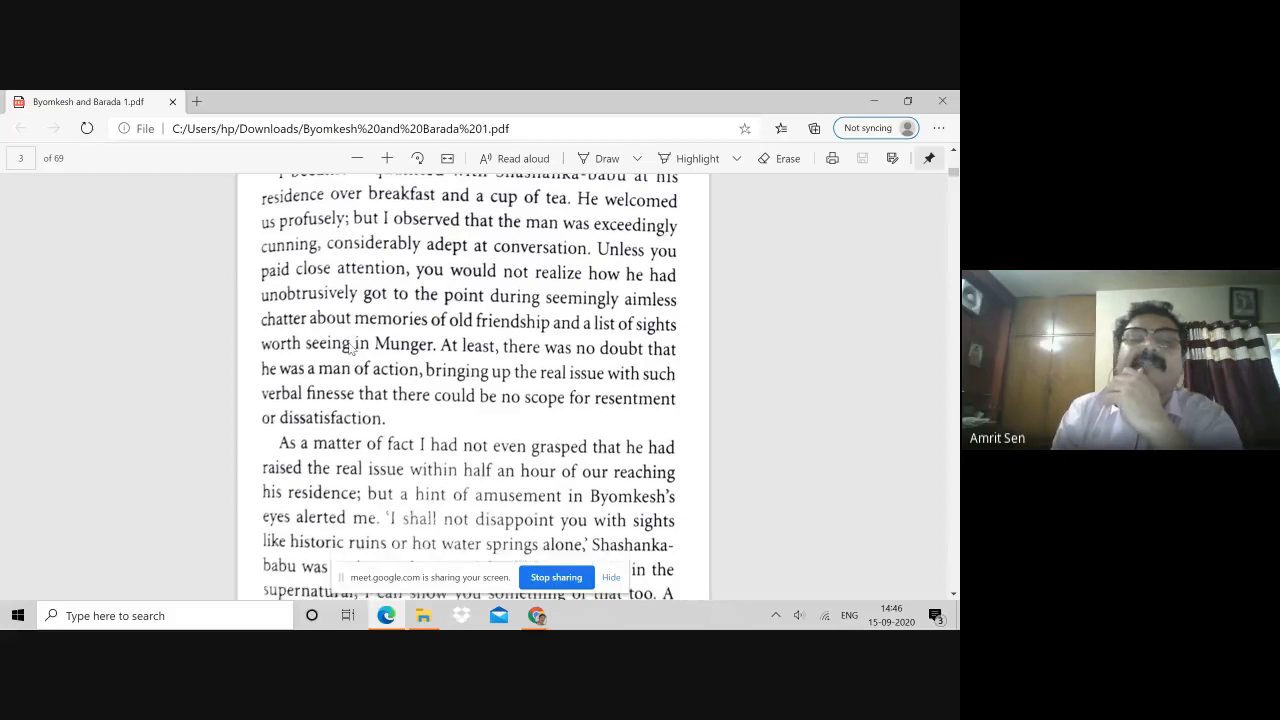
scroll("down", 3)
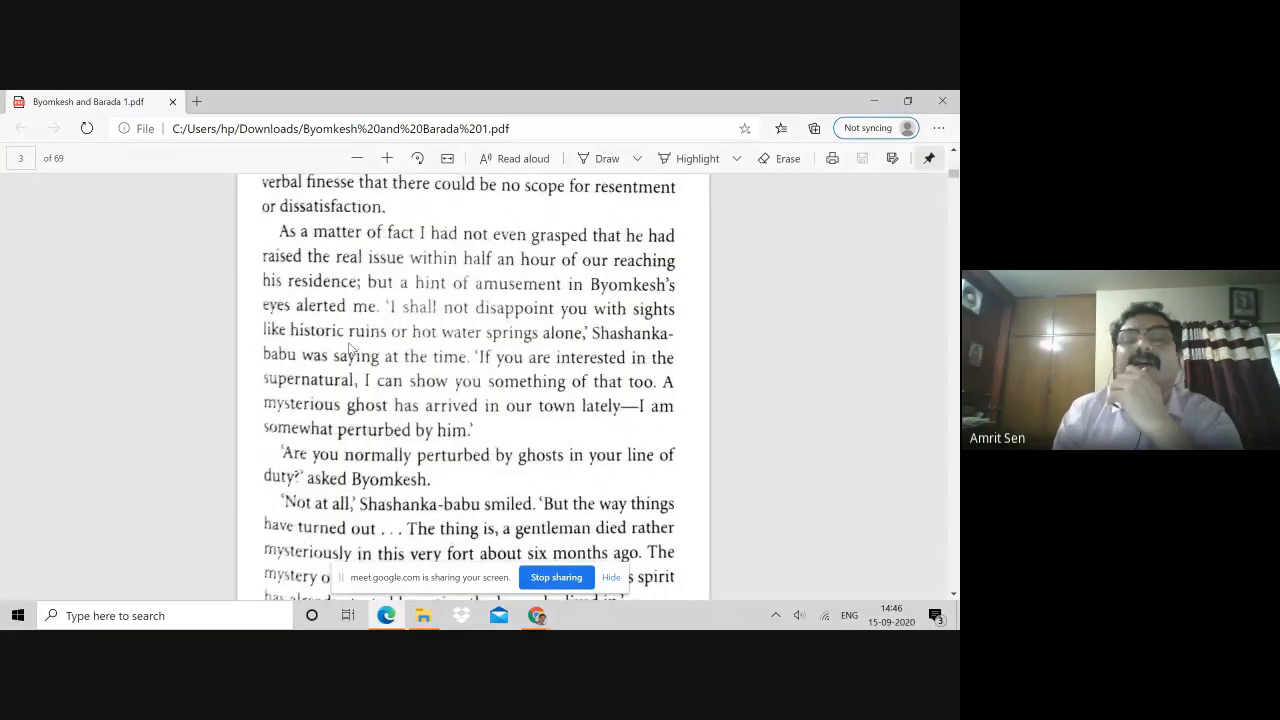
scroll("down", 3)
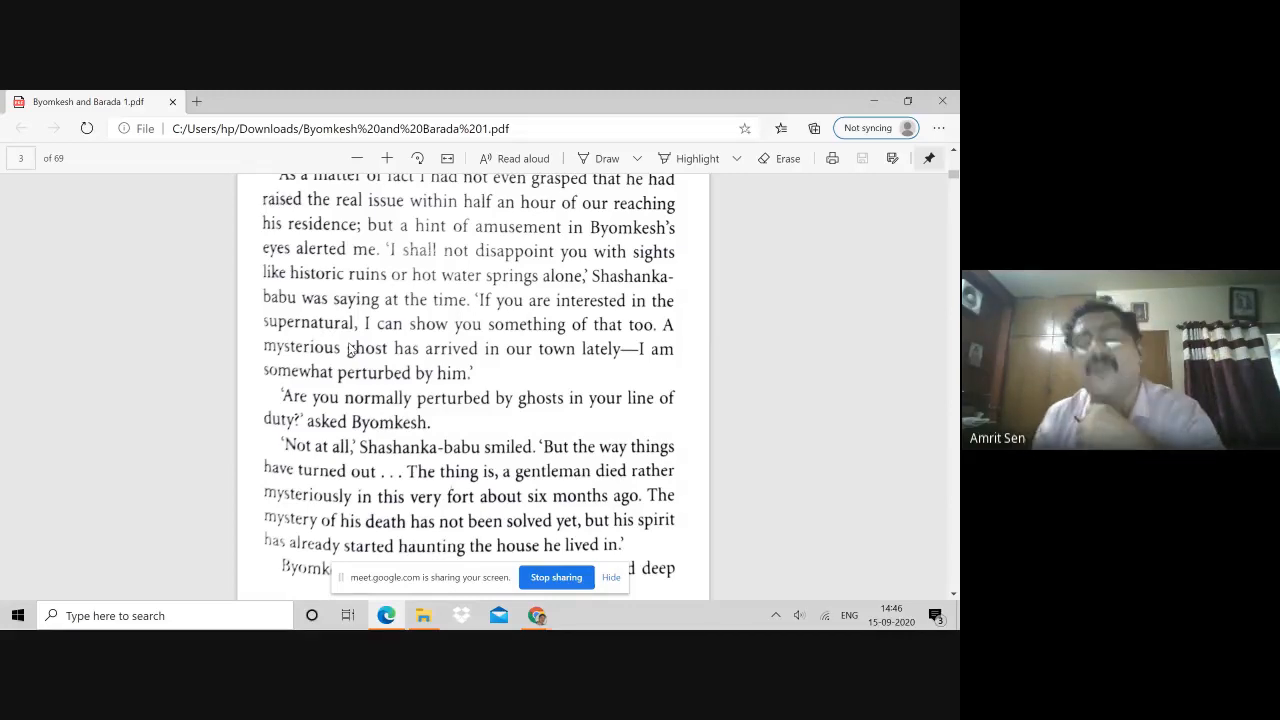
scroll("down", 3)
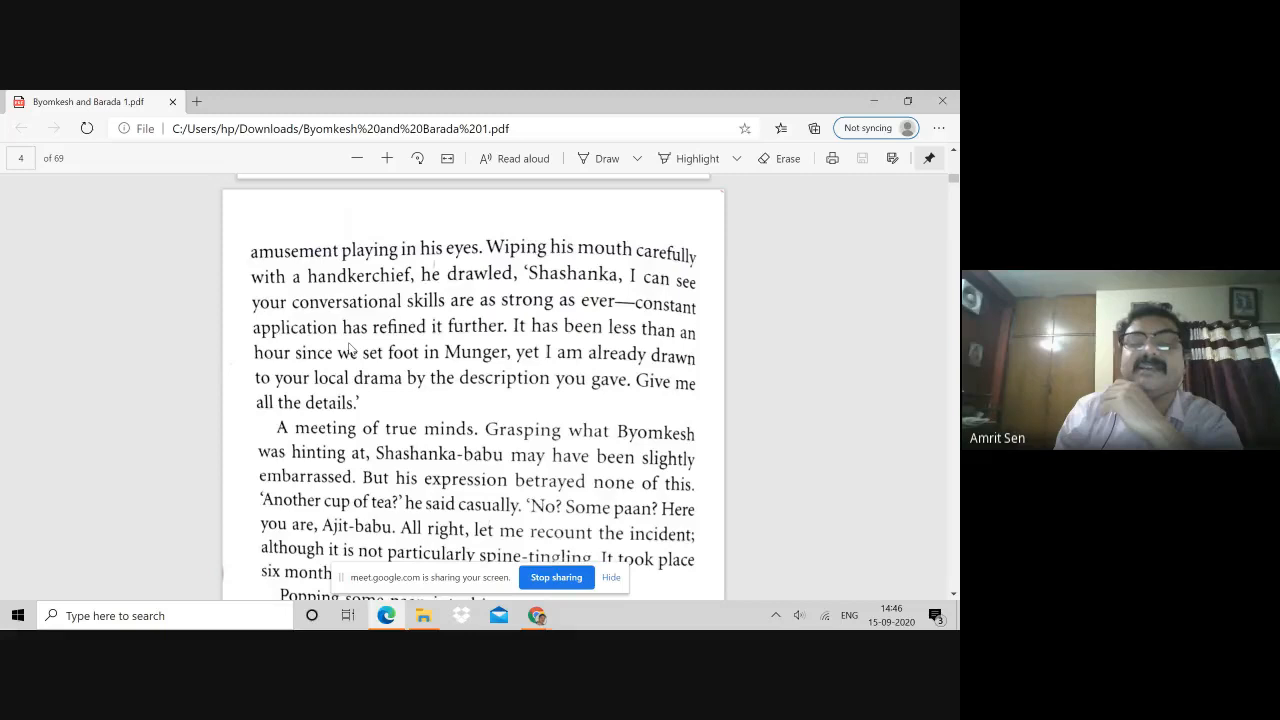
scroll("down", 3)
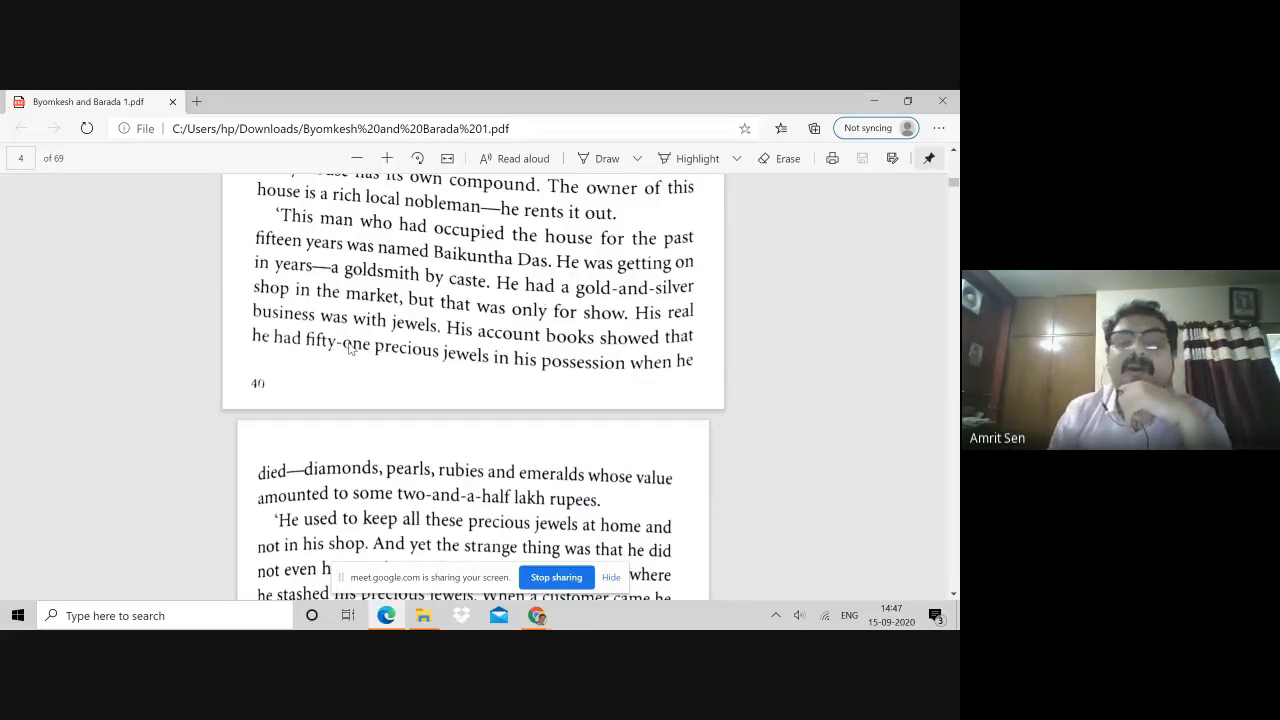
scroll("down", 3)
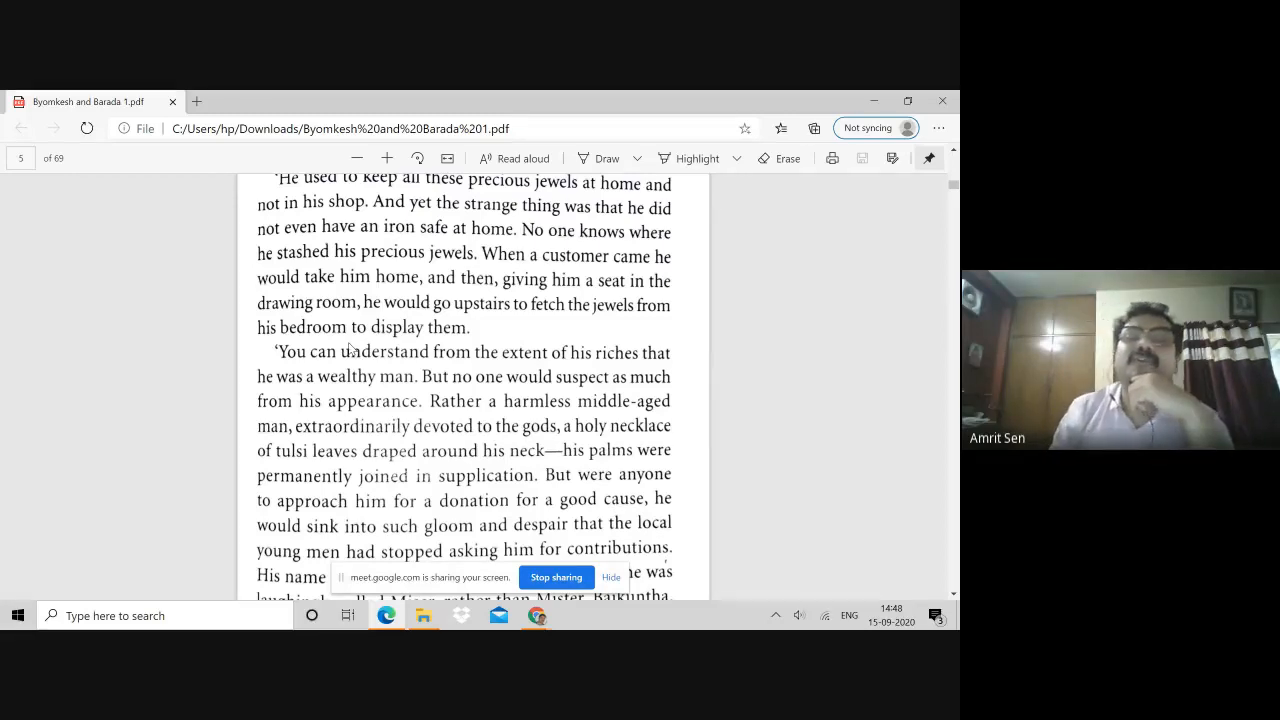
- Scroll past Baikuntha's miserly spending to the end of page 41 and Byomkesh's response
scroll("down", 3)
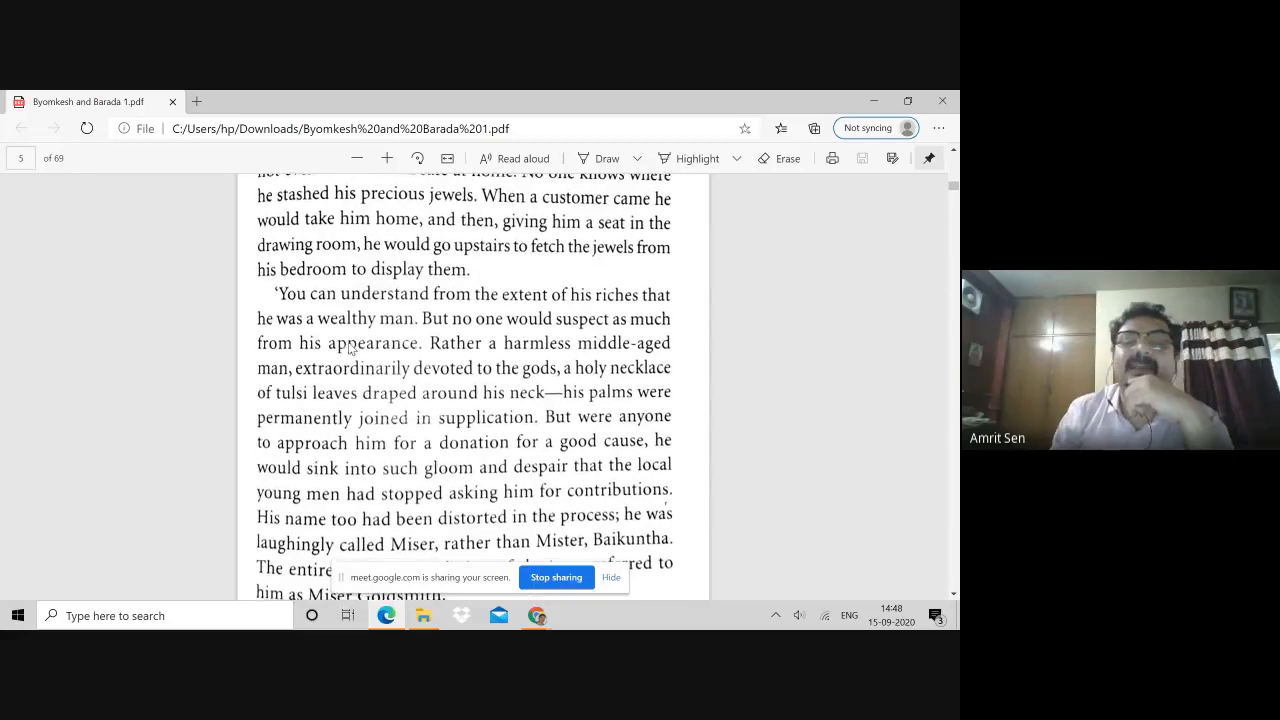
scroll("down", 3)
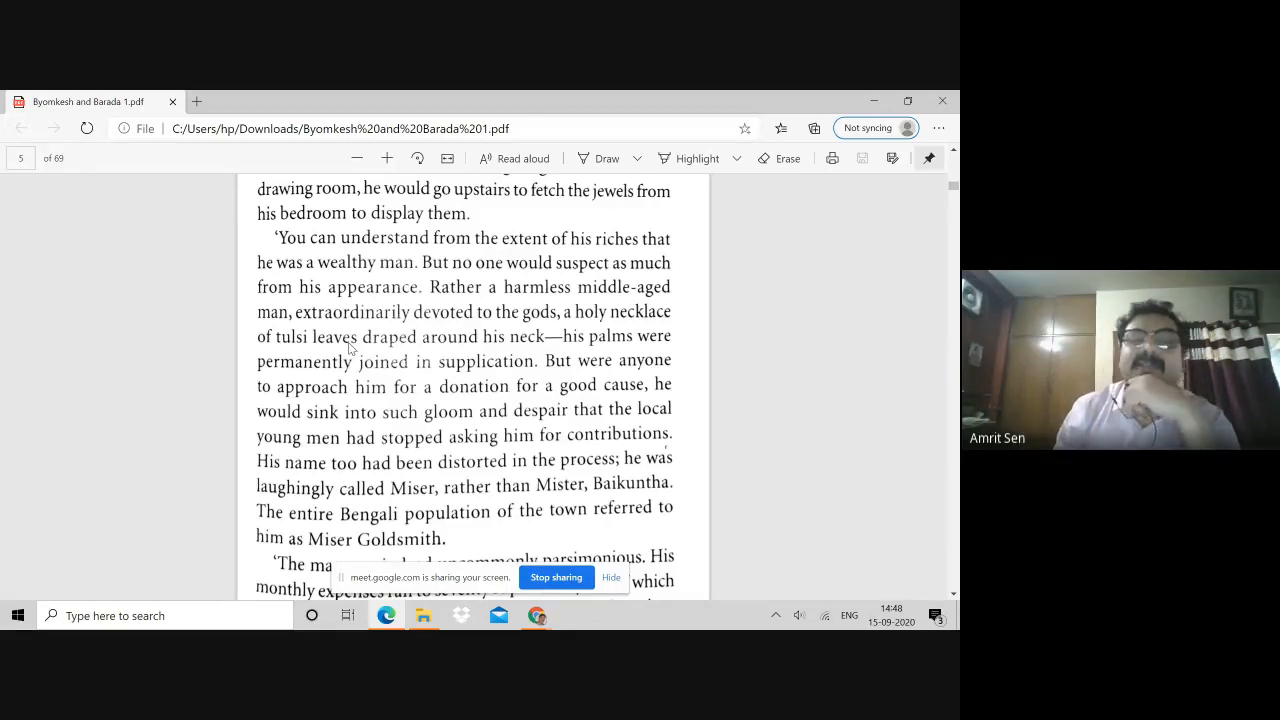
scroll("down", 3)
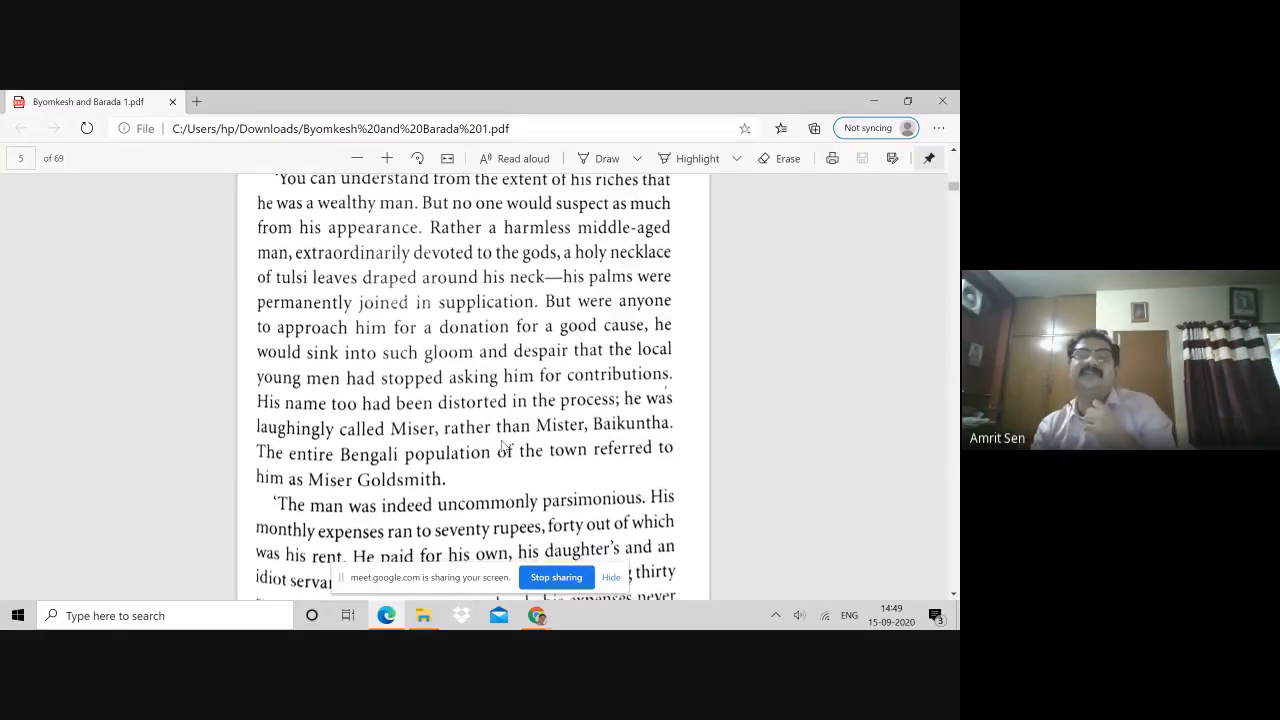
scroll("down", 3)
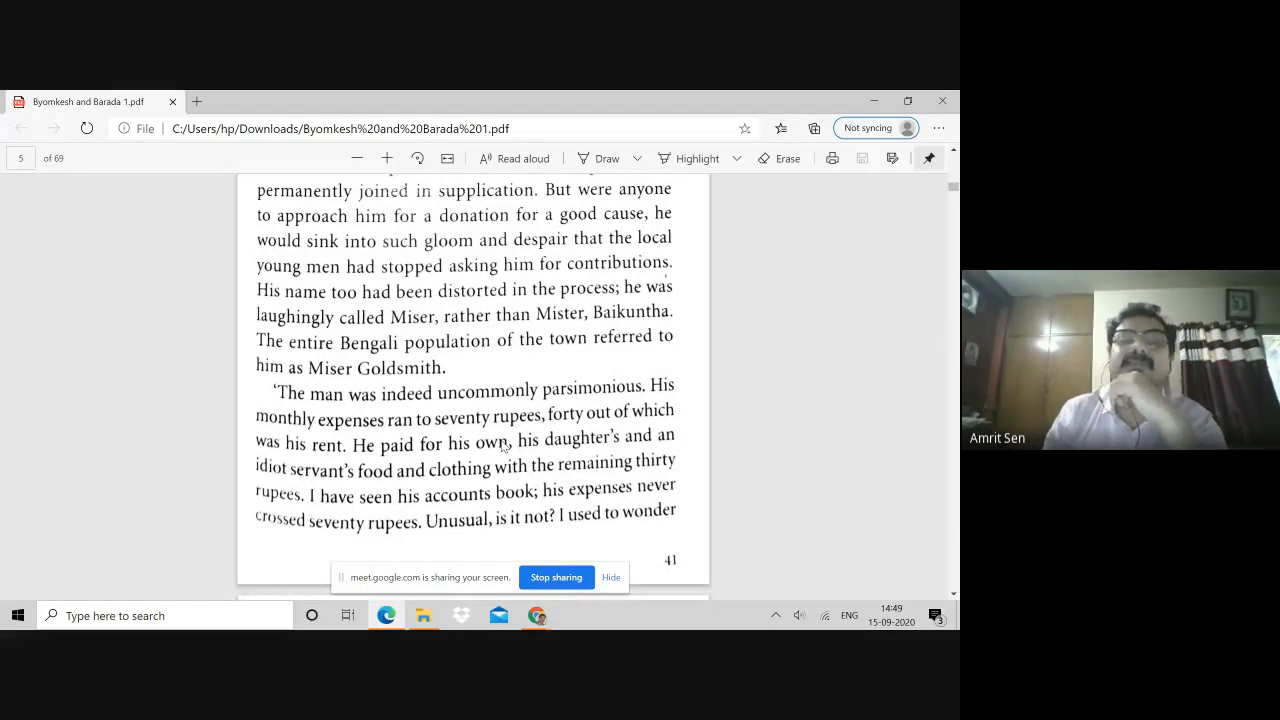
scroll("down", 3)
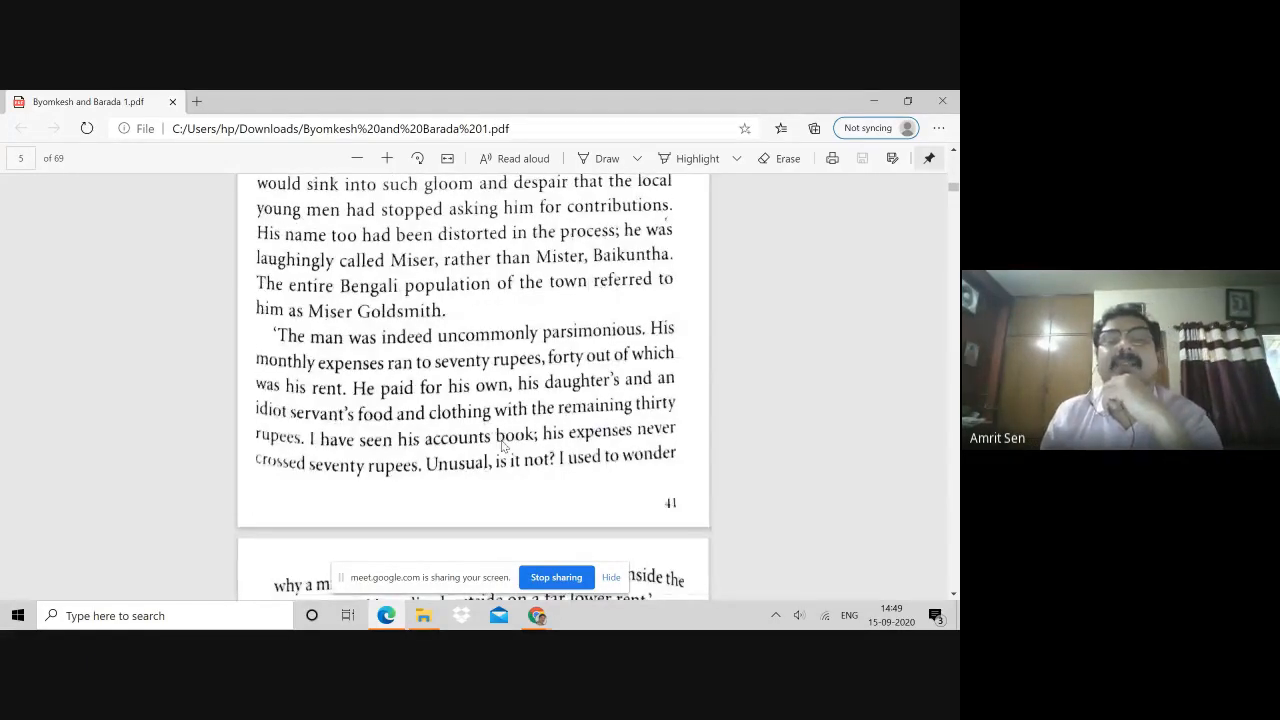
scroll("down", 3)
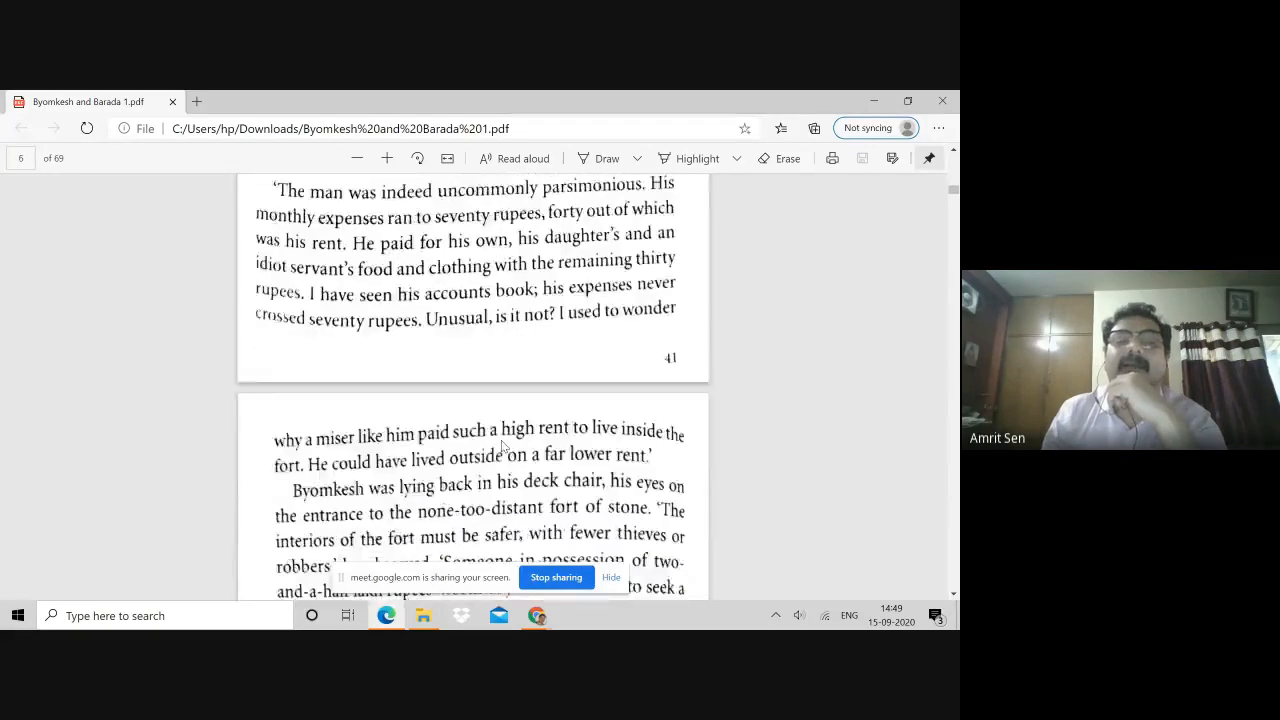
- Scroll through page 42's murder account and page 43's stolen jewels onto page 44's bare bedroom
scroll("down", 3)
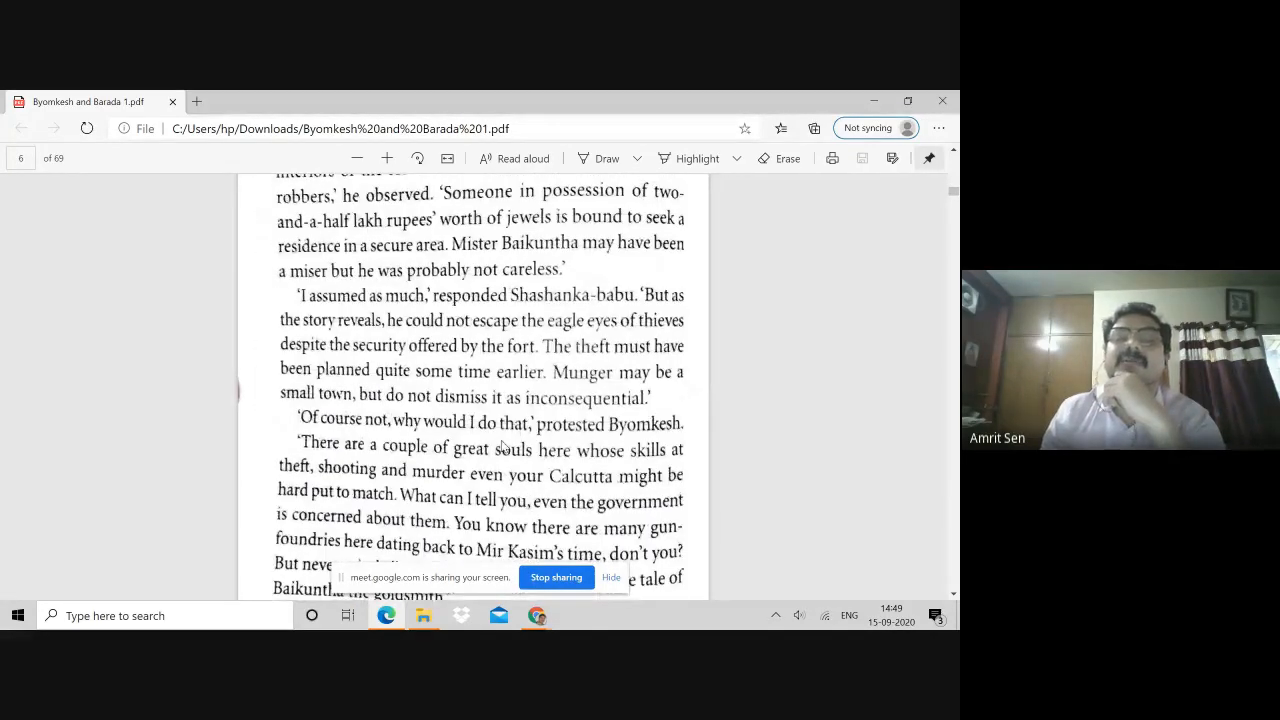
scroll("down", 3)
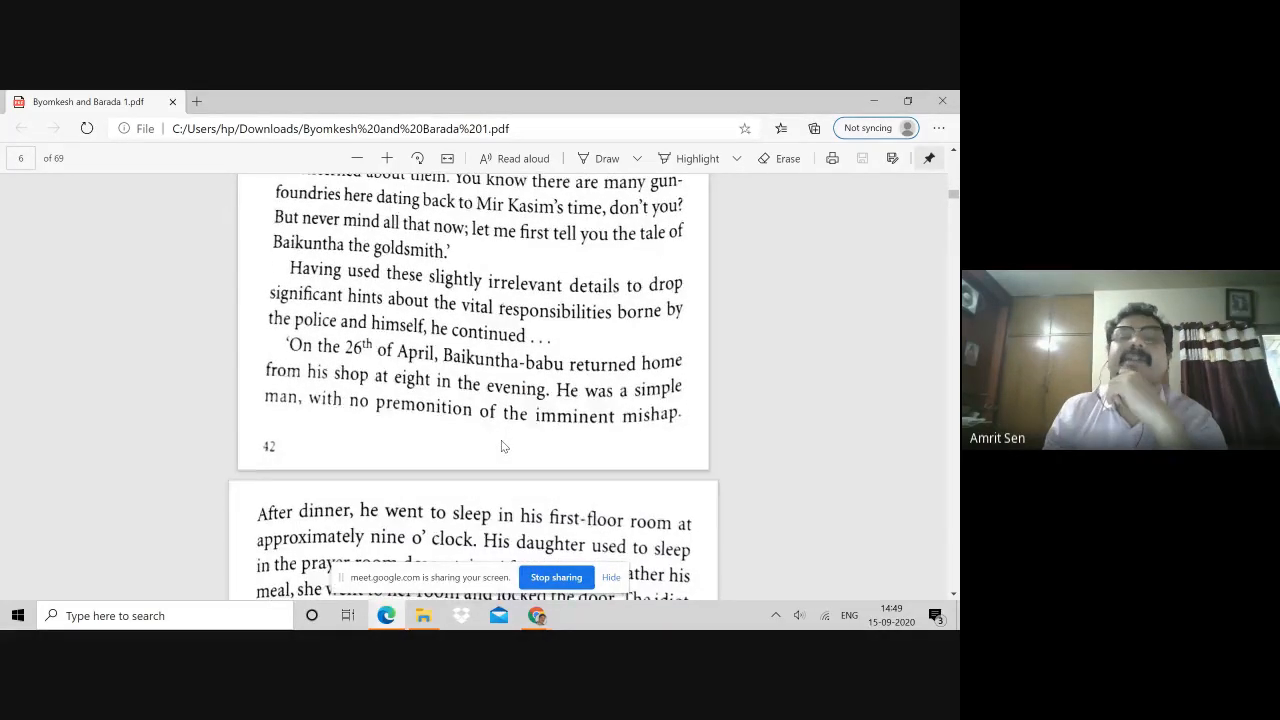
scroll("down", 3)
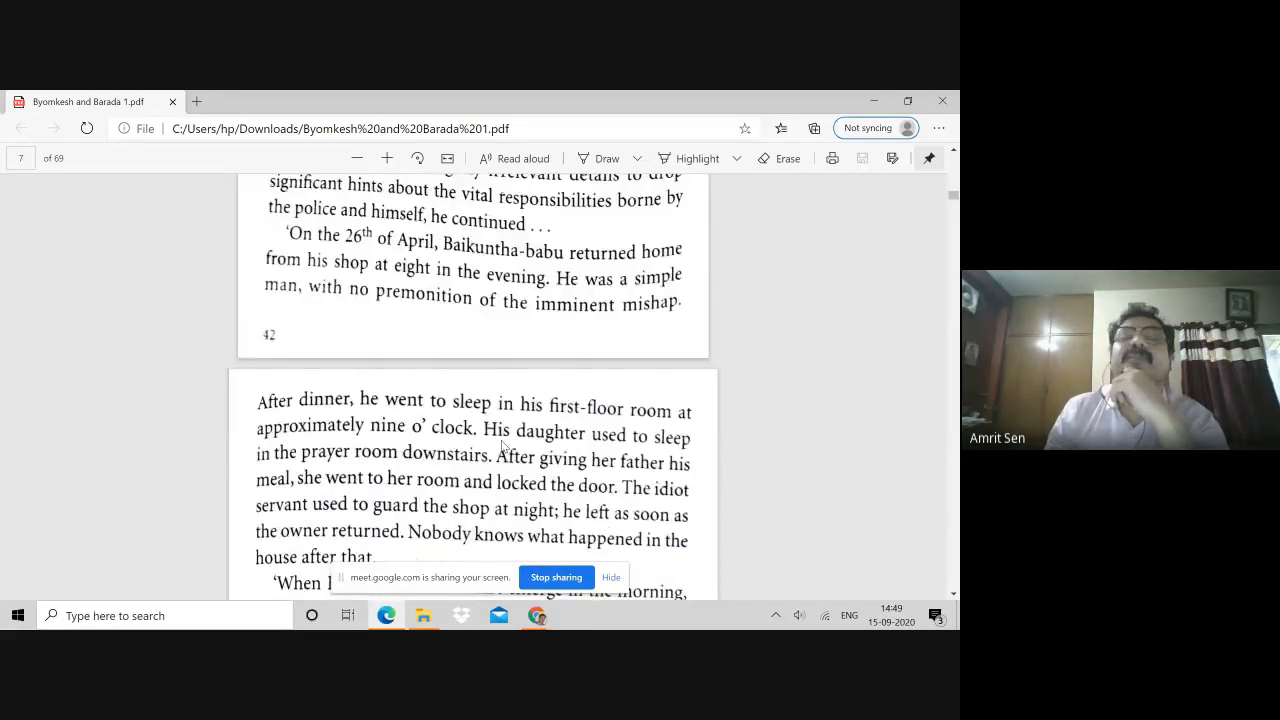
scroll("down", 3)
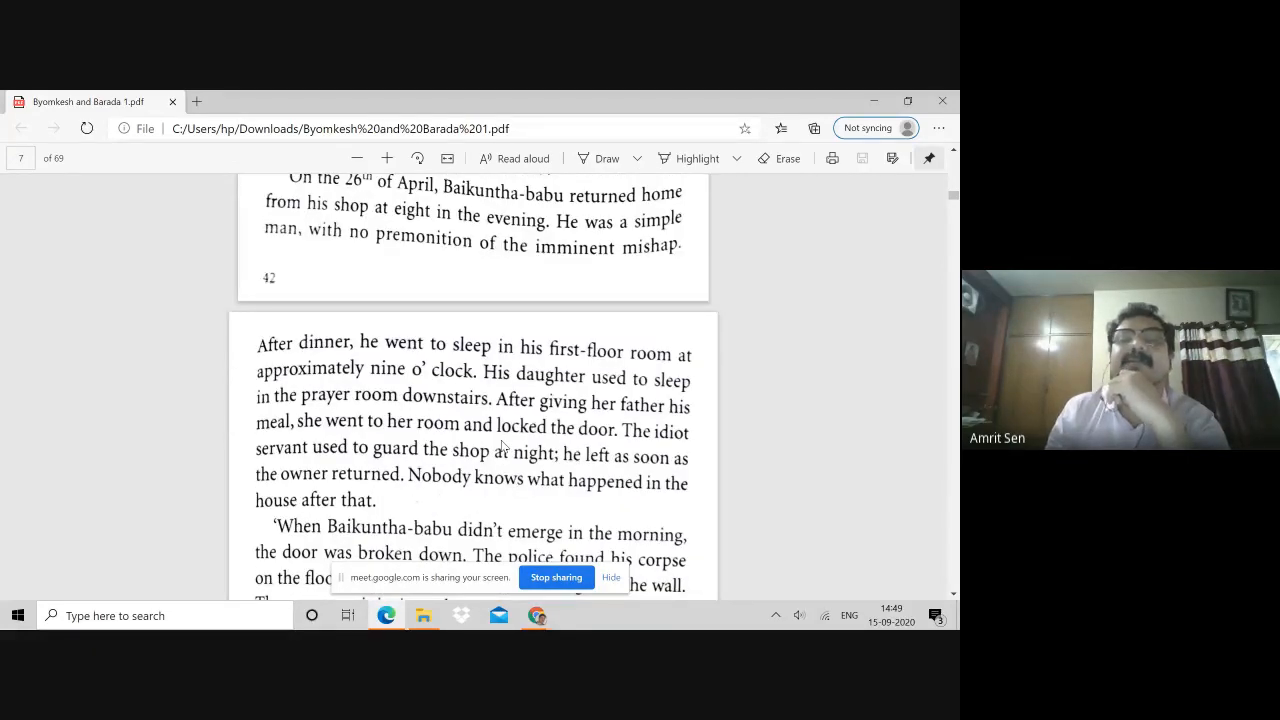
scroll("down", 3)
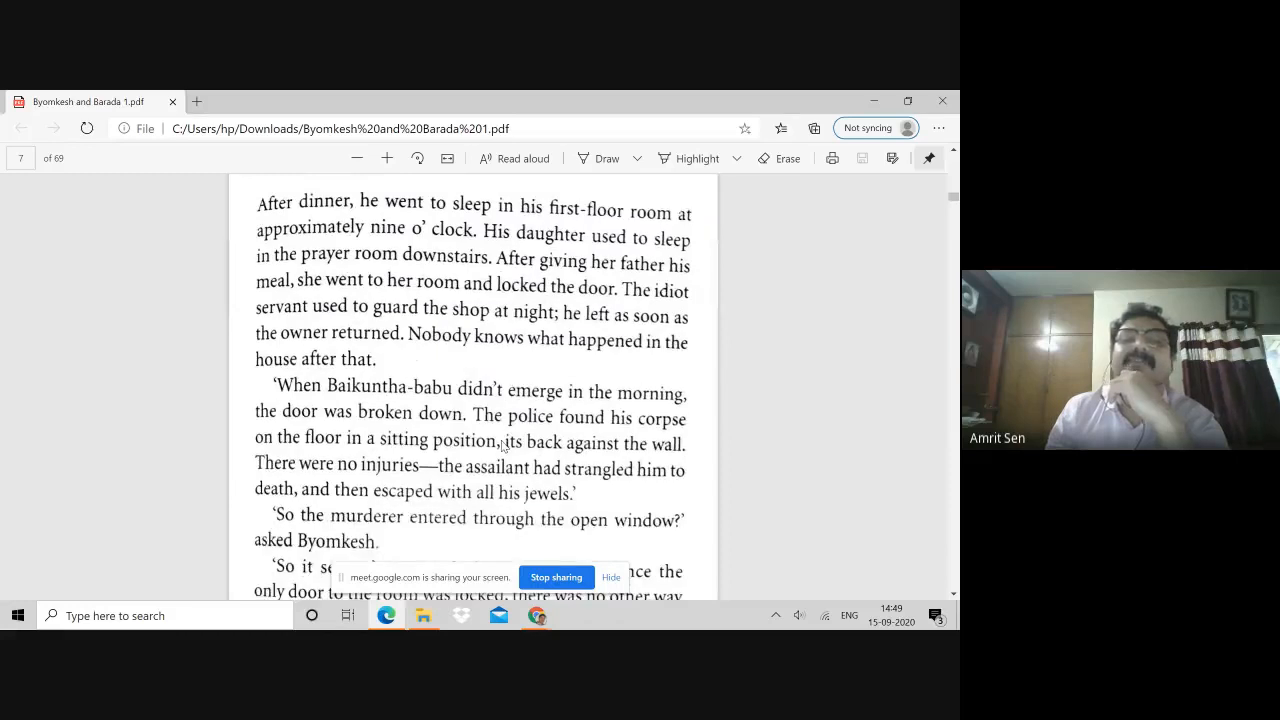
scroll("down", 3)
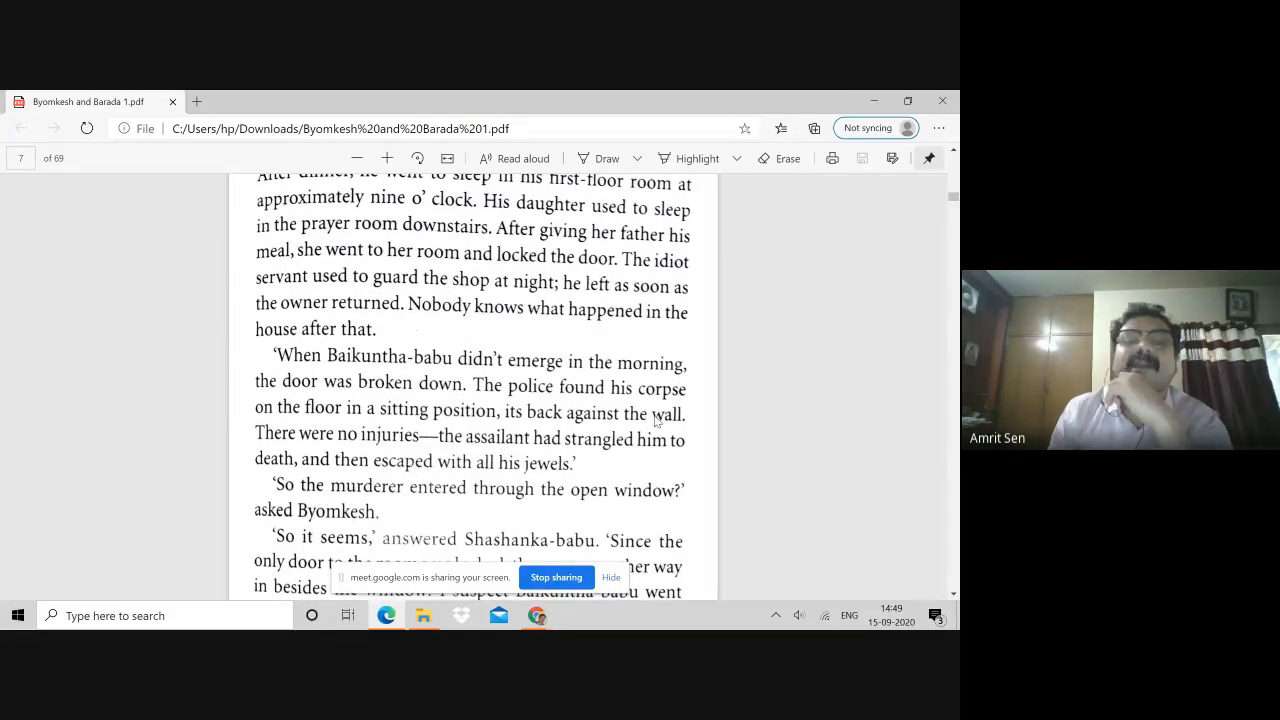
scroll("down", 3)
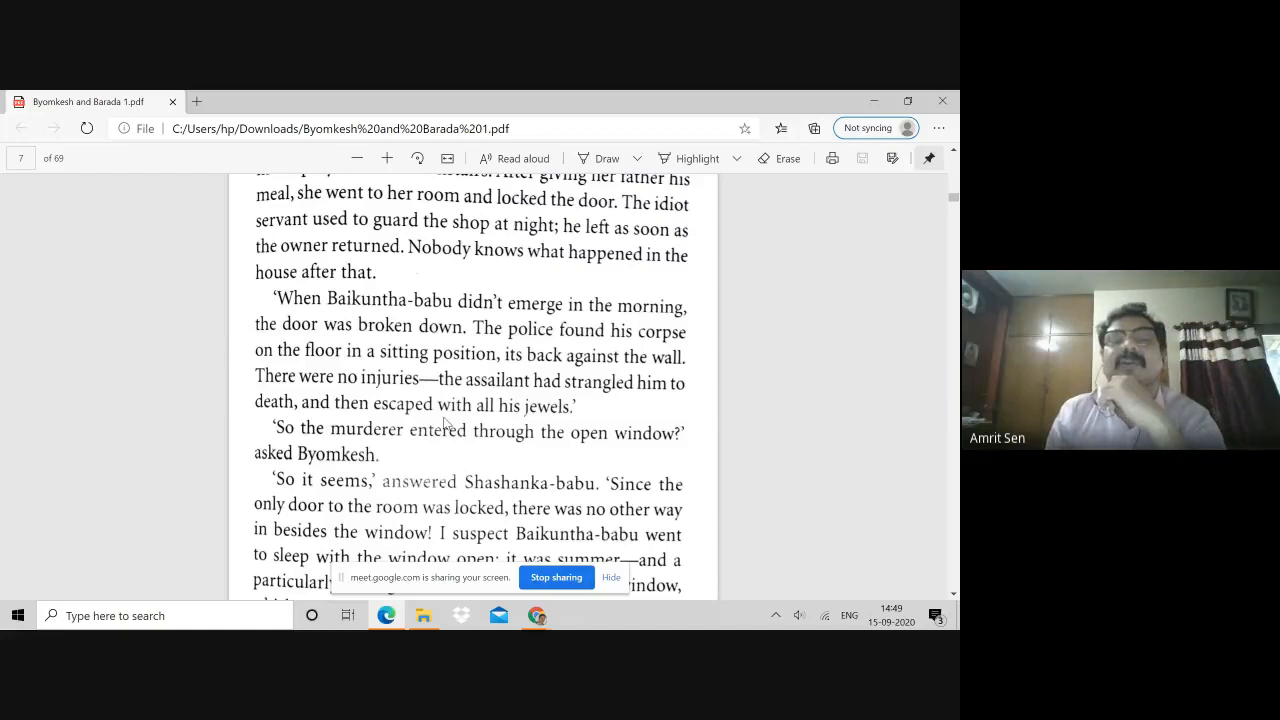
scroll("down", 3)
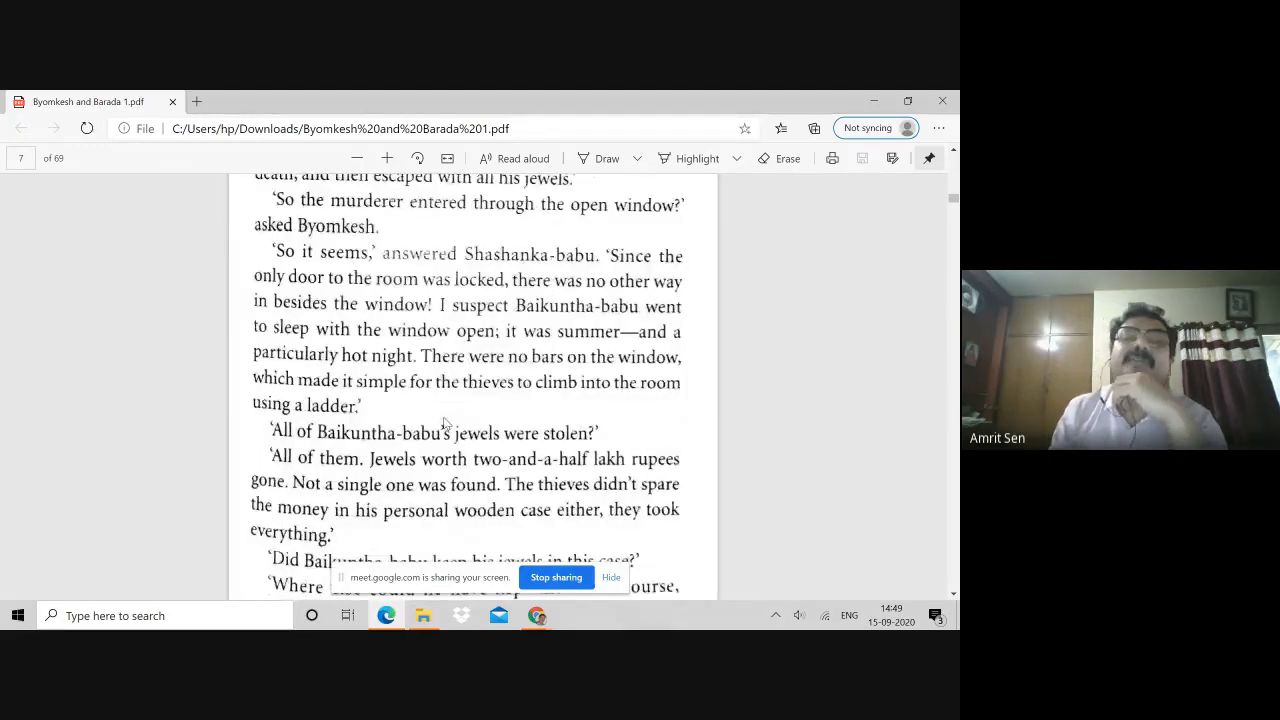
scroll("down", 3)
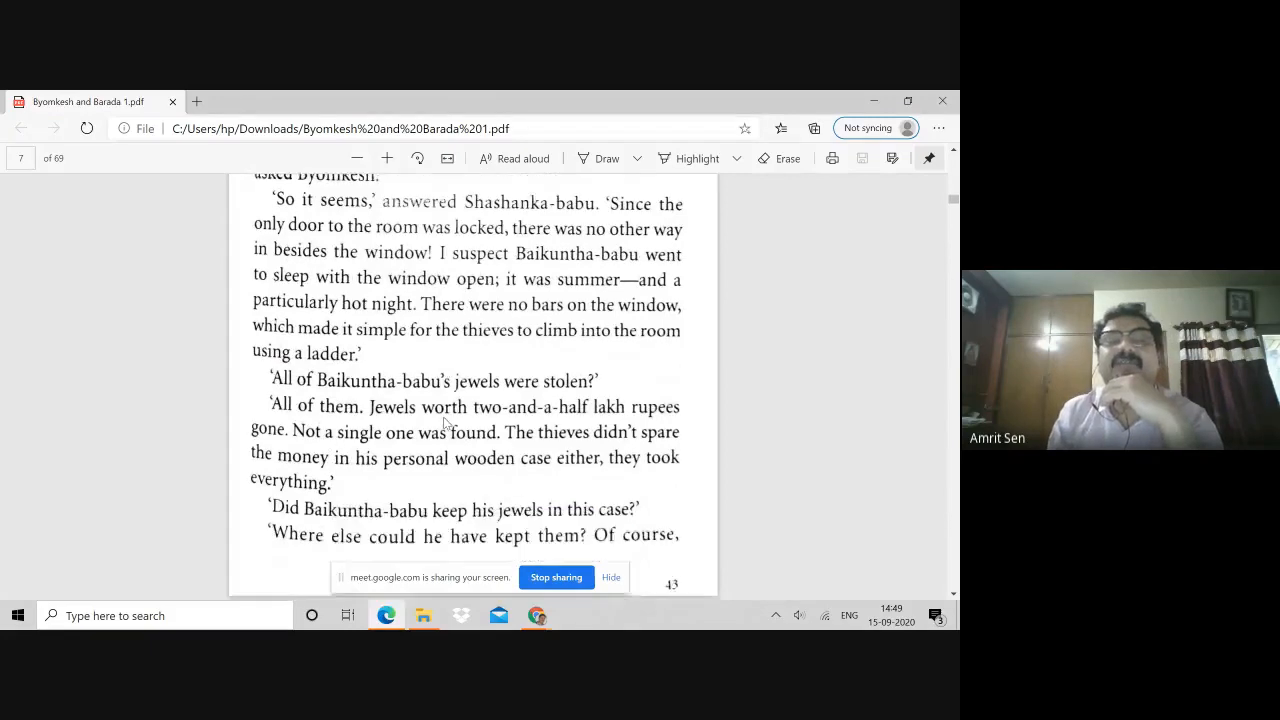
scroll("down", 3)
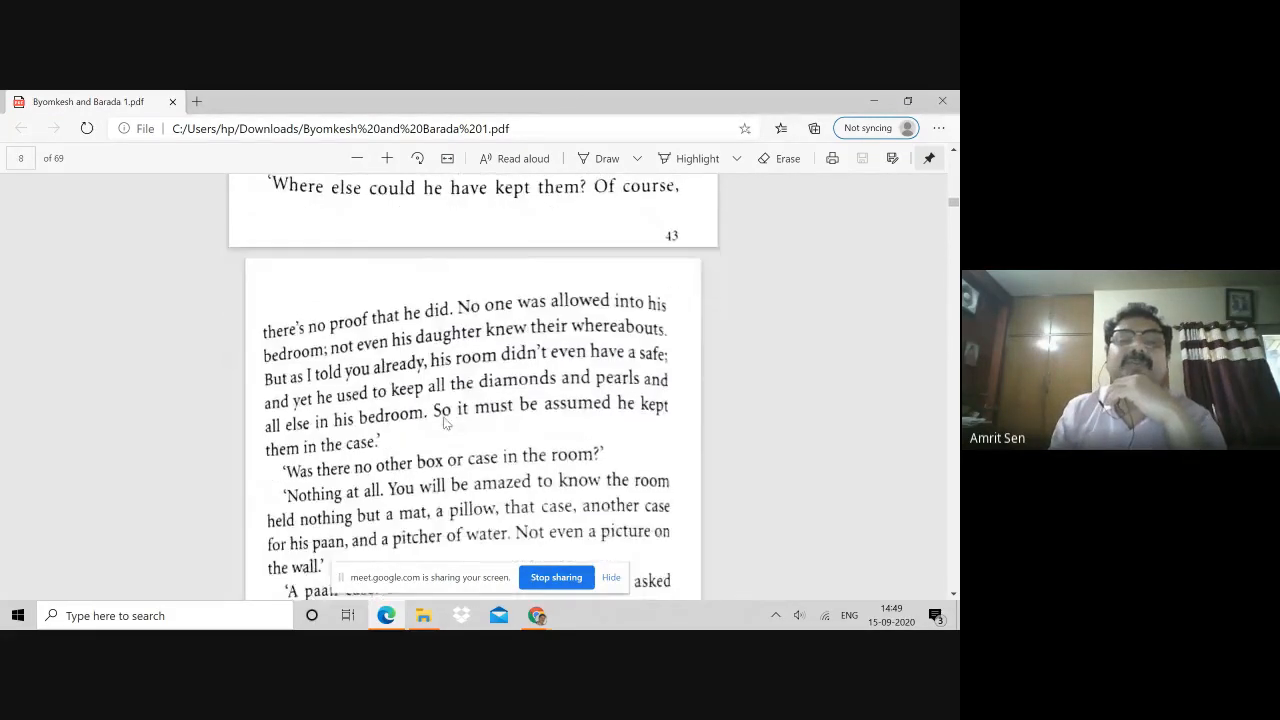
- Scroll past page 44's paan-case search onto page 45, where selling the jewels comes up
scroll("down", 3)
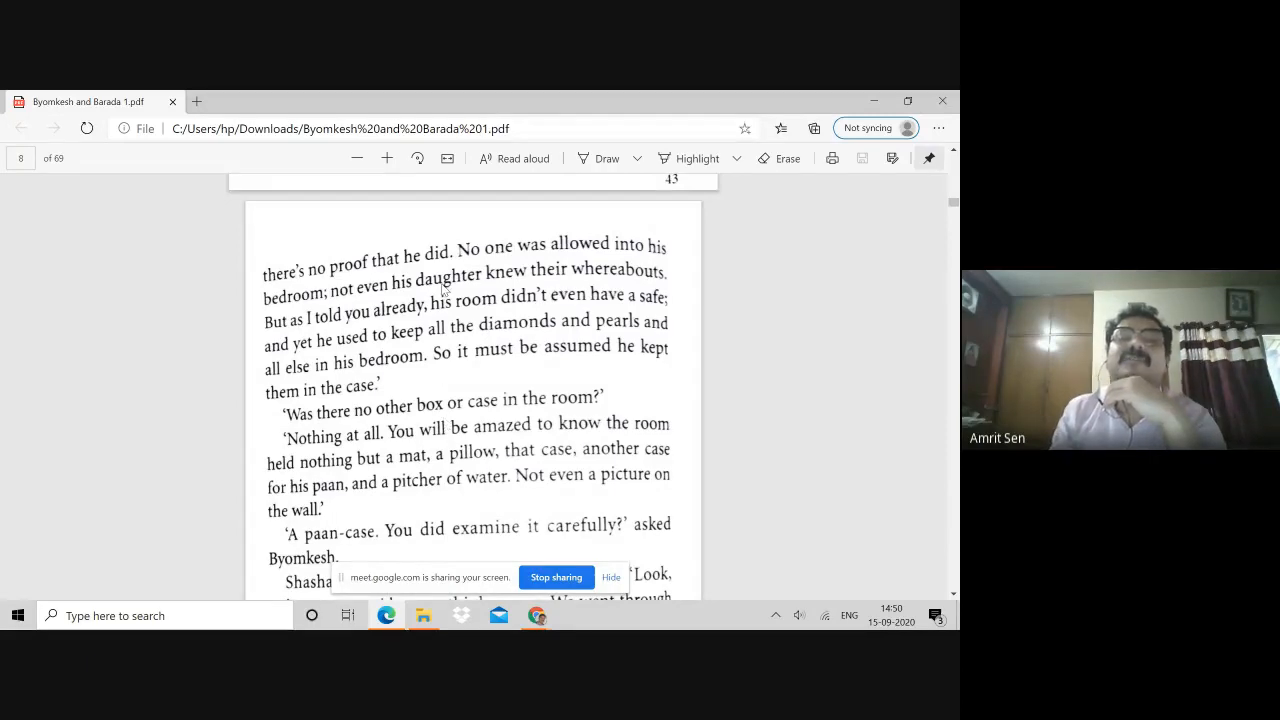
mouse_move(568, 288)
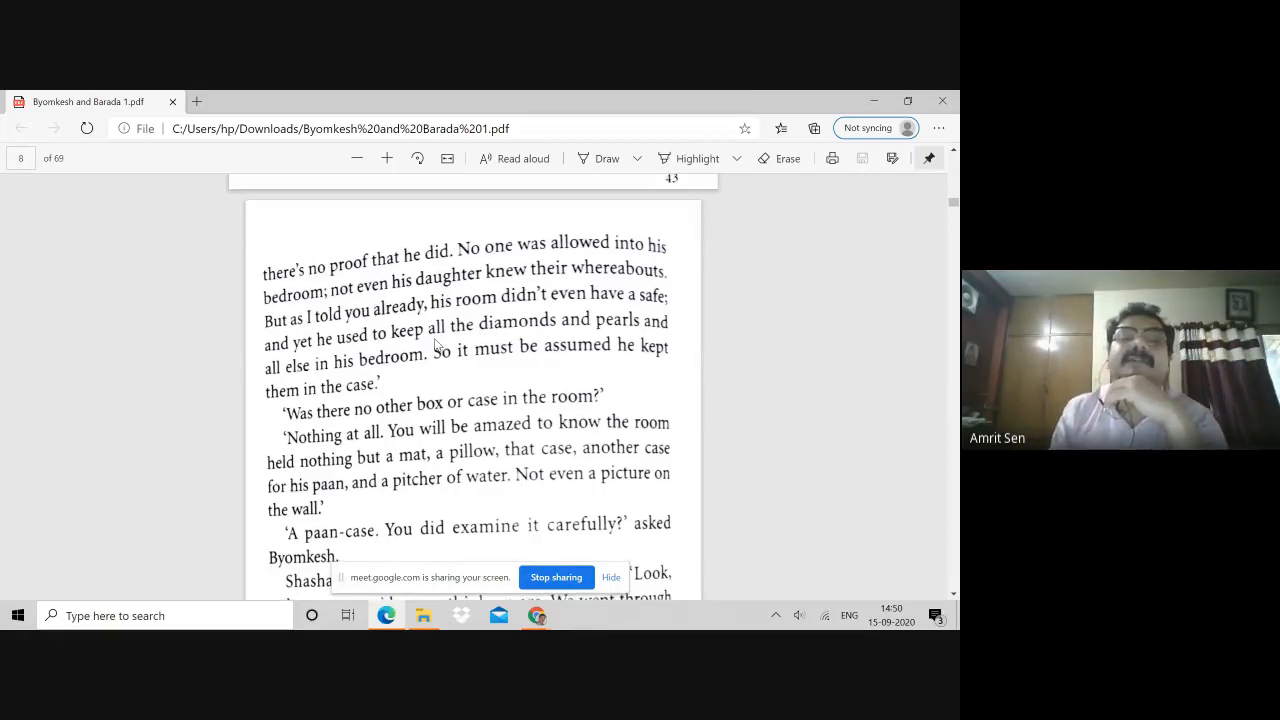
scroll("down", 3)
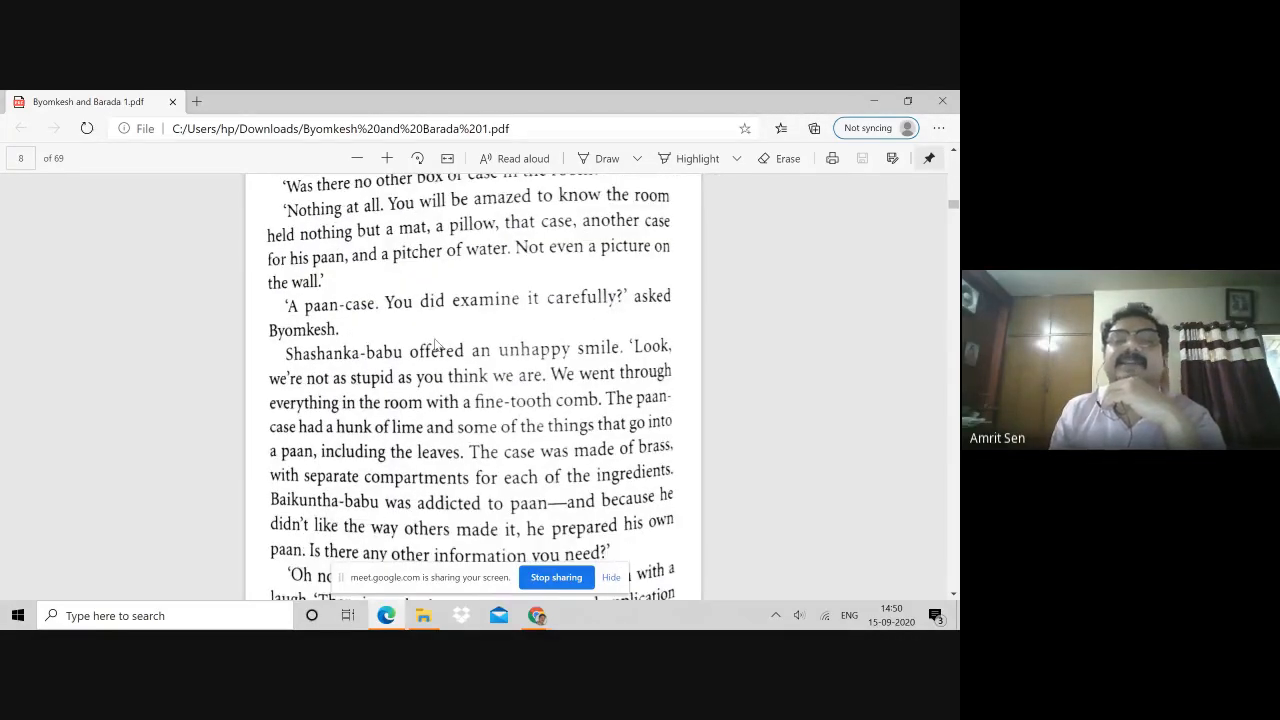
scroll("down", 3)
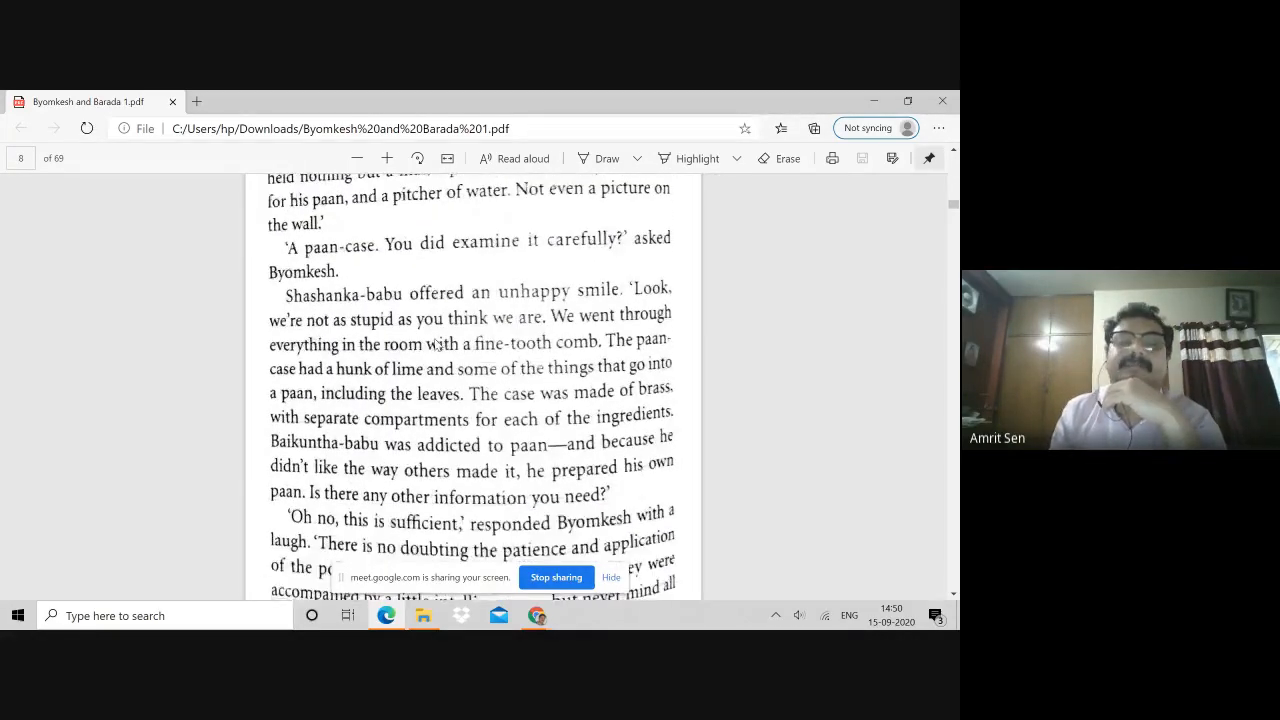
scroll("down", 3)
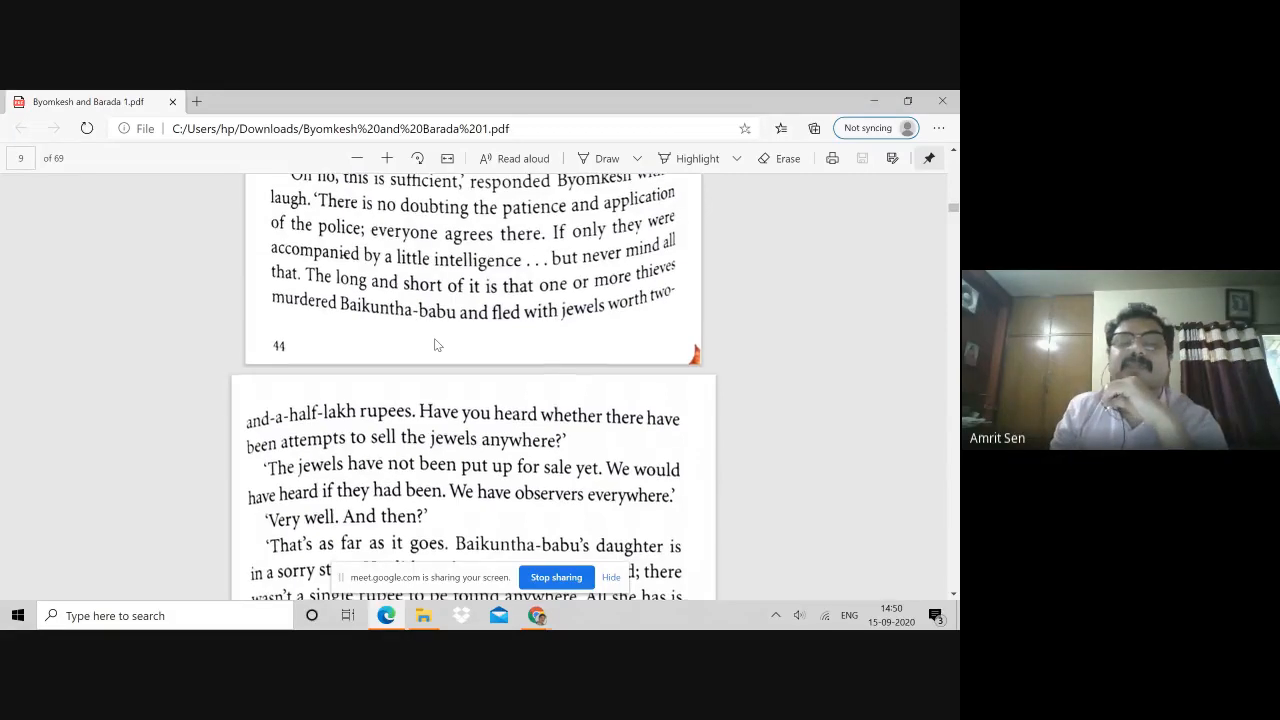
- Scroll the shared PDF to the passage about Baikuntha's daughter living with lawyer Tarashankar-babu
scroll("down", 3)
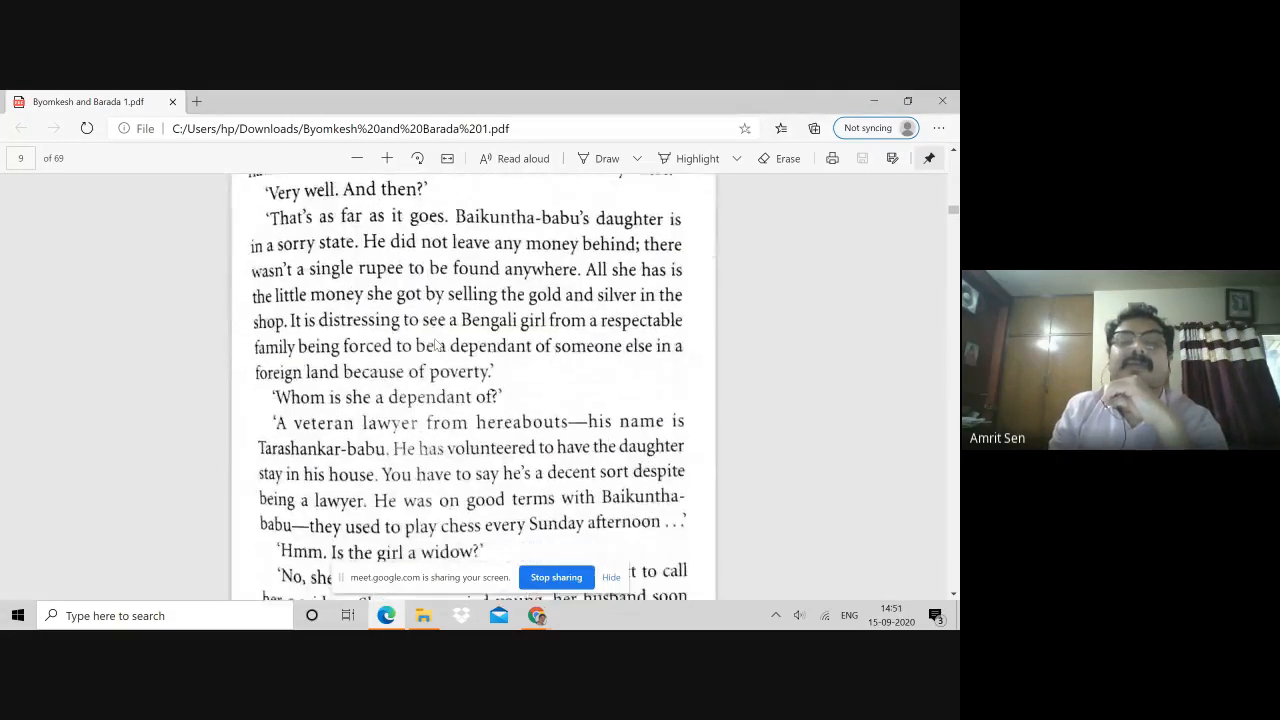
scroll("down", 3)
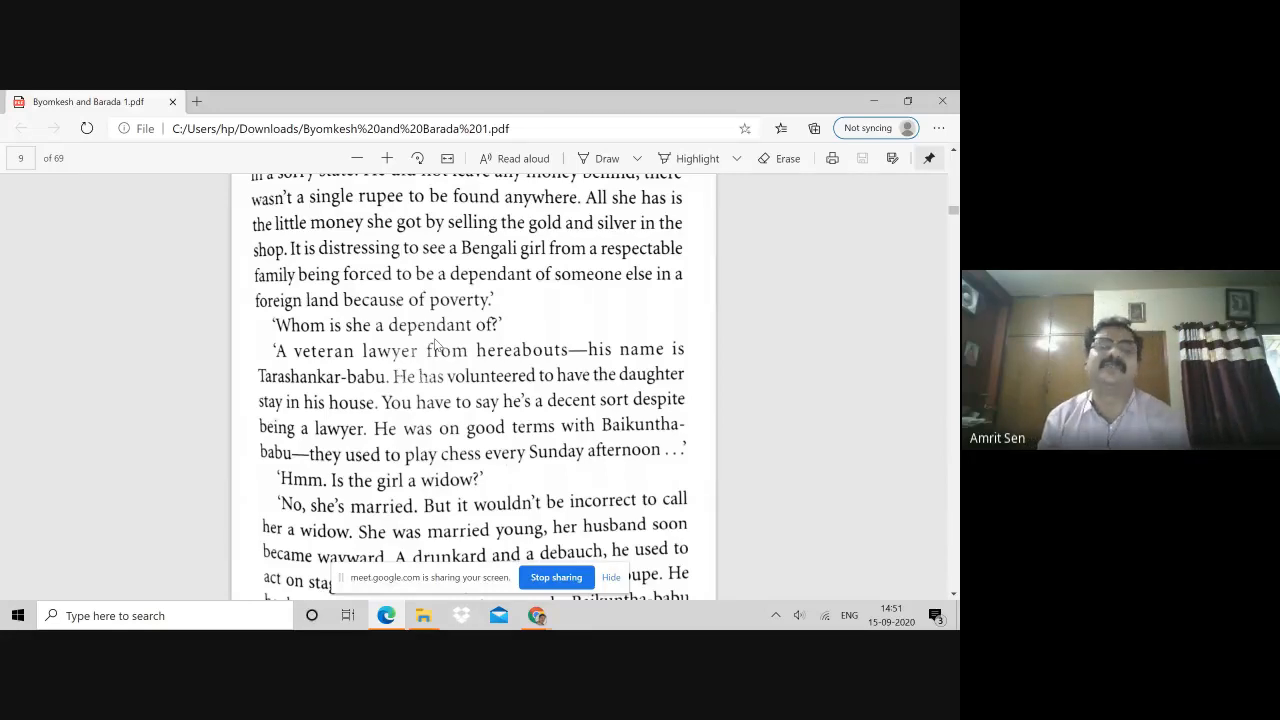
mouse_move(462, 268)
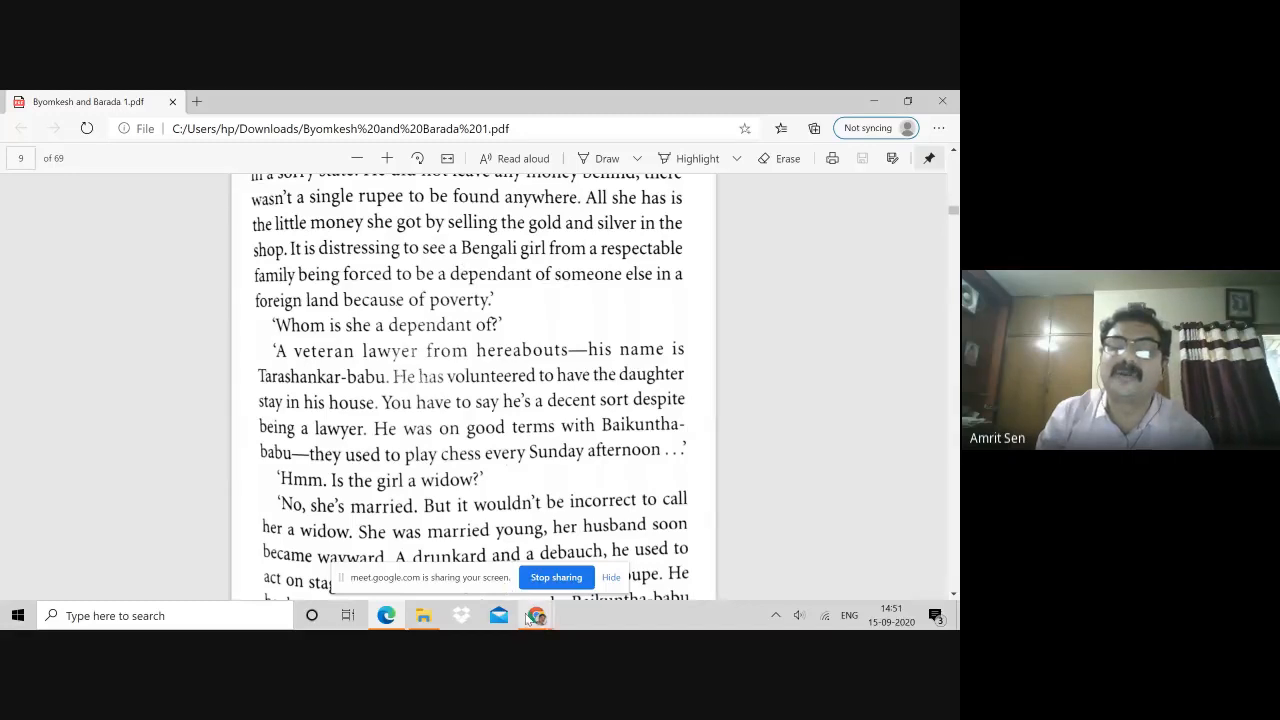
mouse_move(536, 616)
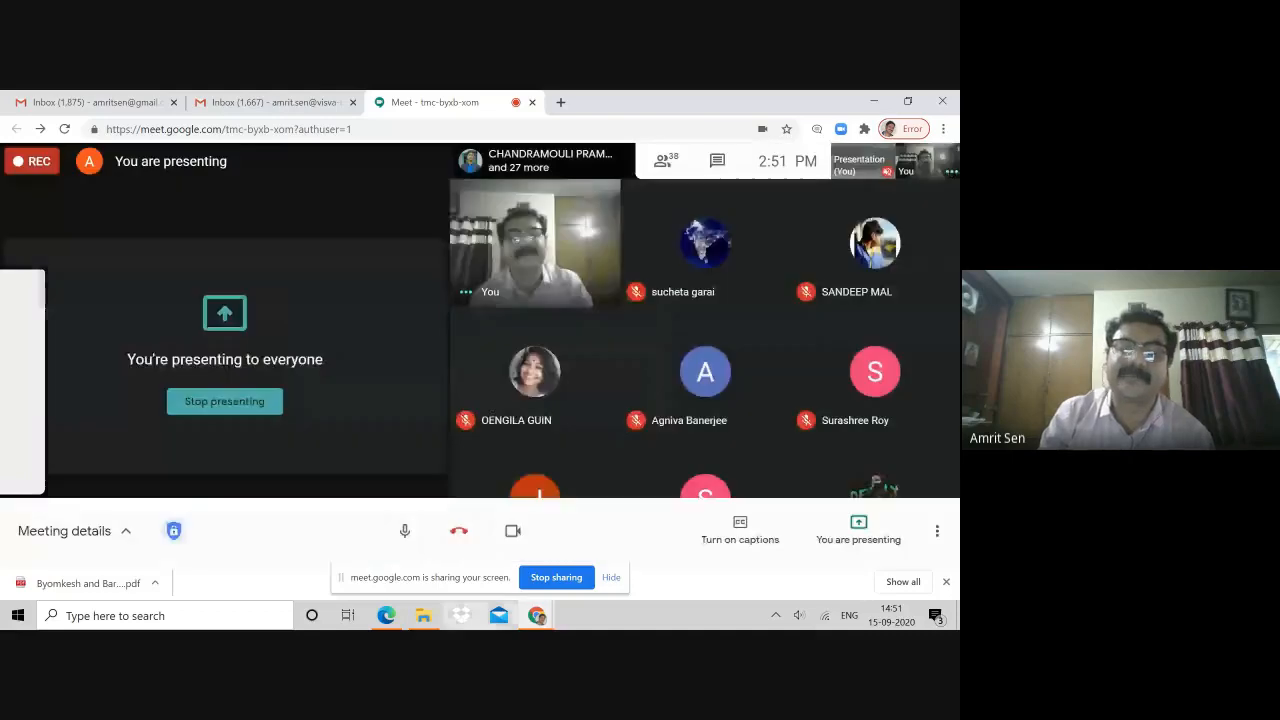
left_click(422, 616)
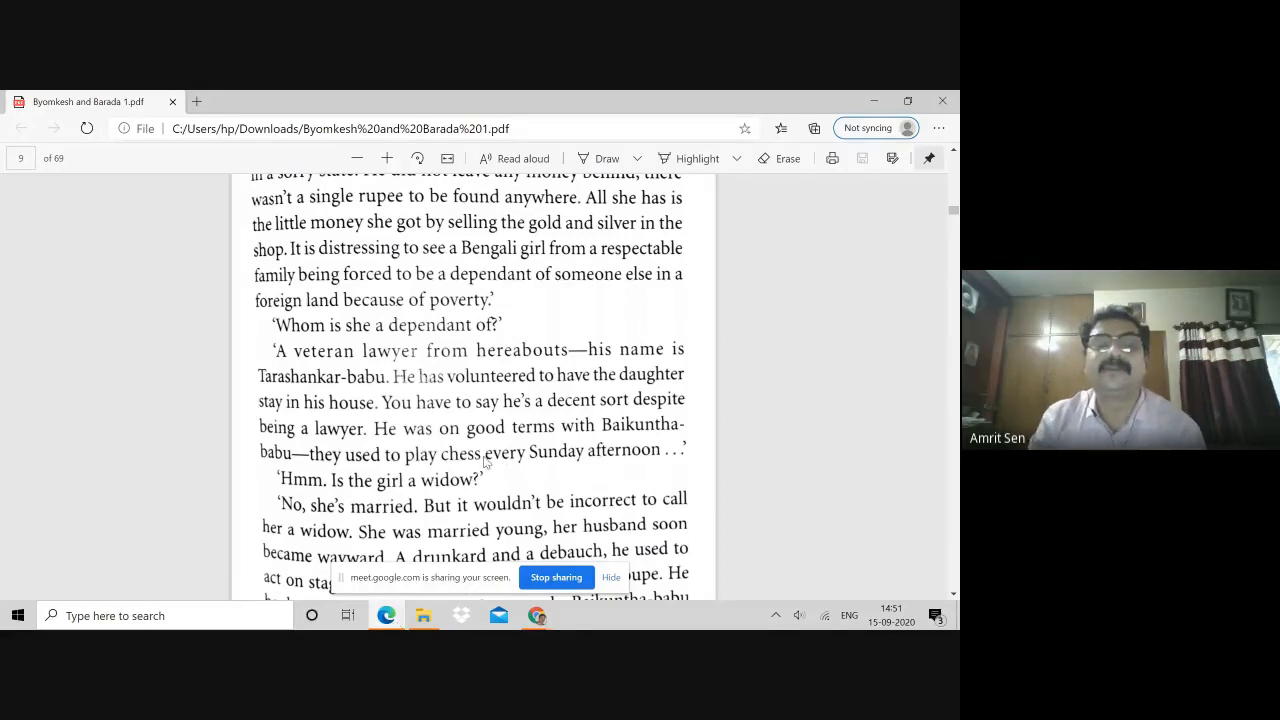
- Scroll through page 45 until Barada-babu arrives and the section 2 heading appears
scroll("down", 3)
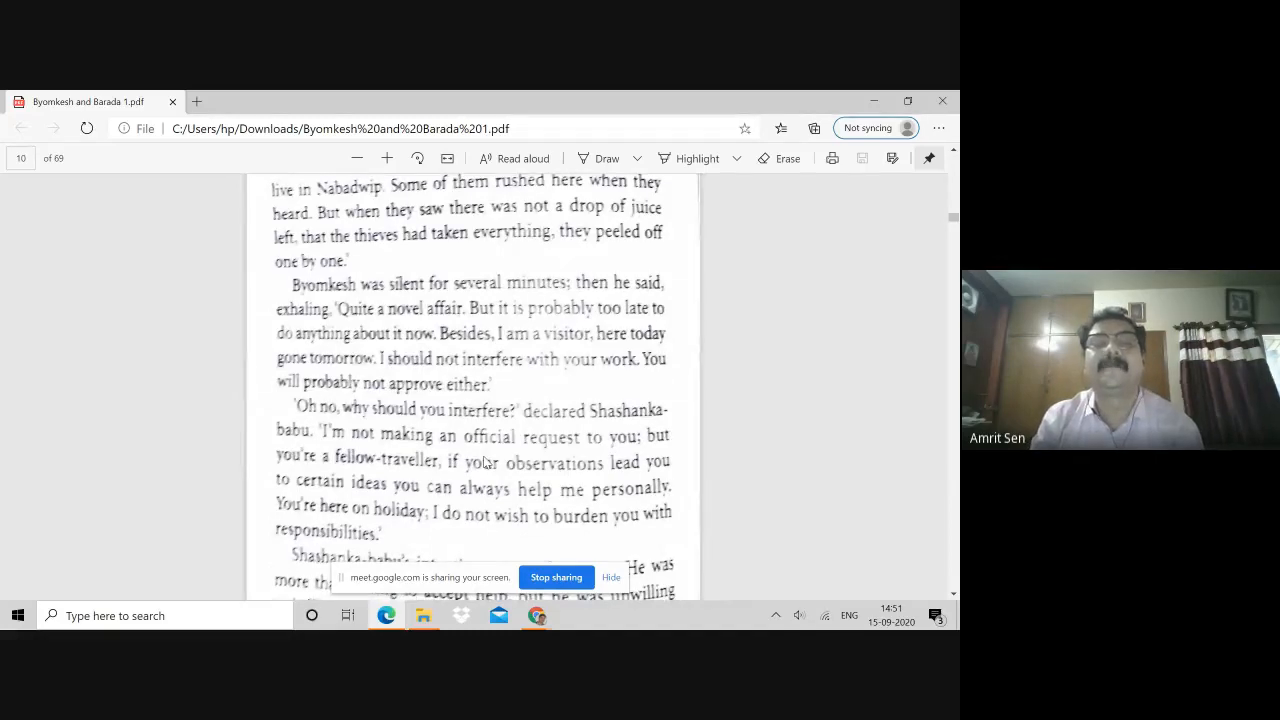
scroll("down", 3)
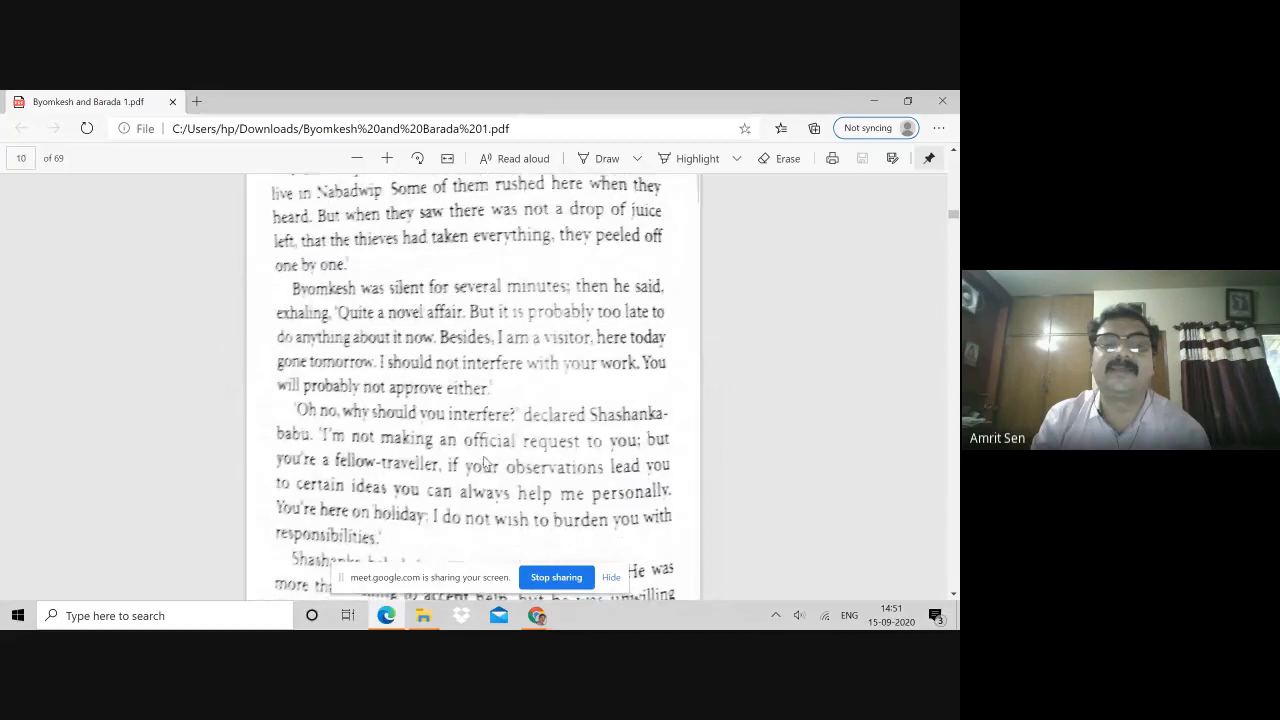
scroll("up", 3)
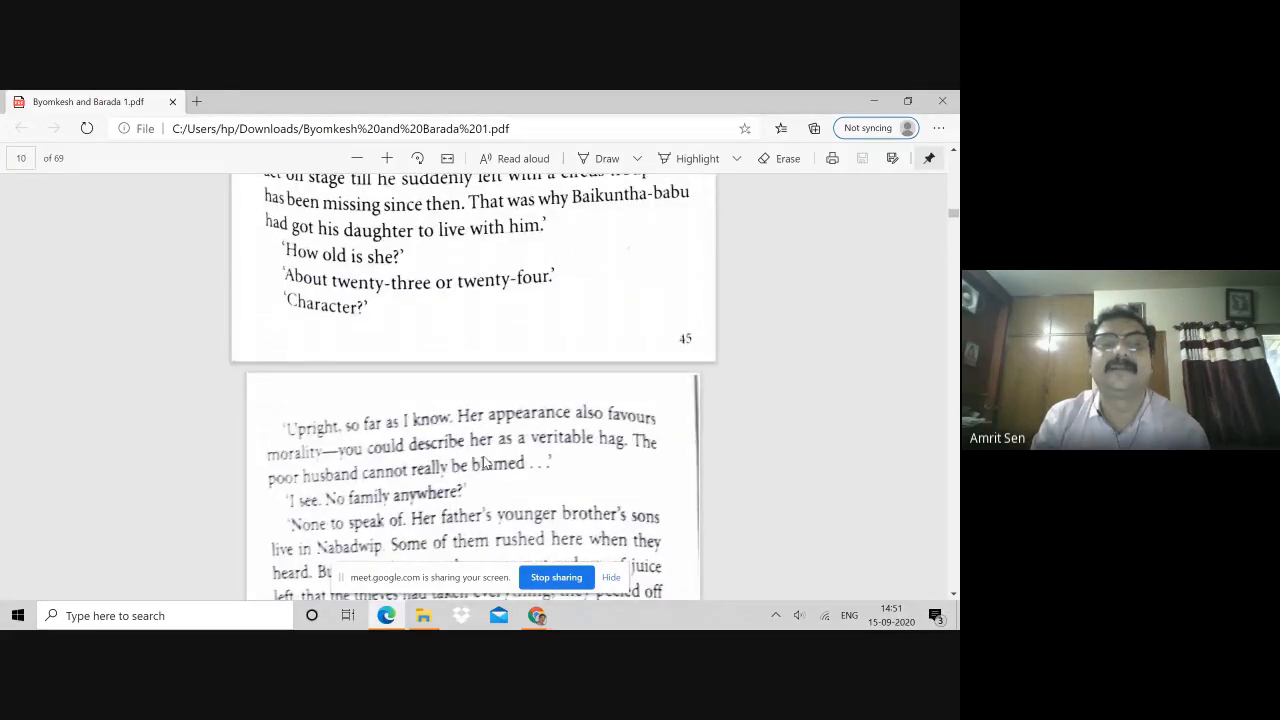
scroll("down", 3)
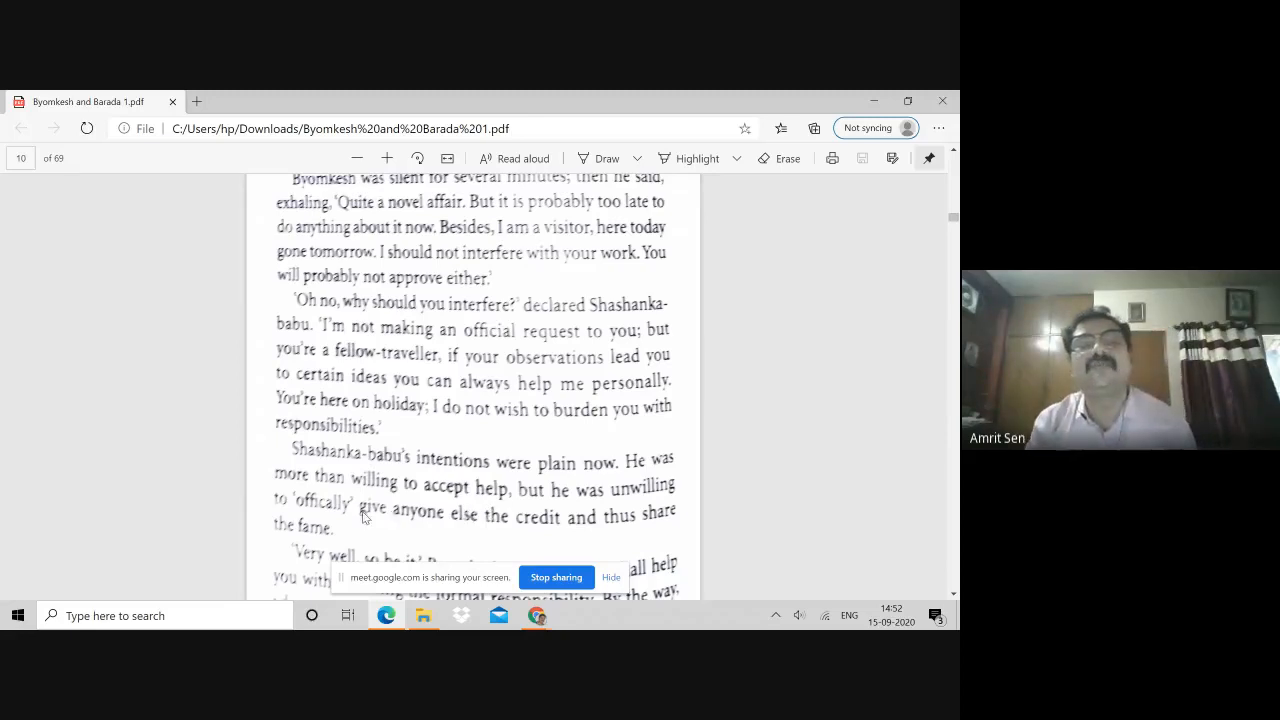
scroll("down", 3)
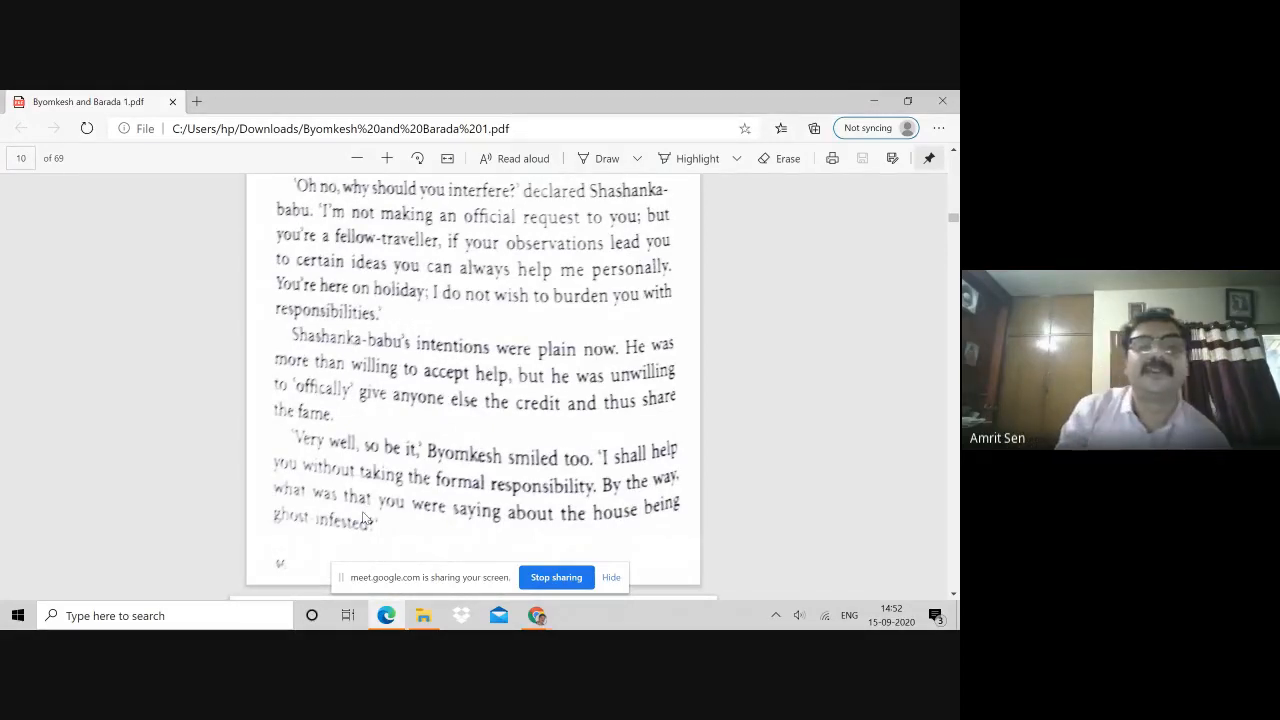
scroll("down", 3)
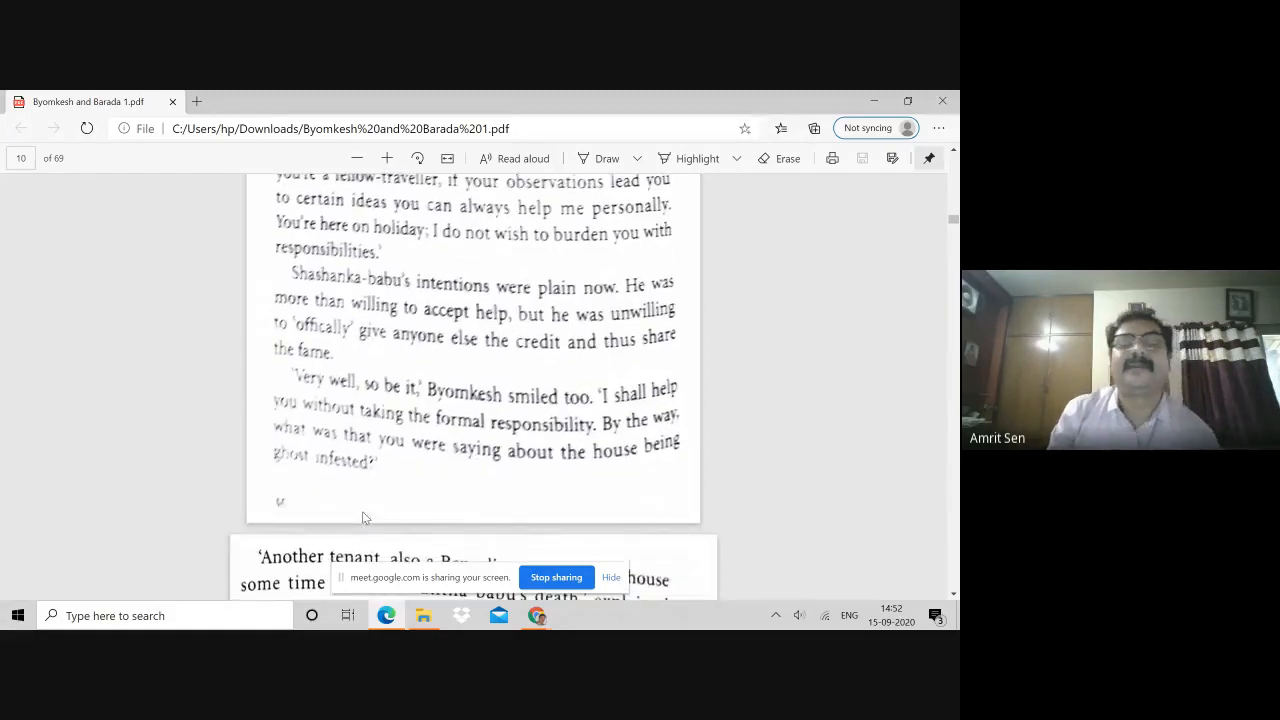
scroll("down", 3)
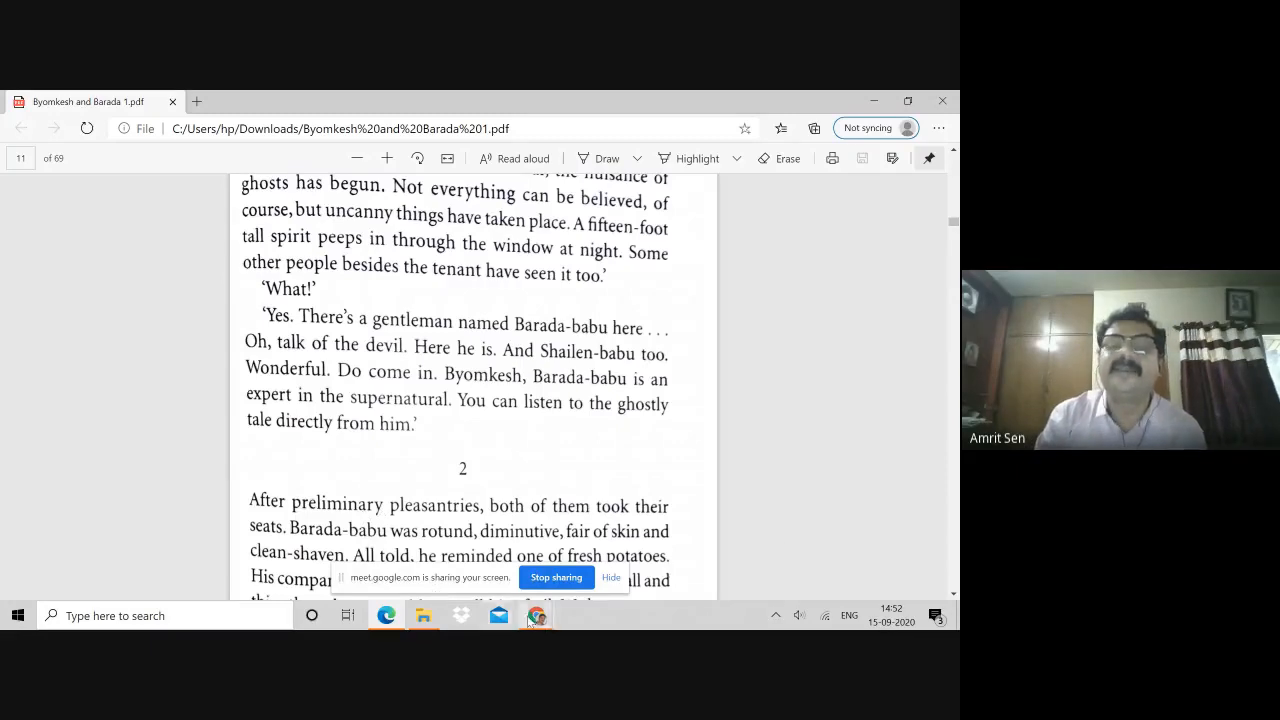
mouse_move(536, 616)
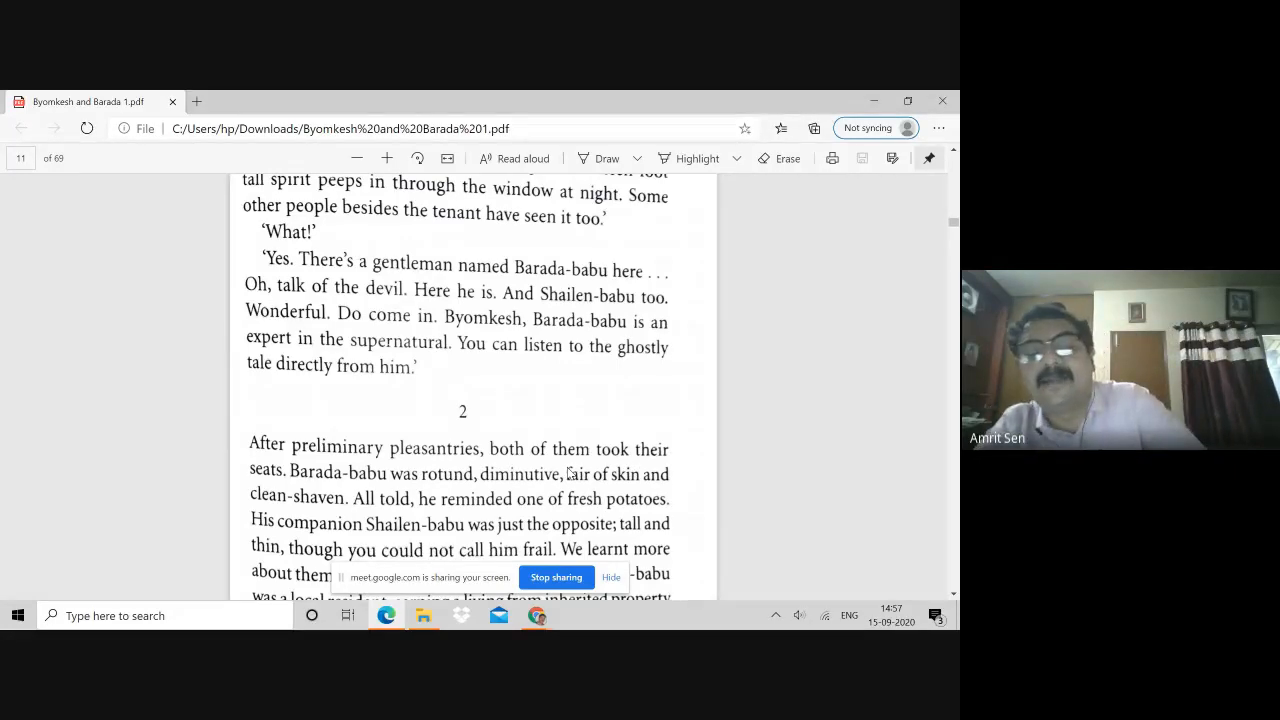
- Scroll past the bottom of page 47 to Barada-babu's claim that Baikuntha's soul cannot find release
scroll("down", 3)
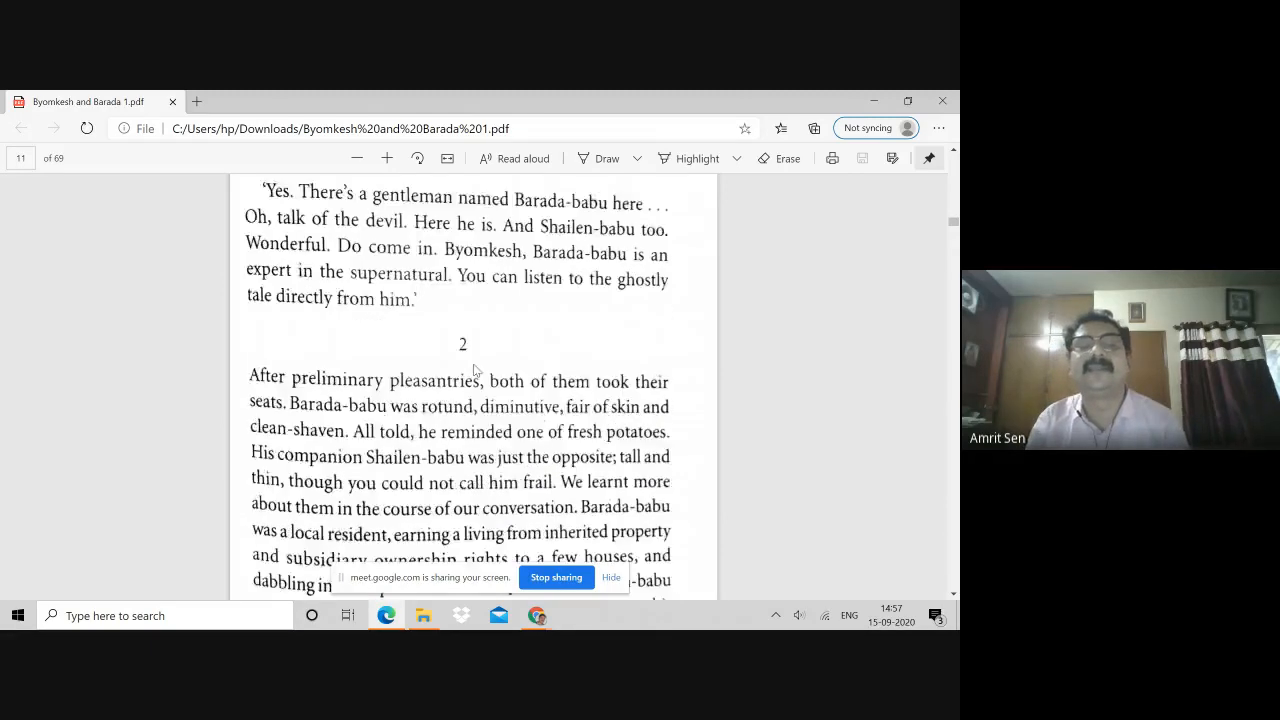
scroll("down", 3)
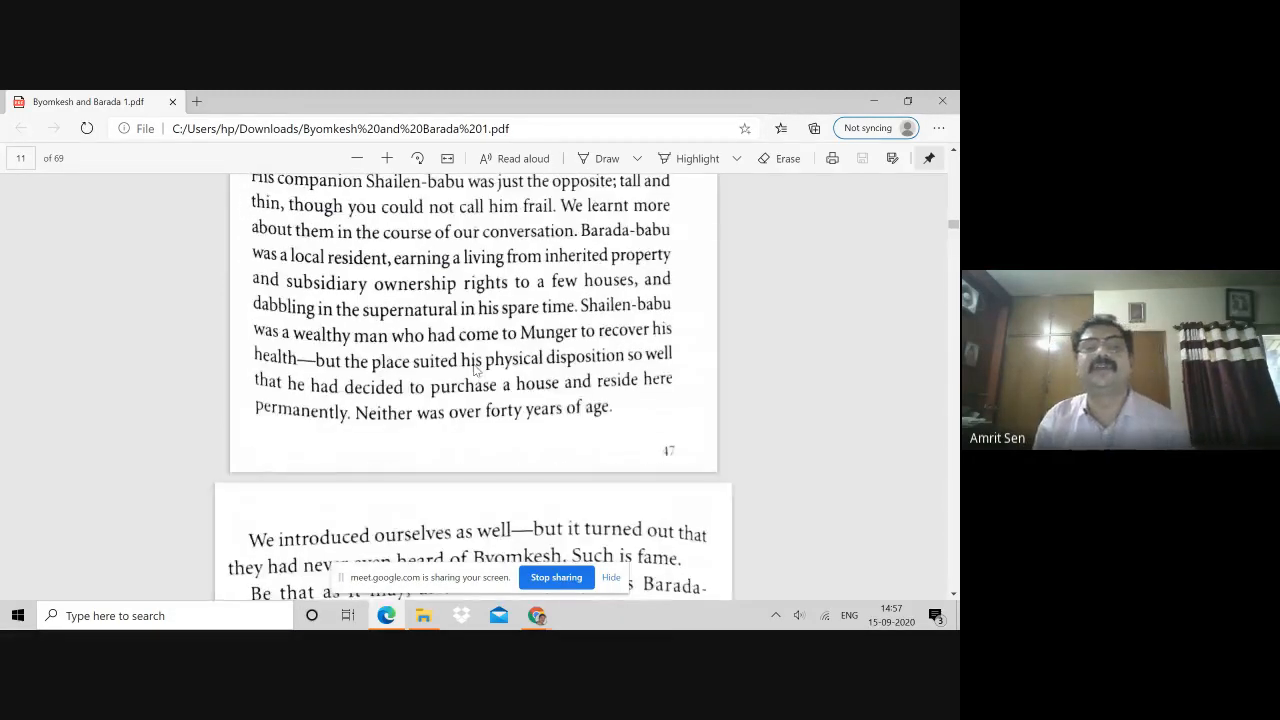
scroll("down", 3)
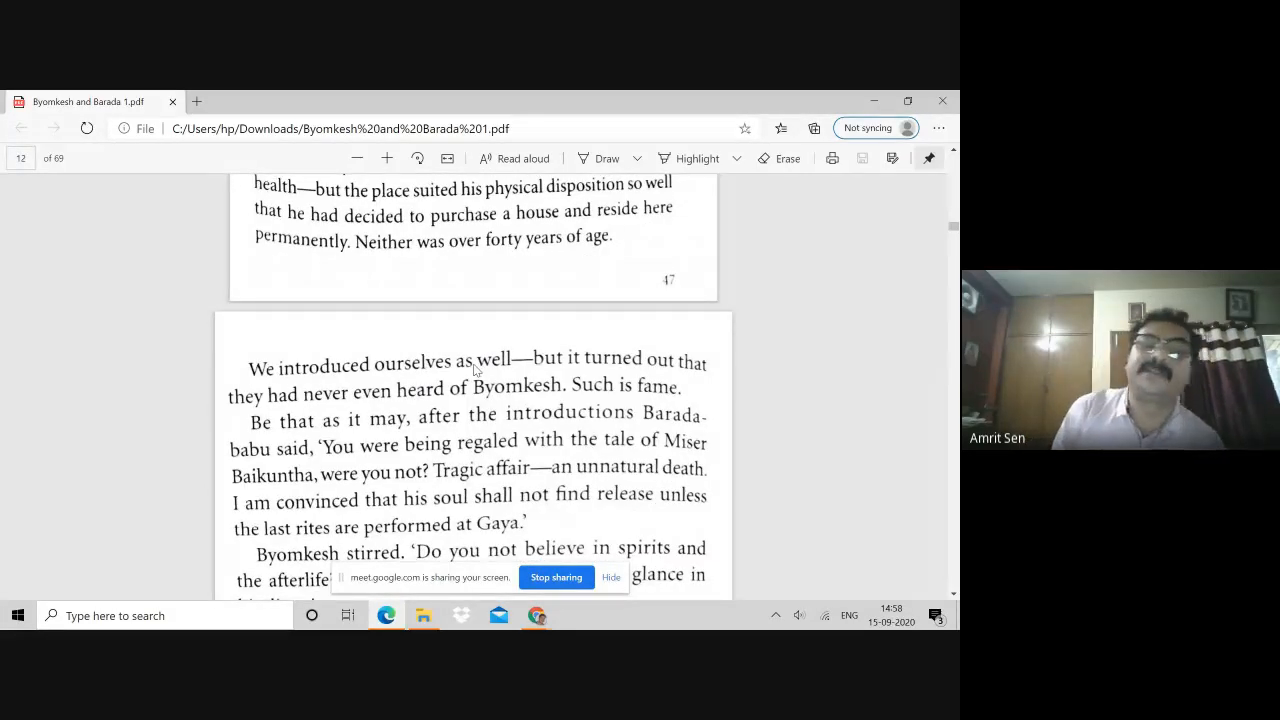
- Scroll to Byomkesh's reply that spirits lie outside his calculations and Barada-babu's rejoinder
scroll("down", 3)
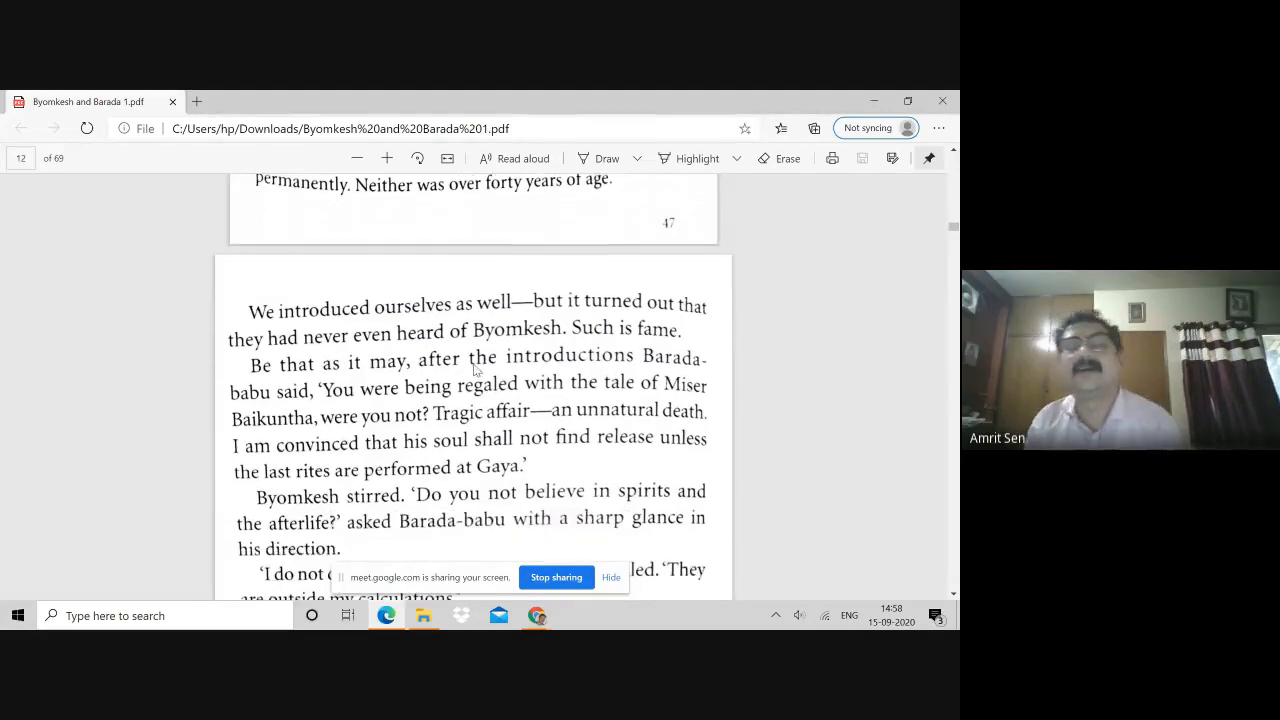
scroll("down", 3)
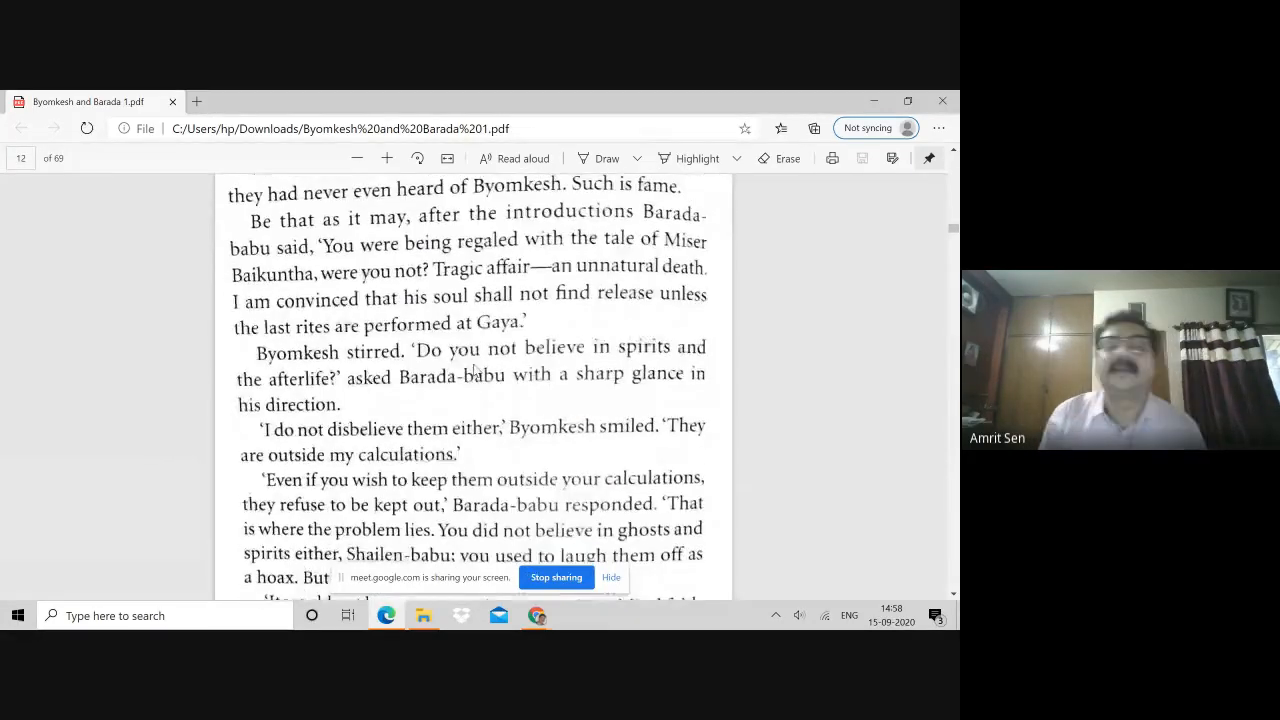
scroll("down", 3)
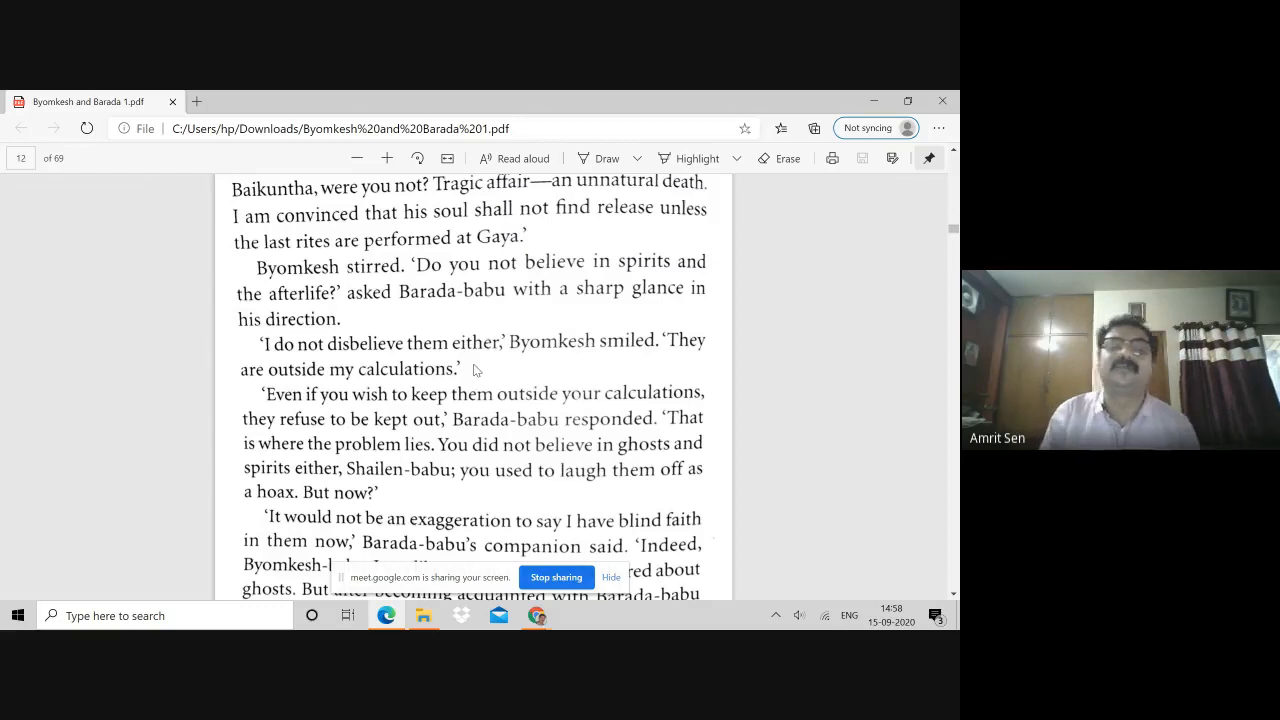
- Scroll past page 48 to Shashanka-babu urging Barada-babu to tell the Baikuntha ghost story
scroll("down", 3)
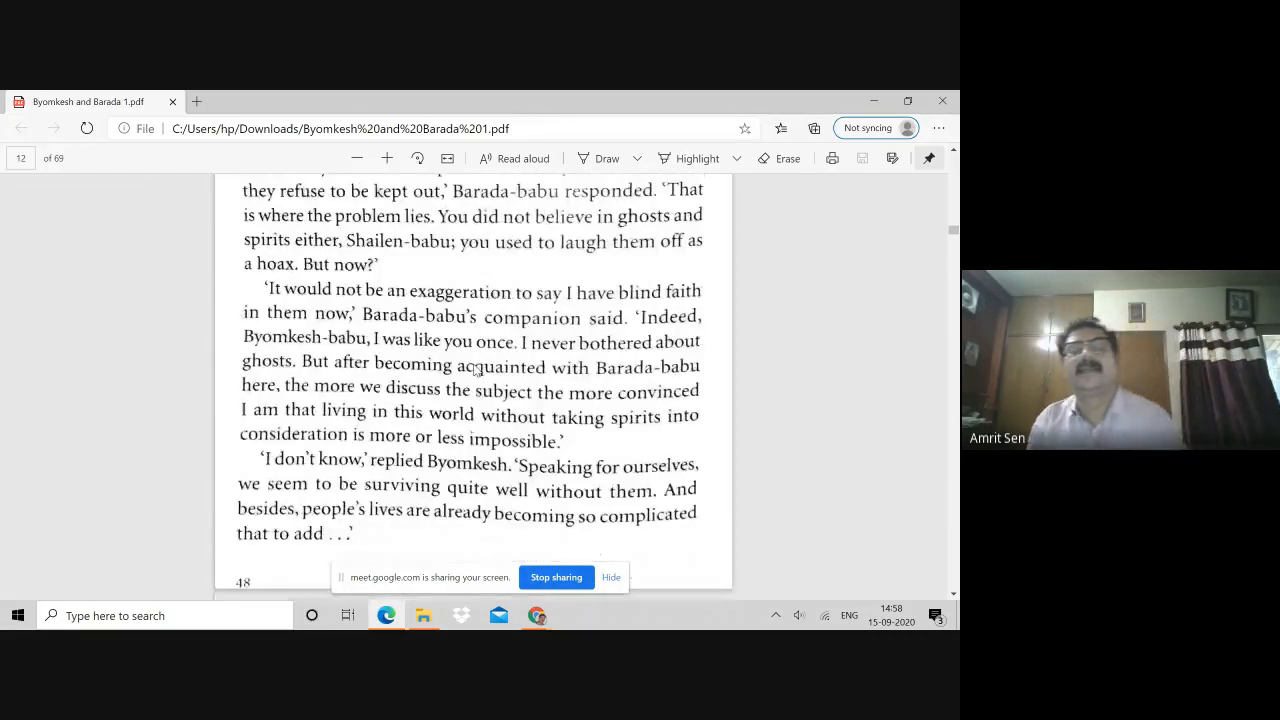
scroll("down", 3)
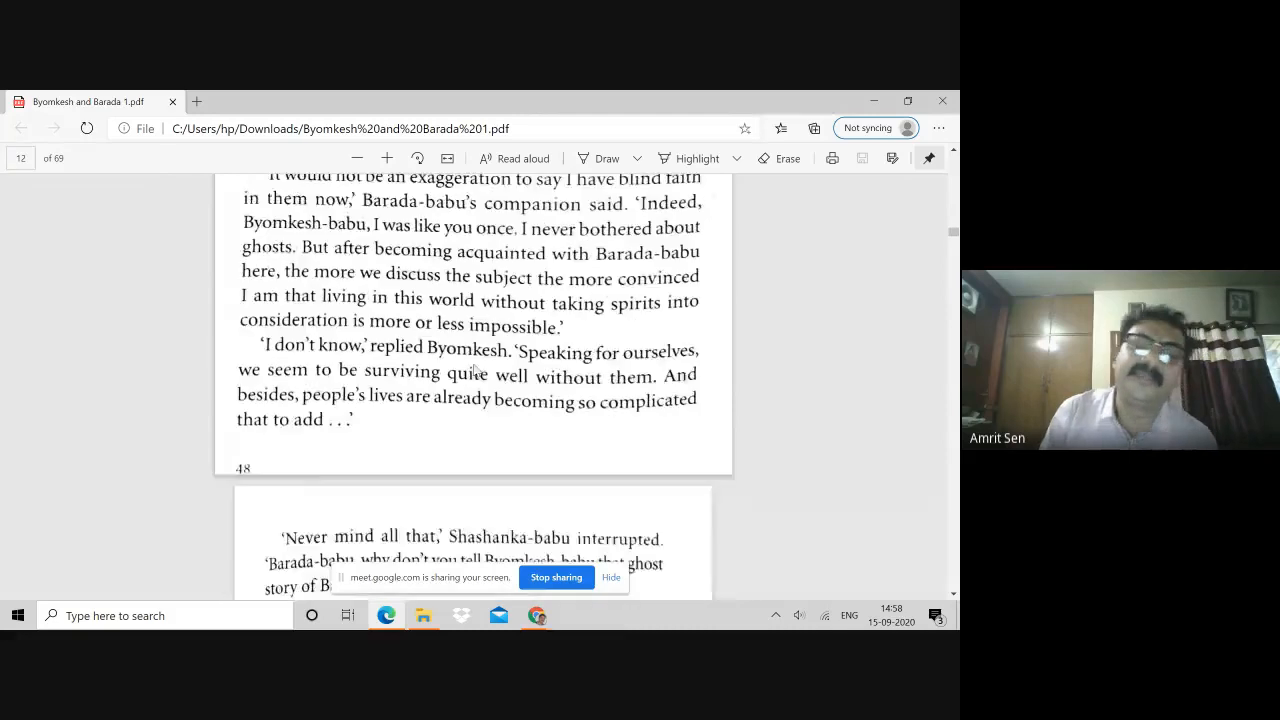
scroll("down", 3)
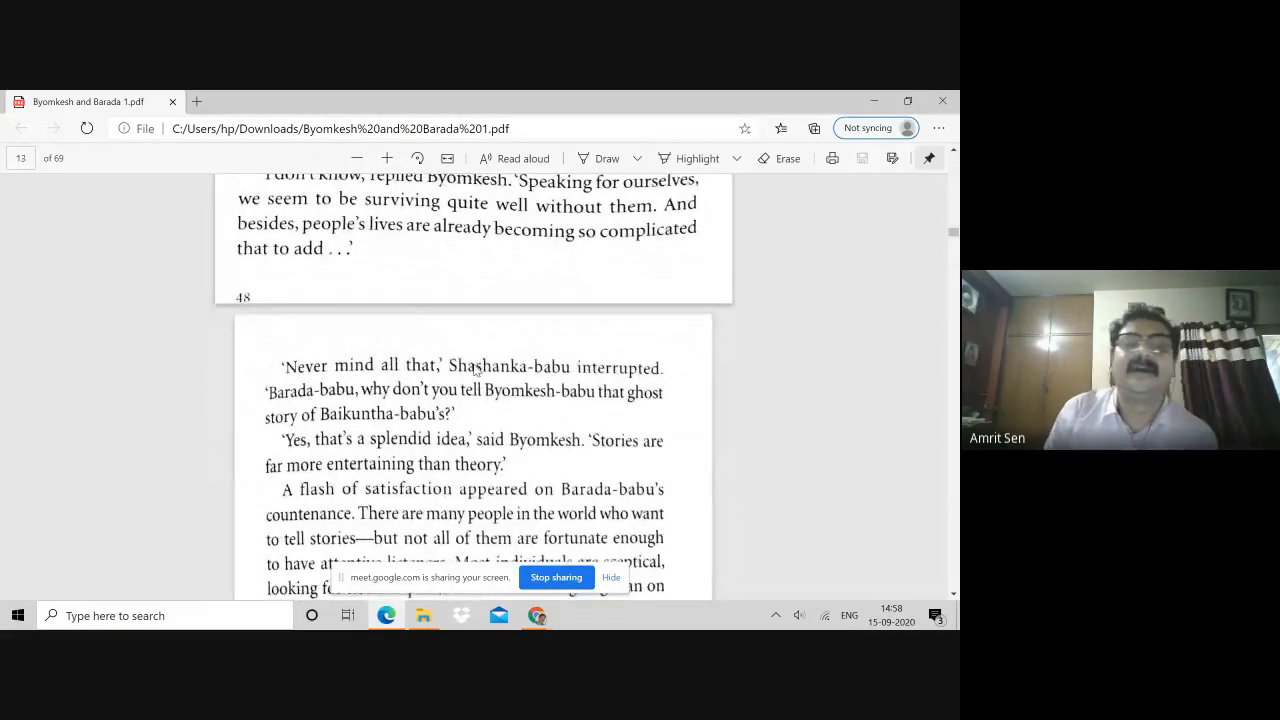
scroll("down", 3)
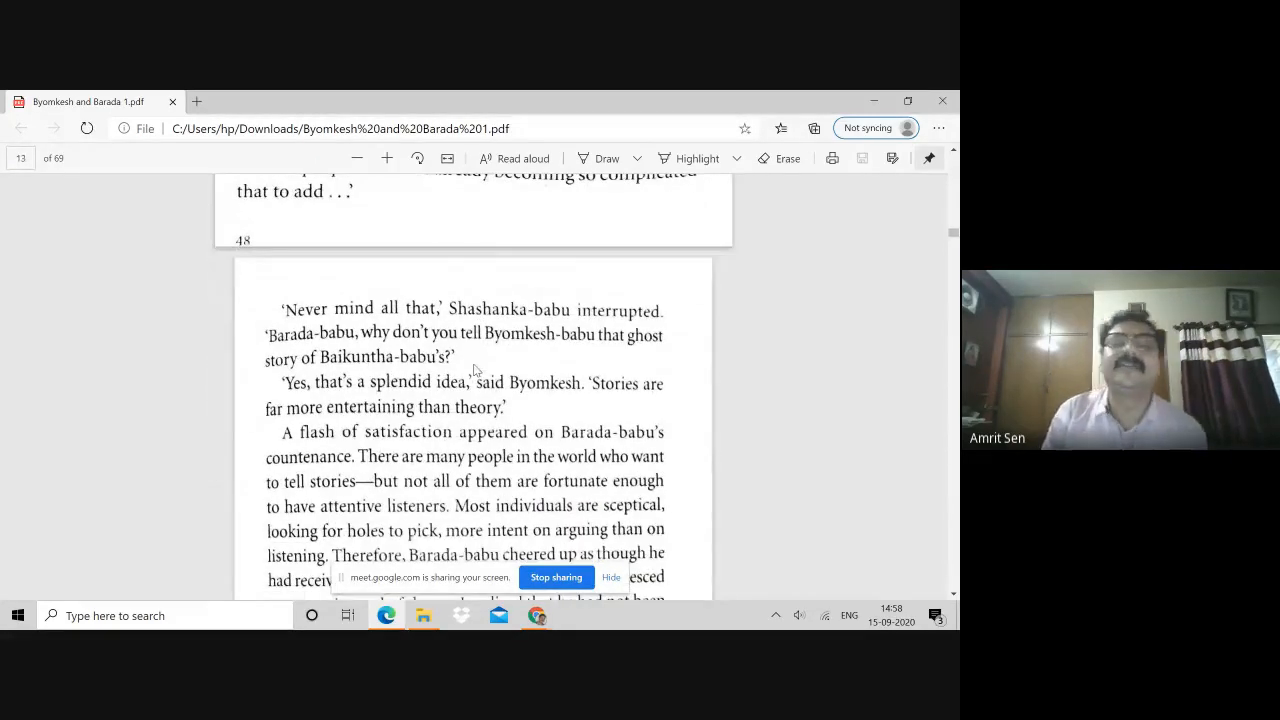
scroll("down", 3)
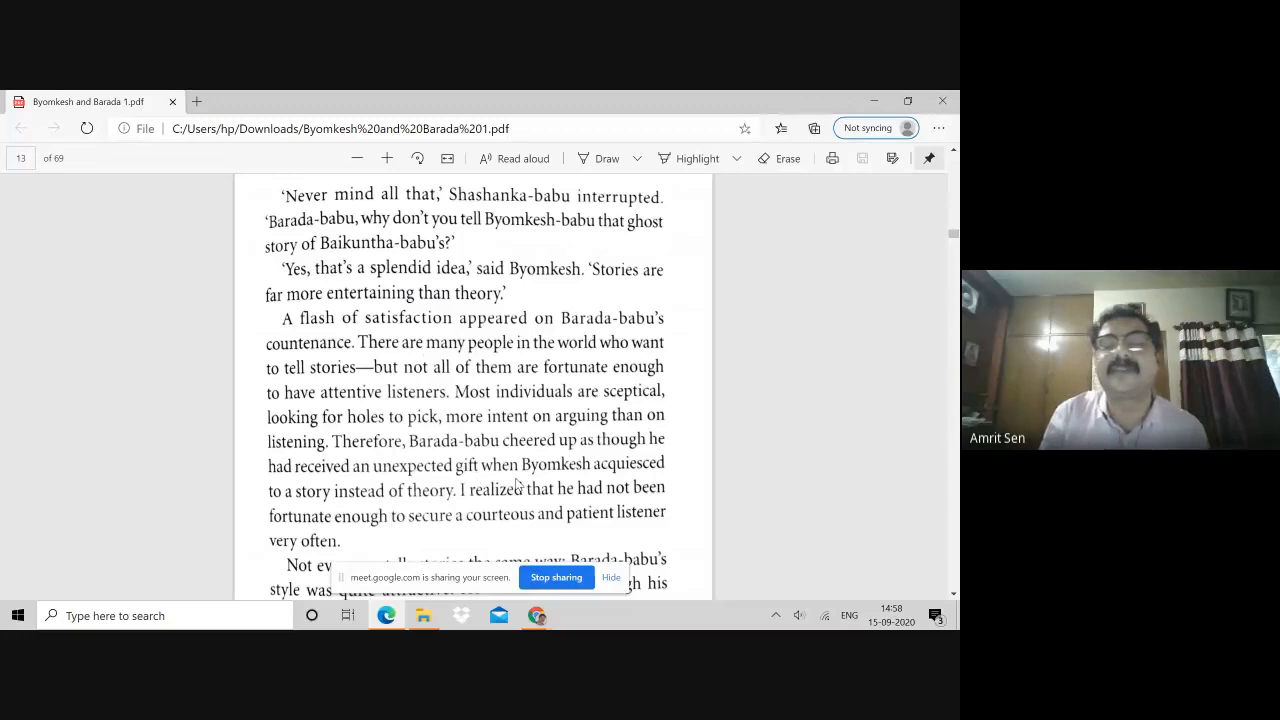
- Scroll to the paragraph praising Barada-babu's stately, incident-free storytelling style
scroll("down", 3)
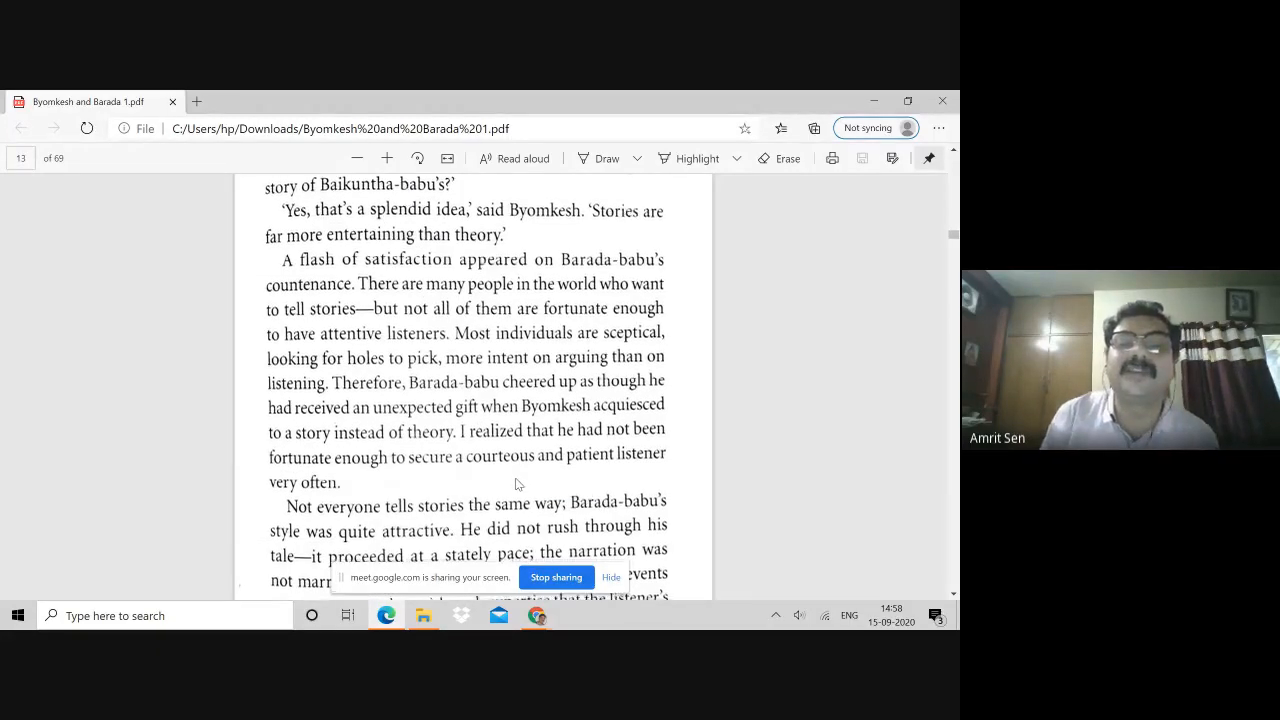
scroll("down", 3)
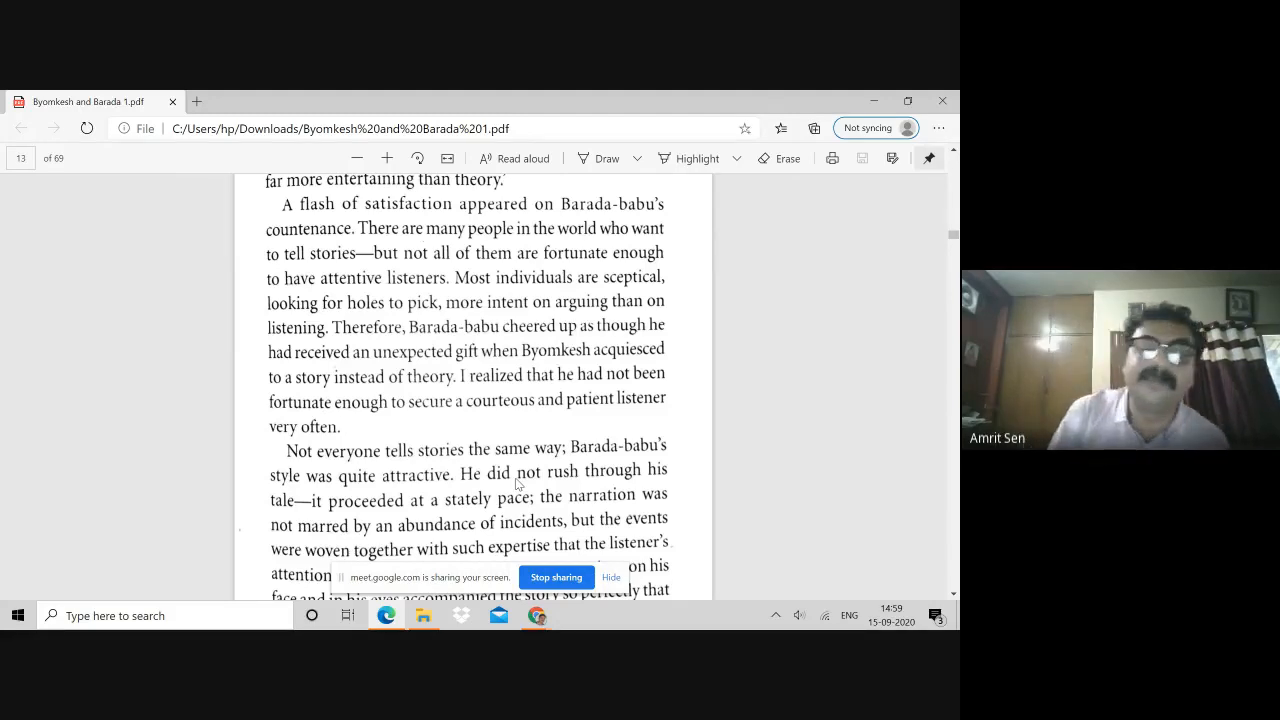
- Scroll to Barada-babu's account opening with Baikuntha-babu's unnatural death
scroll("down", 3)
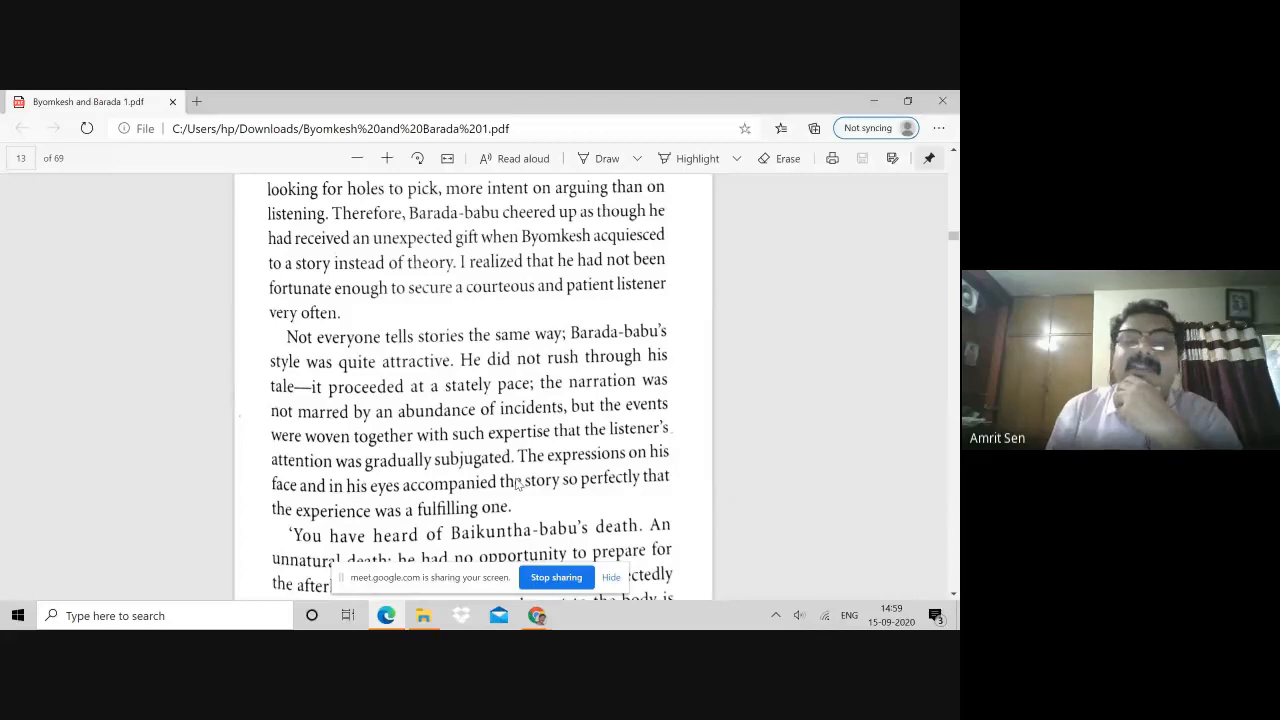
scroll("down", 3)
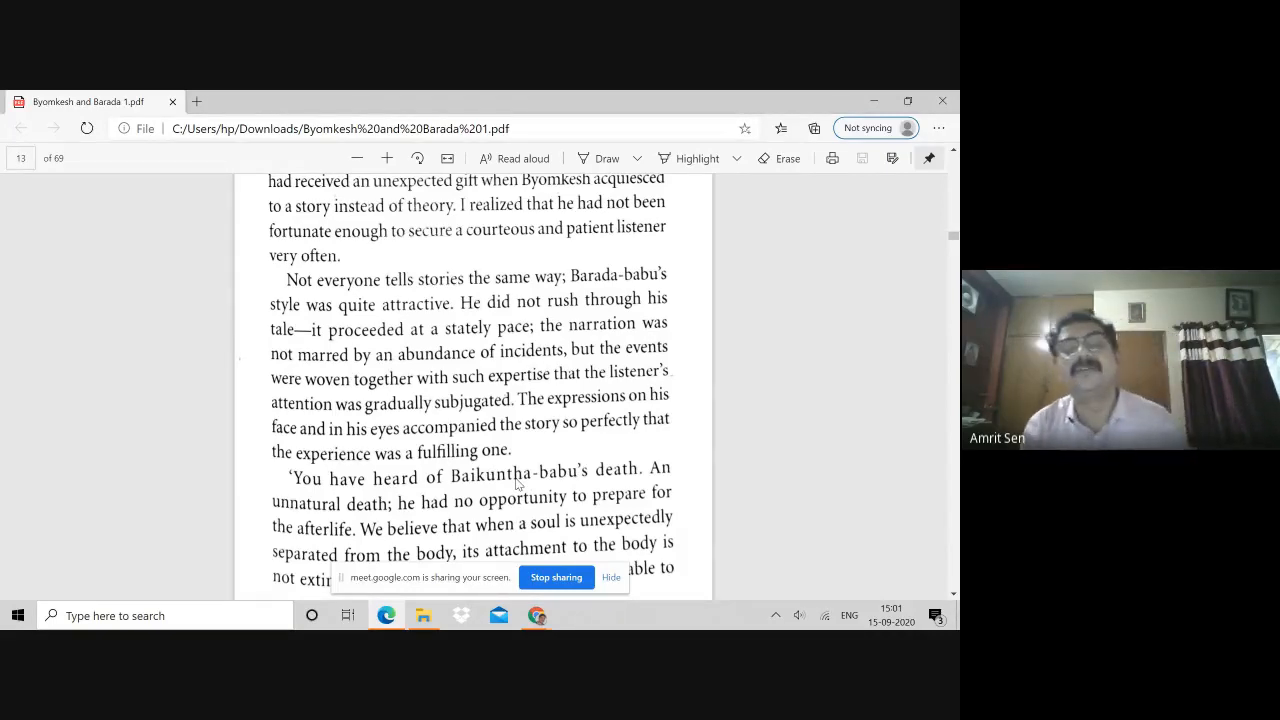
- Scroll past page 49 onto page 50, where Barada-babu introduces his supernatural story
scroll("down", 3)
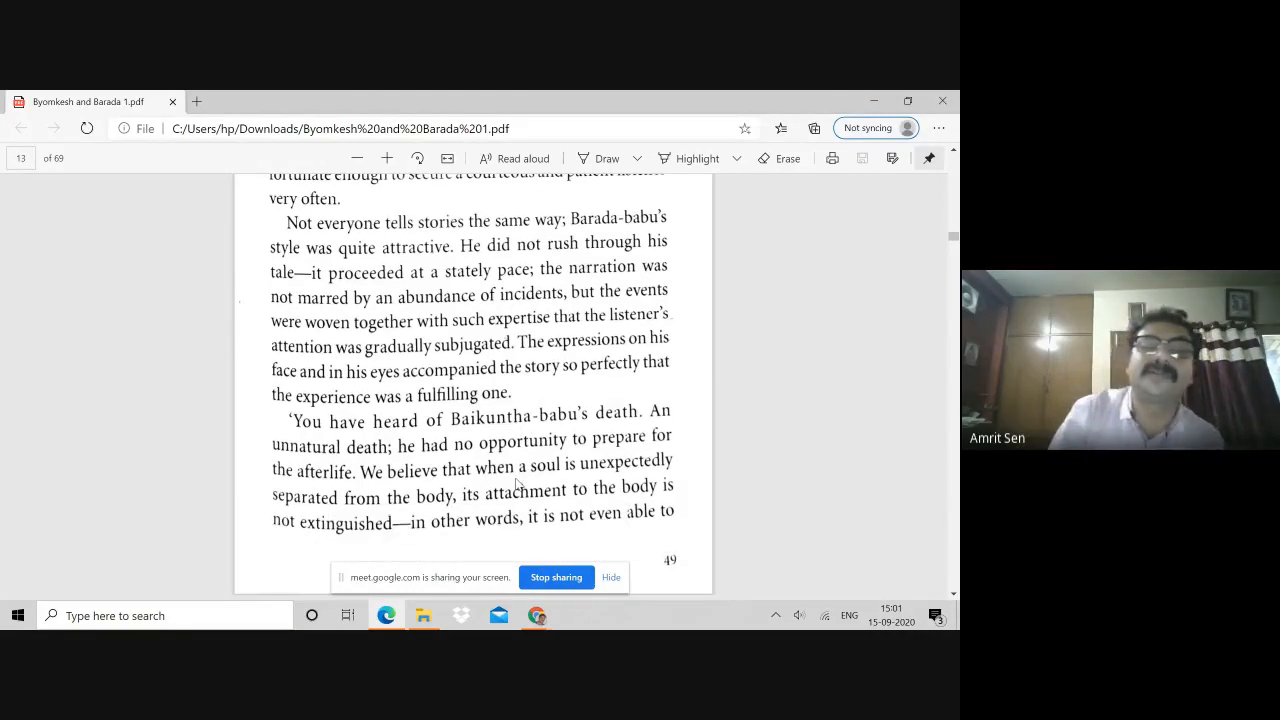
scroll("down", 3)
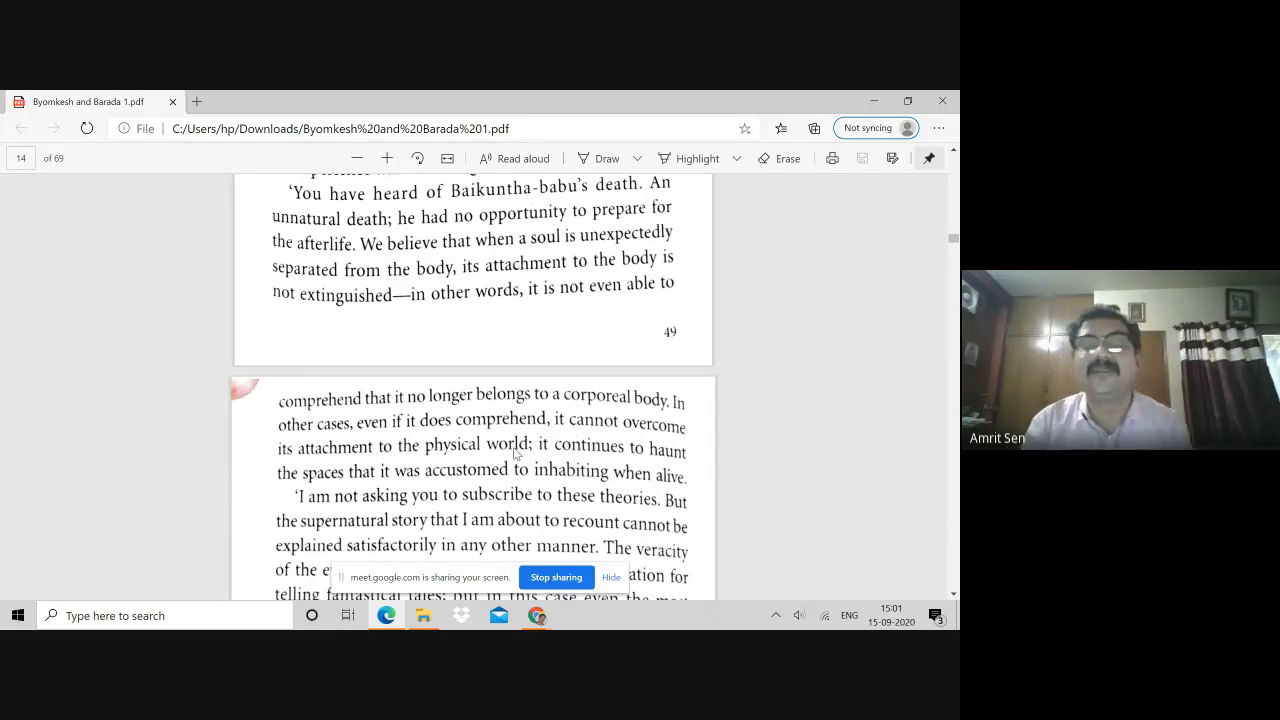
- Scroll through page 50 past Kailashchandra Mallik's arrival to the ghost's face at his bedroom window
scroll("down", 3)
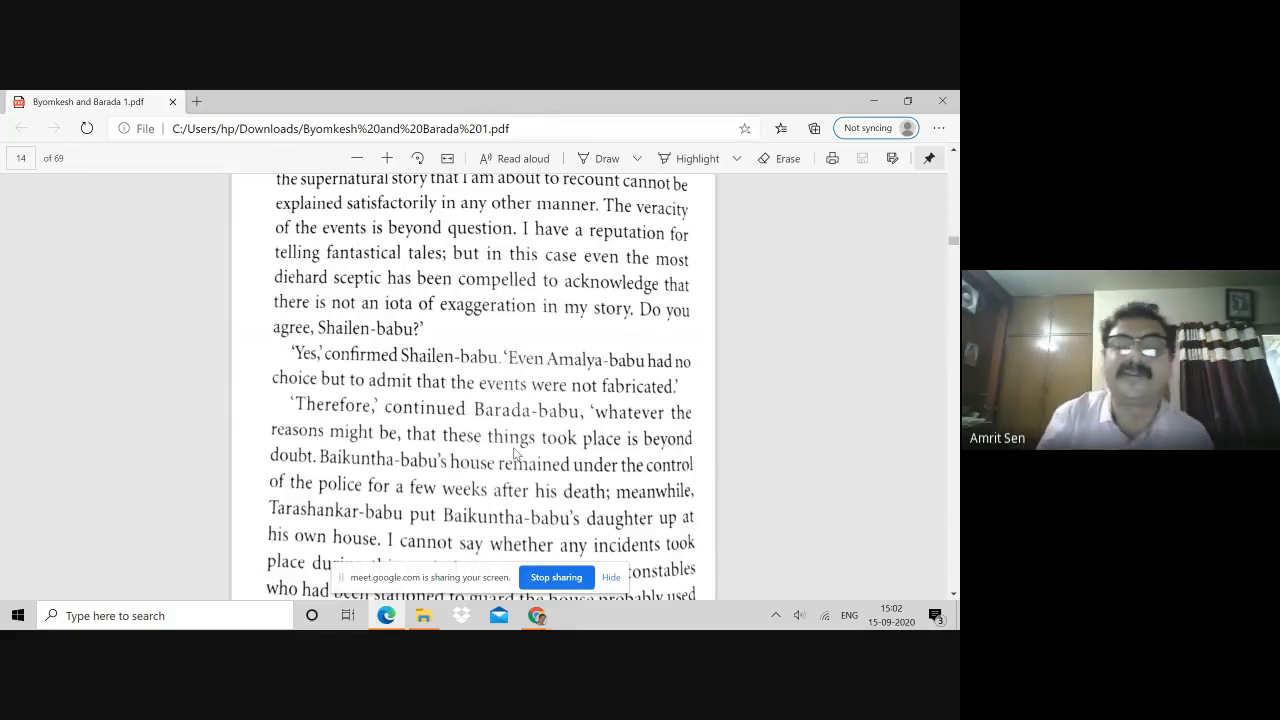
scroll("down", 3)
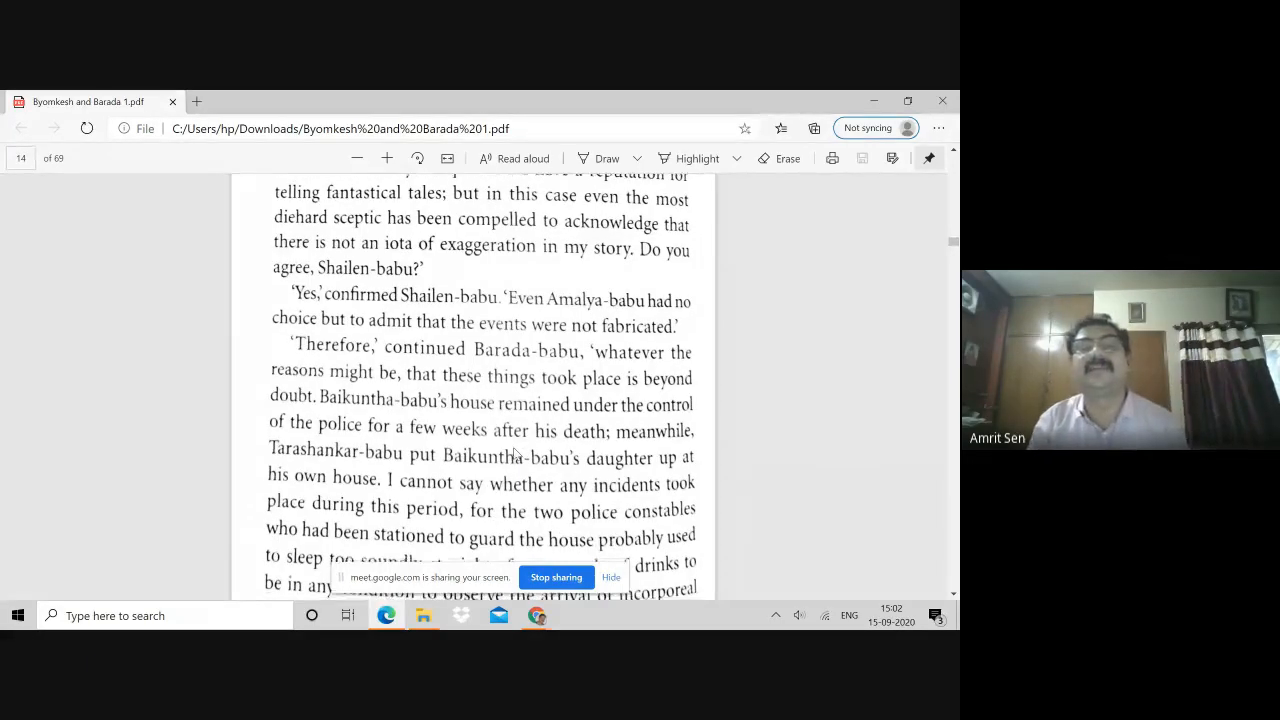
scroll("down", 3)
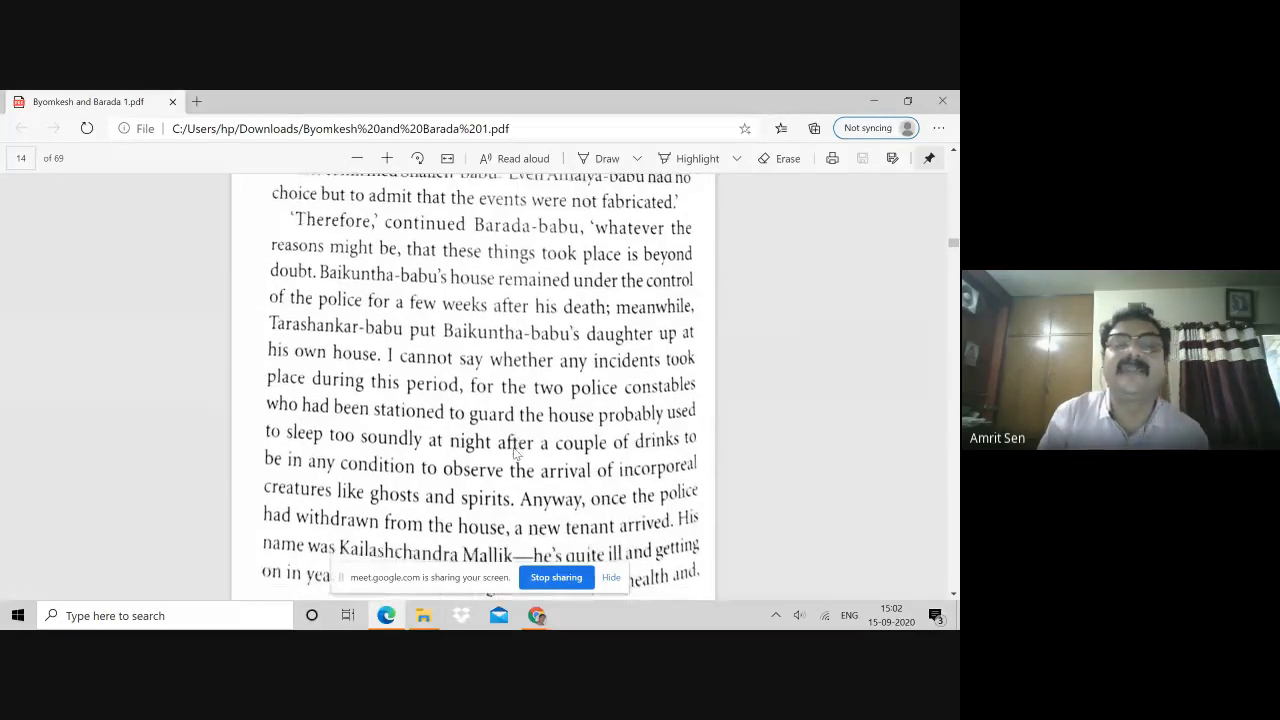
scroll("down", 3)
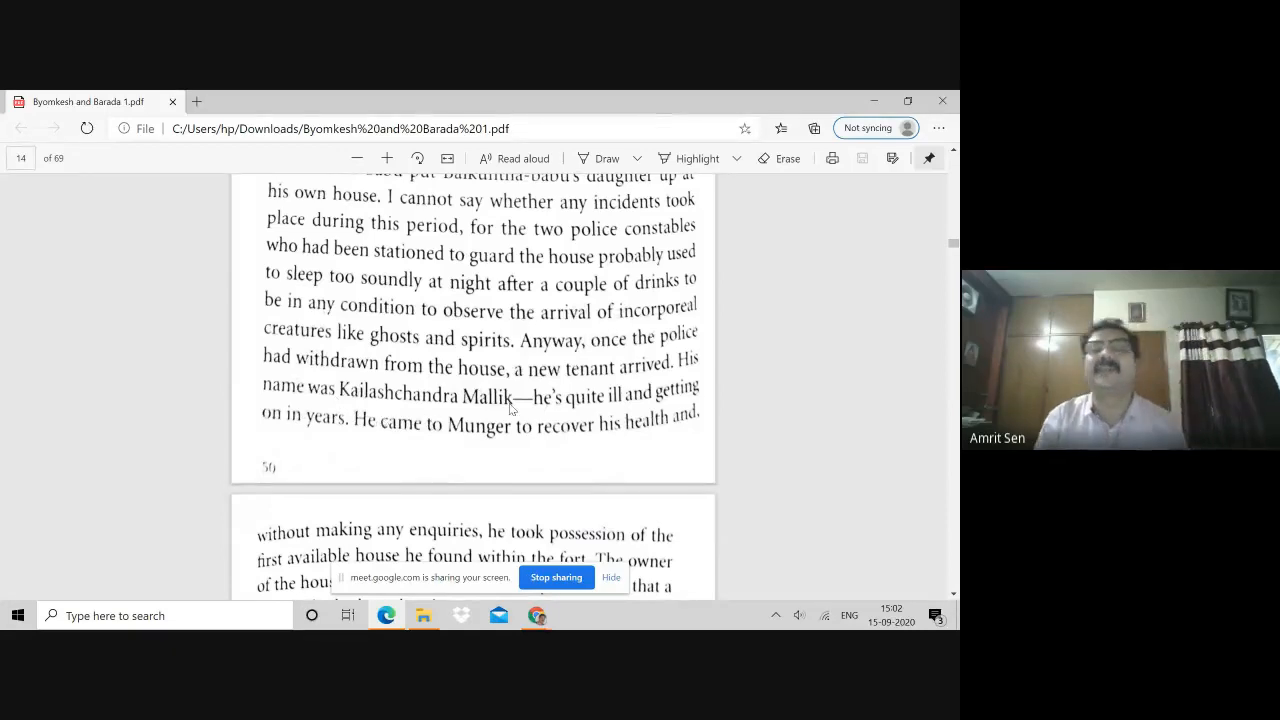
scroll("down", 3)
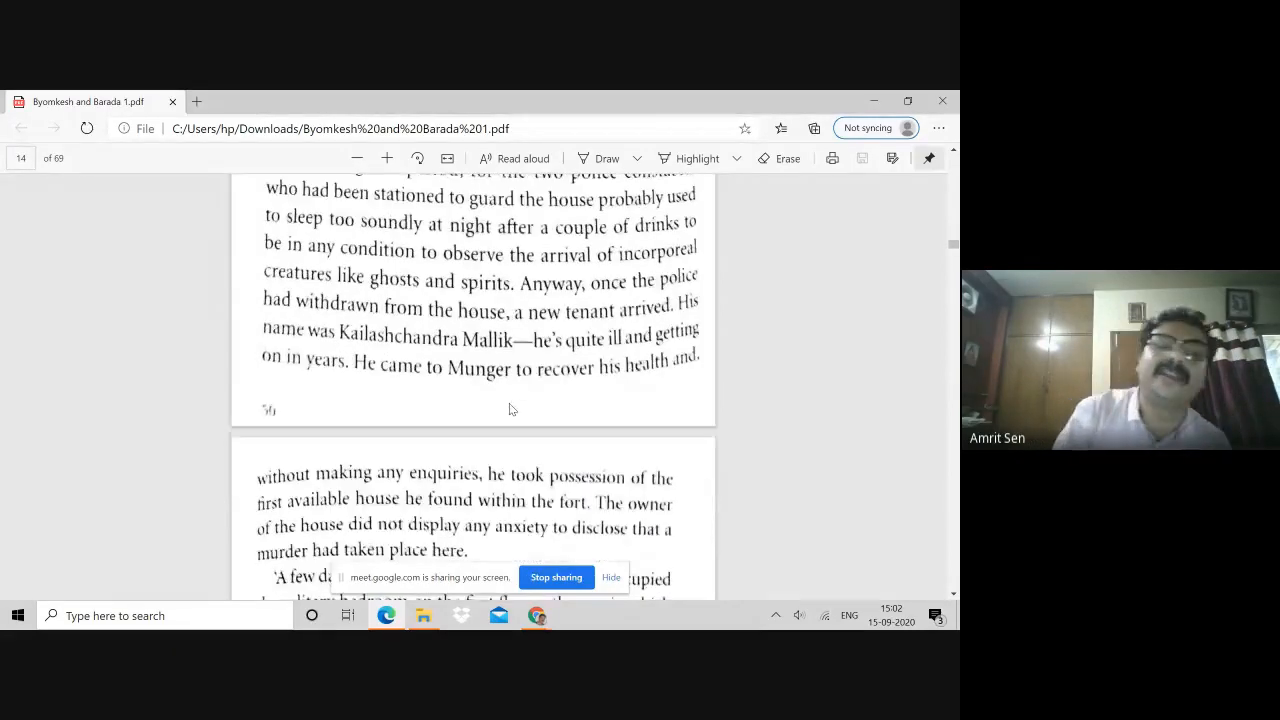
scroll("down", 3)
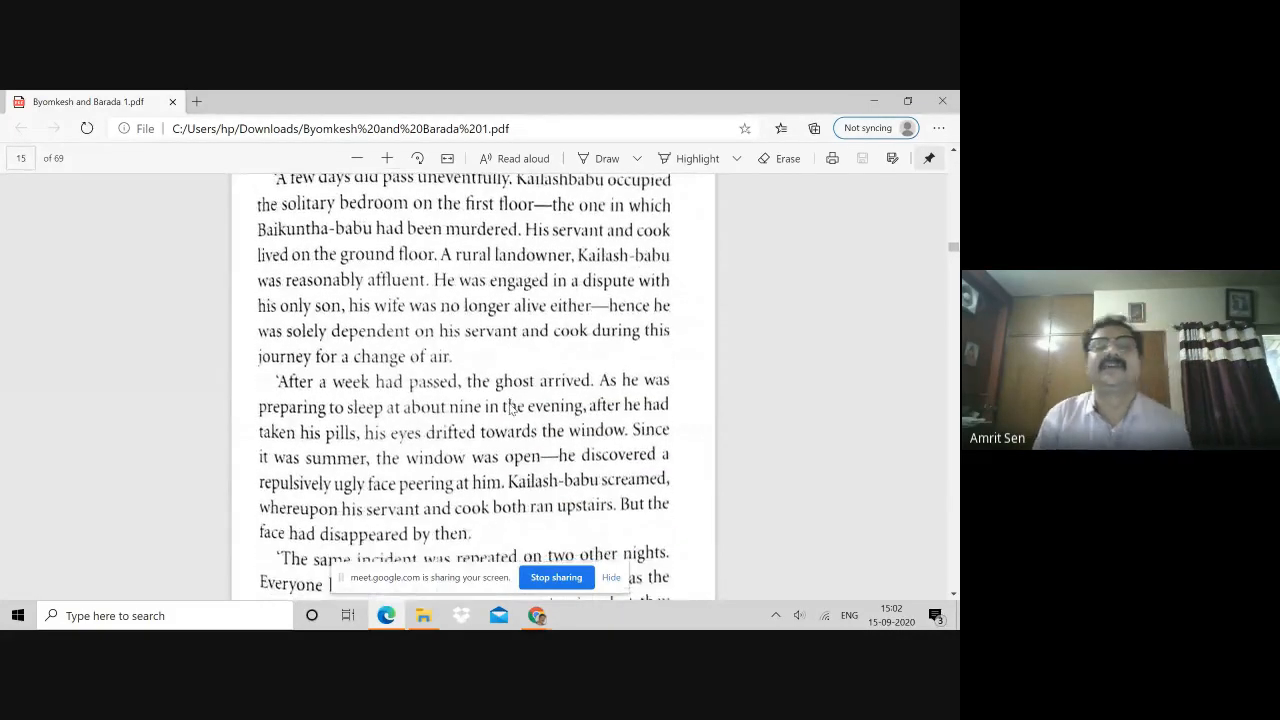
- Scroll past the end of page 51 to Barada-babu's decision to examine the ghost reports further
scroll("down", 3)
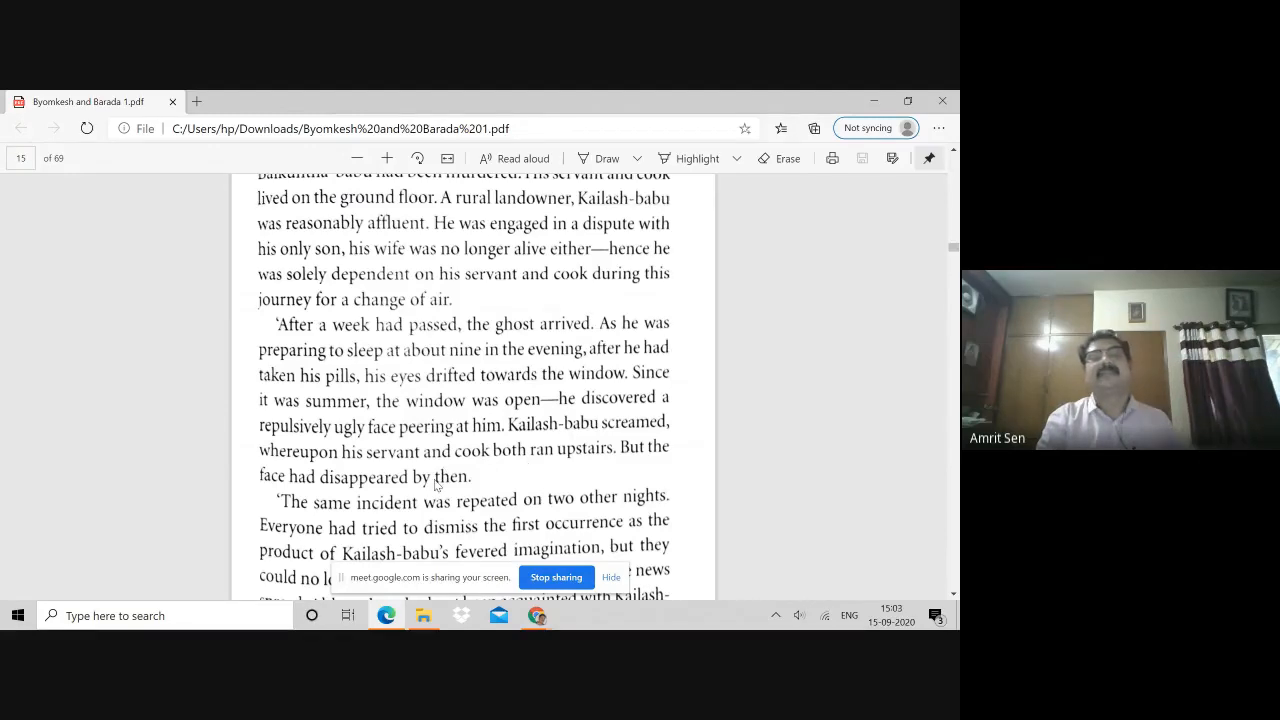
scroll("down", 3)
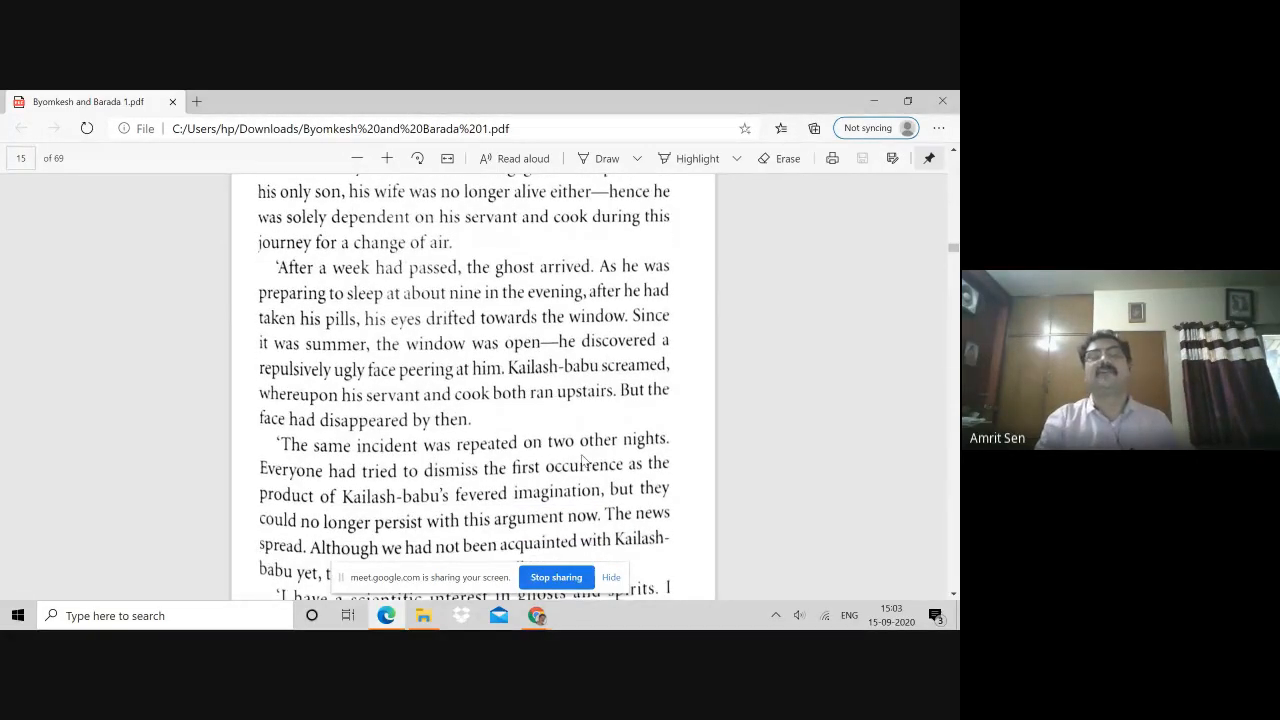
scroll("down", 3)
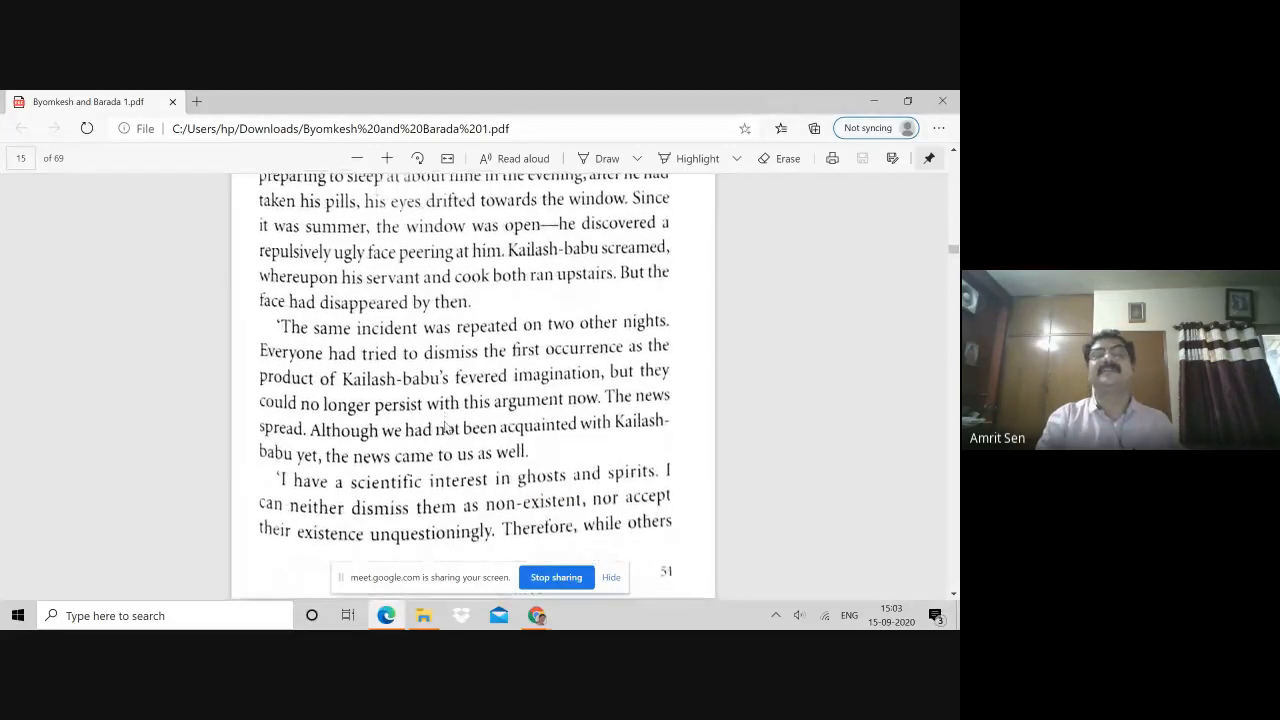
scroll("down", 3)
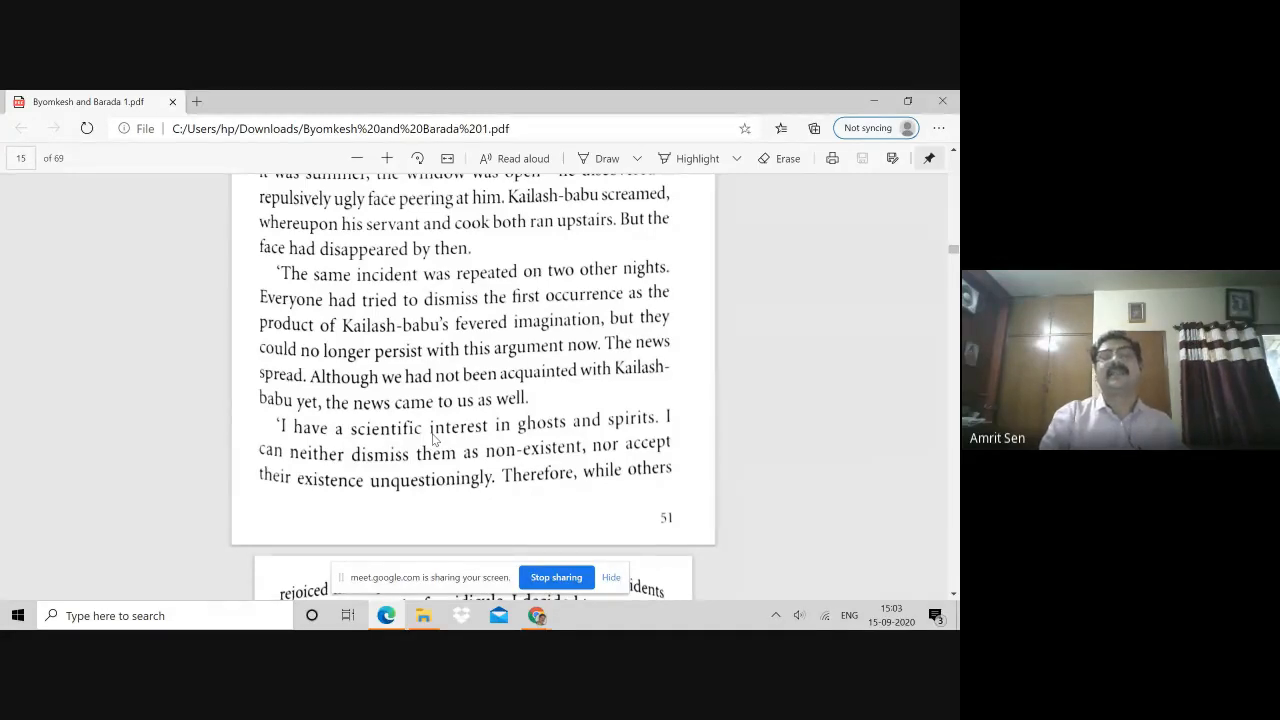
scroll("down", 3)
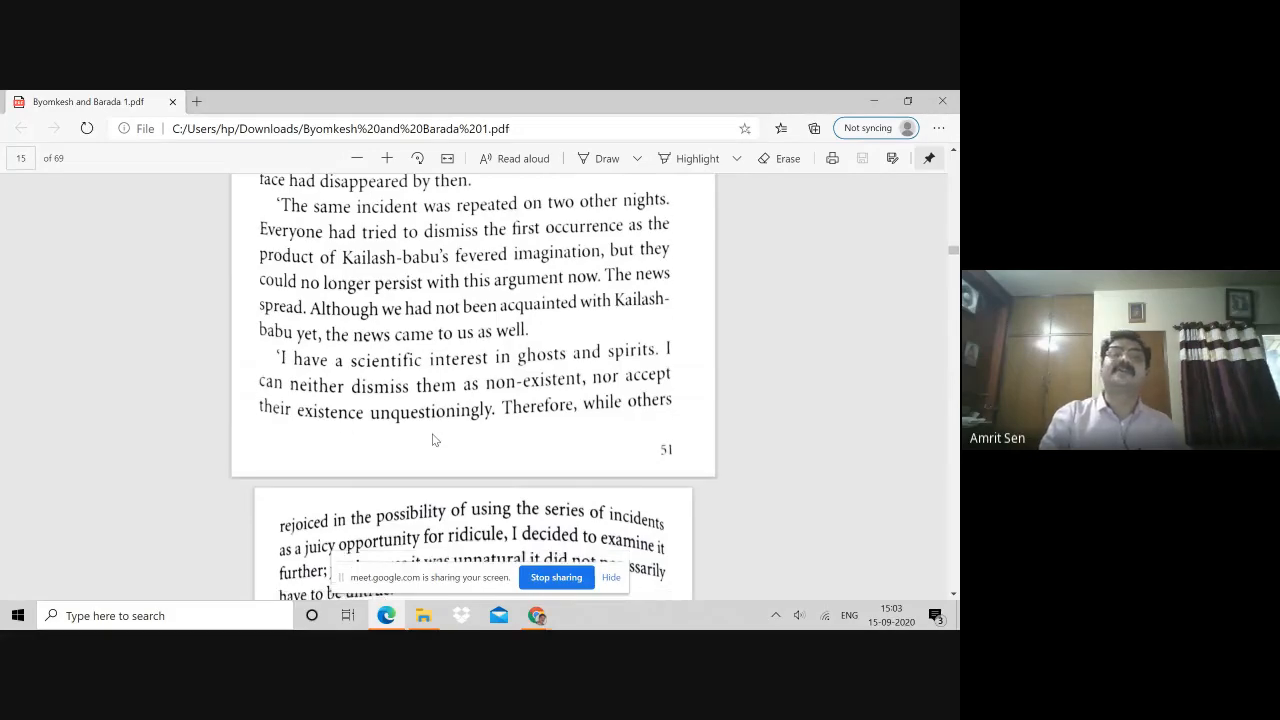
scroll("down", 3)
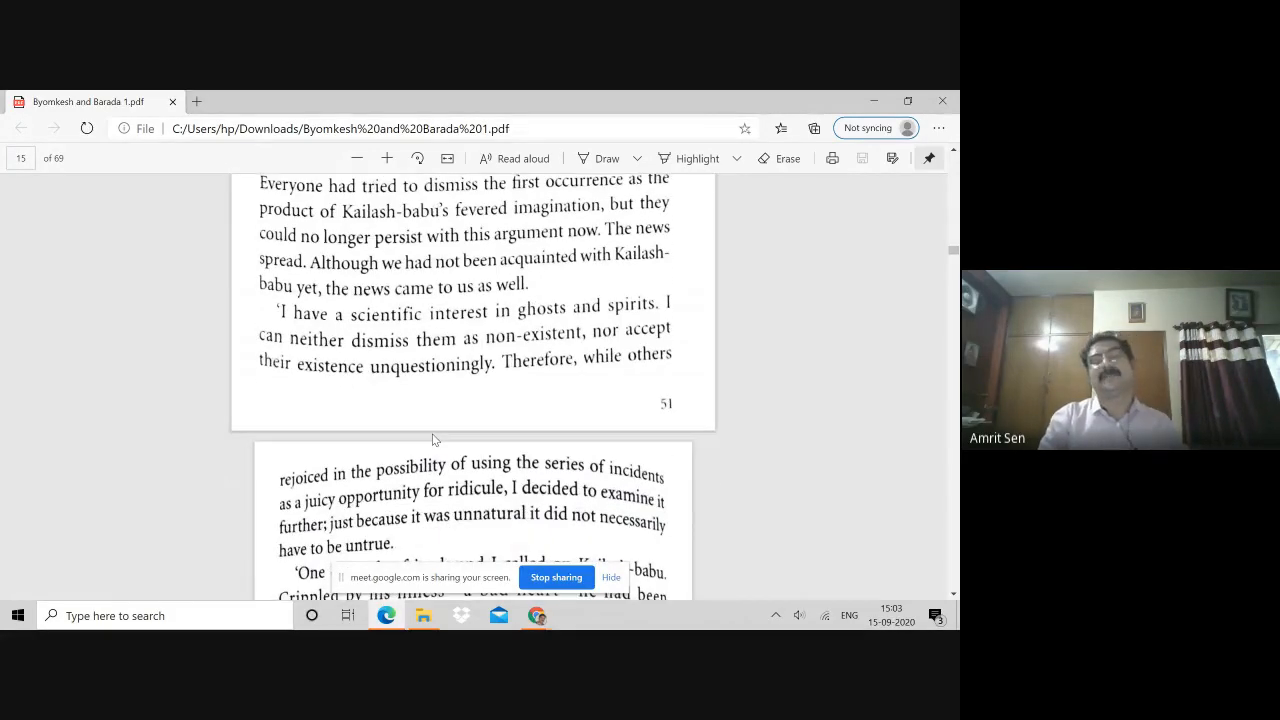
- Scroll the shared PDF through page 52 to the end of page 53, where Shailen-babu insists others saw the ghost
scroll("down", 3)
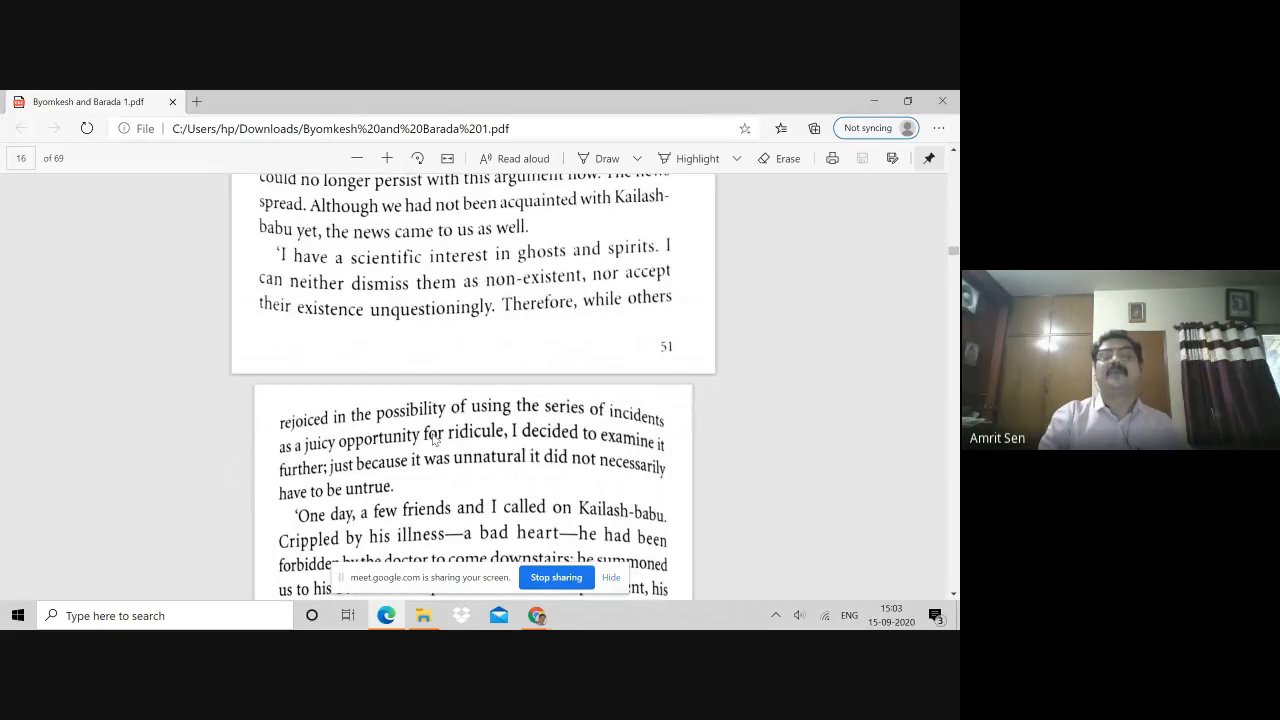
mouse_move(468, 468)
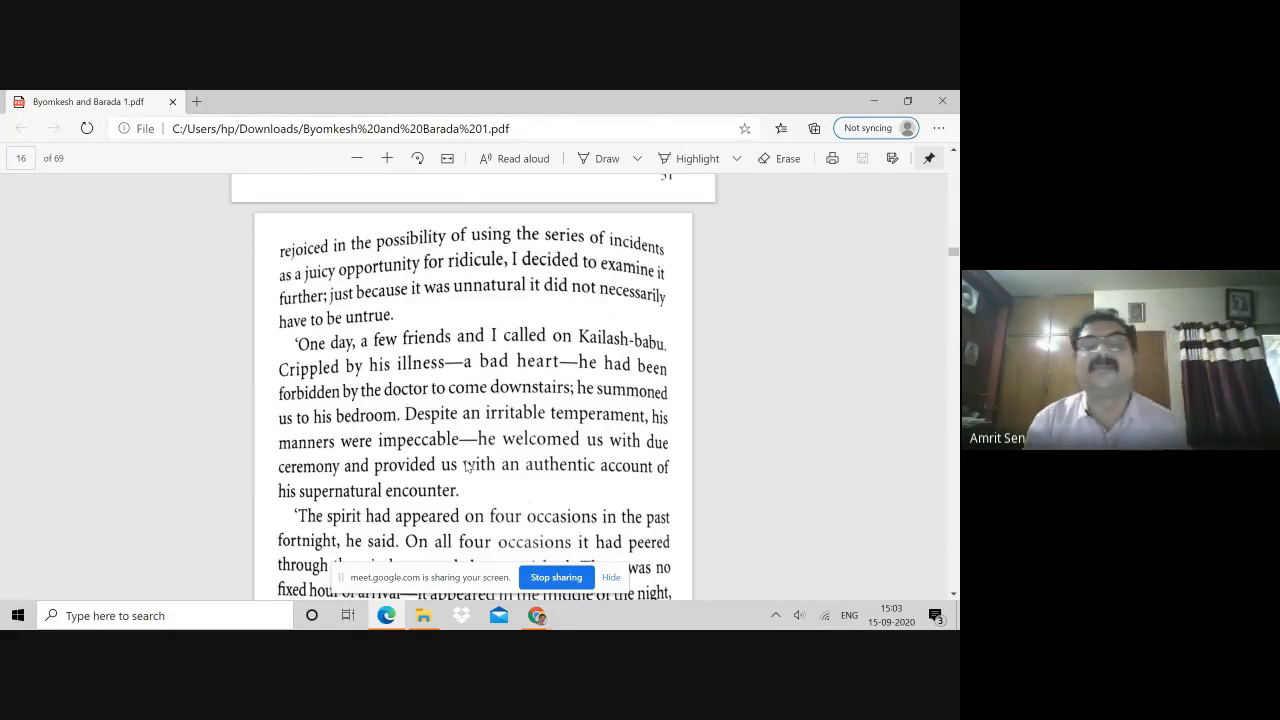
scroll("down", 3)
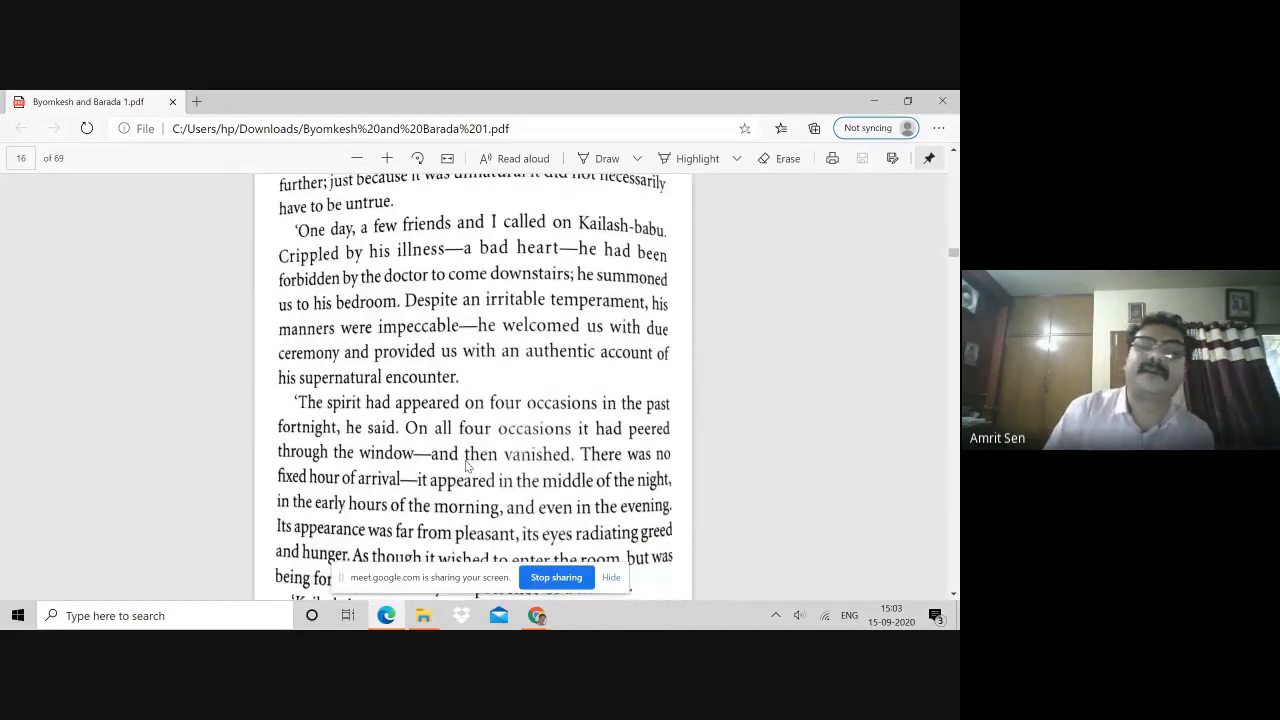
scroll("down", 3)
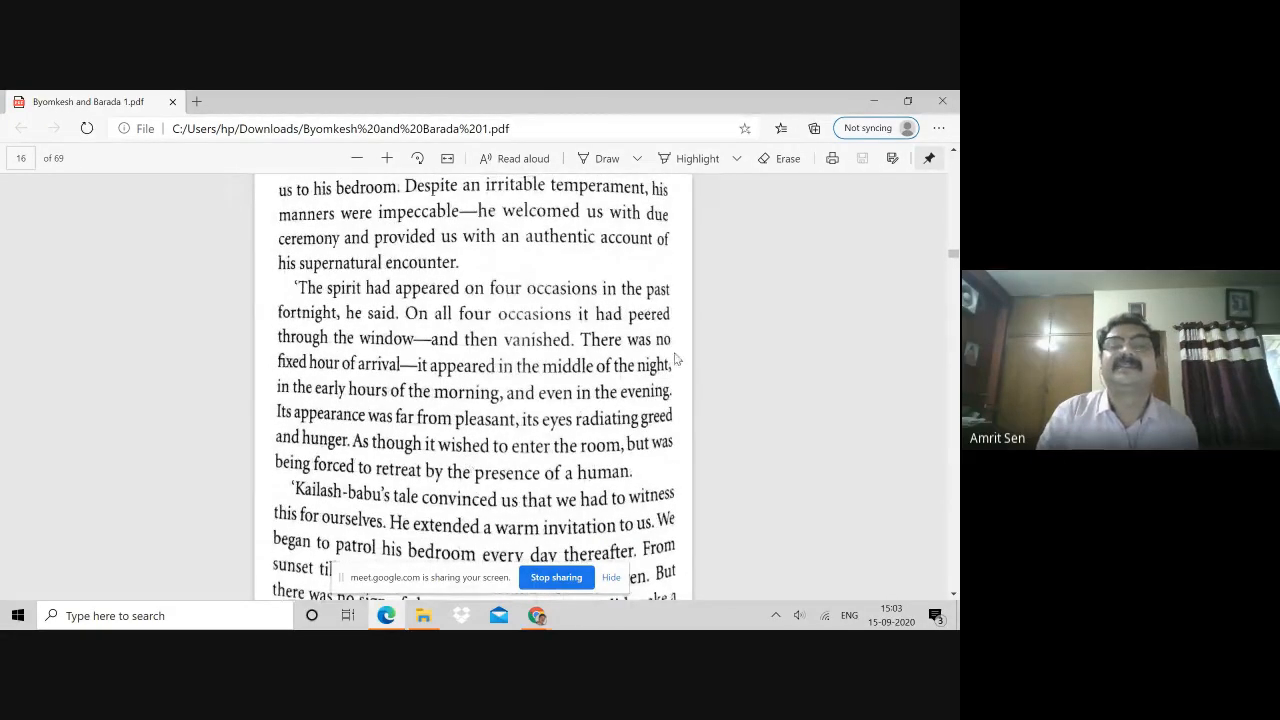
scroll("down", 3)
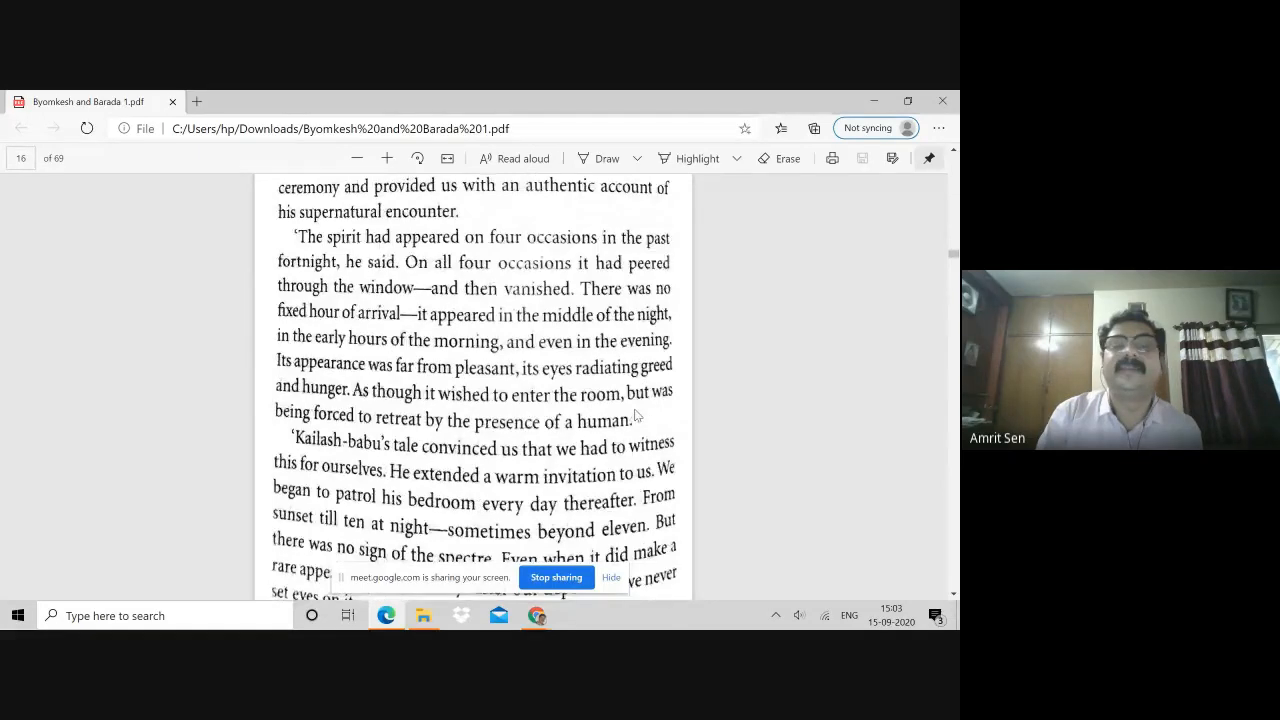
scroll("down", 3)
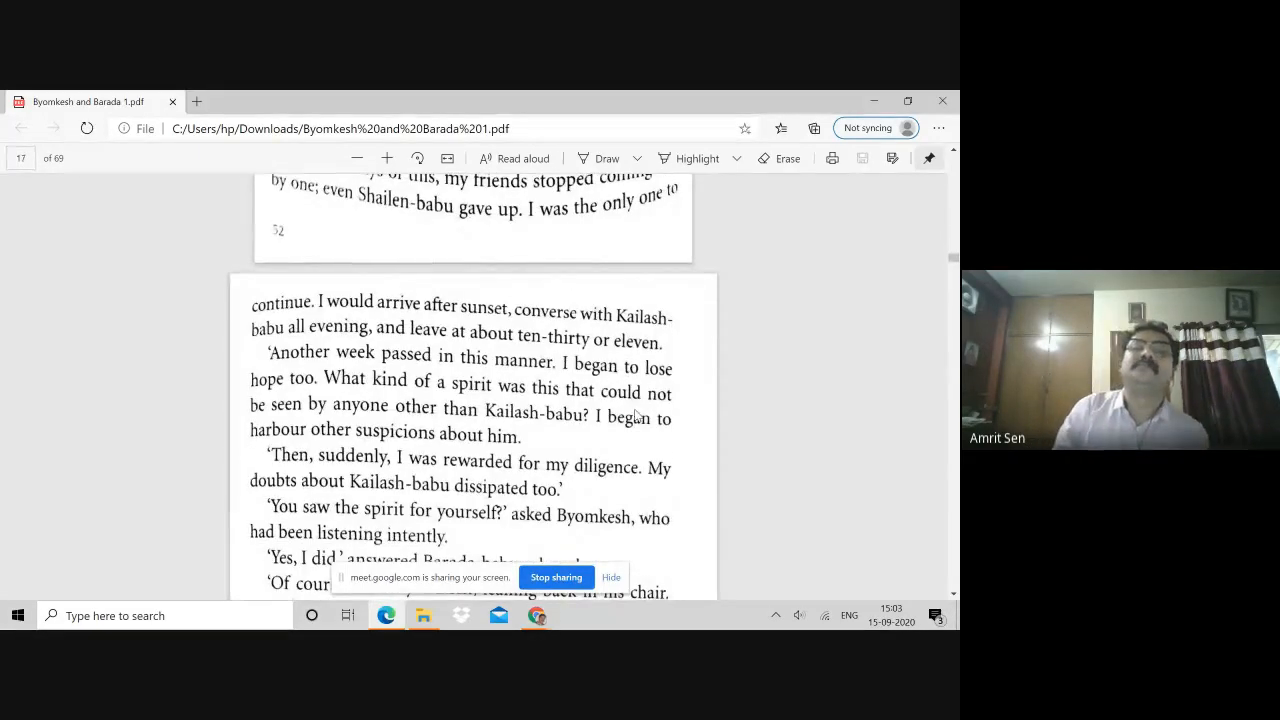
scroll("down", 3)
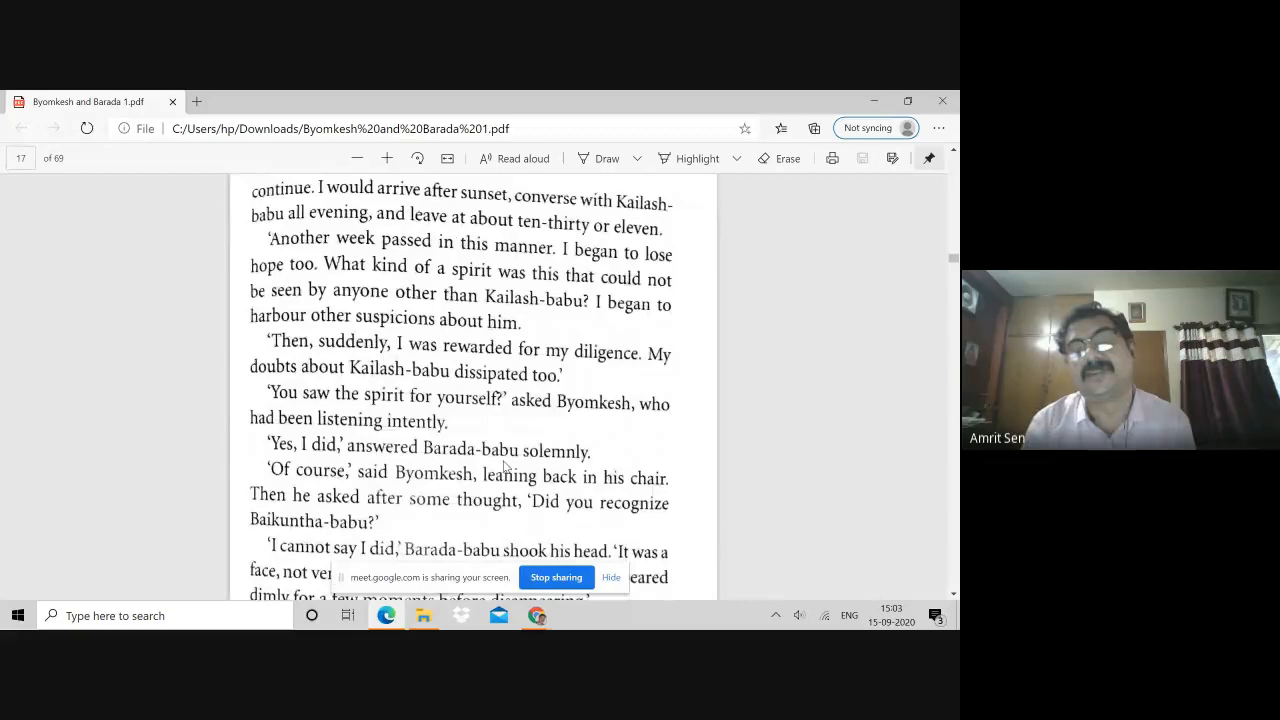
scroll("down", 3)
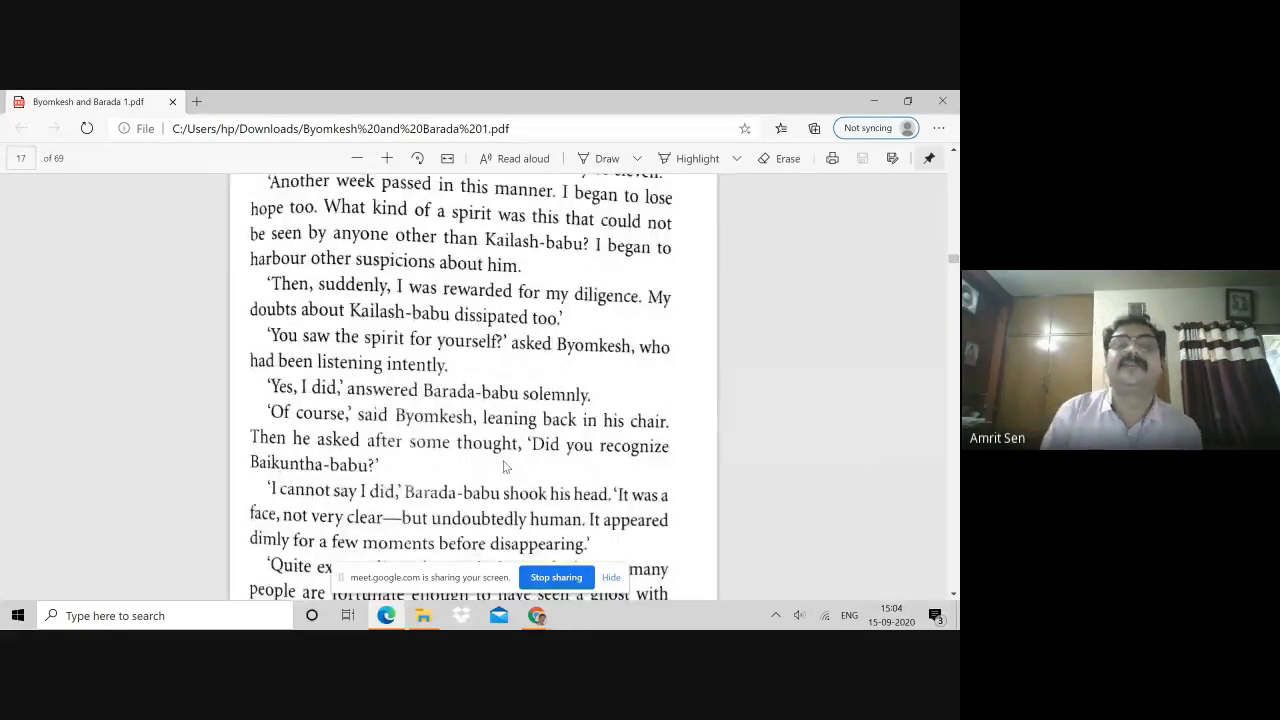
scroll("down", 3)
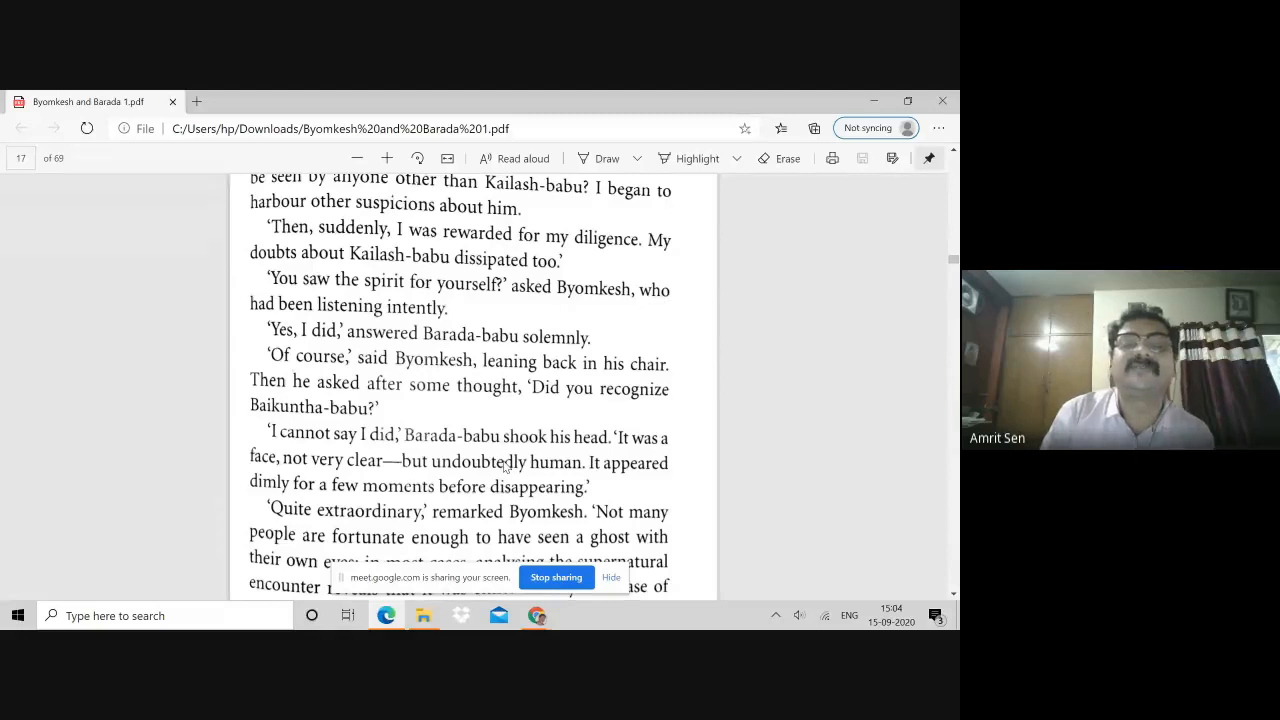
scroll("down", 3)
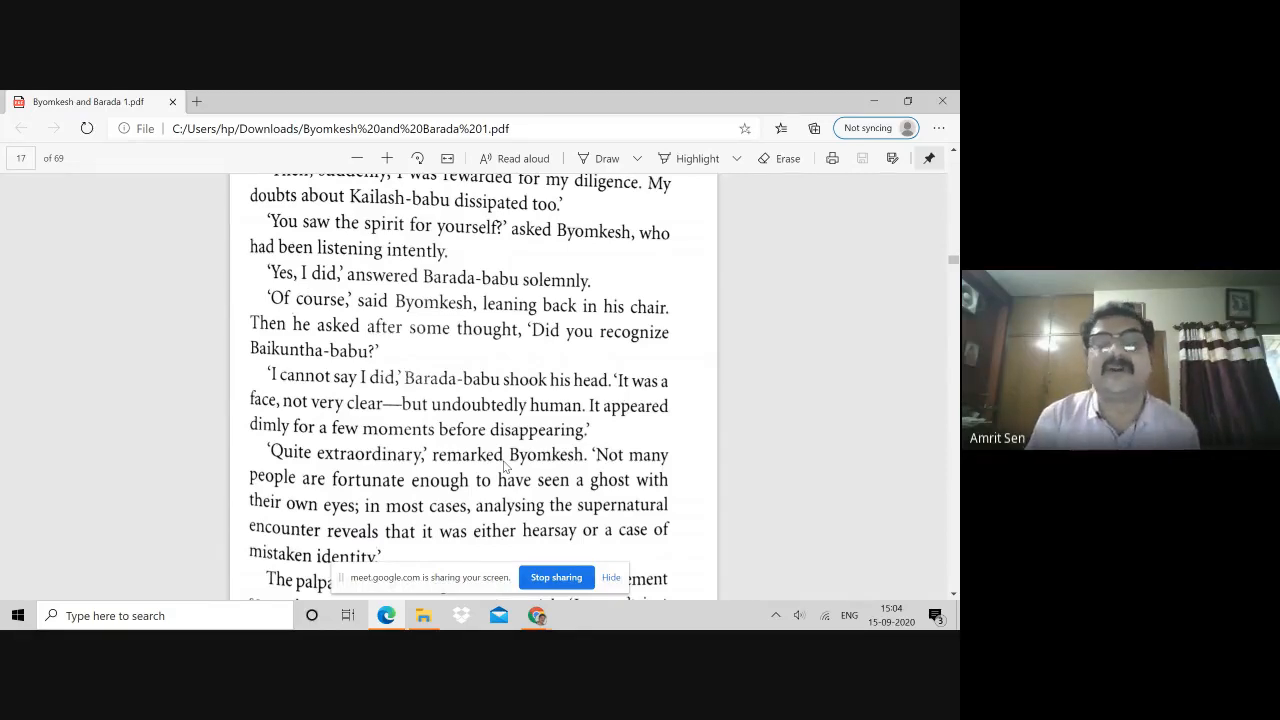
scroll("down", 3)
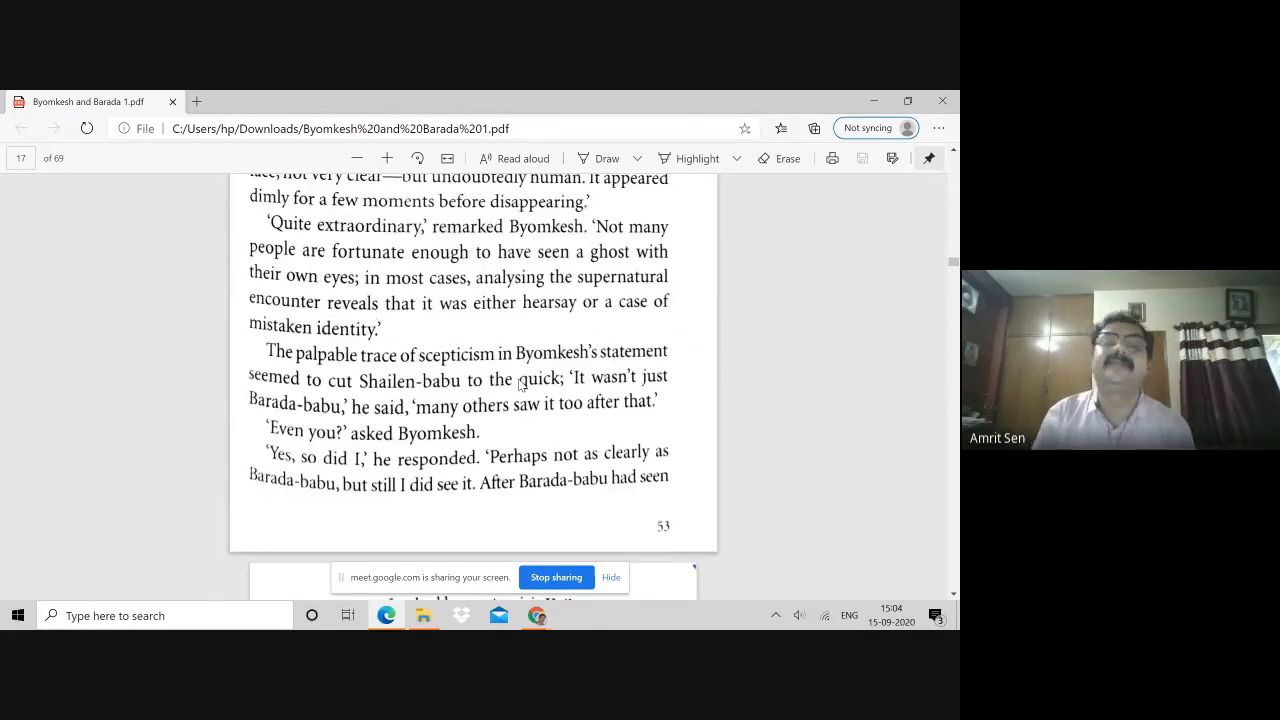
- Scroll past page 54 to section 3's opening with Barada-babu's evening arrival and Tarashankar-babu's consent
scroll("down", 3)
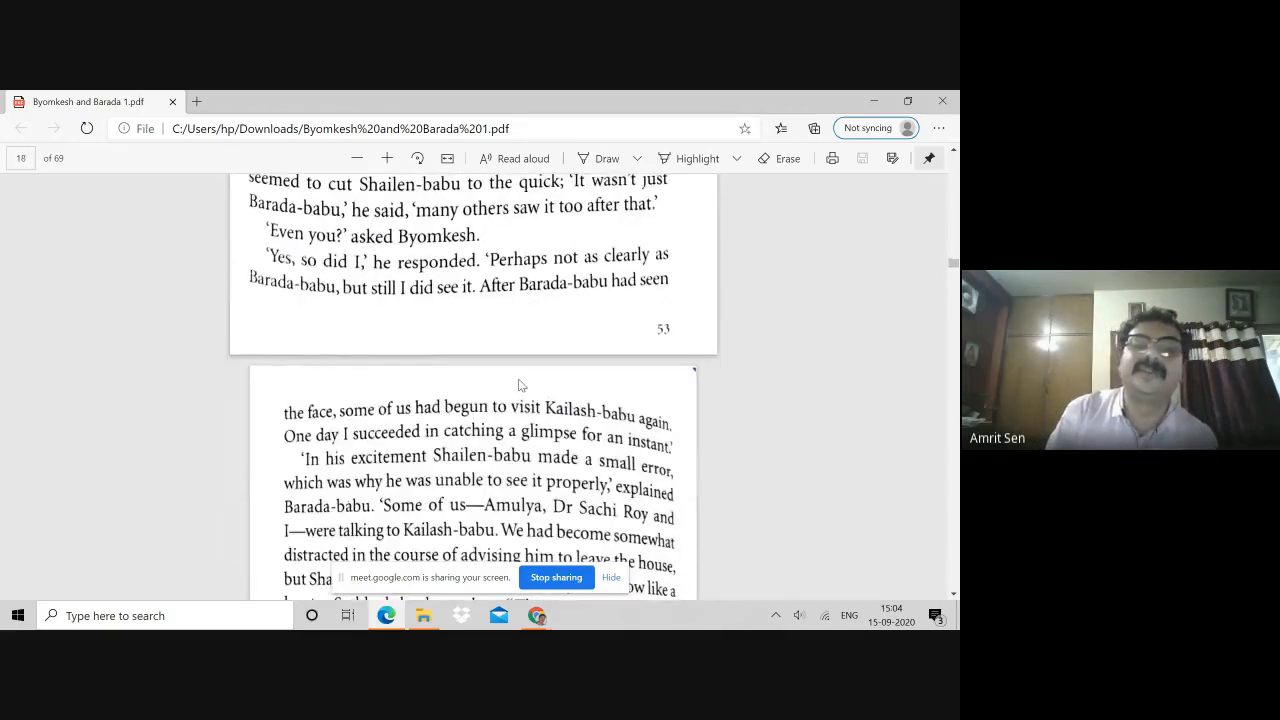
scroll("down", 3)
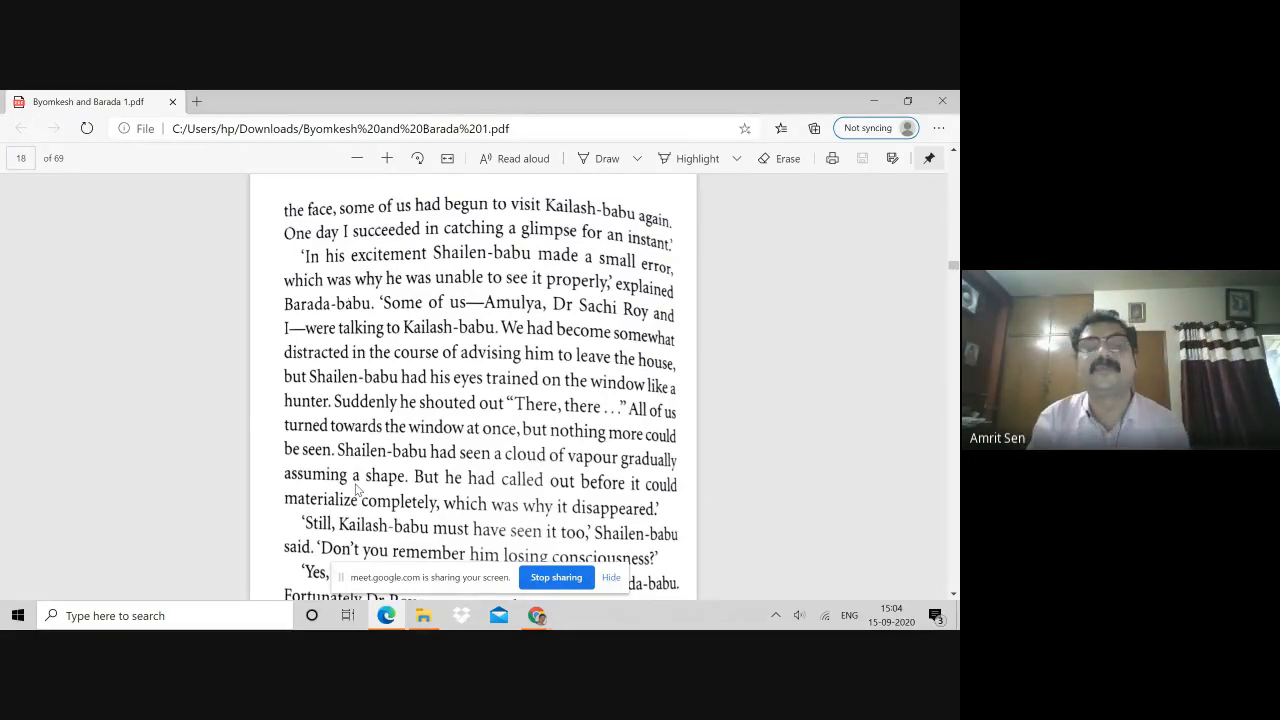
scroll("down", 3)
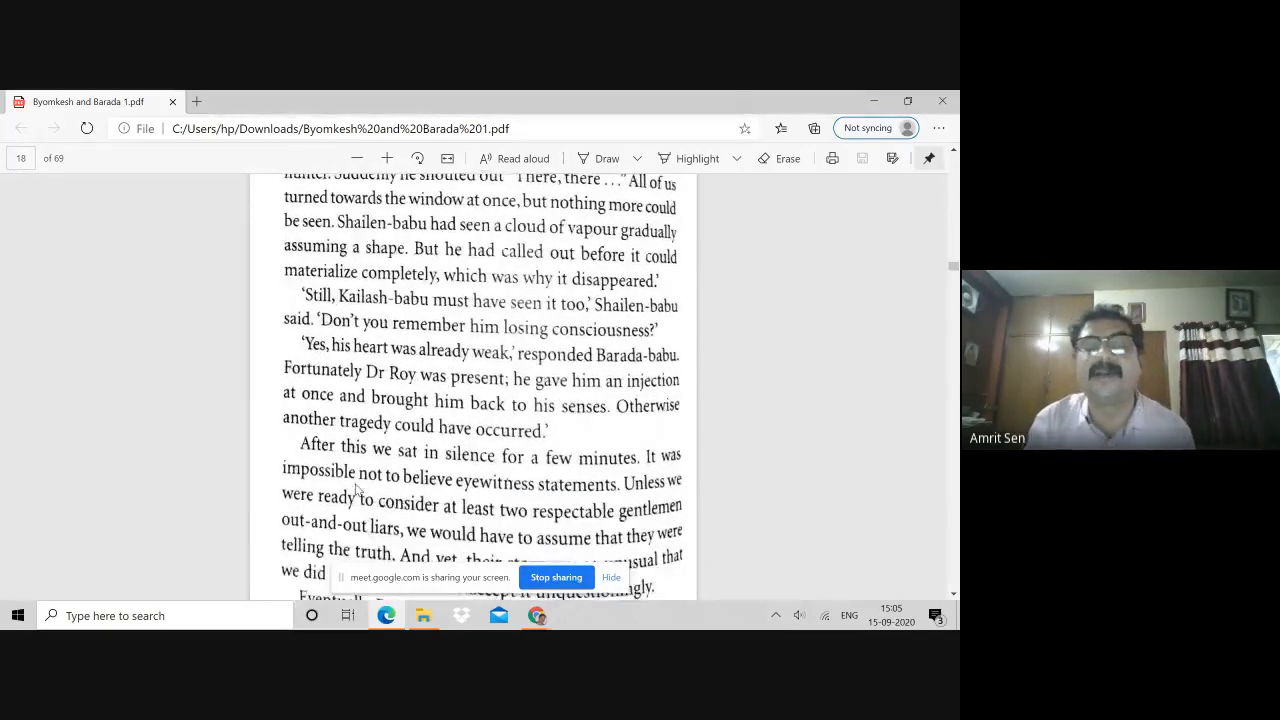
scroll("down", 3)
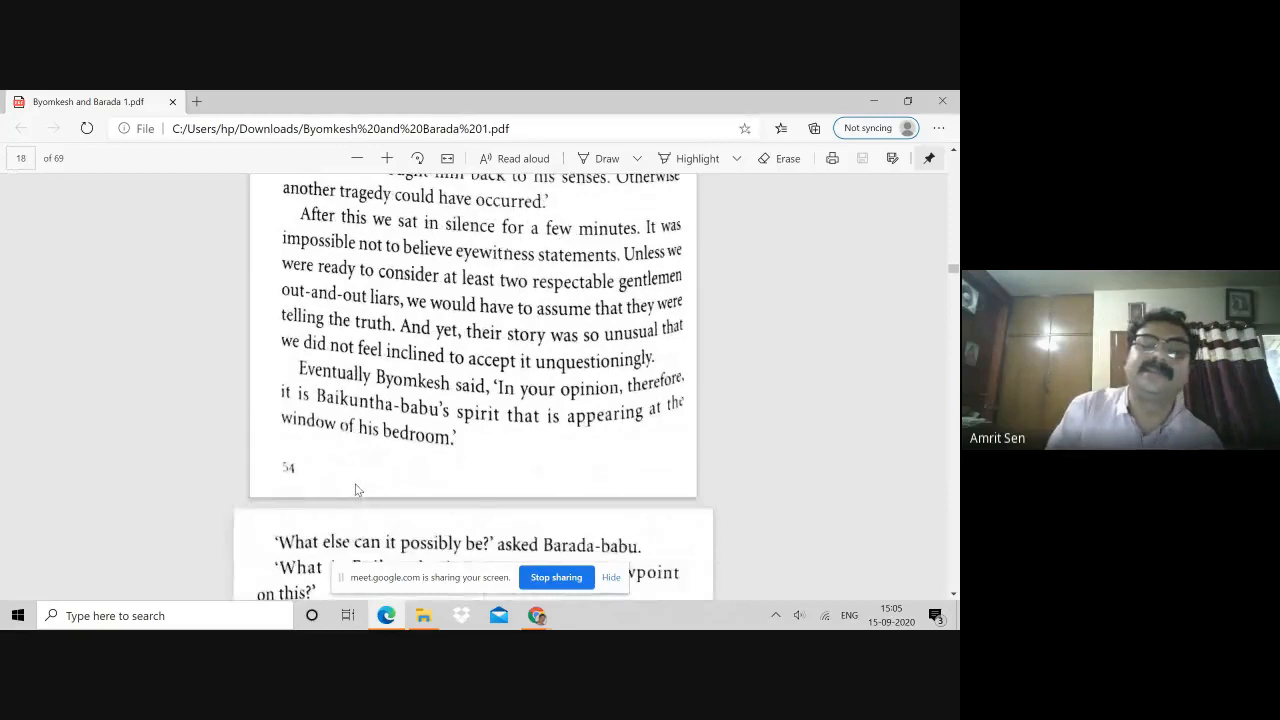
scroll("down", 3)
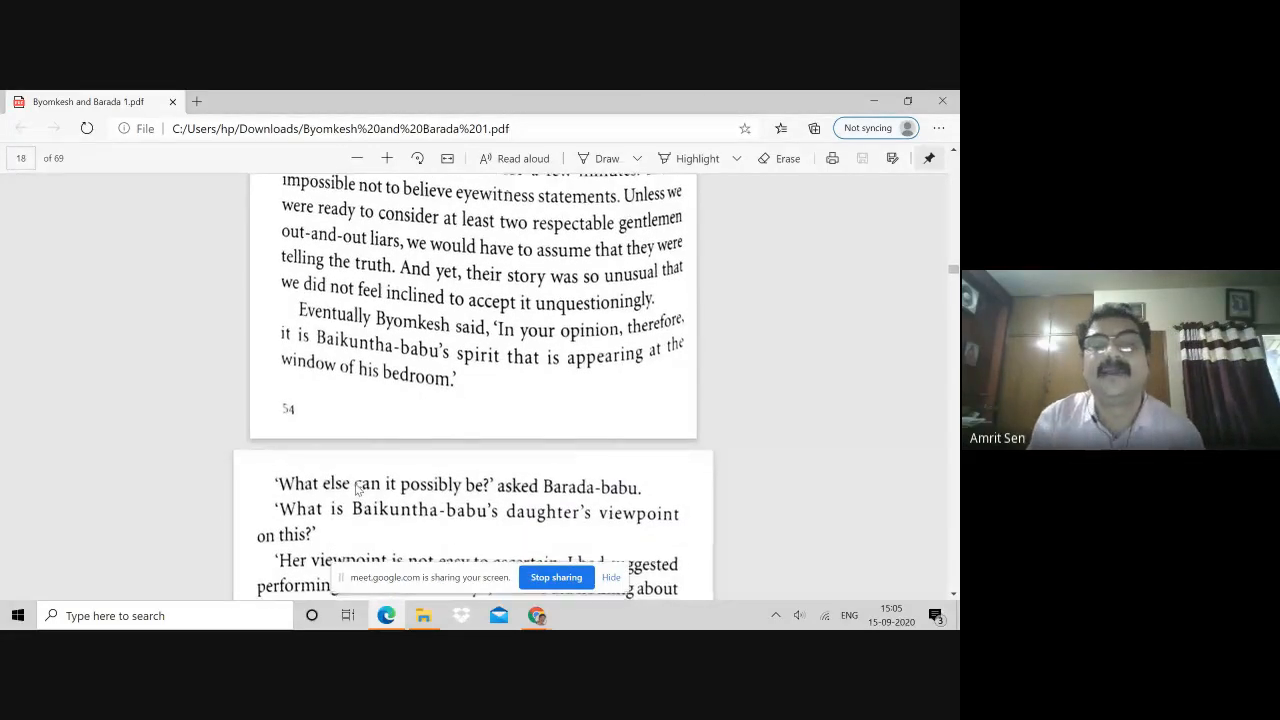
scroll("down", 3)
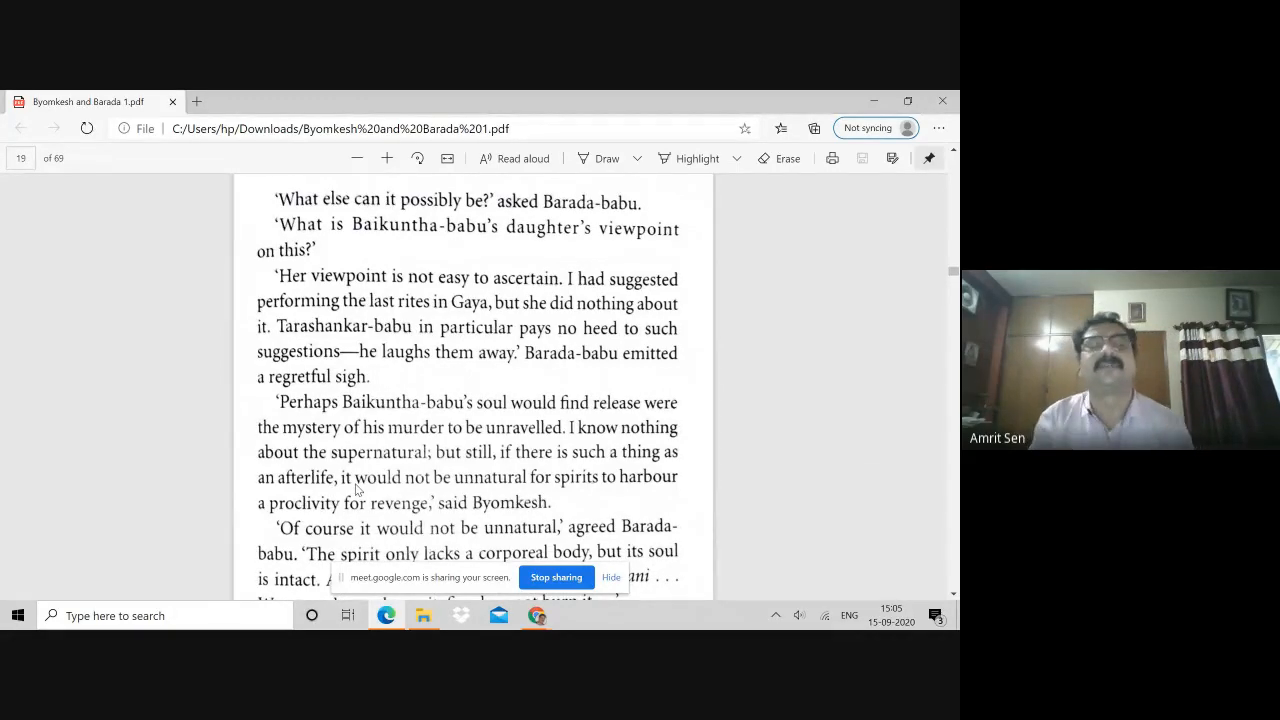
scroll("down", 3)
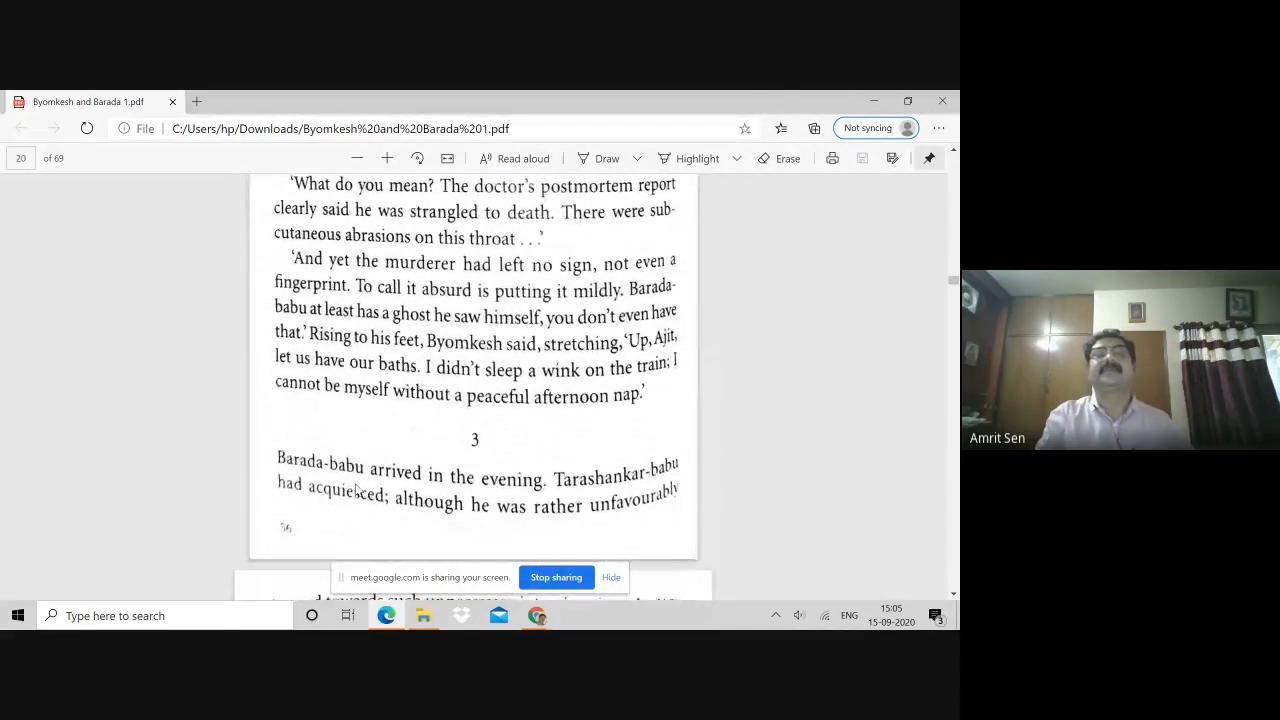
scroll("down", 3)
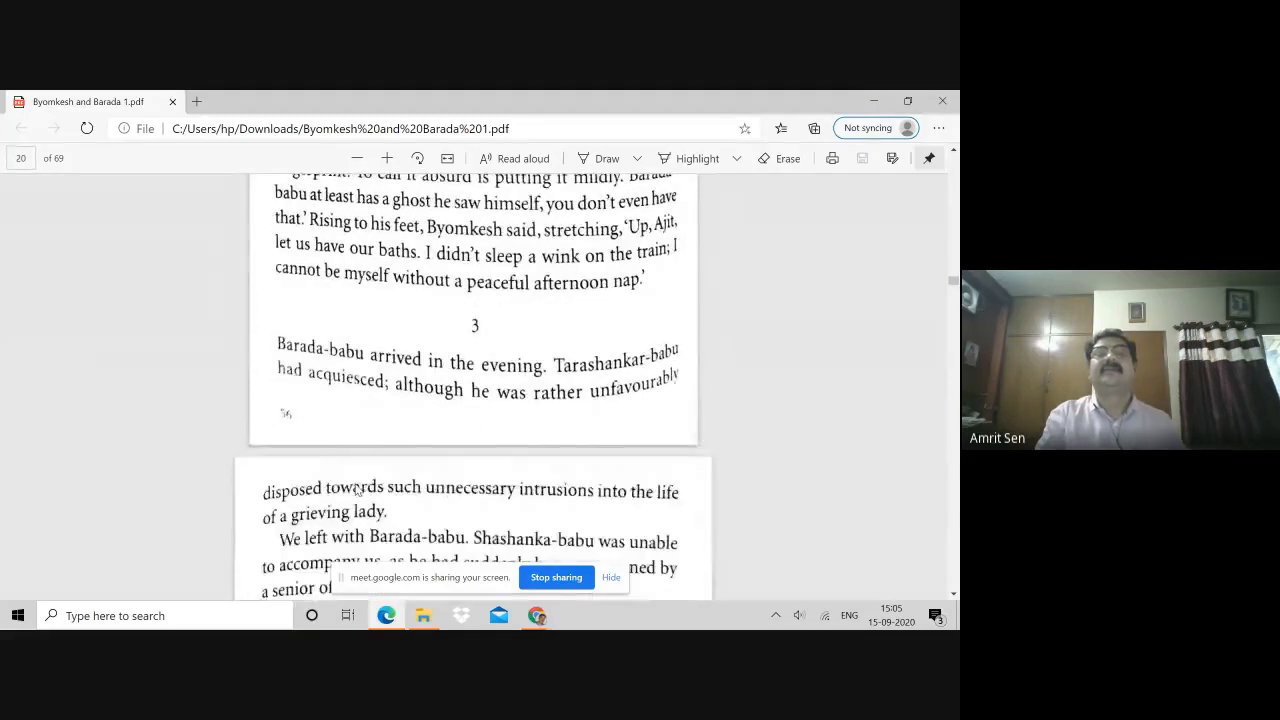
- Scroll to Tarashankar-babu meeting the detectives, where Byomkesh calls himself a seeker of truth
scroll("down", 3)
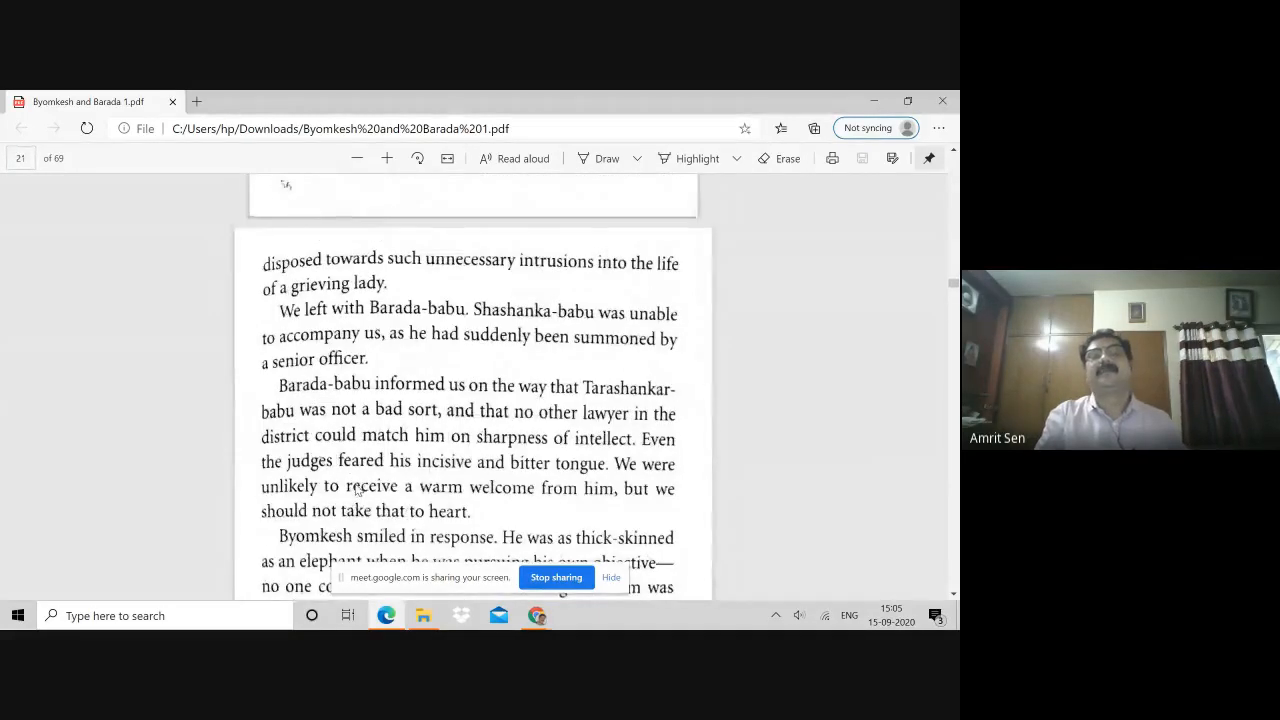
scroll("down", 3)
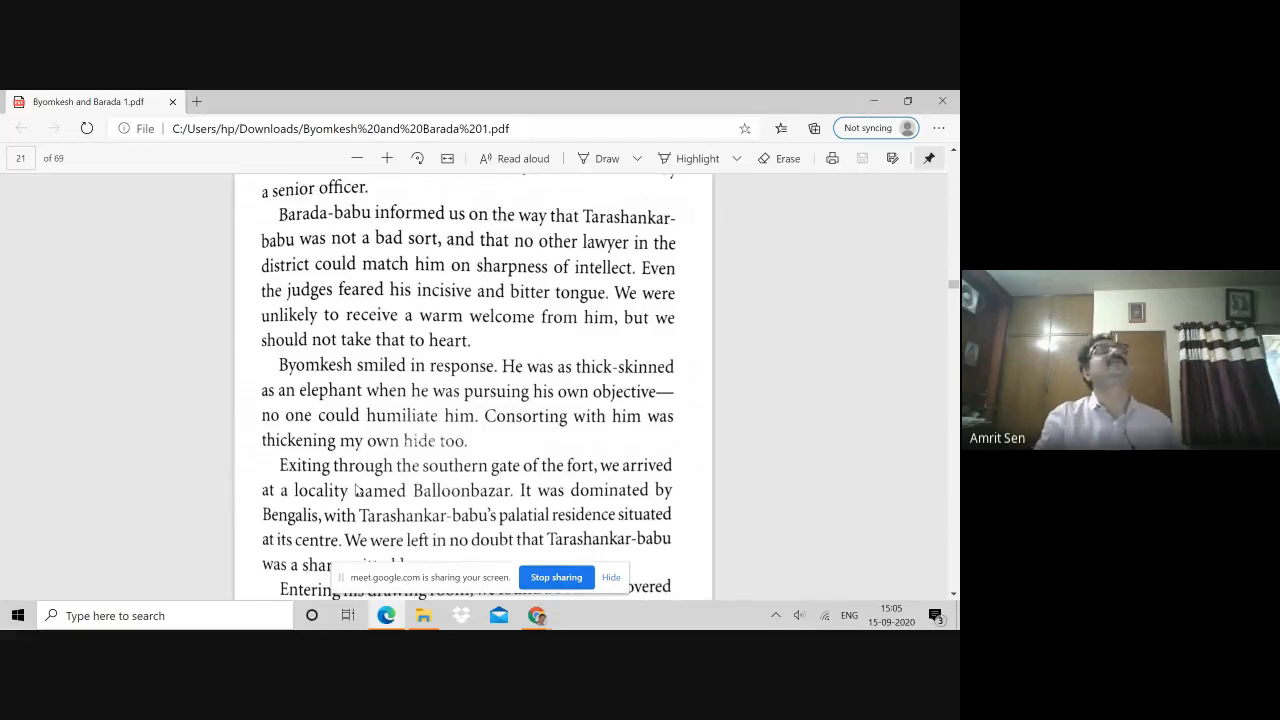
scroll("down", 3)
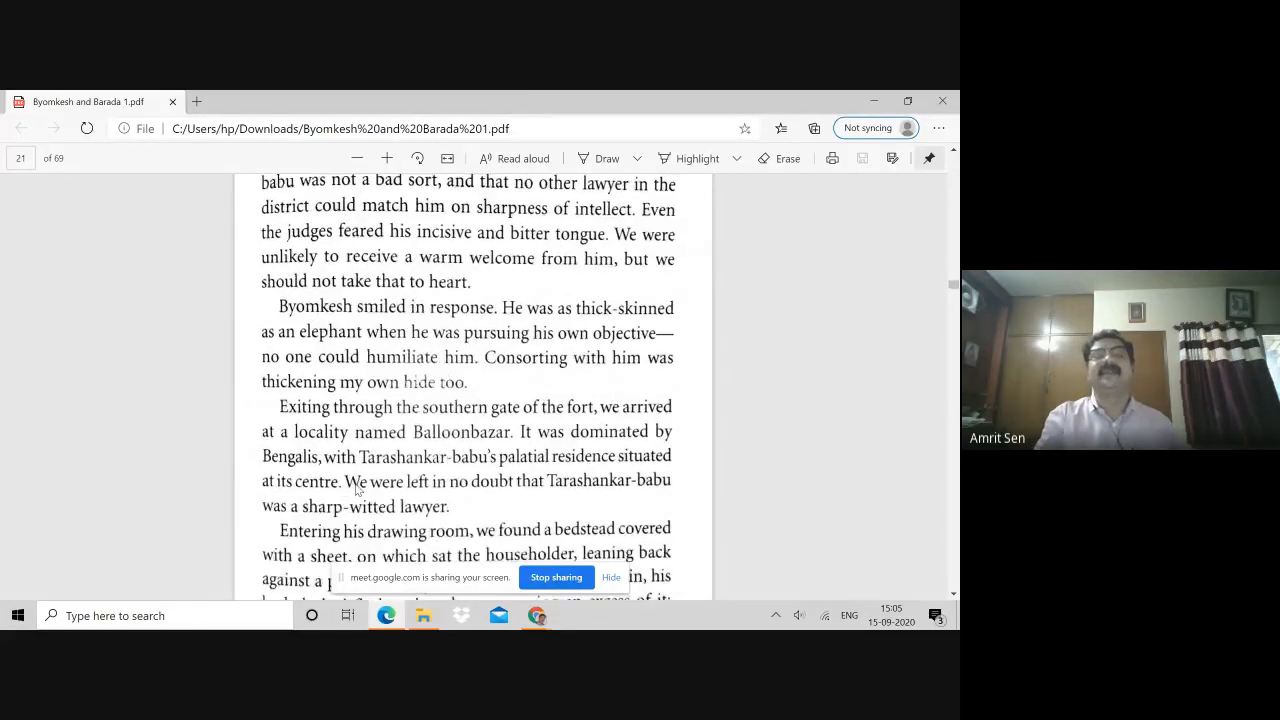
scroll("down", 3)
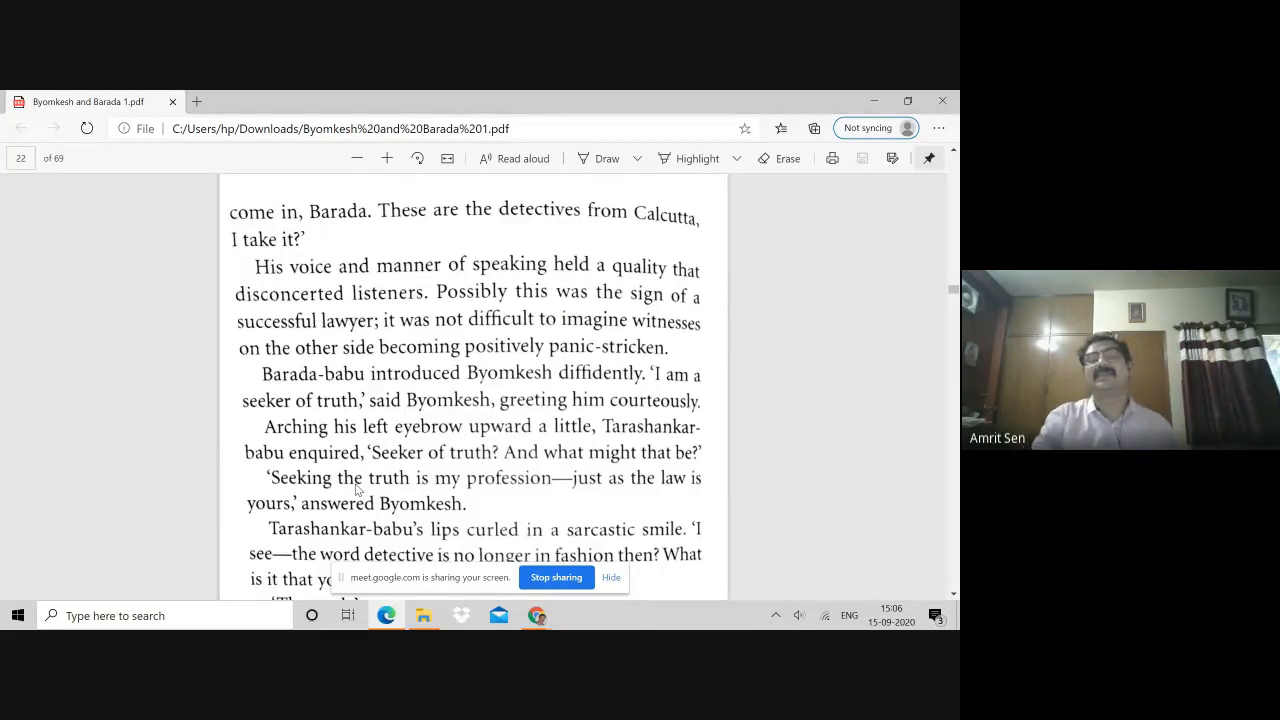
- Scroll to the bottom of page 58, where the stunned Tarashankar-babu exclaims 'Extraordinary!'
scroll("down", 3)
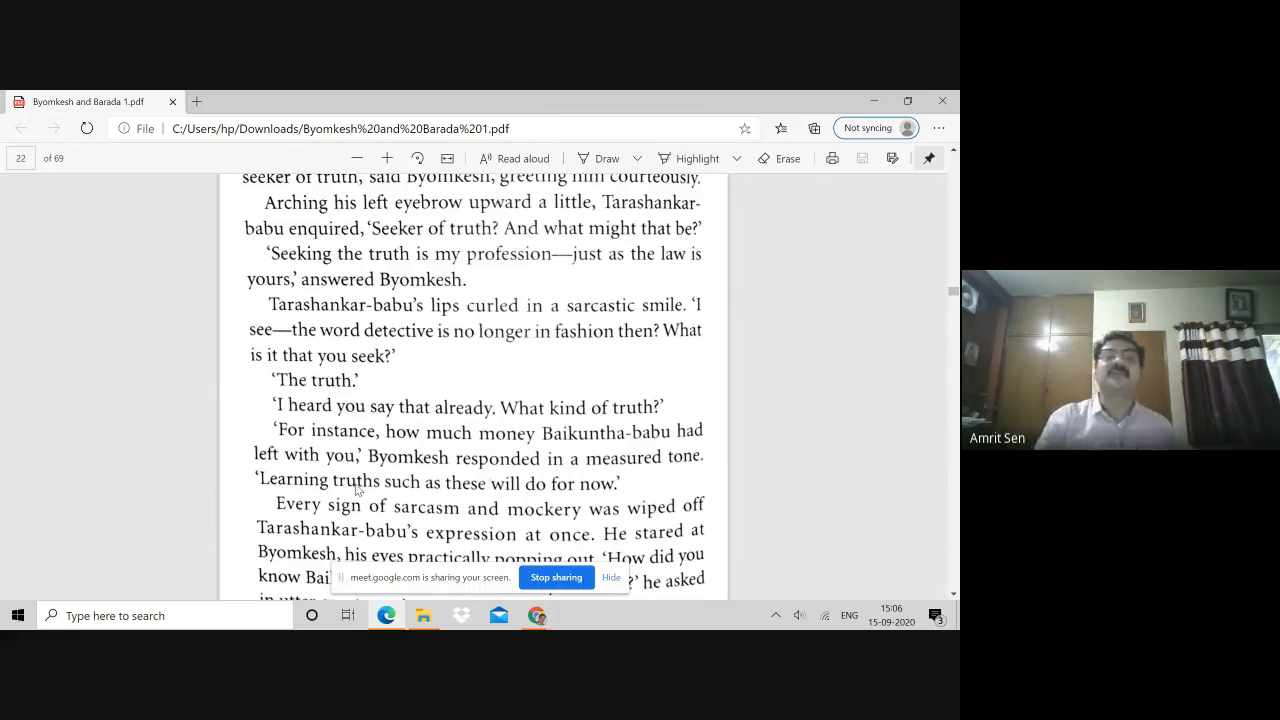
mouse_move(528, 312)
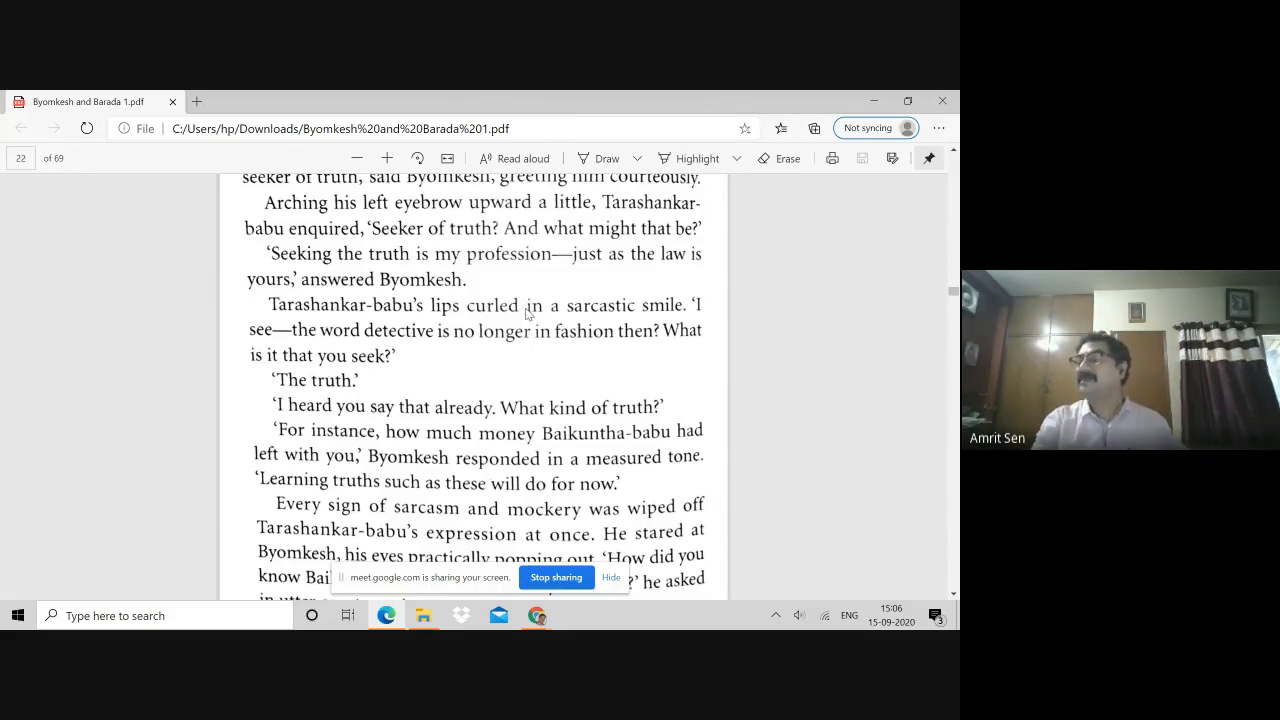
mouse_move(518, 380)
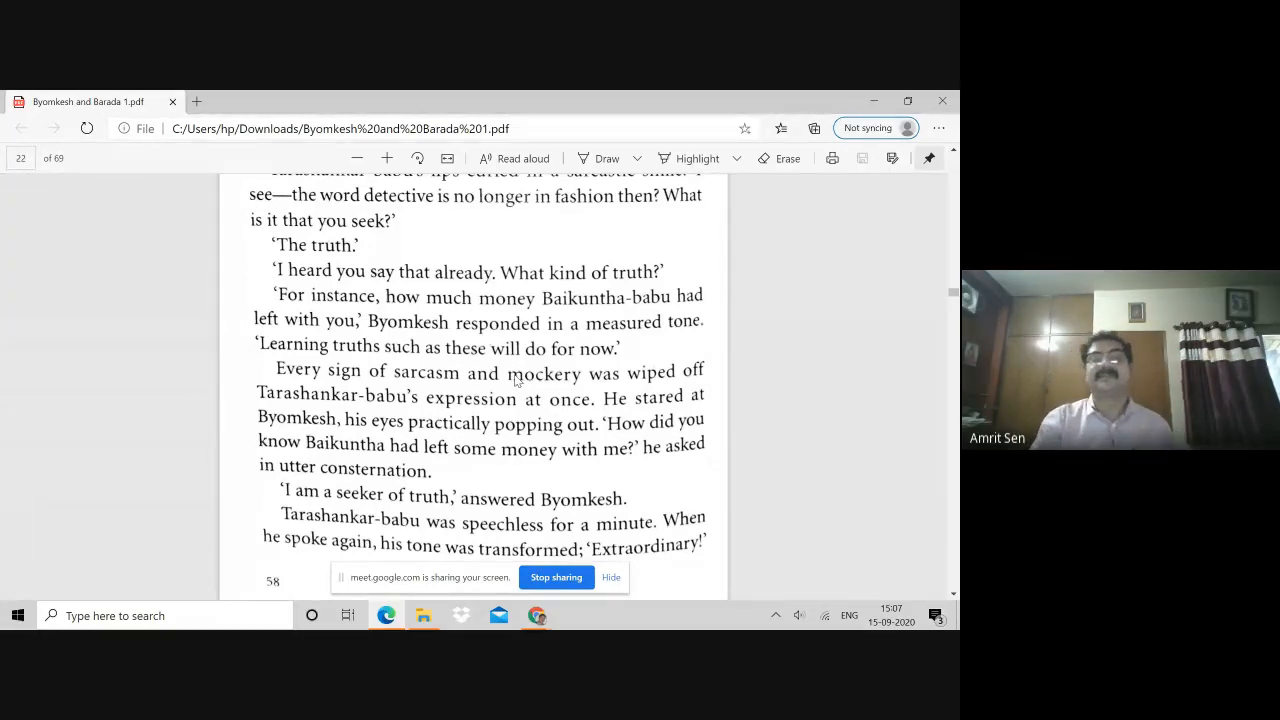
scroll("down", 3)
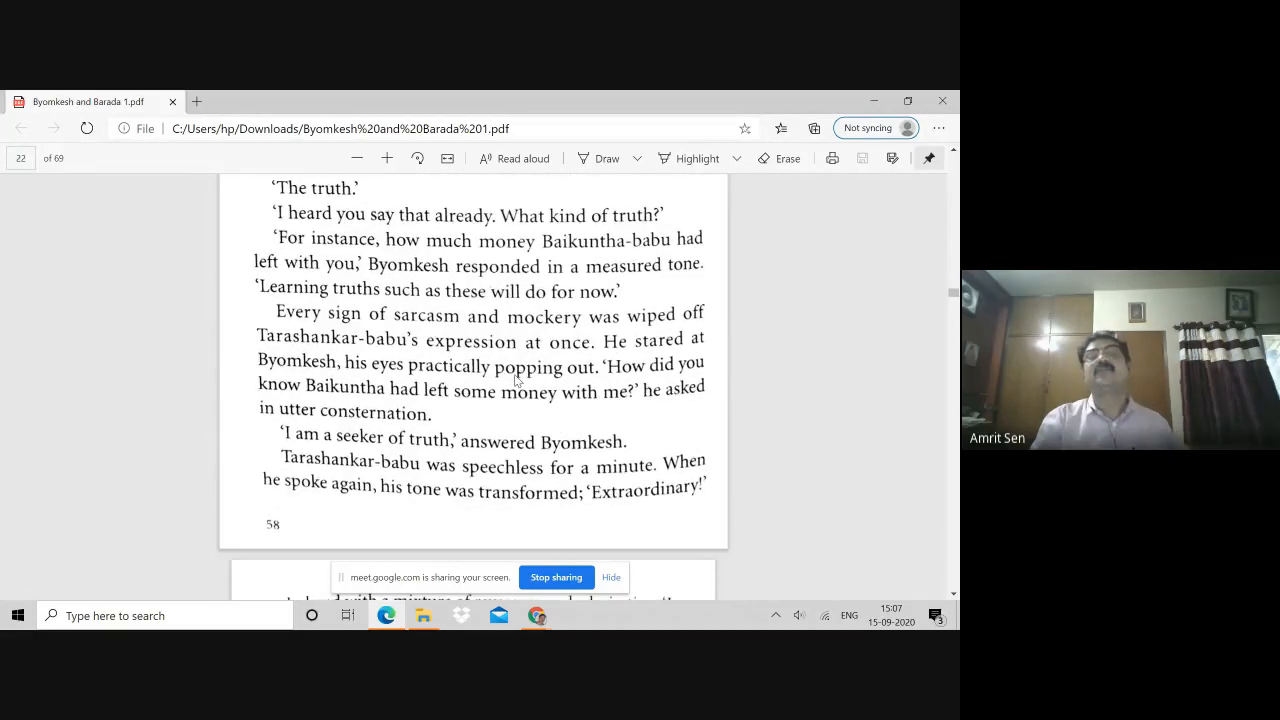
scroll("down", 3)
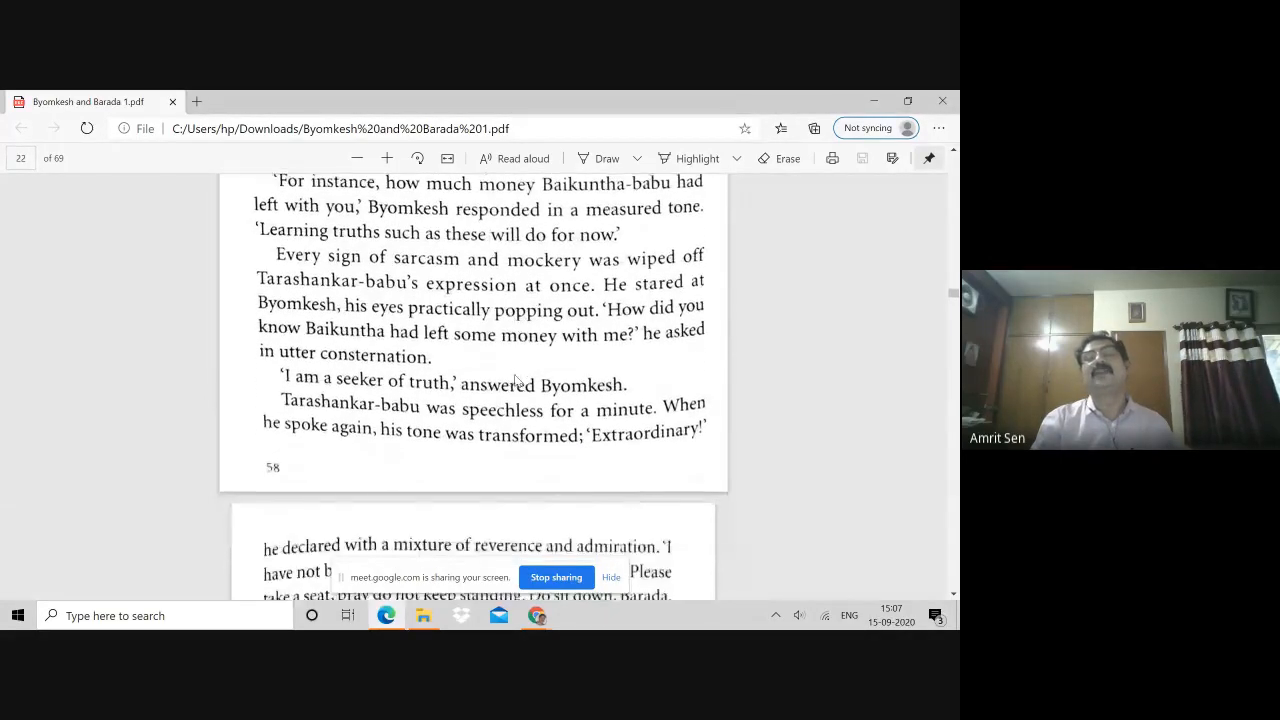
- Scroll through page 23 of 69 to page 59's end, where Tarashankar-babu admits holding Baikuntha's seventeen thousand rupees
scroll("down", 3)
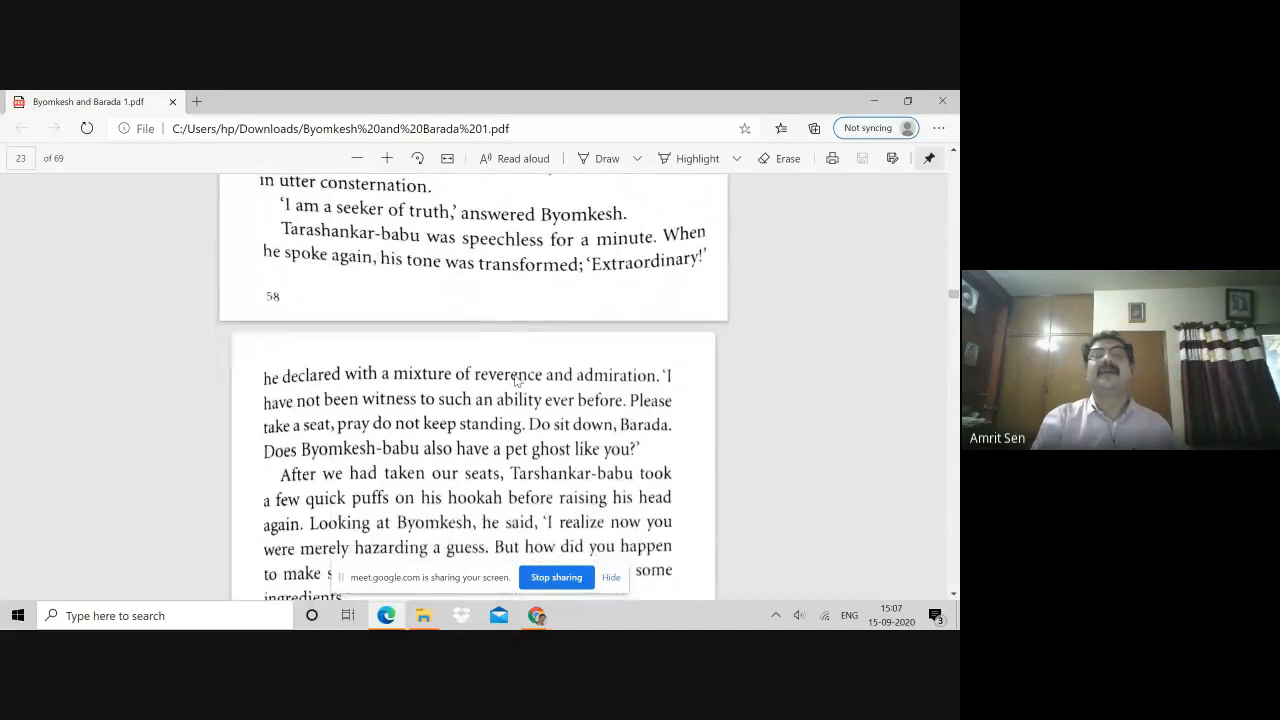
scroll("down", 3)
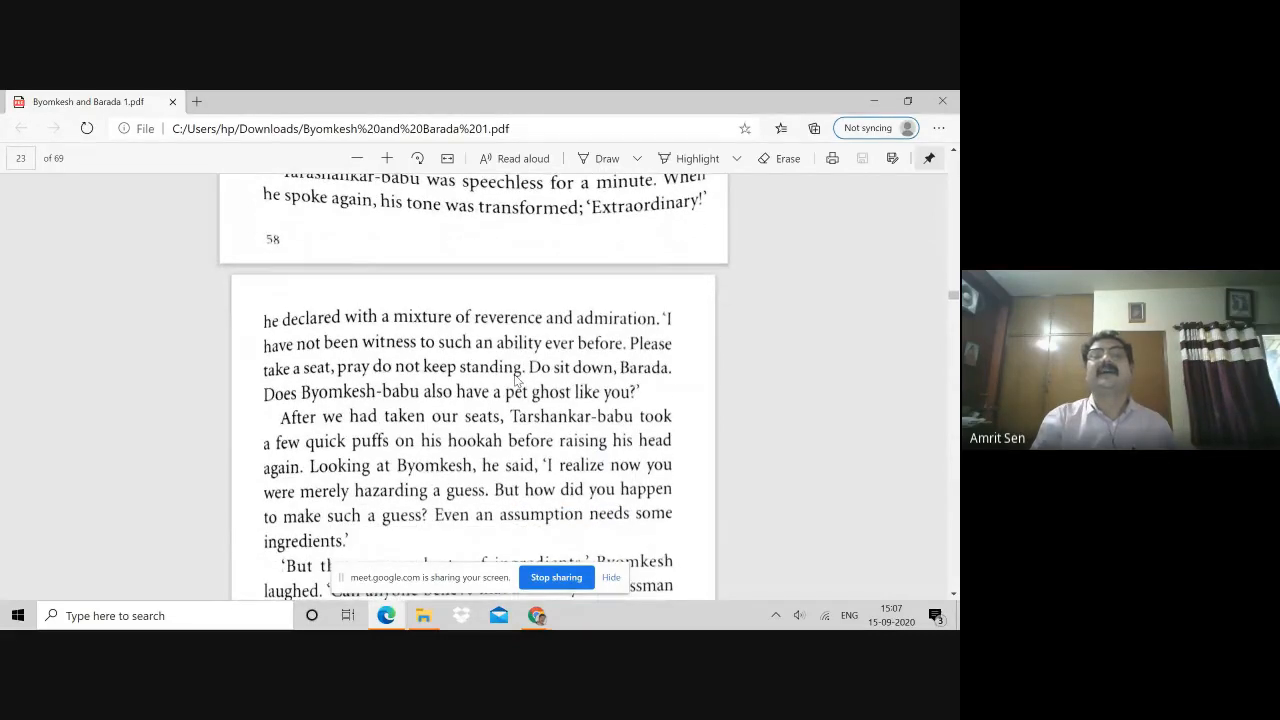
scroll("down", 3)
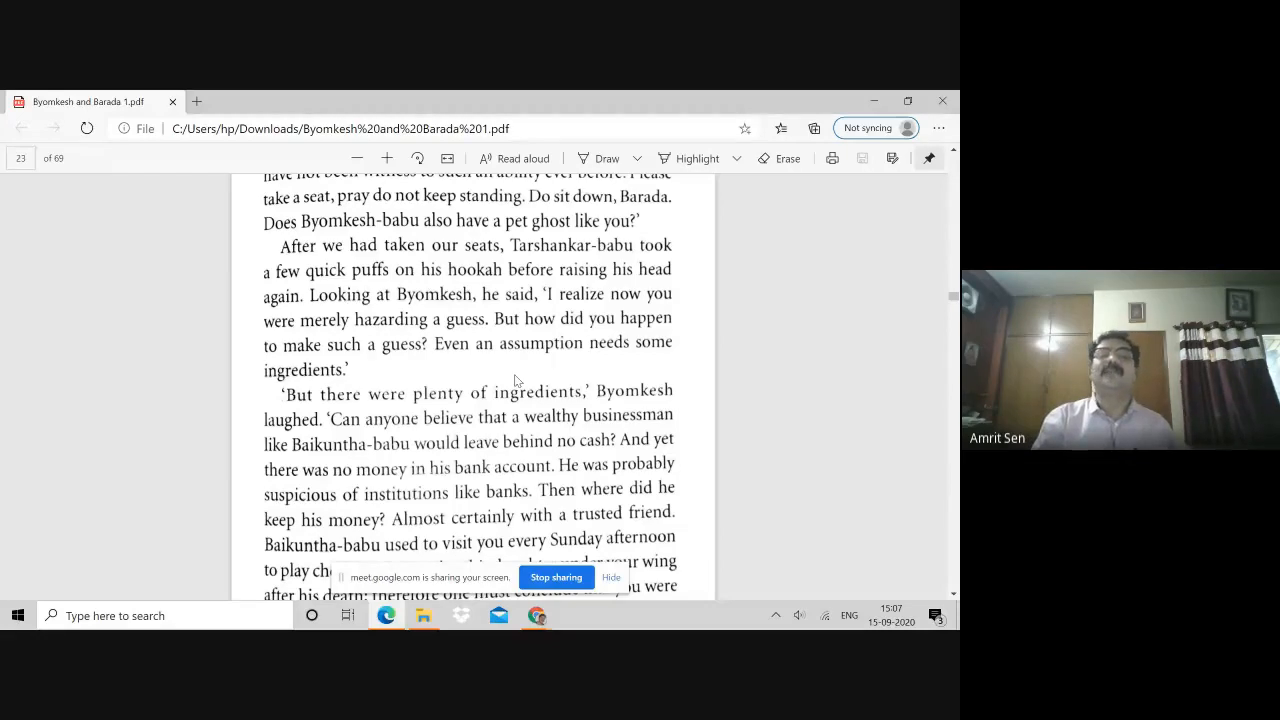
scroll("down", 3)
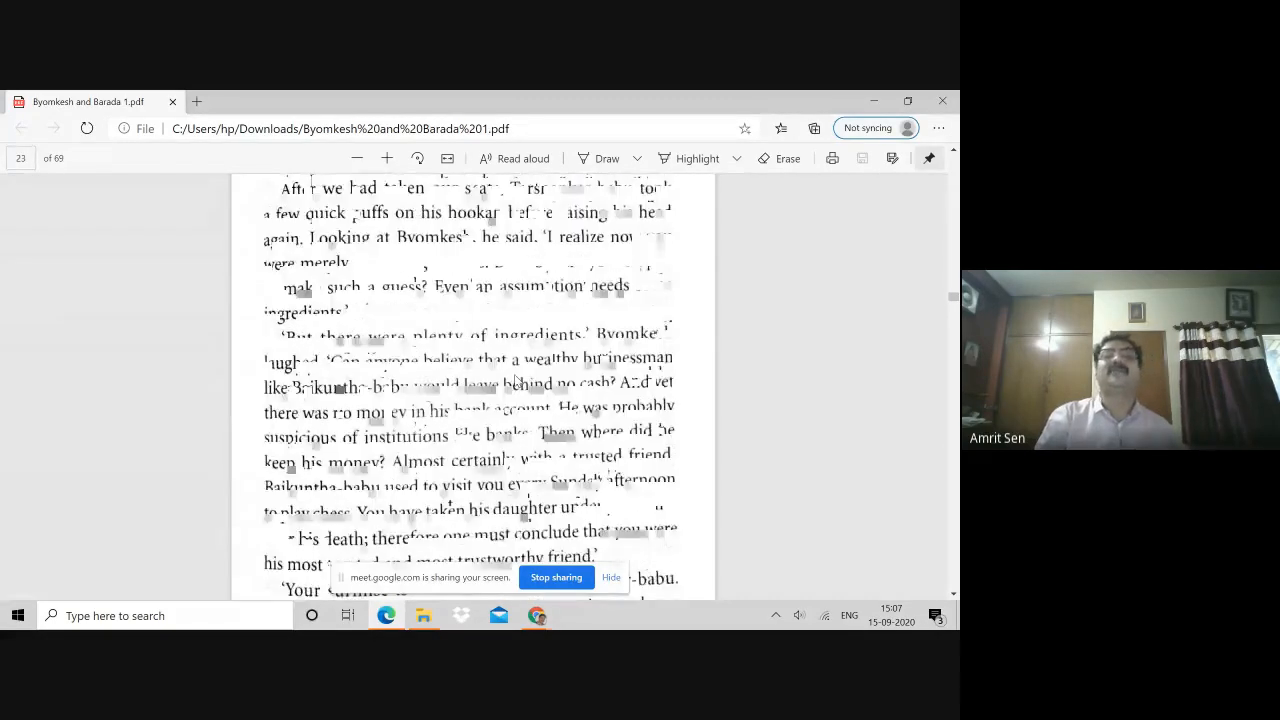
scroll("down", 3)
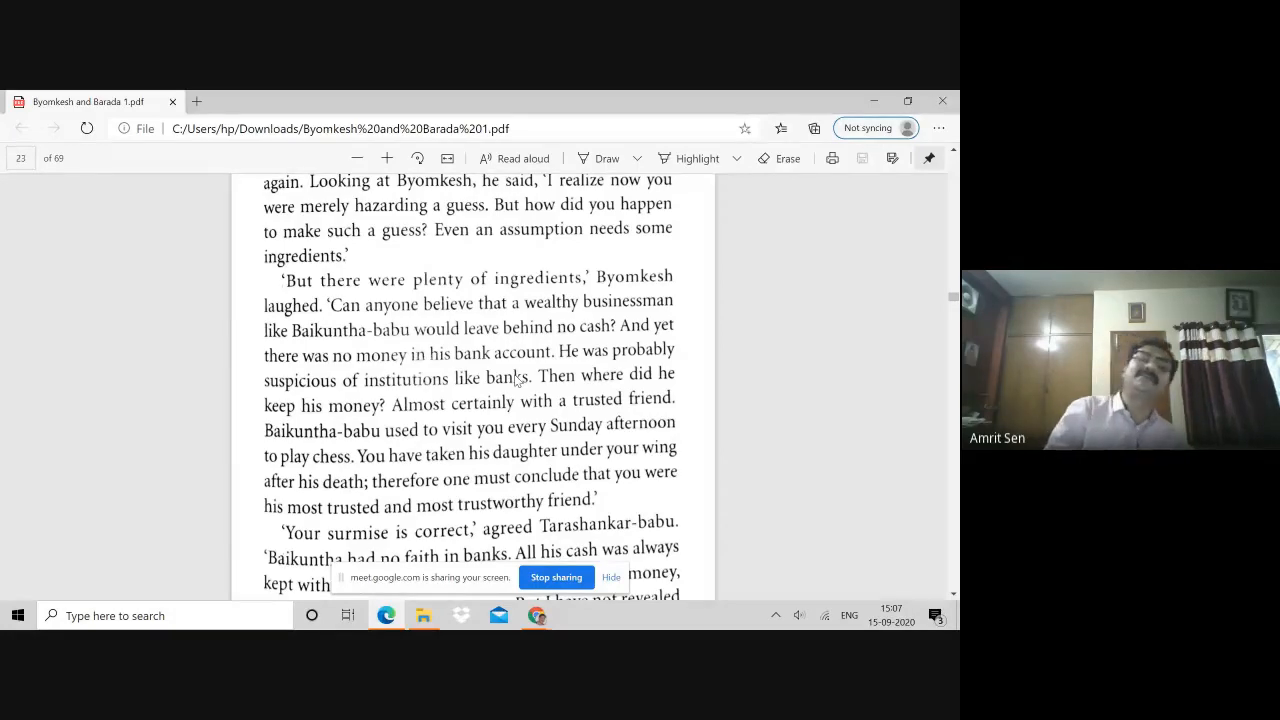
scroll("down", 3)
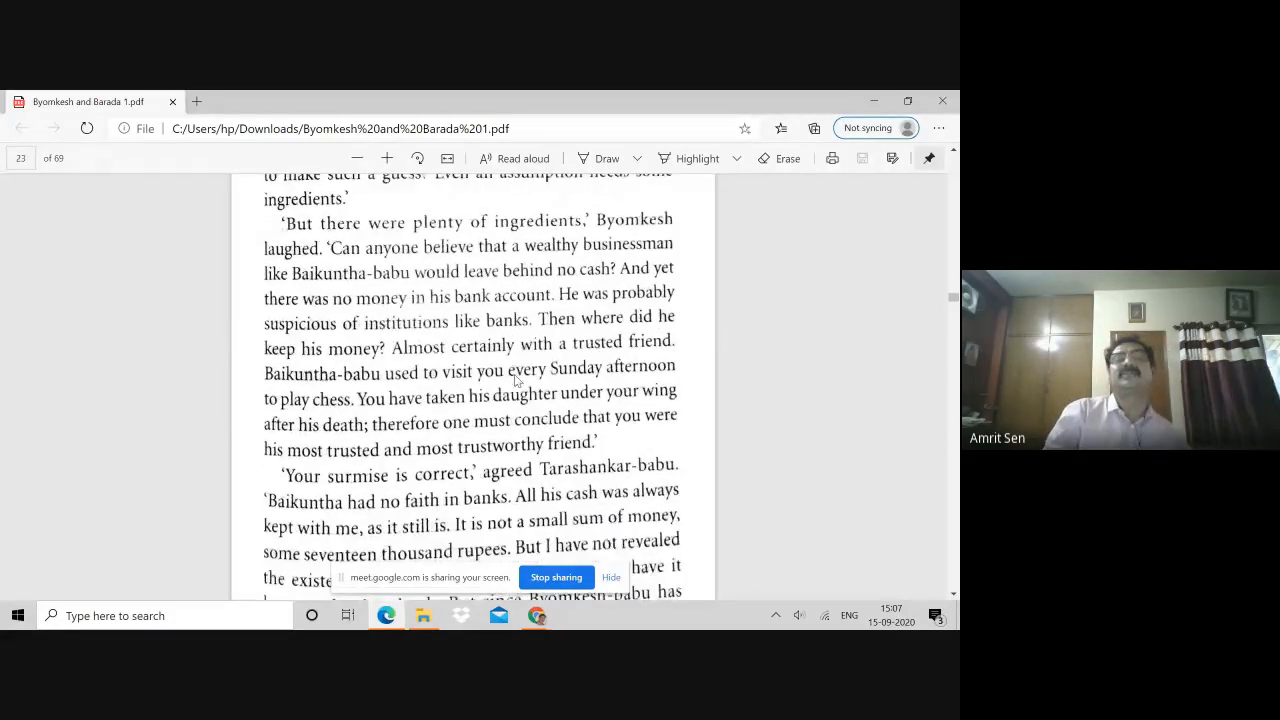
scroll("down", 3)
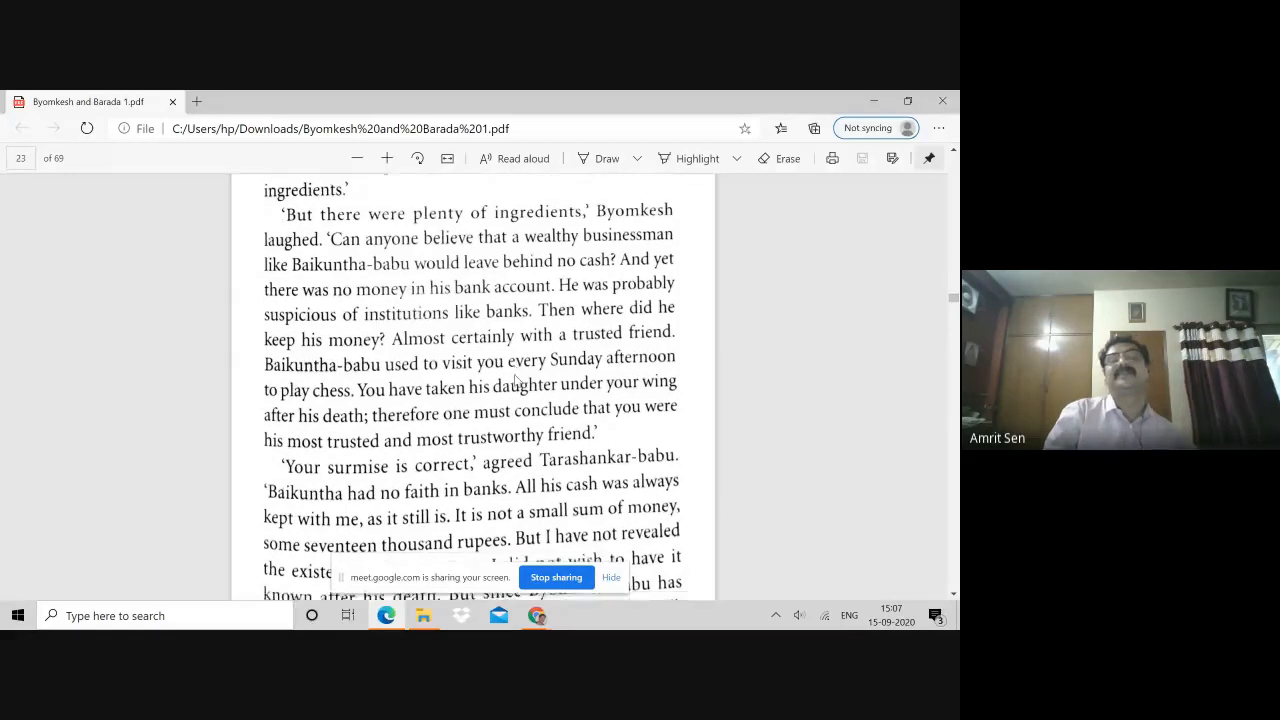
scroll("down", 3)
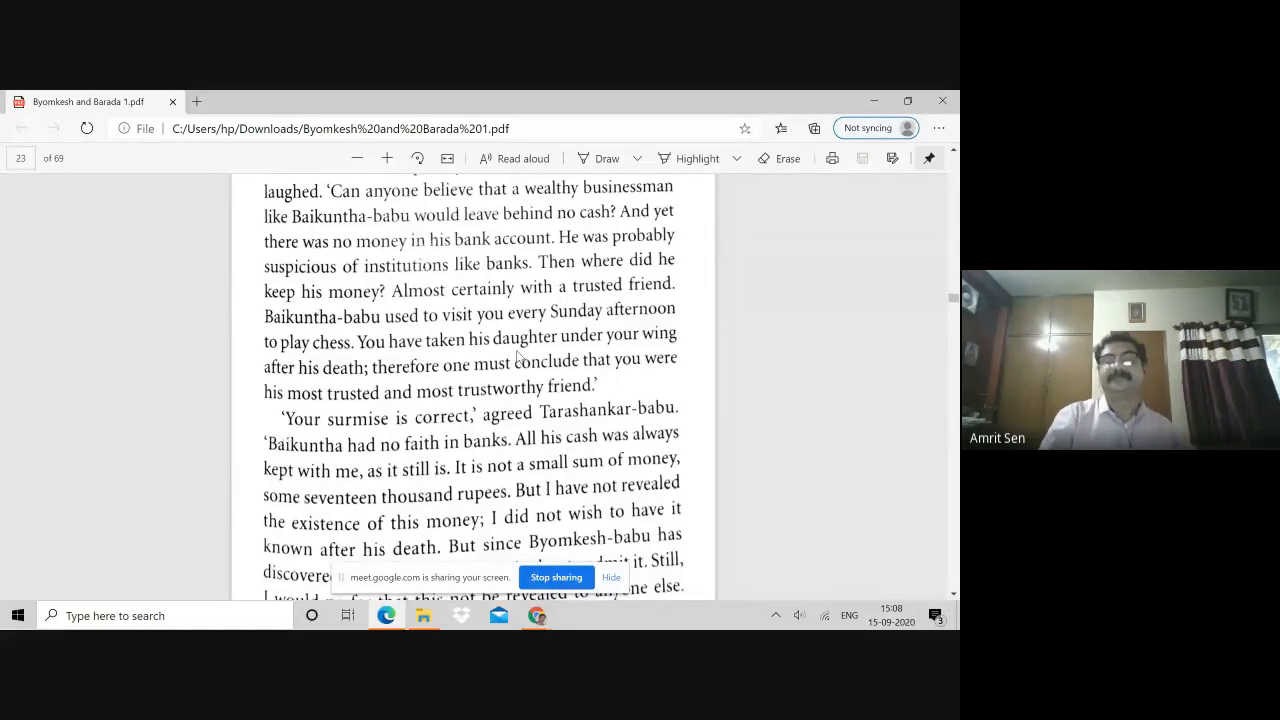
scroll("down", 3)
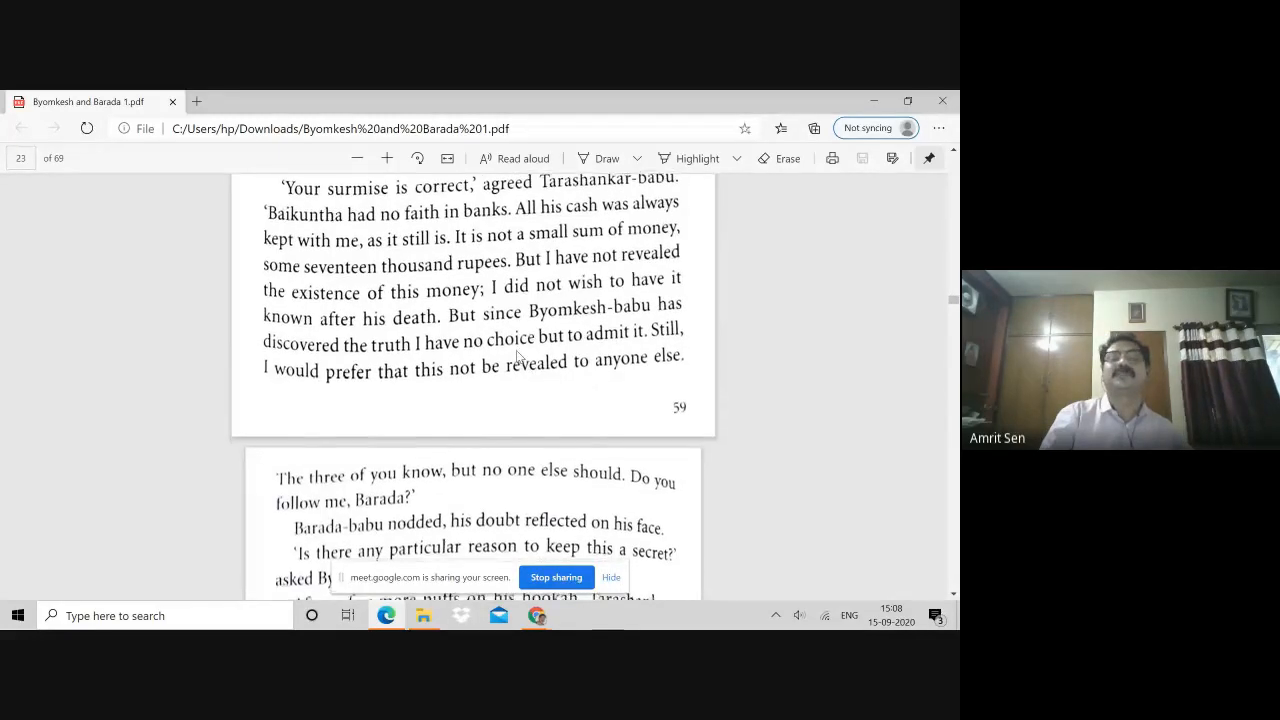
- Scroll past page 60 onto page 25 of 69, showing the scoundrel son-in-law and Byomkesh asking to question the daughter
scroll("down", 3)
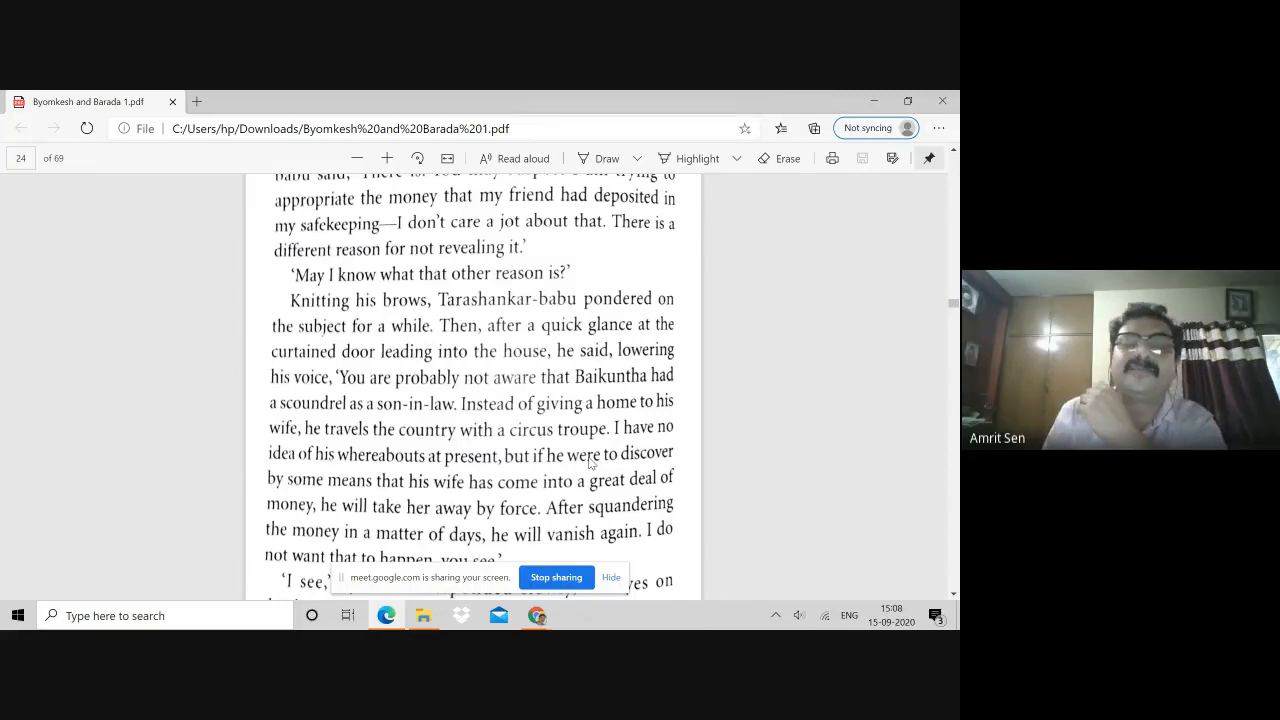
scroll("down", 3)
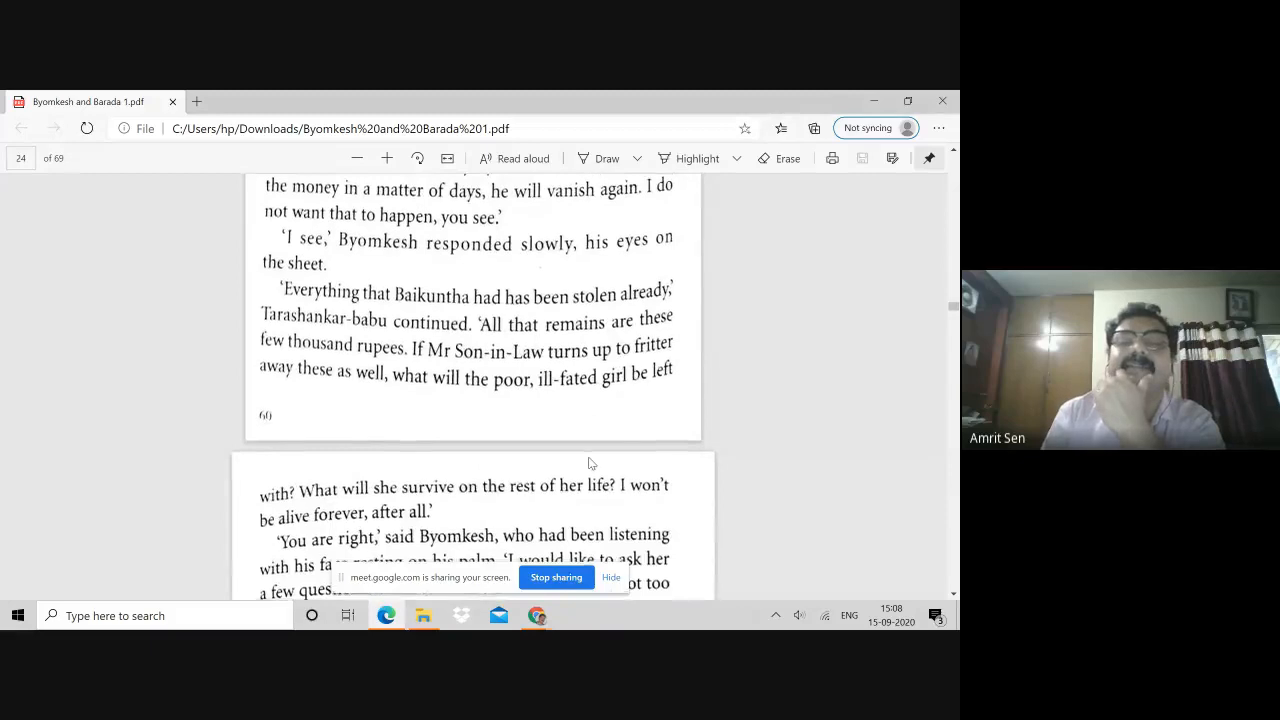
scroll("down", 3)
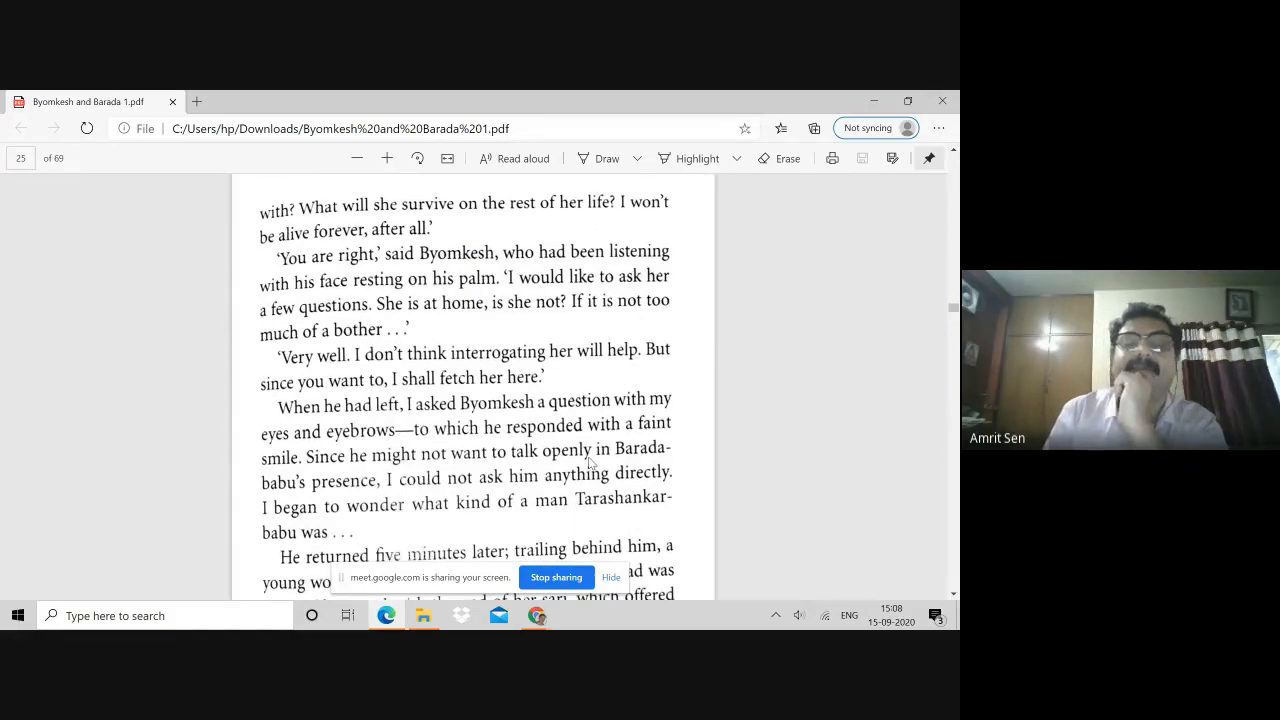
- Scroll past the daughter's questioning to page 29 of 69, where the detectives walk back toward the fort
scroll("down", 3)
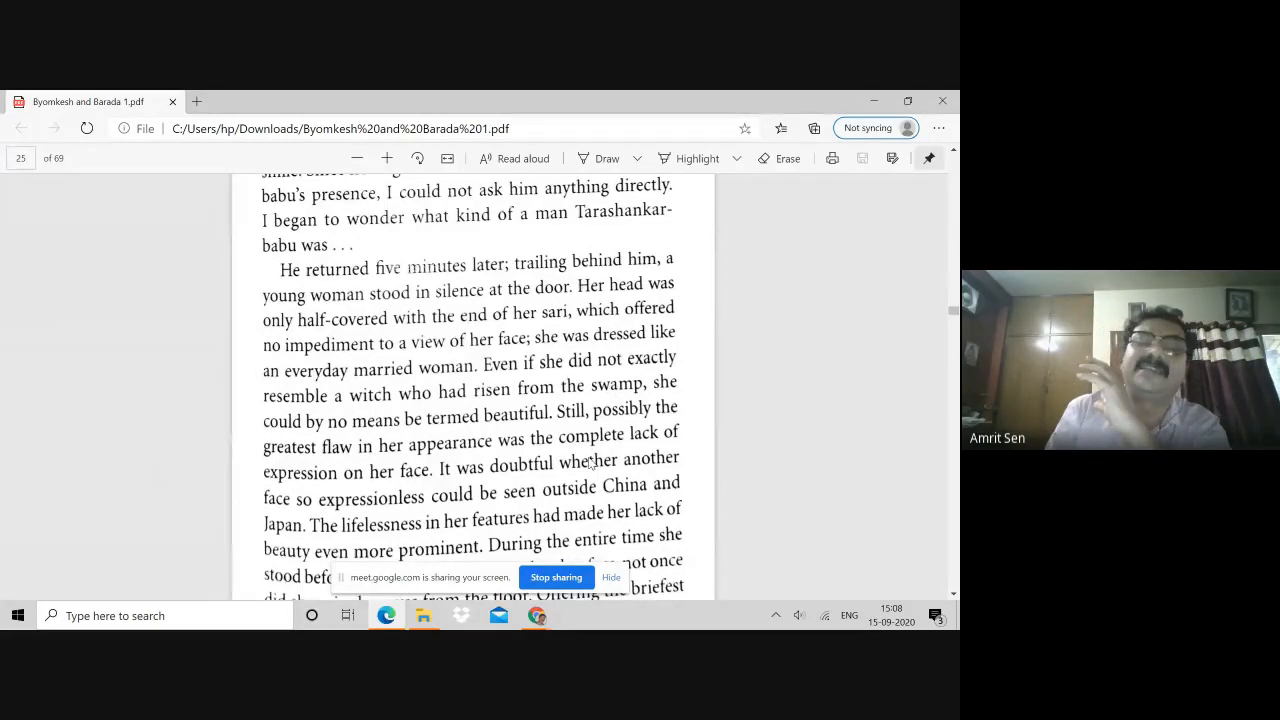
scroll("down", 3)
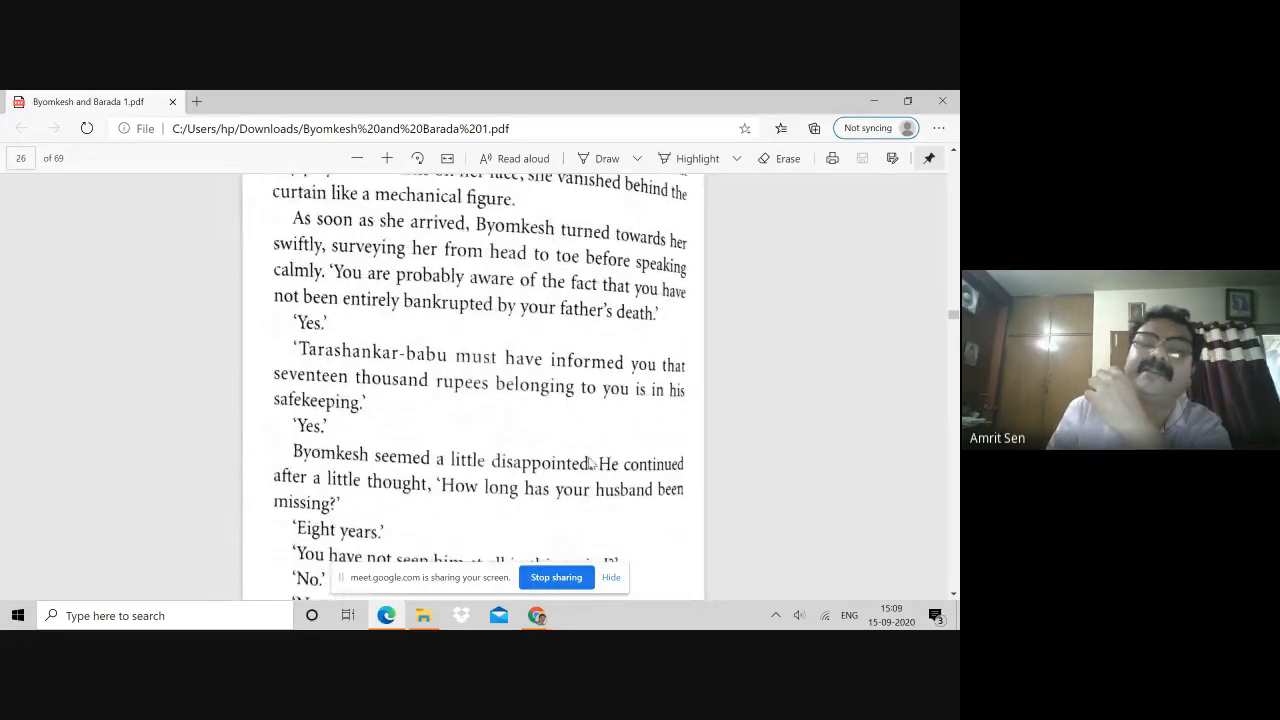
scroll("down", 3)
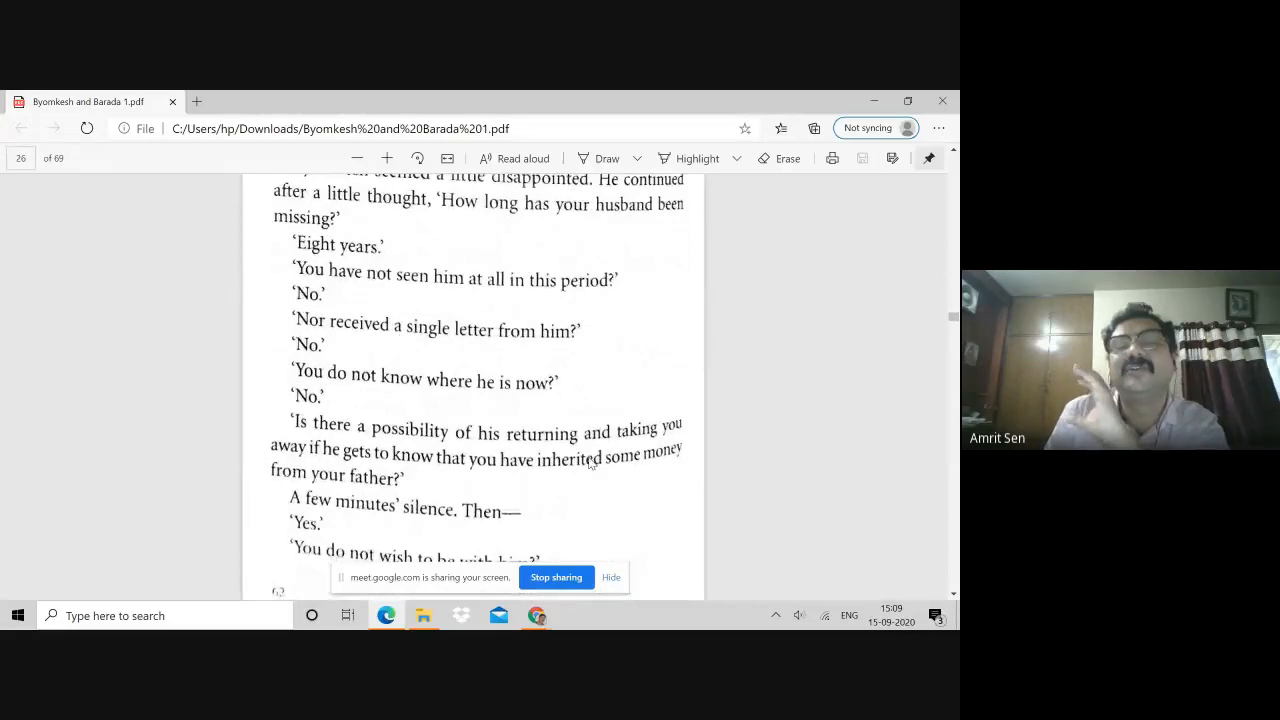
scroll("down", 3)
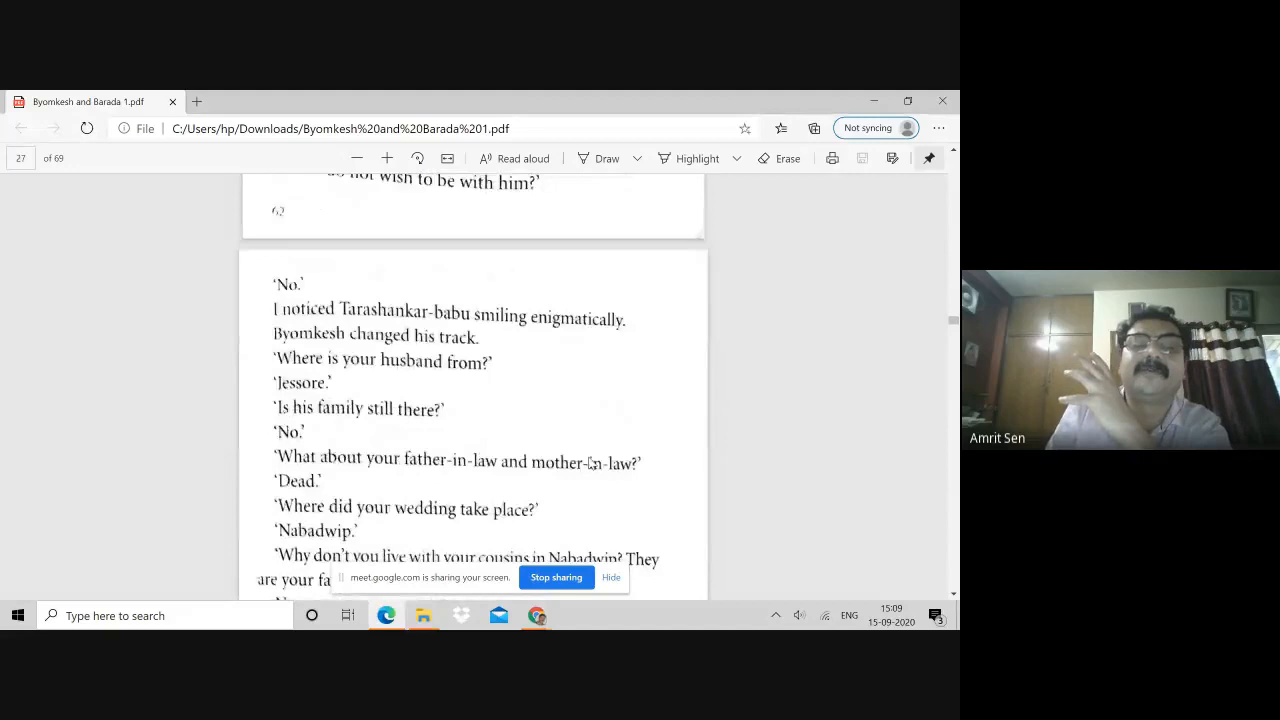
scroll("down", 3)
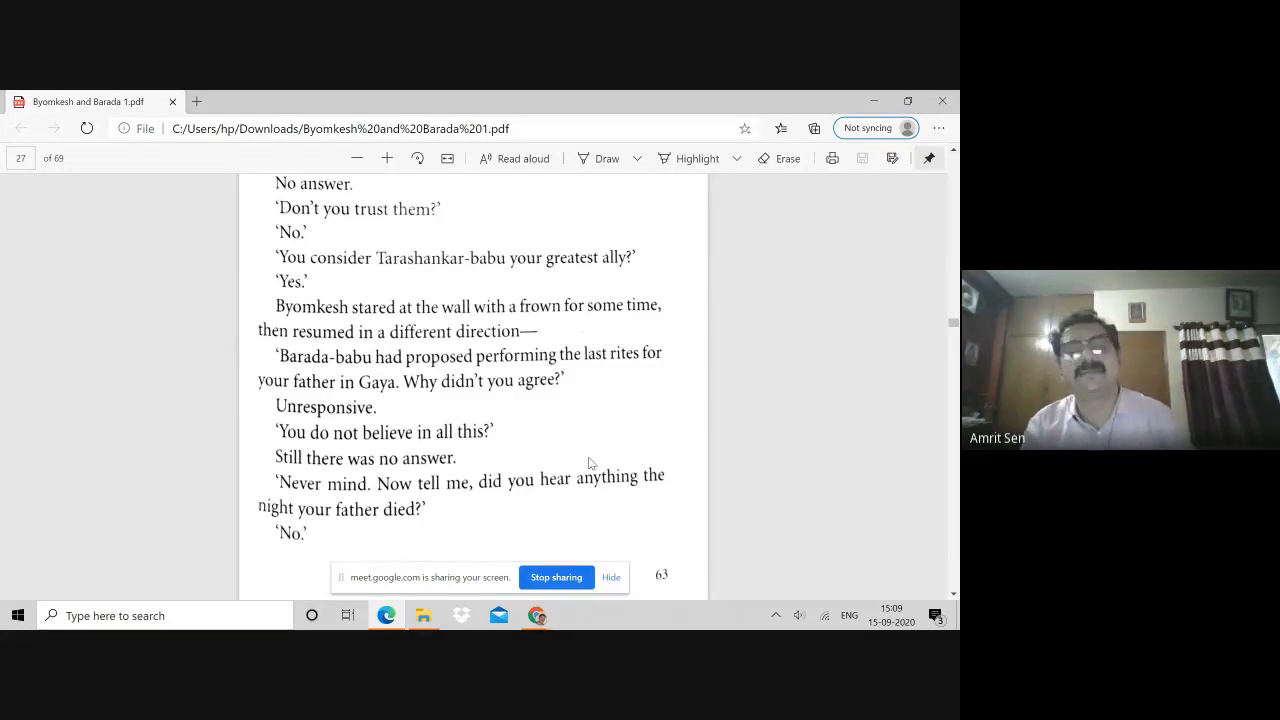
scroll("down", 3)
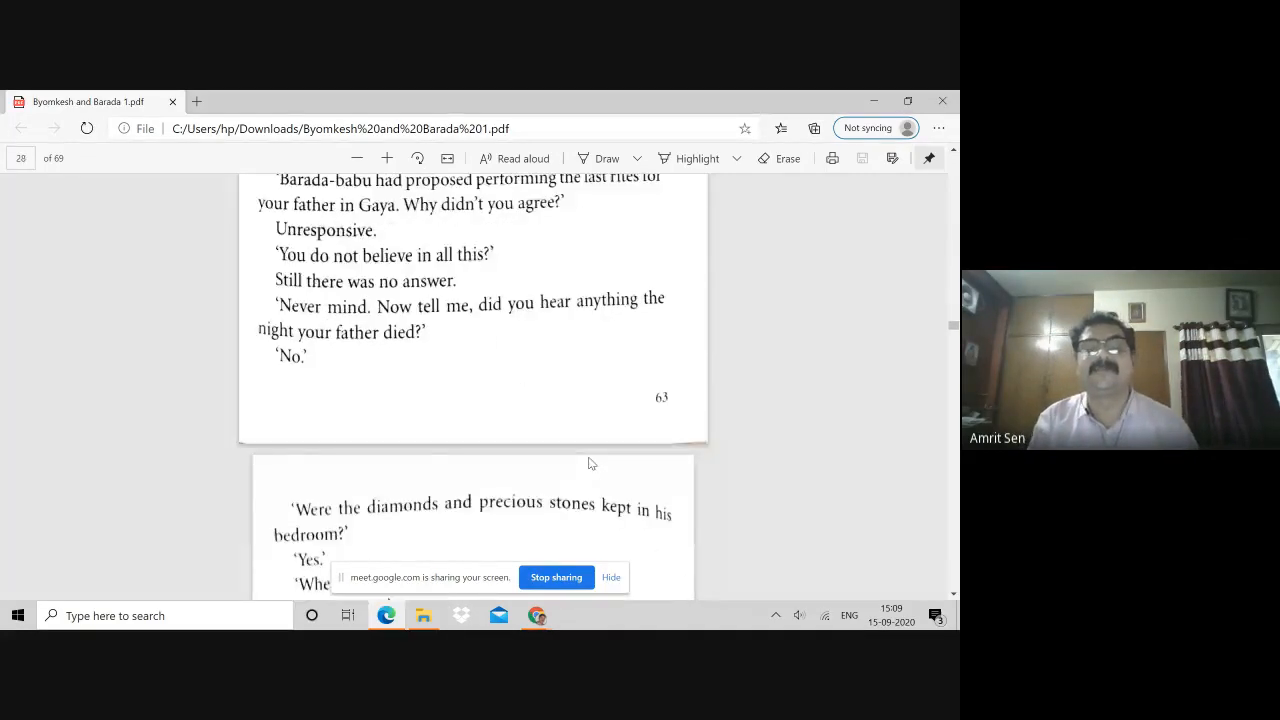
scroll("down", 3)
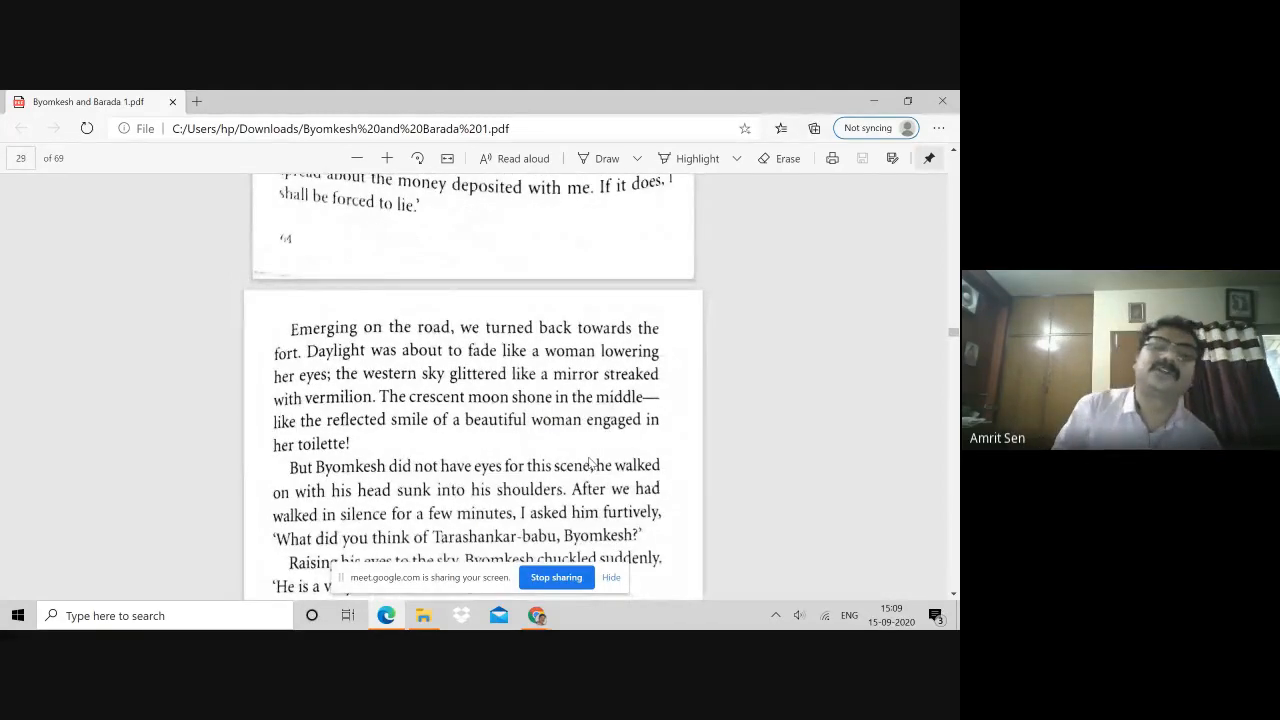
- Scroll to page 31, ending on Kailash-babu blaming his disowned son for the ghoul
scroll("down", 3)
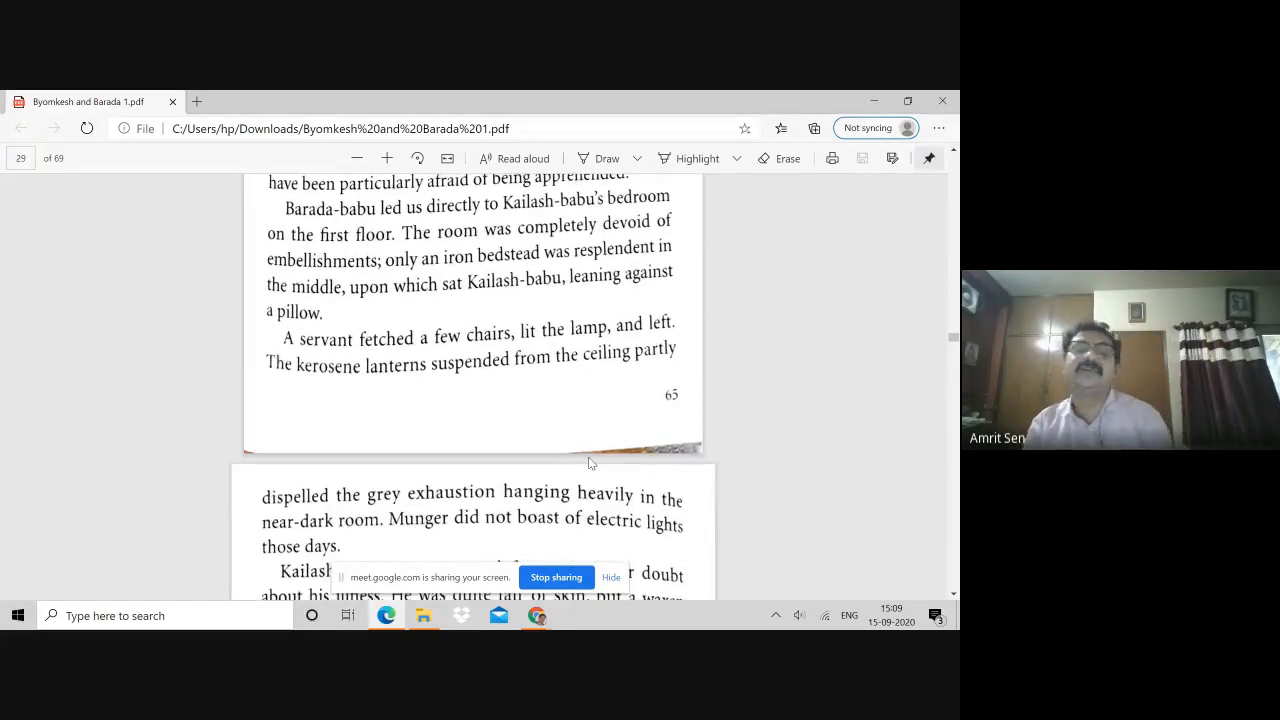
scroll("down", 3)
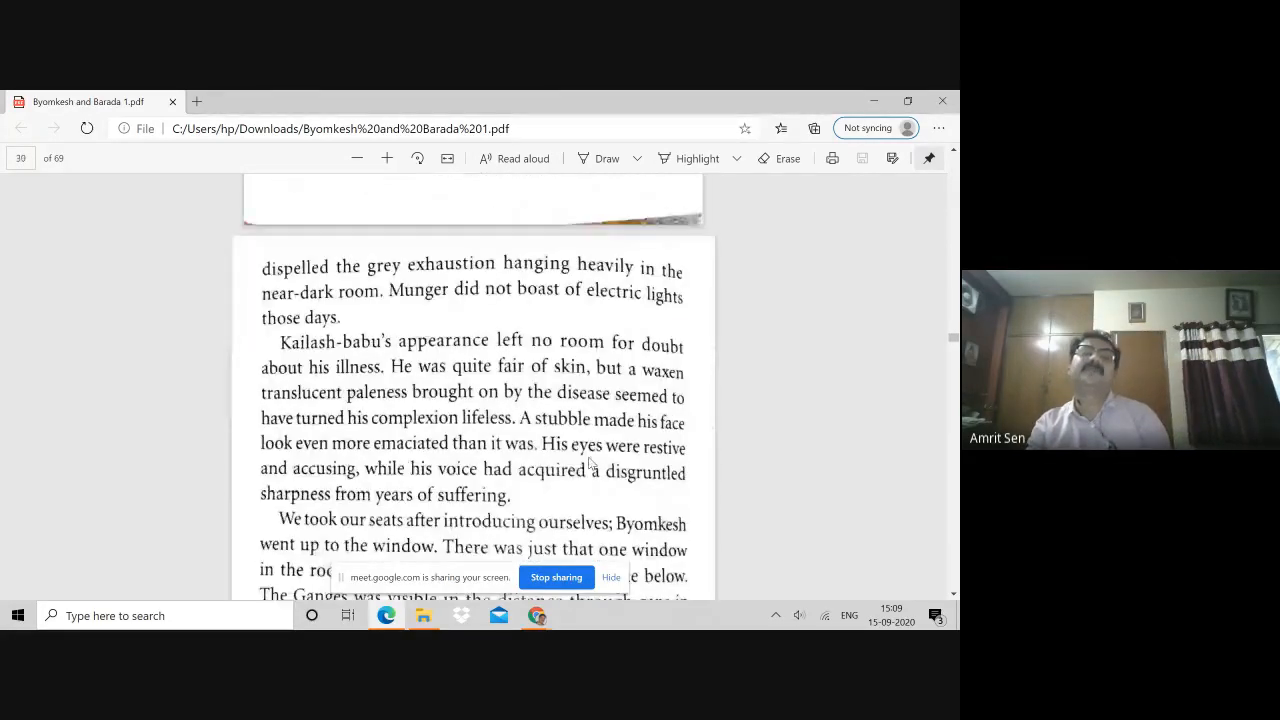
scroll("down", 3)
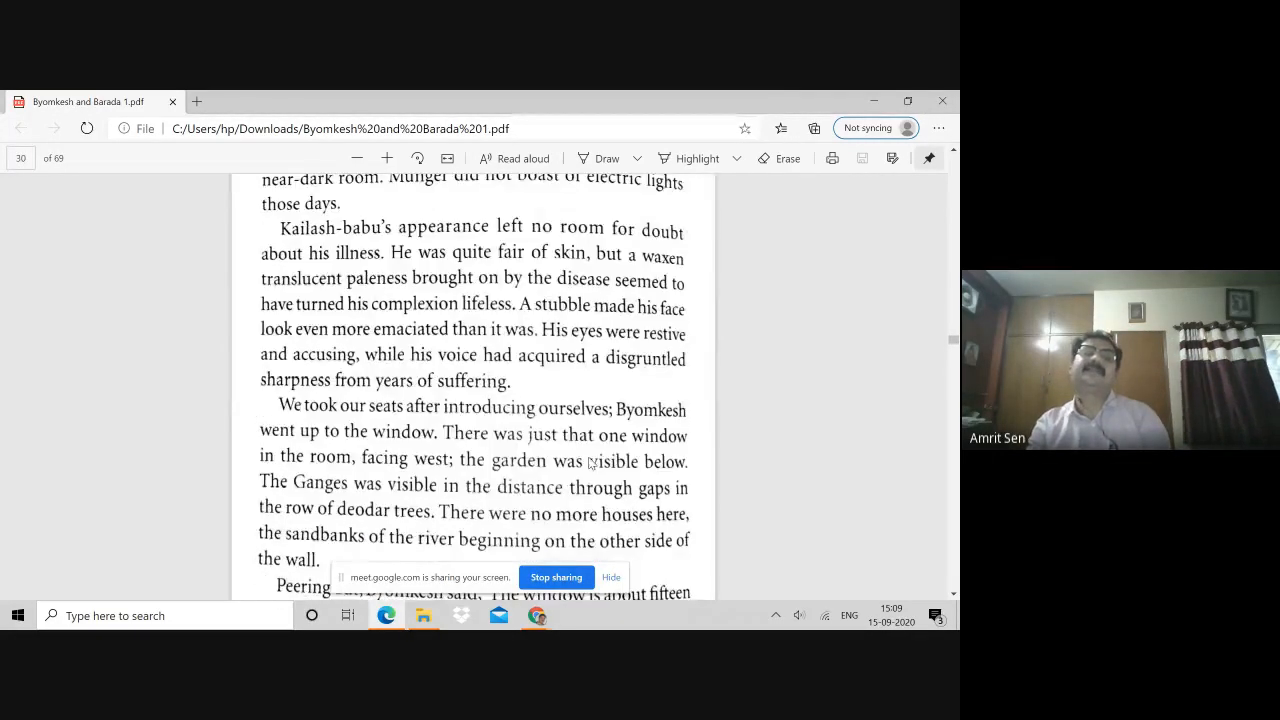
scroll("down", 3)
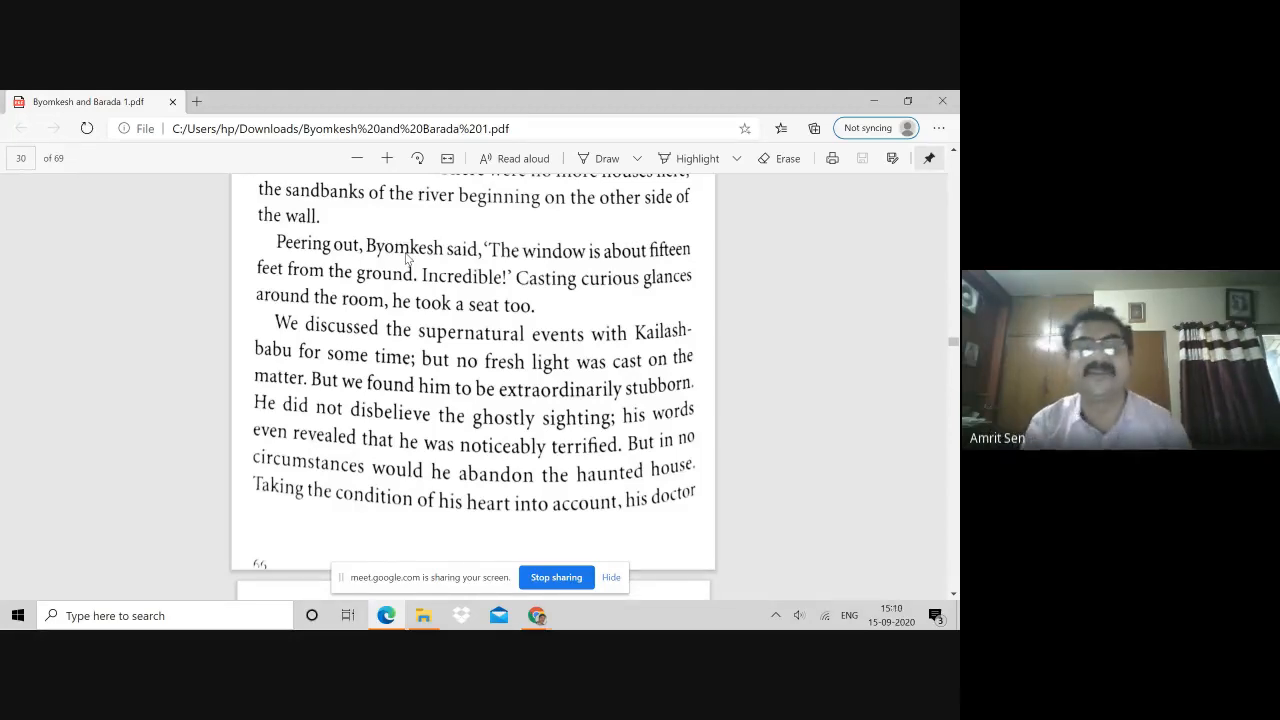
scroll("down", 3)
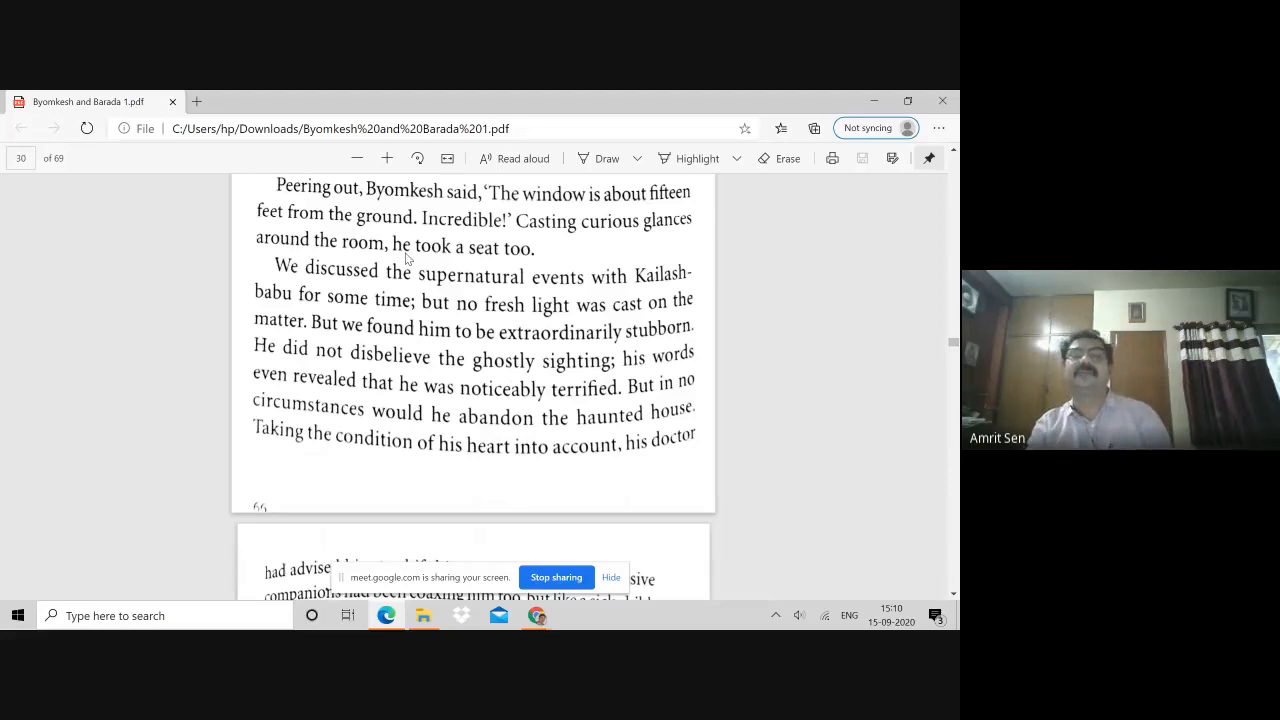
scroll("down", 3)
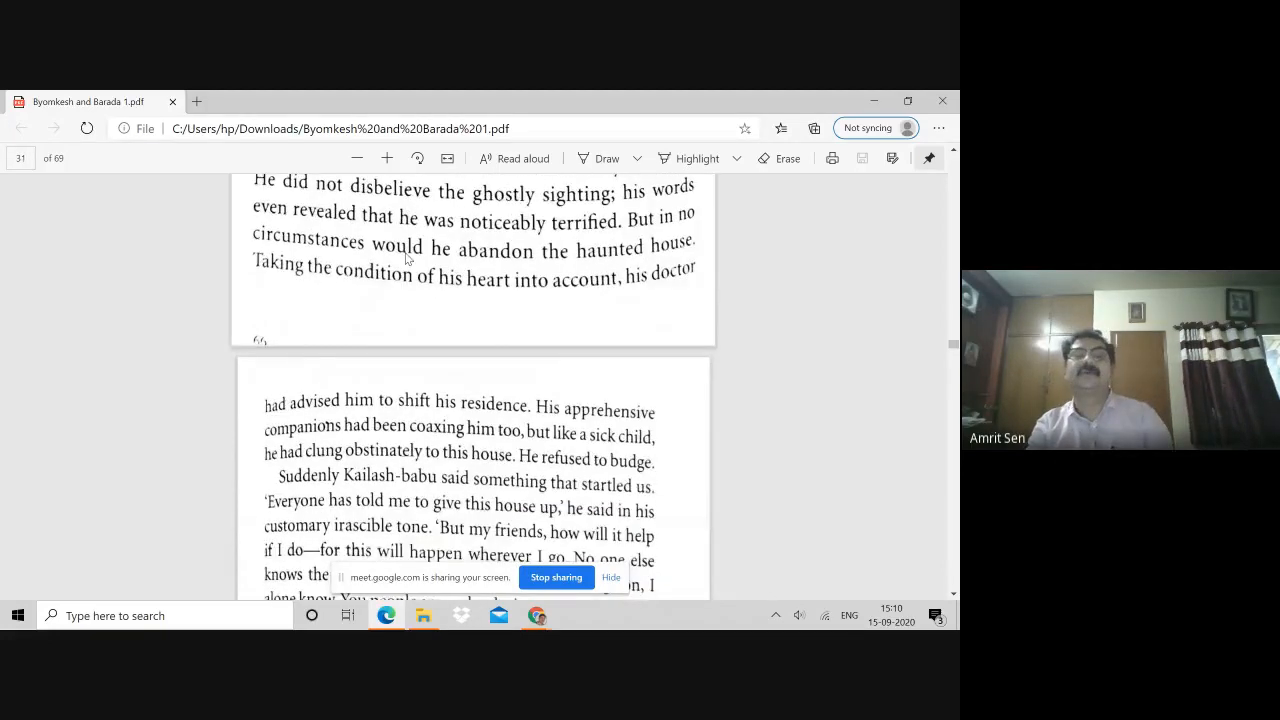
scroll("down", 3)
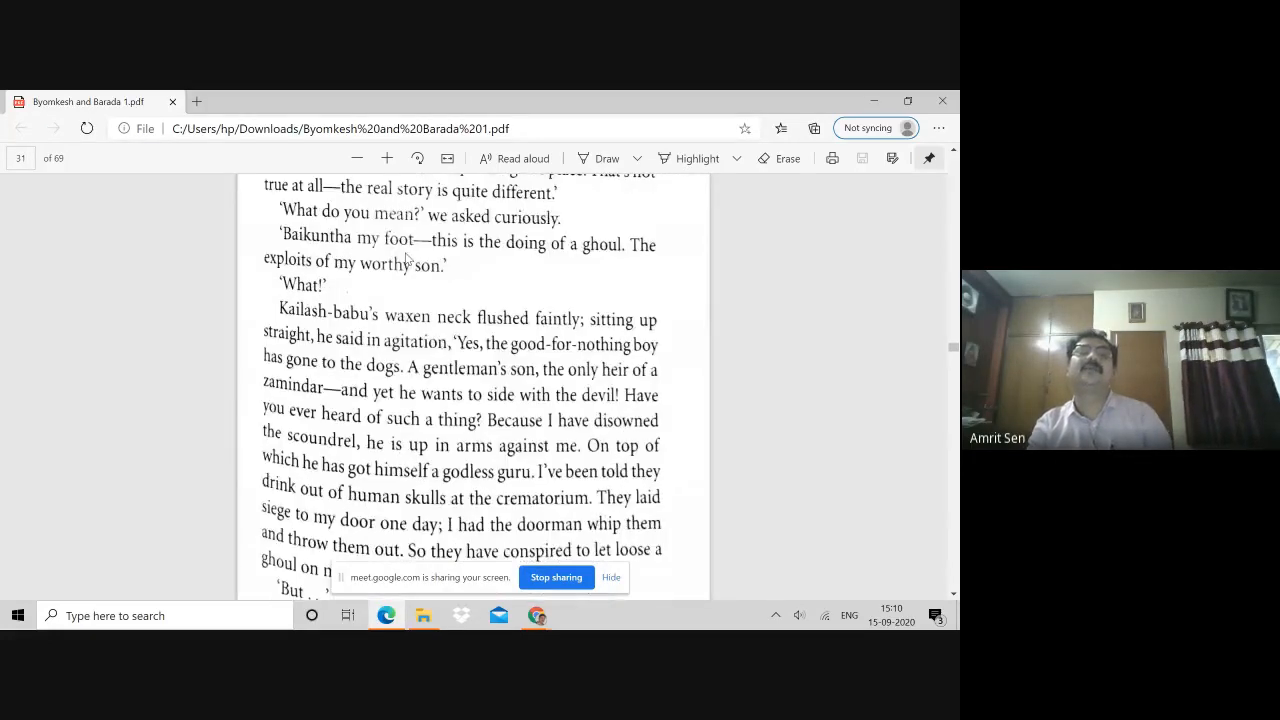
scroll("down", 3)
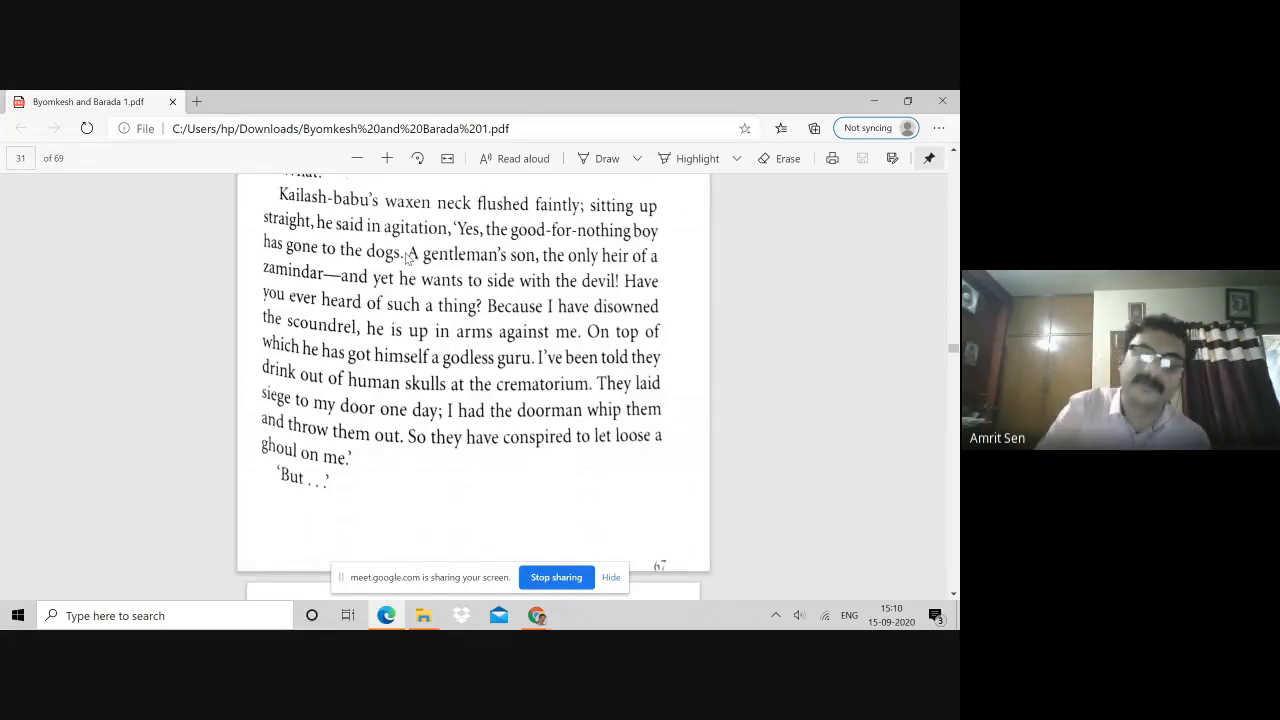
scroll("down", 3)
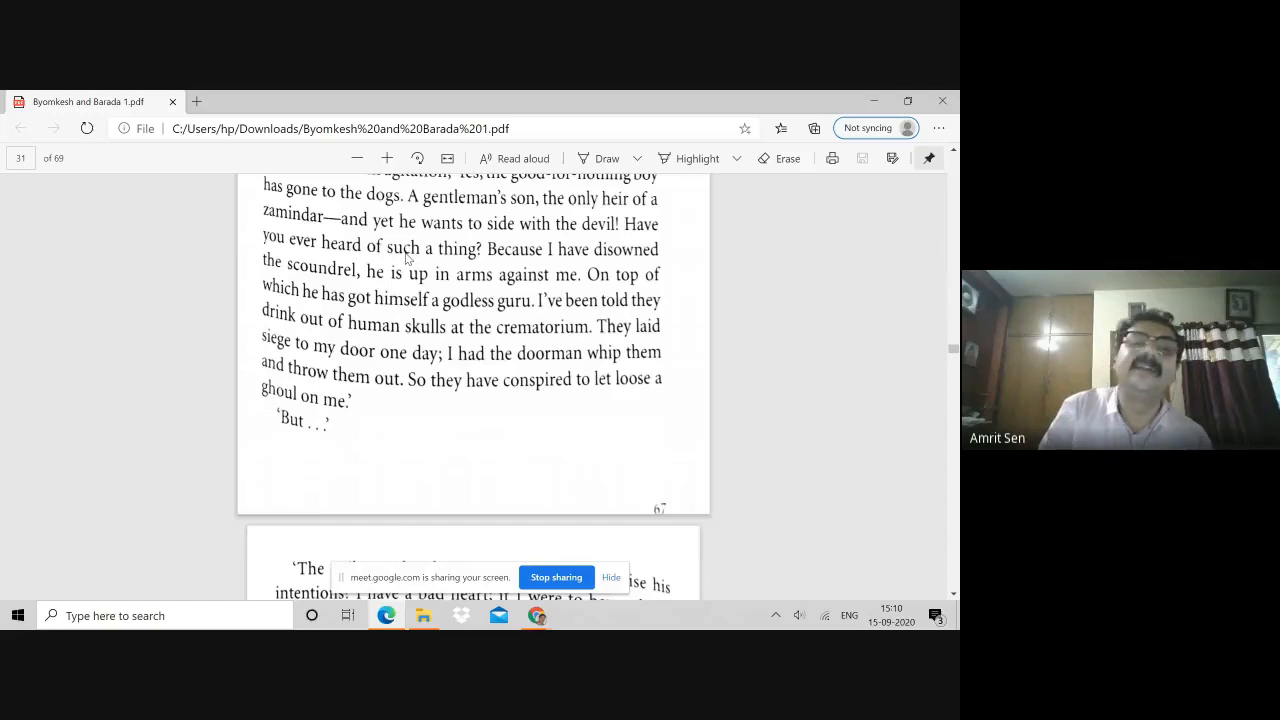
- Scroll to page 33 of 69, past the ghoulish face at the window to Kailash-babu despairing afterwards
scroll("down", 3)
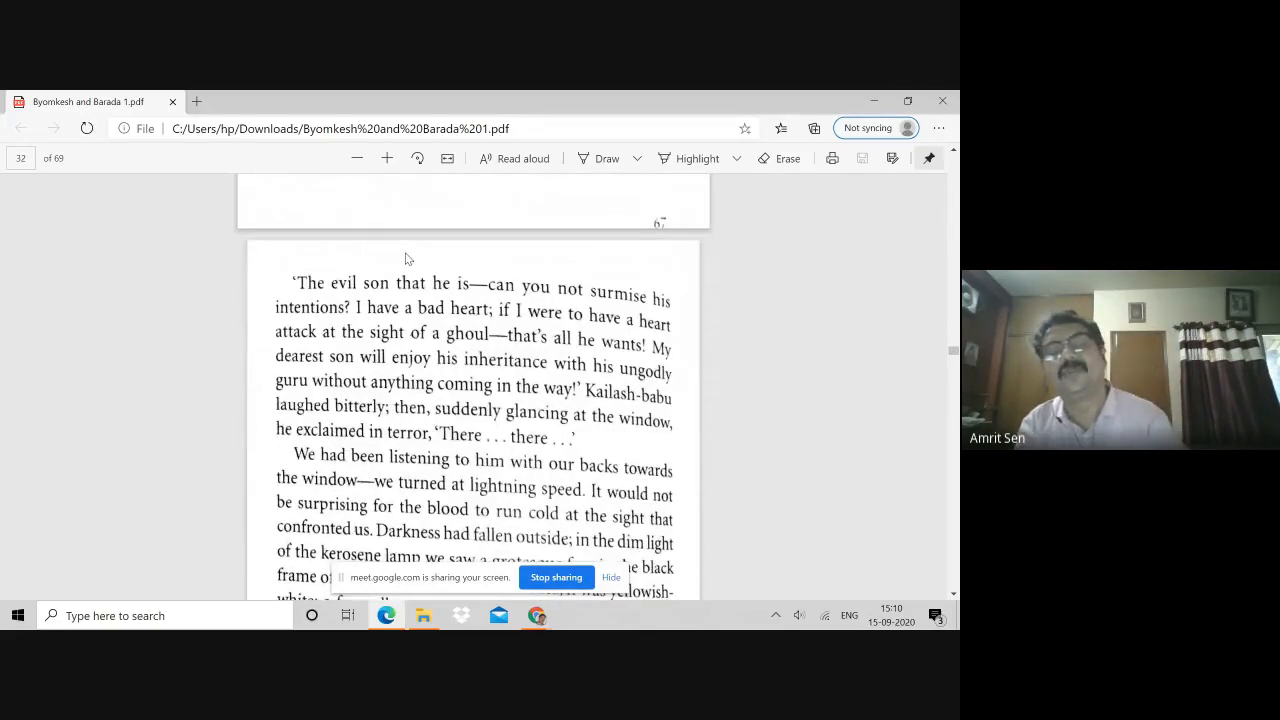
scroll("down", 3)
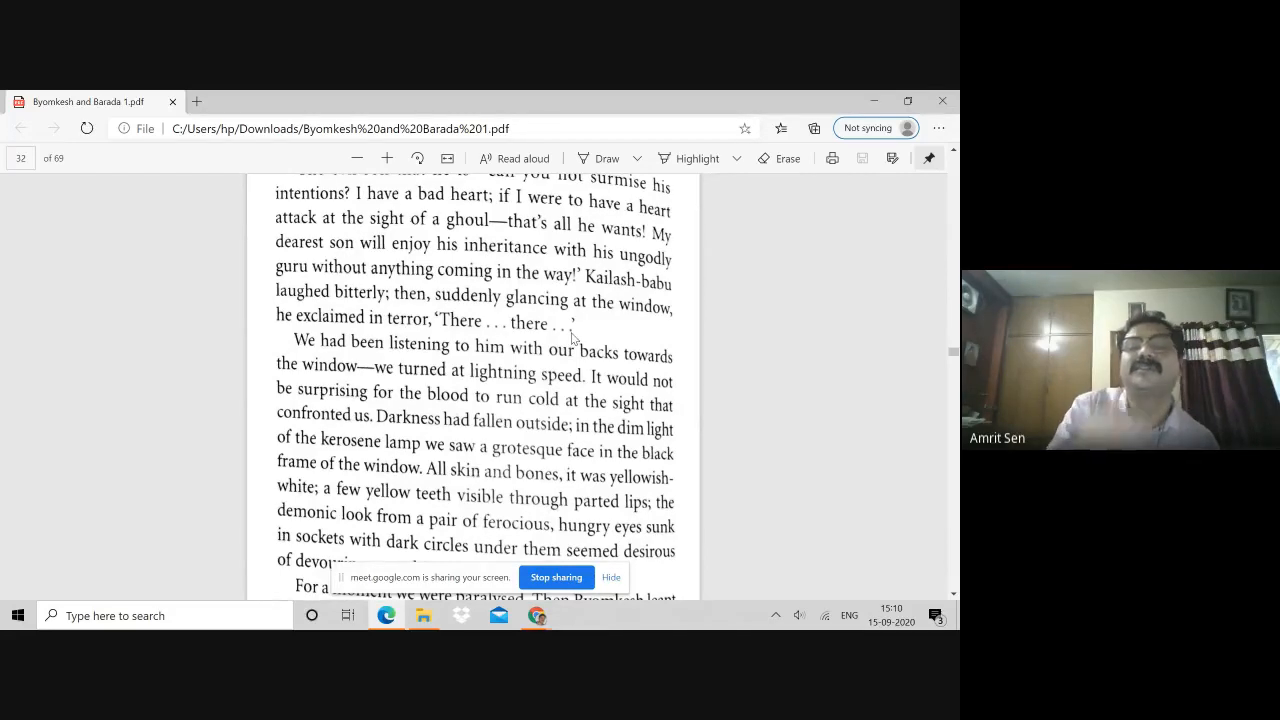
mouse_move(288, 340)
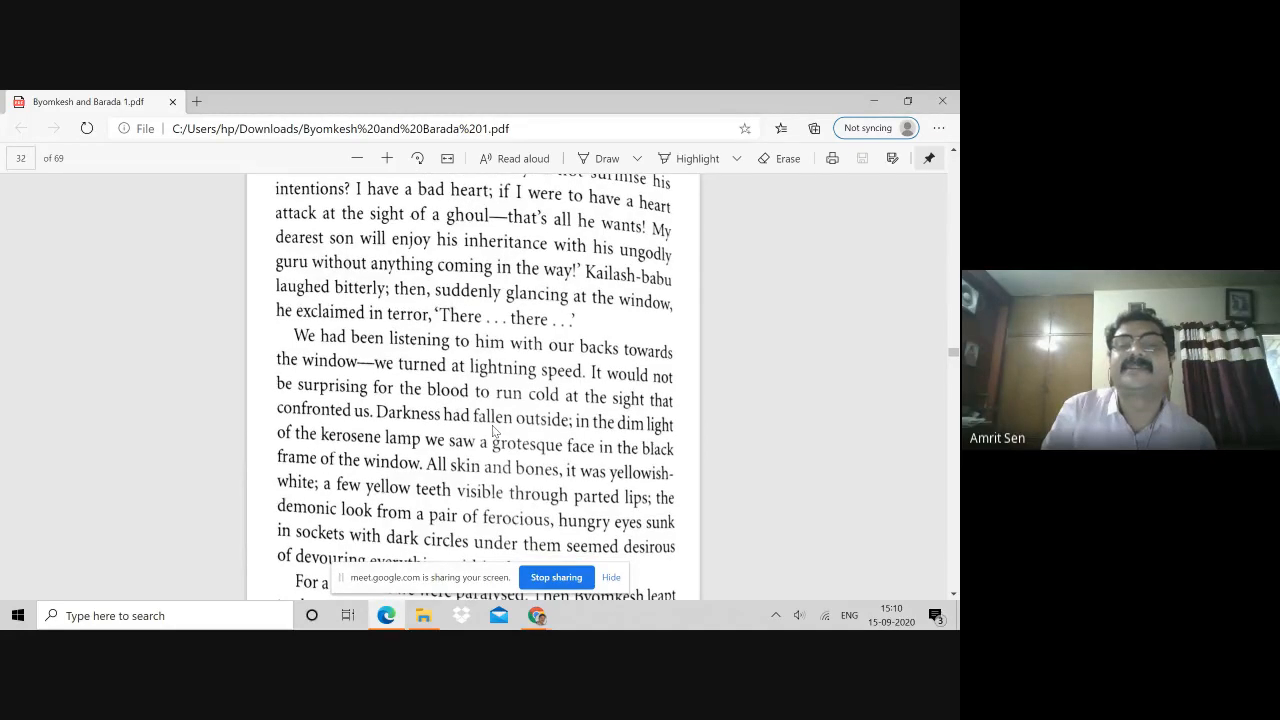
scroll("down", 3)
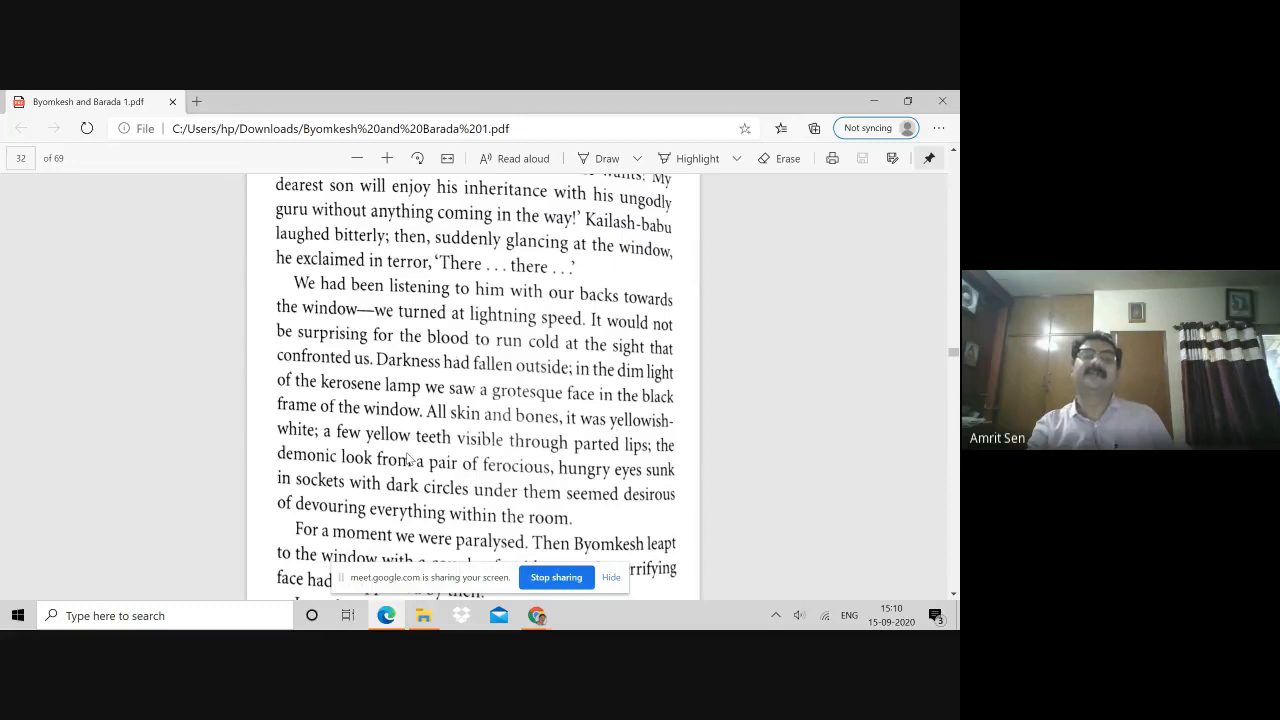
scroll("down", 3)
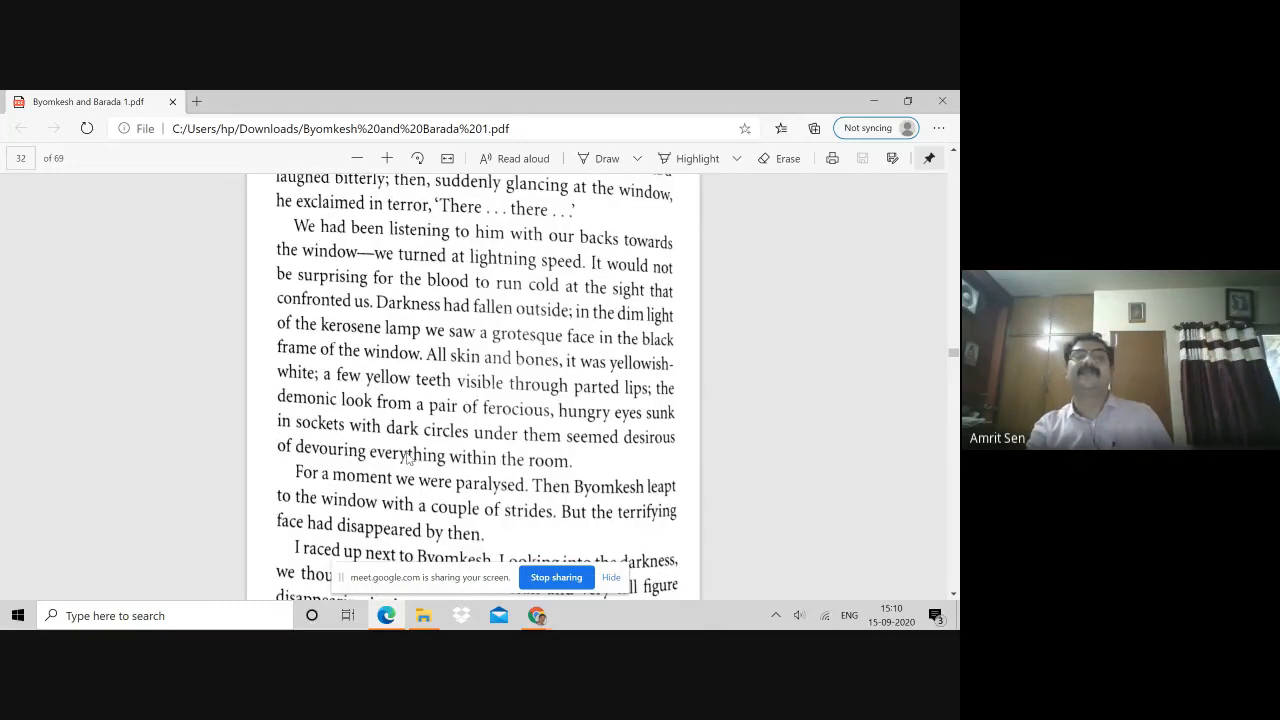
scroll("down", 3)
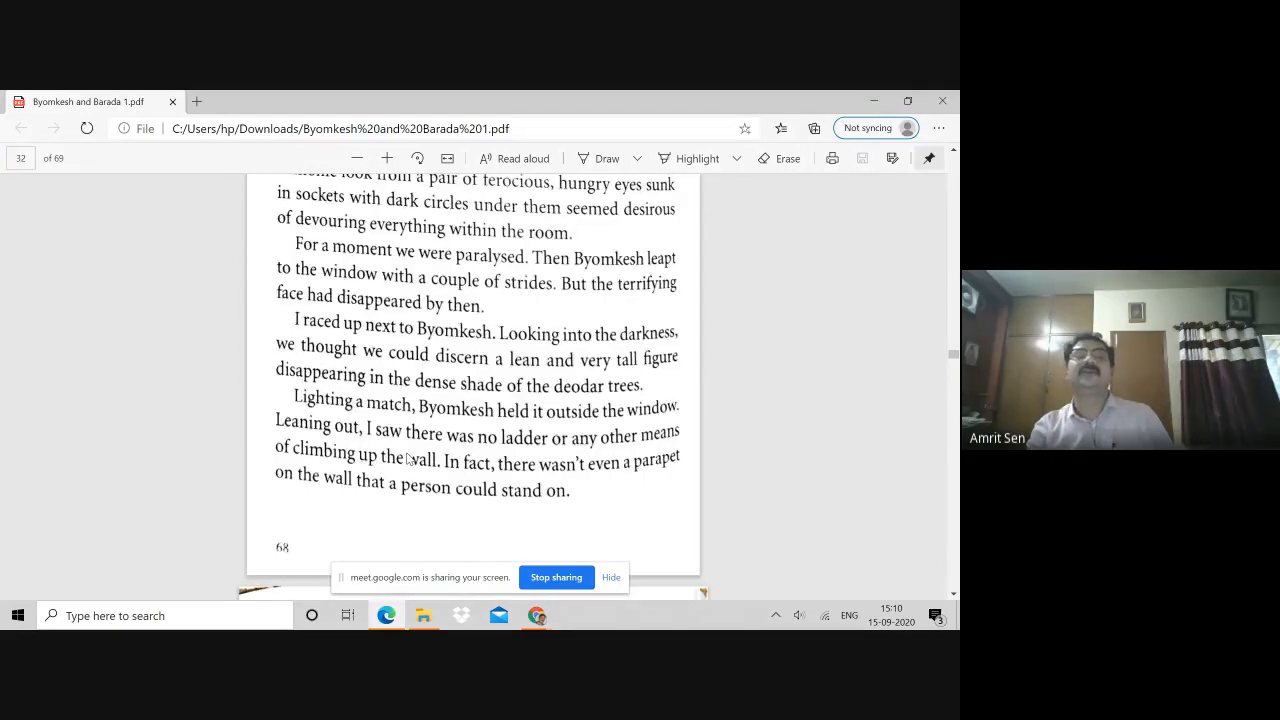
scroll("down", 3)
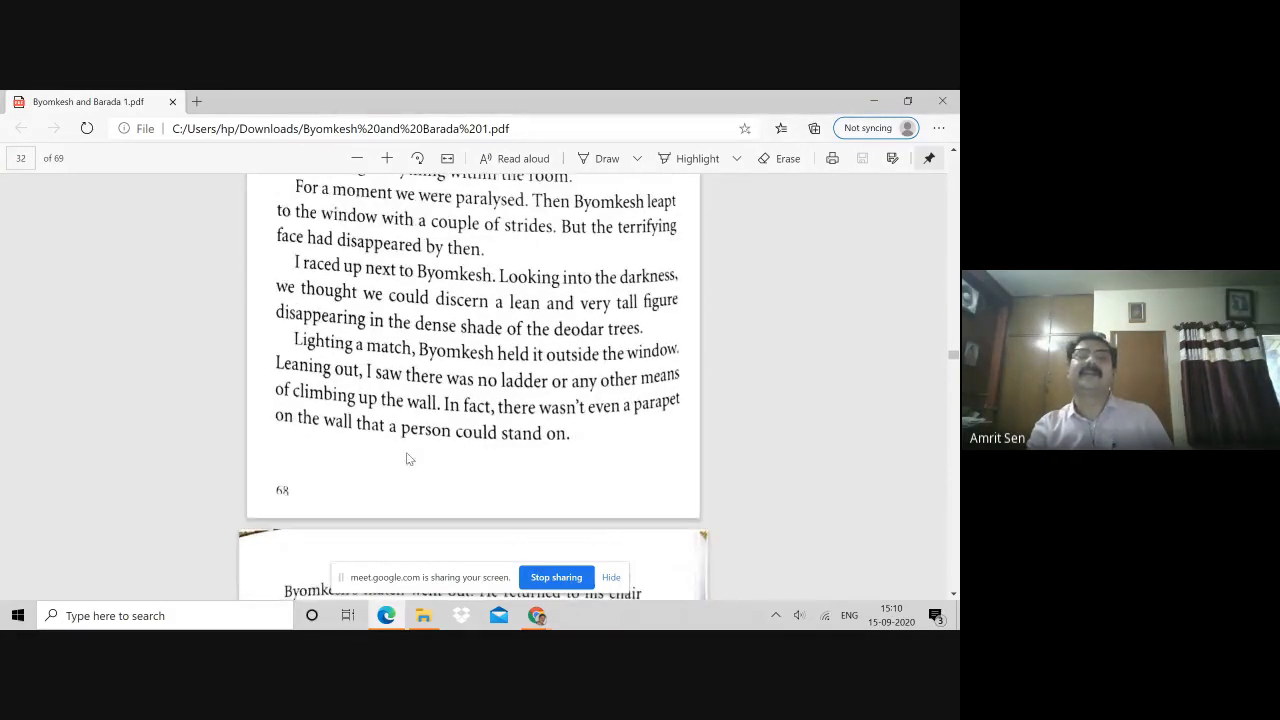
scroll("down", 3)
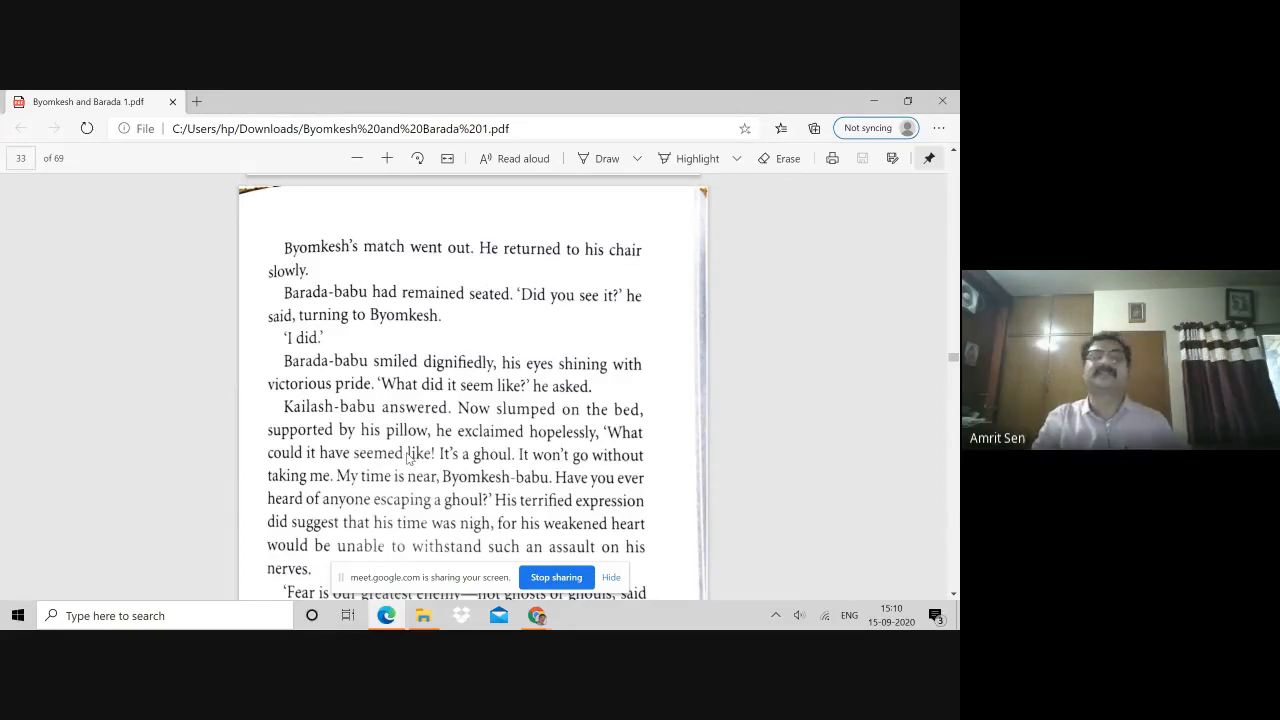
- Scroll through page 35 to page 36's deciphered 'Trouble… father… desperate' scrap-of-paper message
scroll("down", 3)
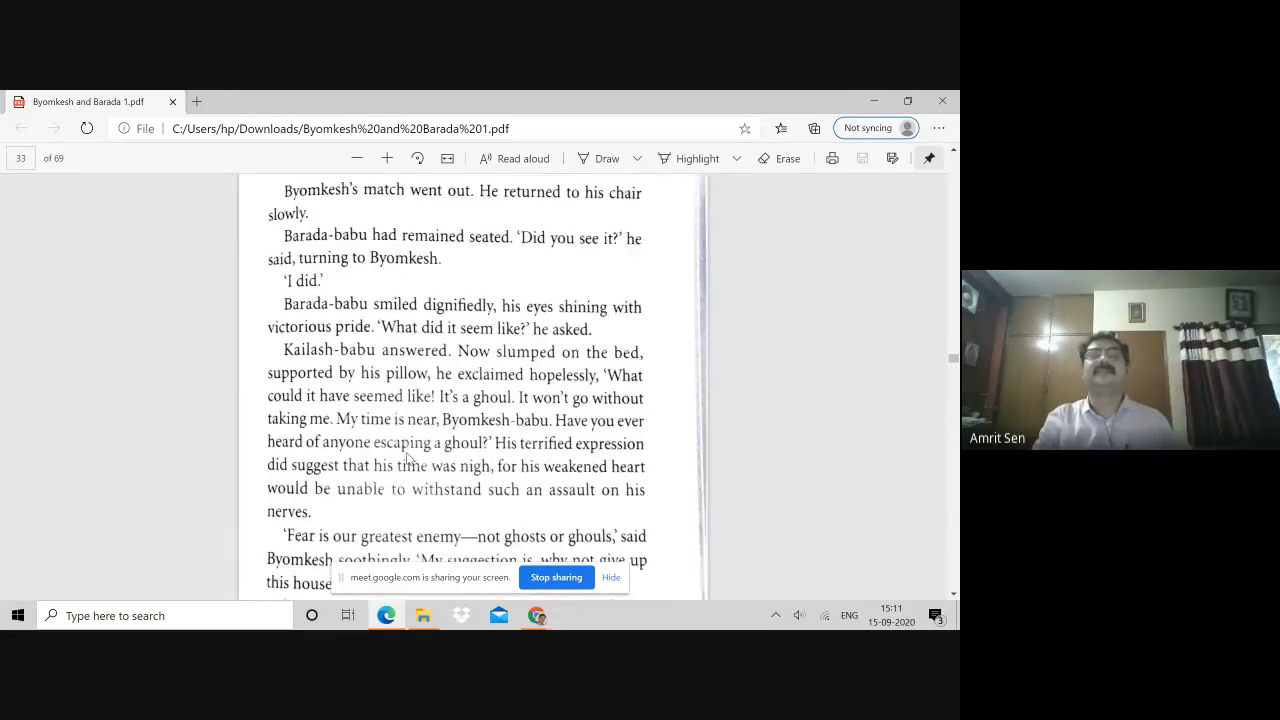
scroll("down", 3)
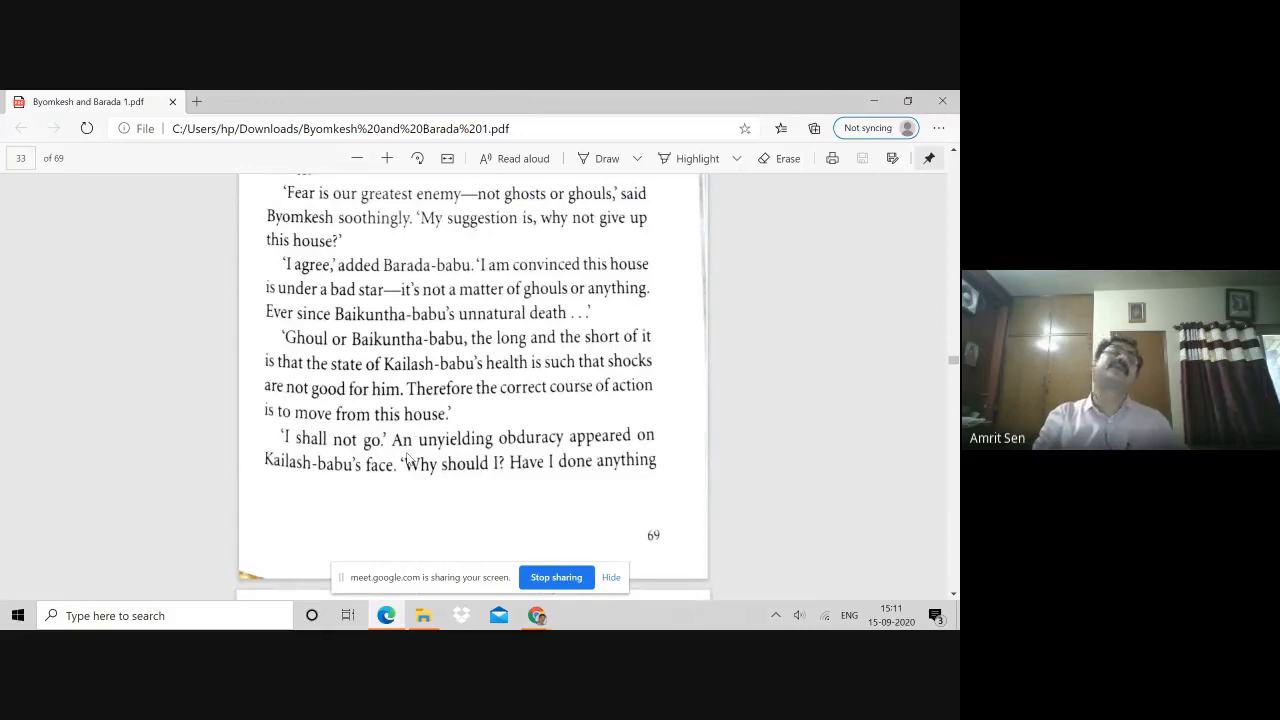
scroll("down", 3)
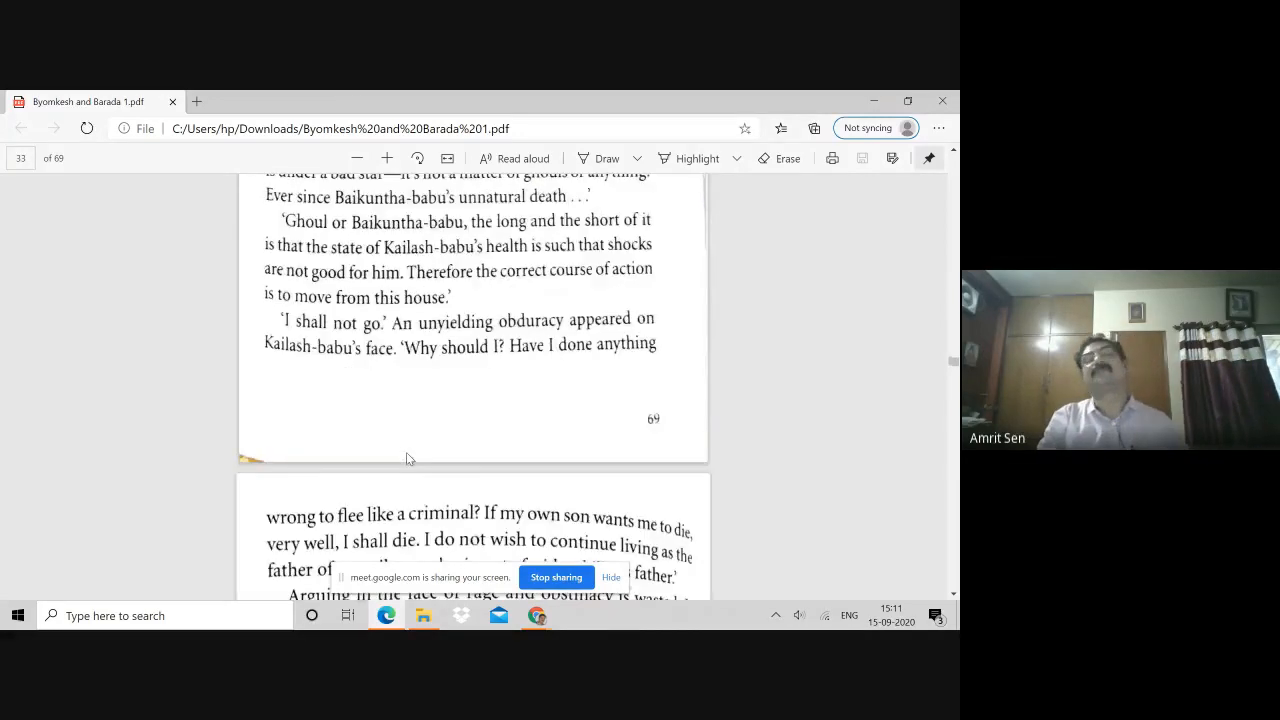
scroll("down", 3)
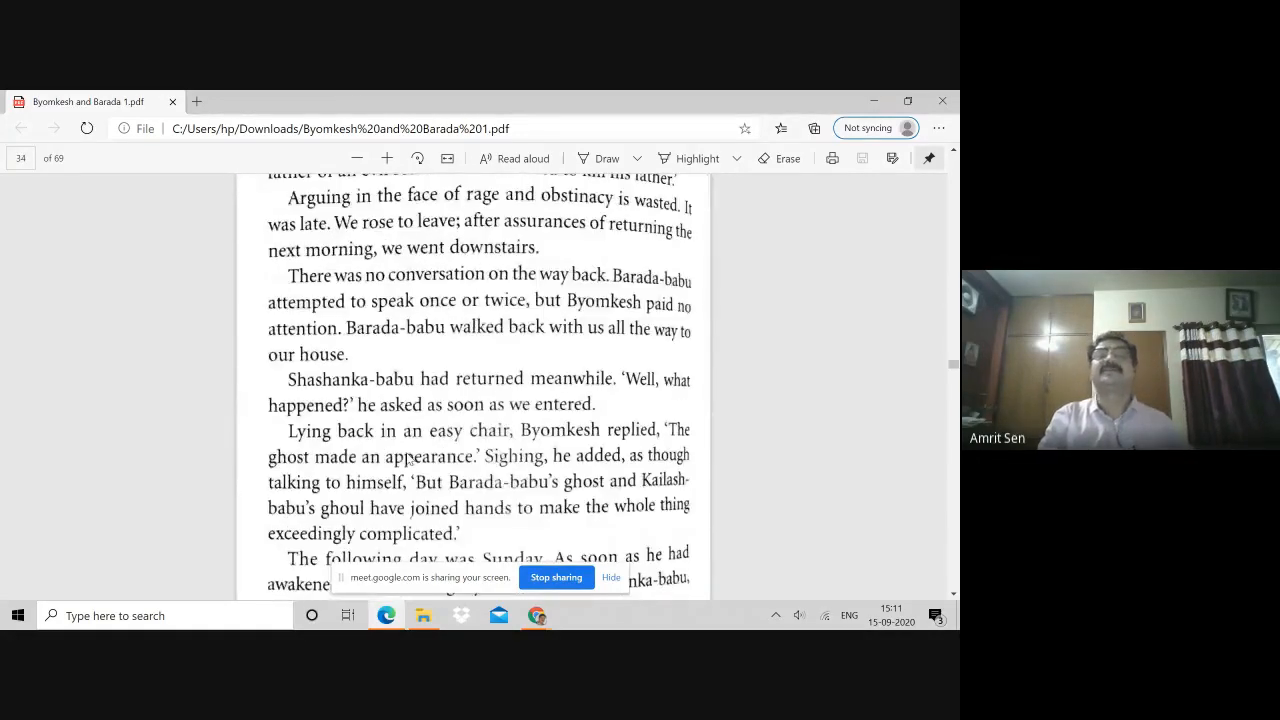
scroll("down", 3)
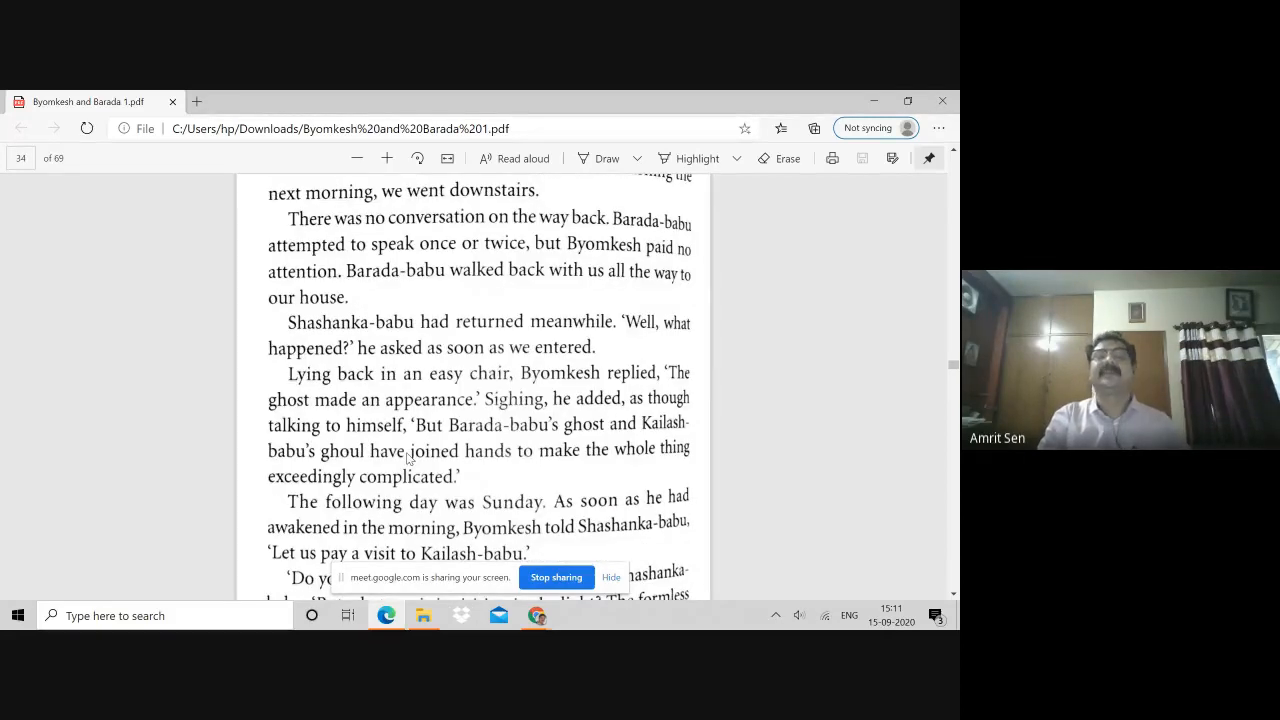
scroll("down", 3)
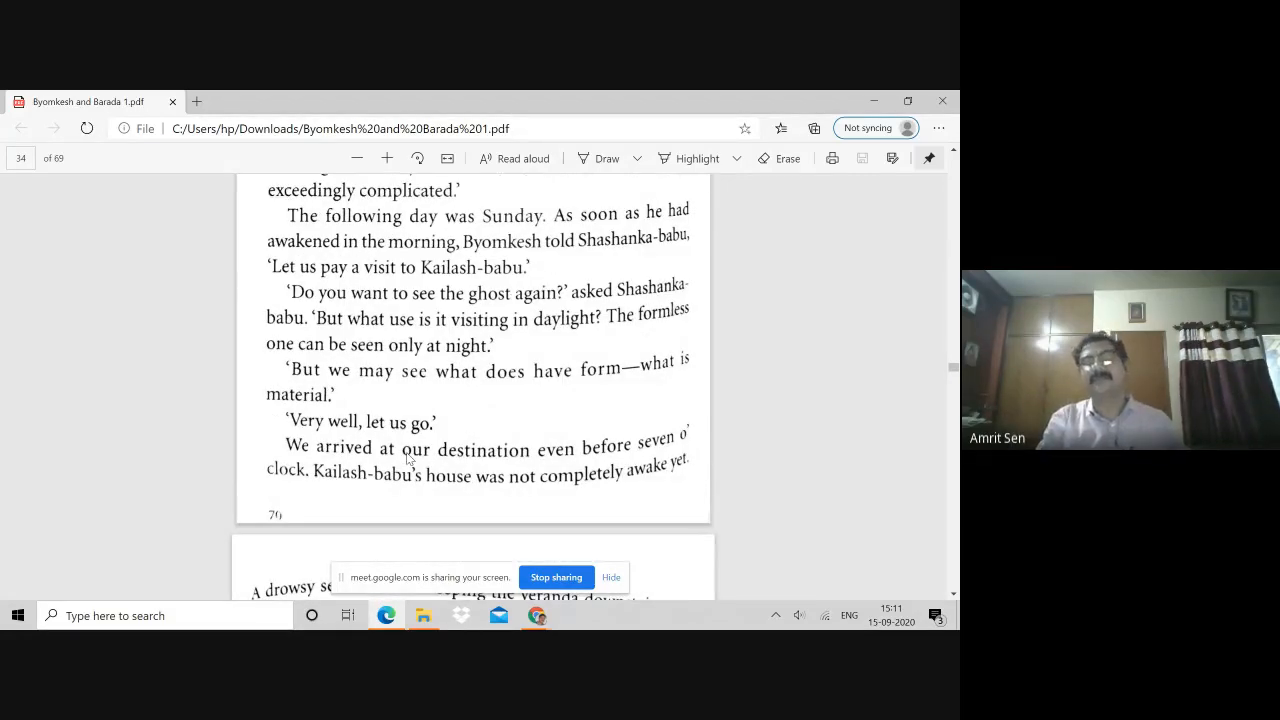
scroll("down", 3)
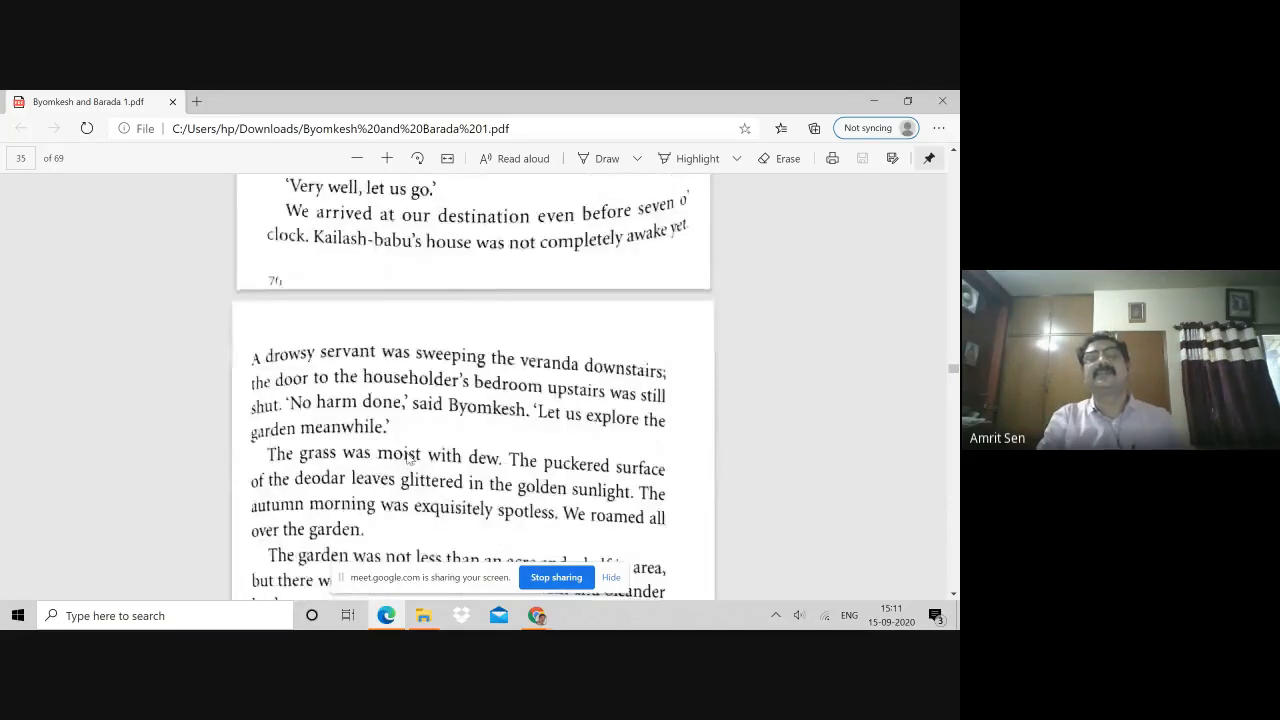
scroll("down", 3)
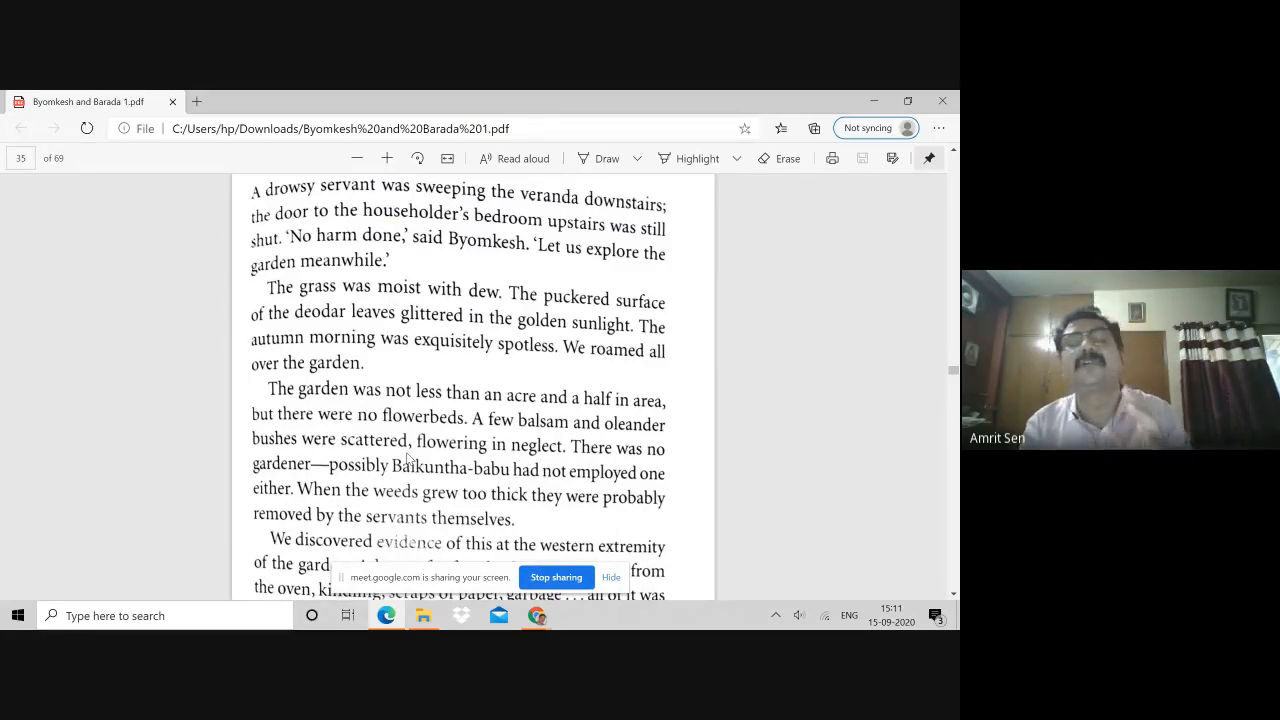
scroll("down", 3)
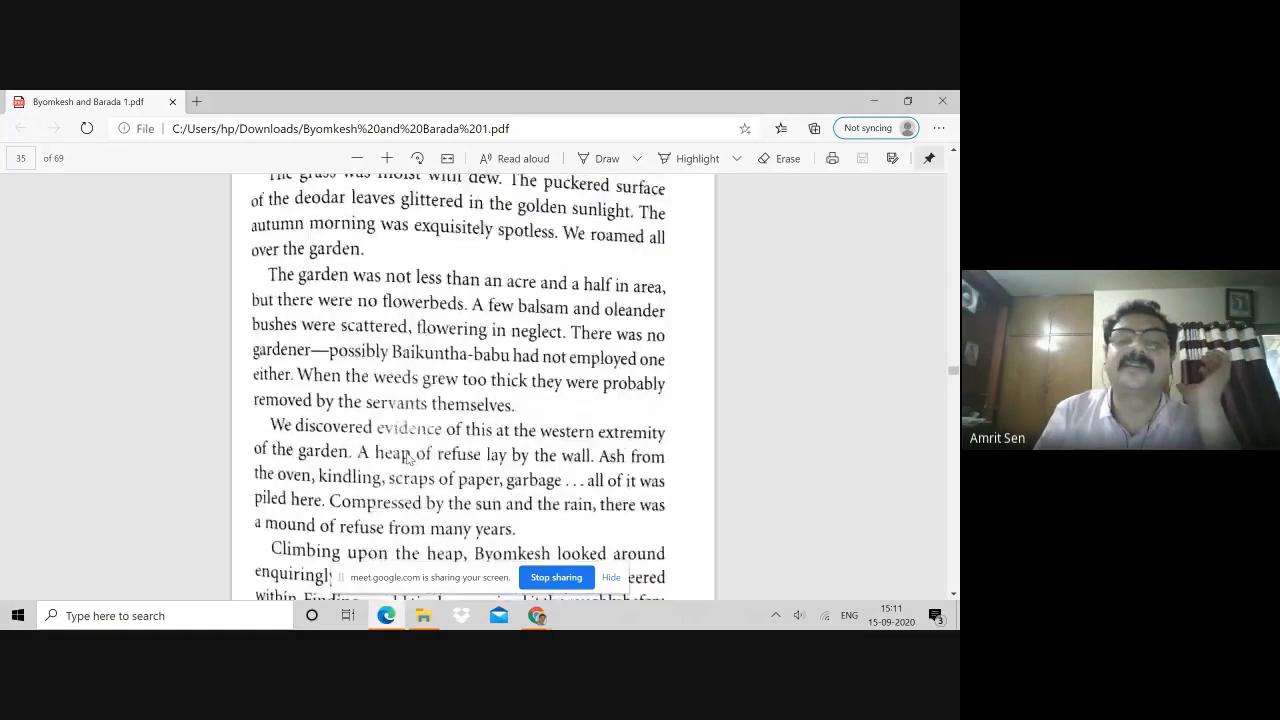
scroll("down", 3)
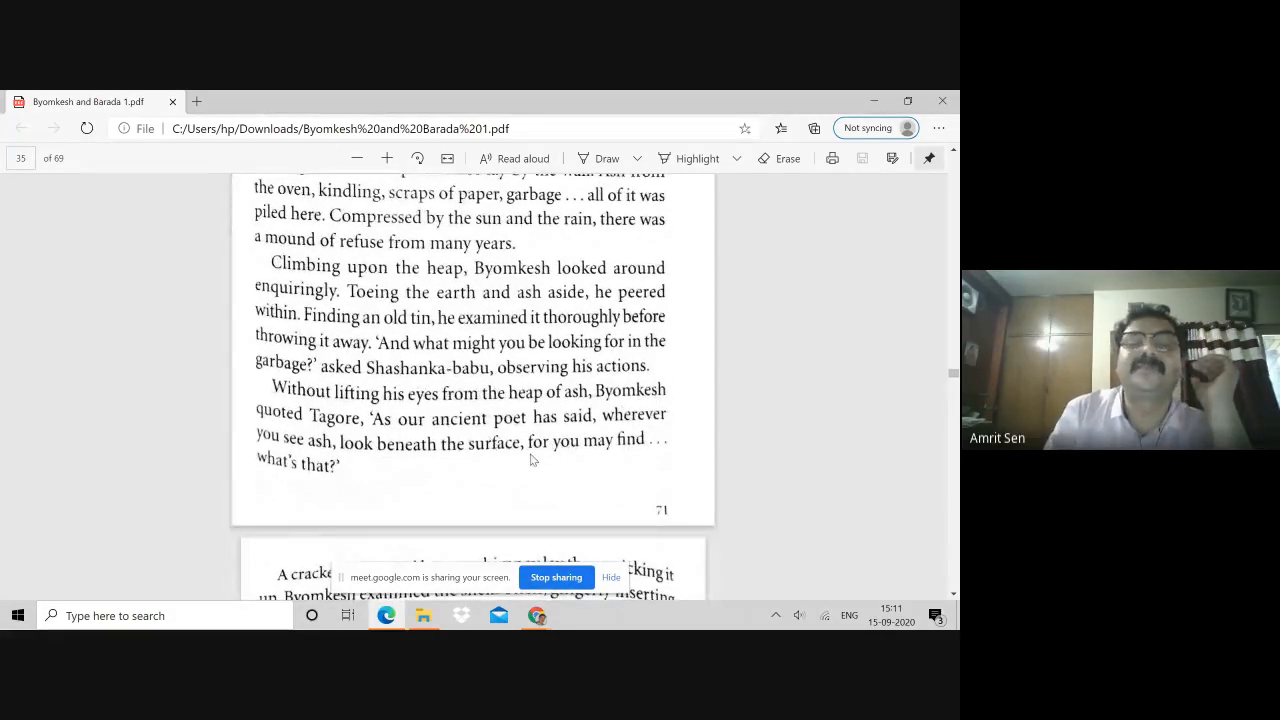
scroll("down", 3)
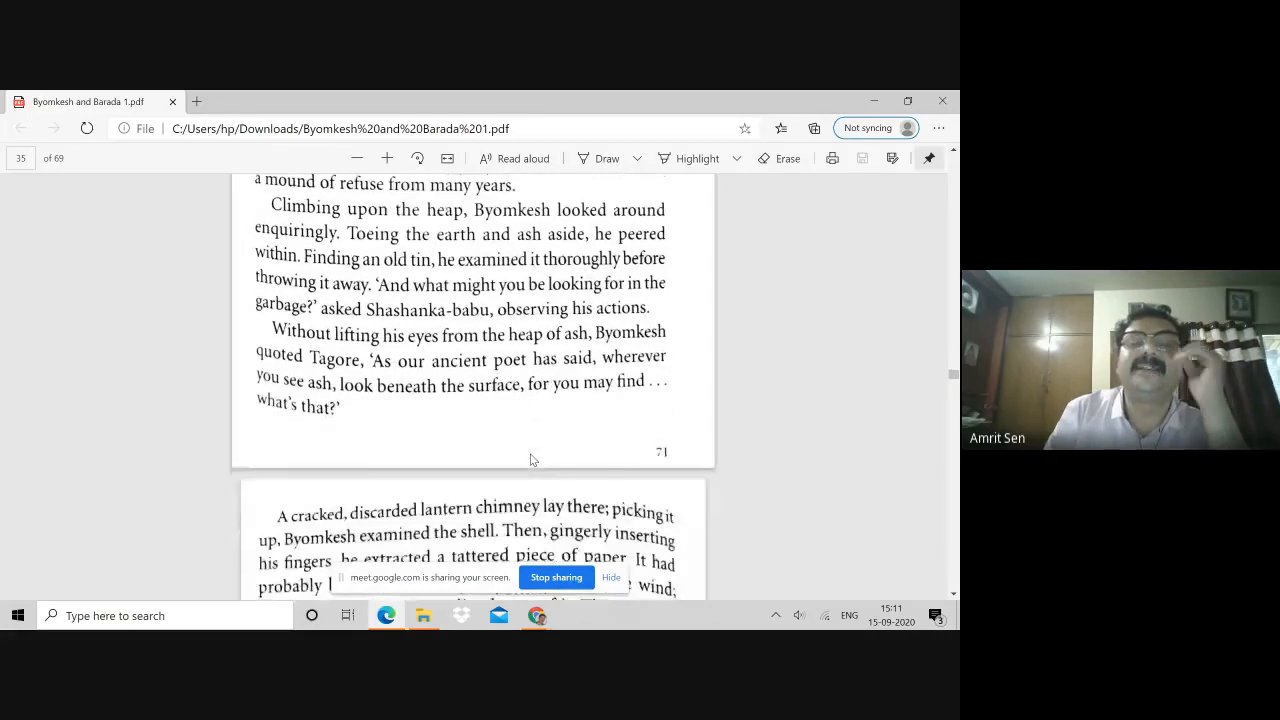
scroll("down", 3)
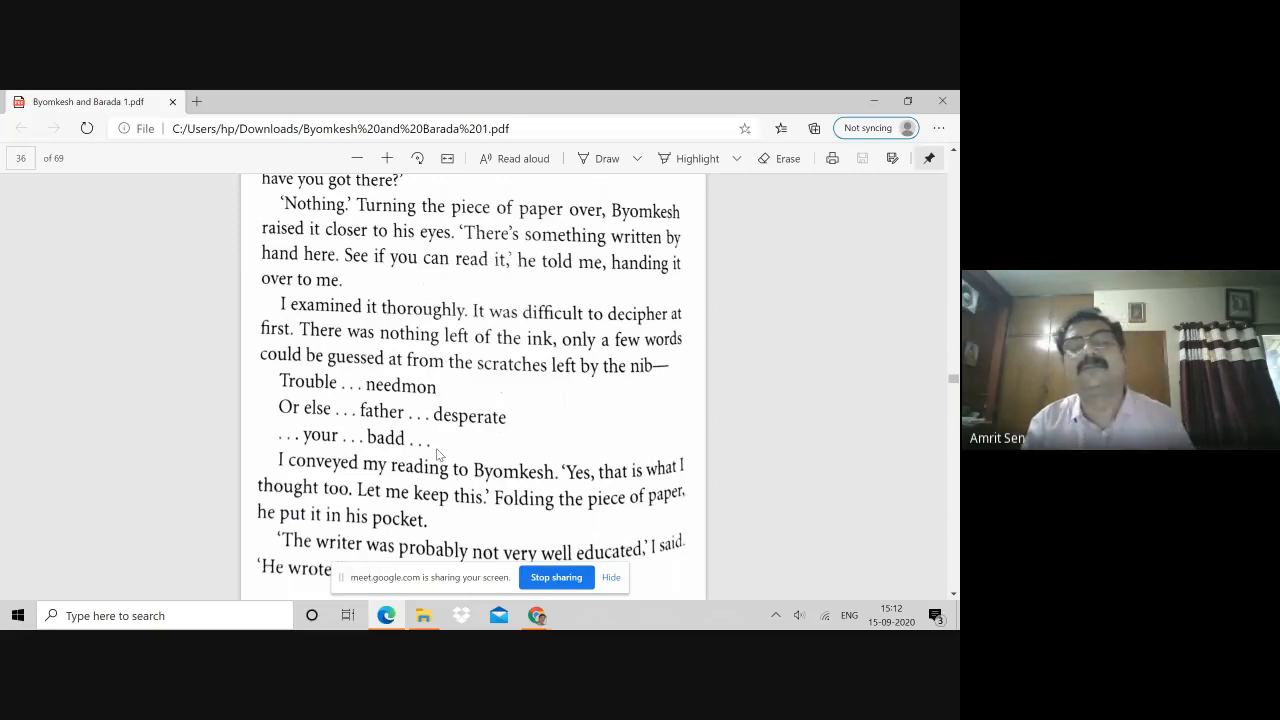
- Scroll the shared PDF through printed pages 73–75 to Byomkesh finding the fingerprint on the whitewashed wall
scroll("down", 3)
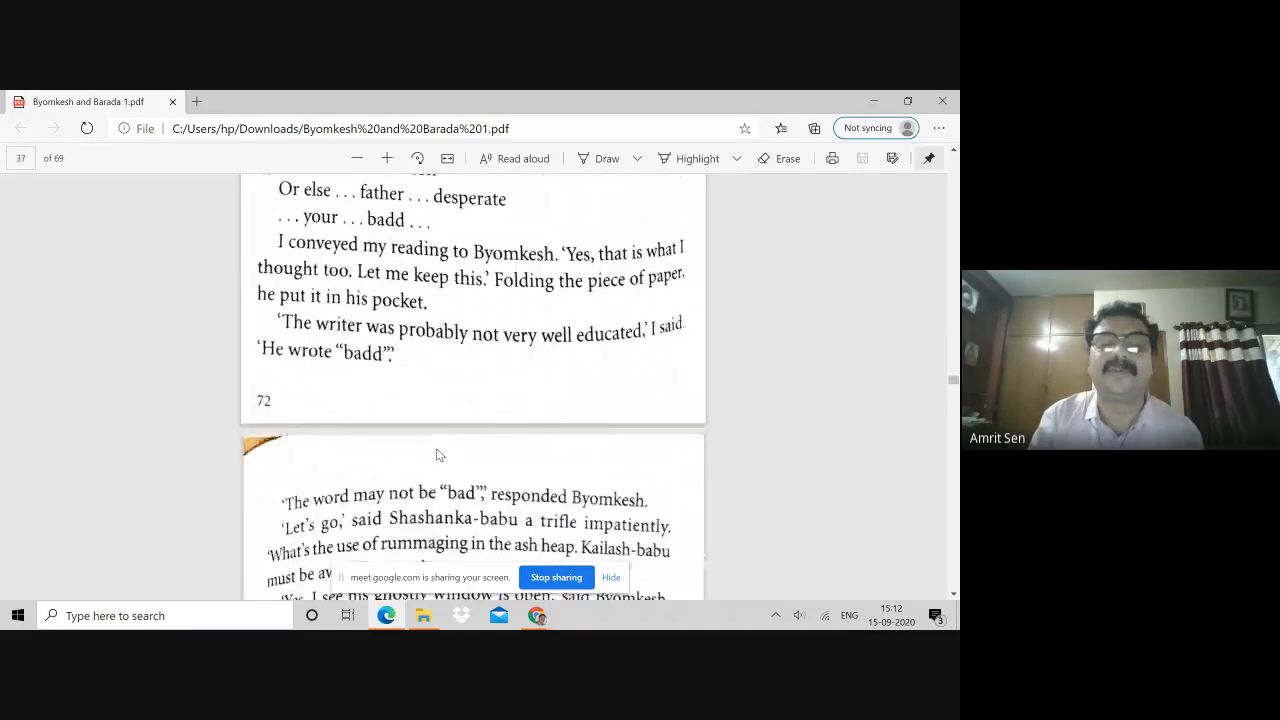
scroll("down", 3)
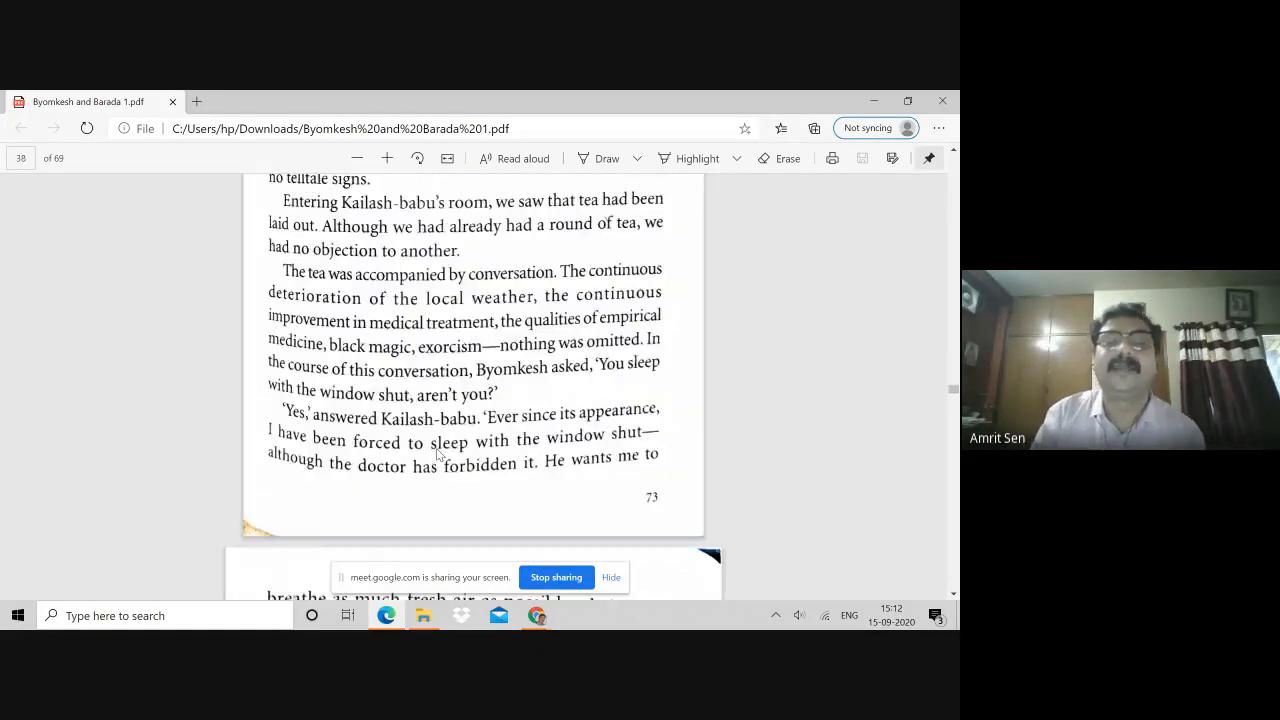
scroll("down", 3)
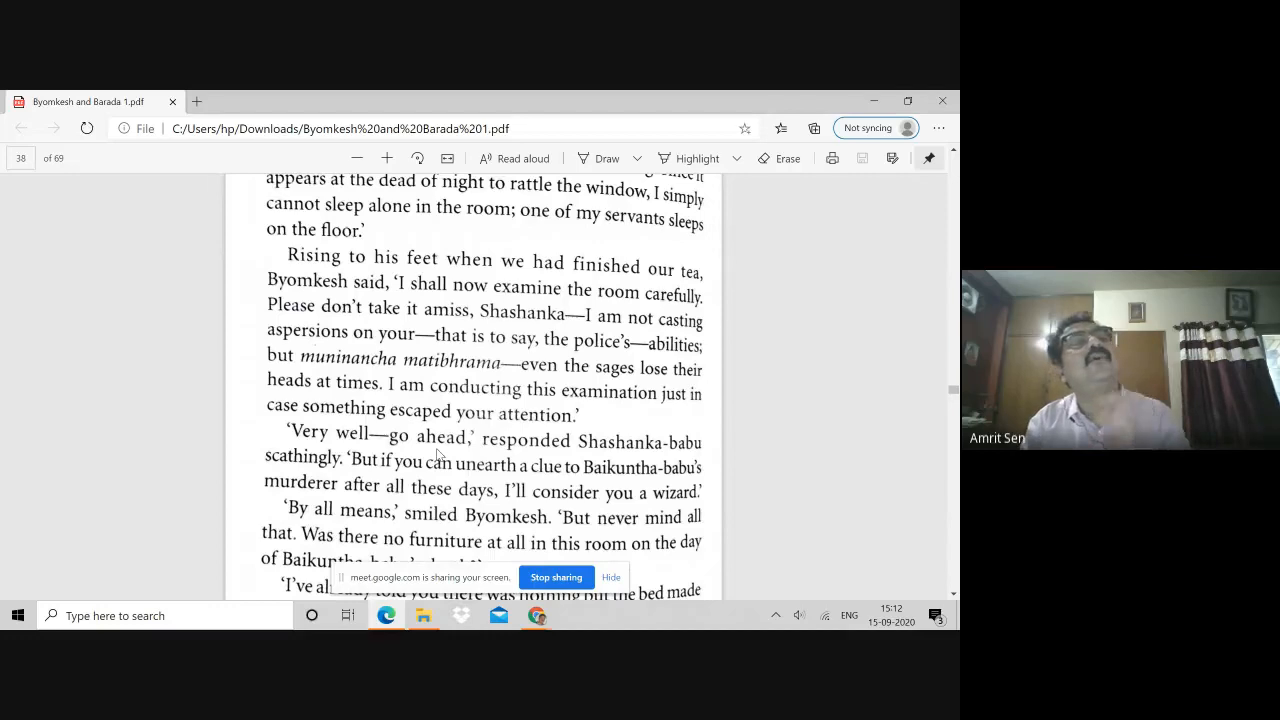
scroll("down", 3)
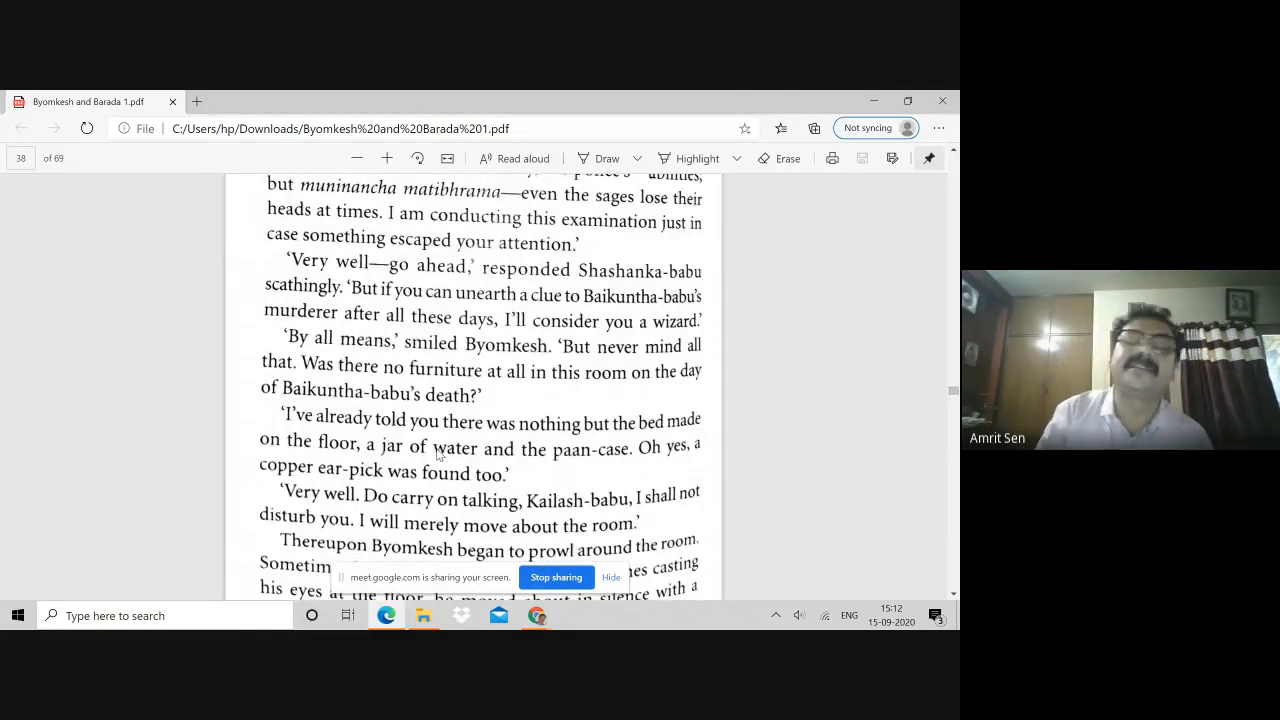
scroll("down", 3)
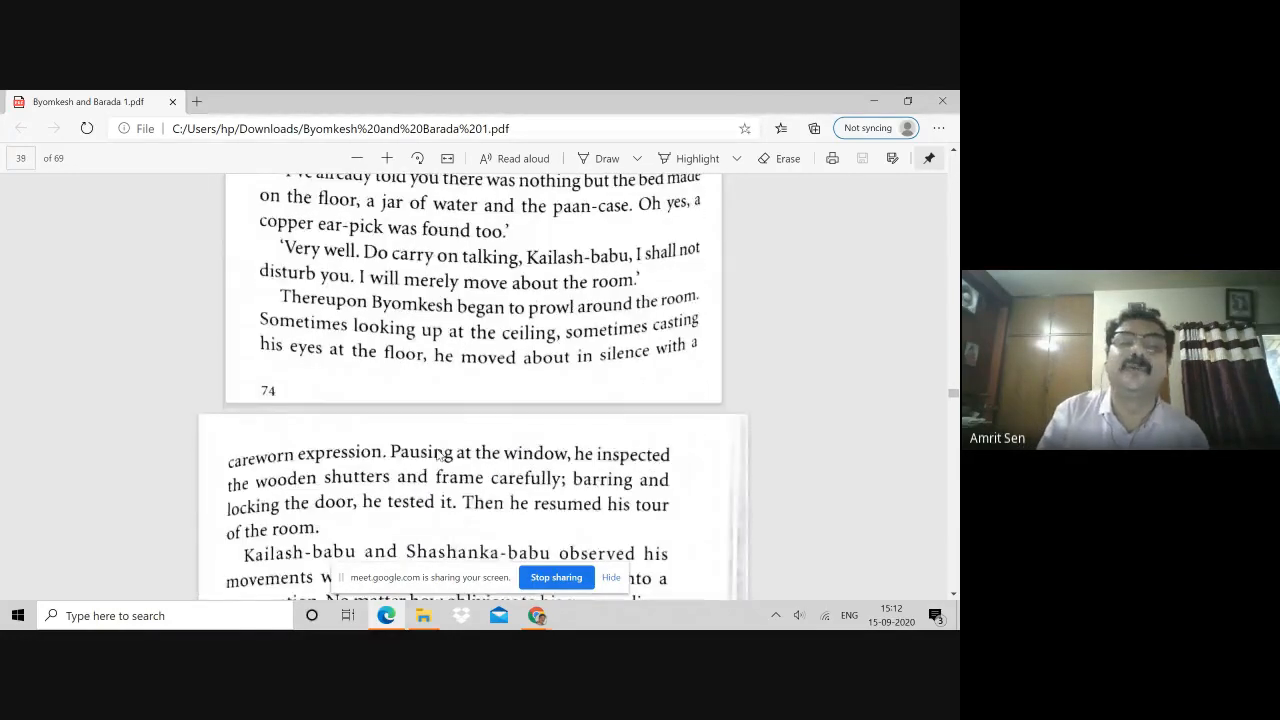
scroll("down", 3)
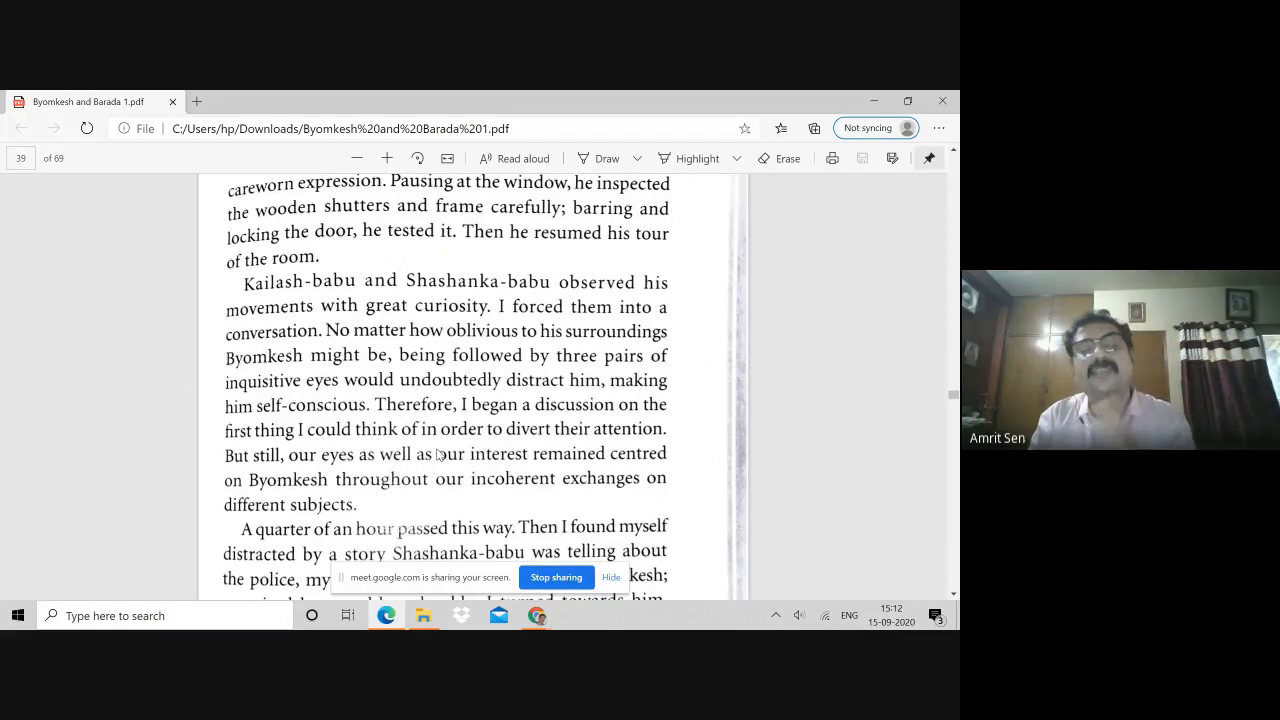
scroll("down", 3)
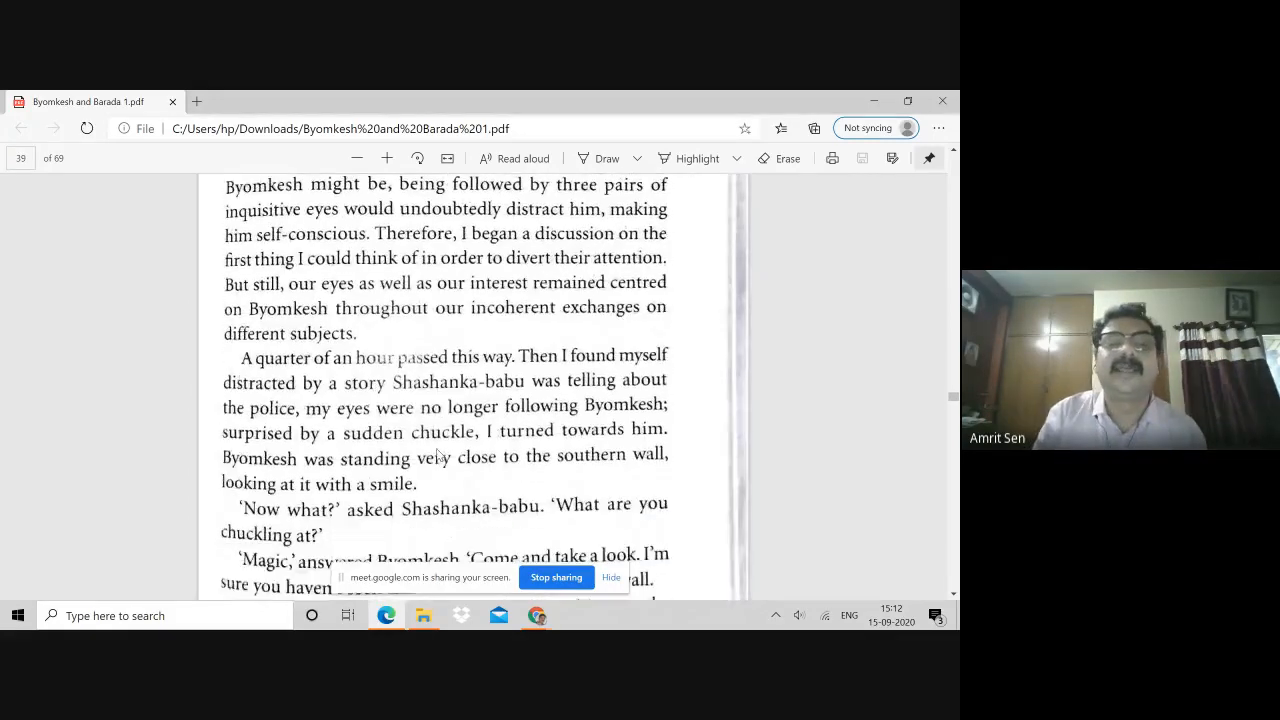
scroll("down", 3)
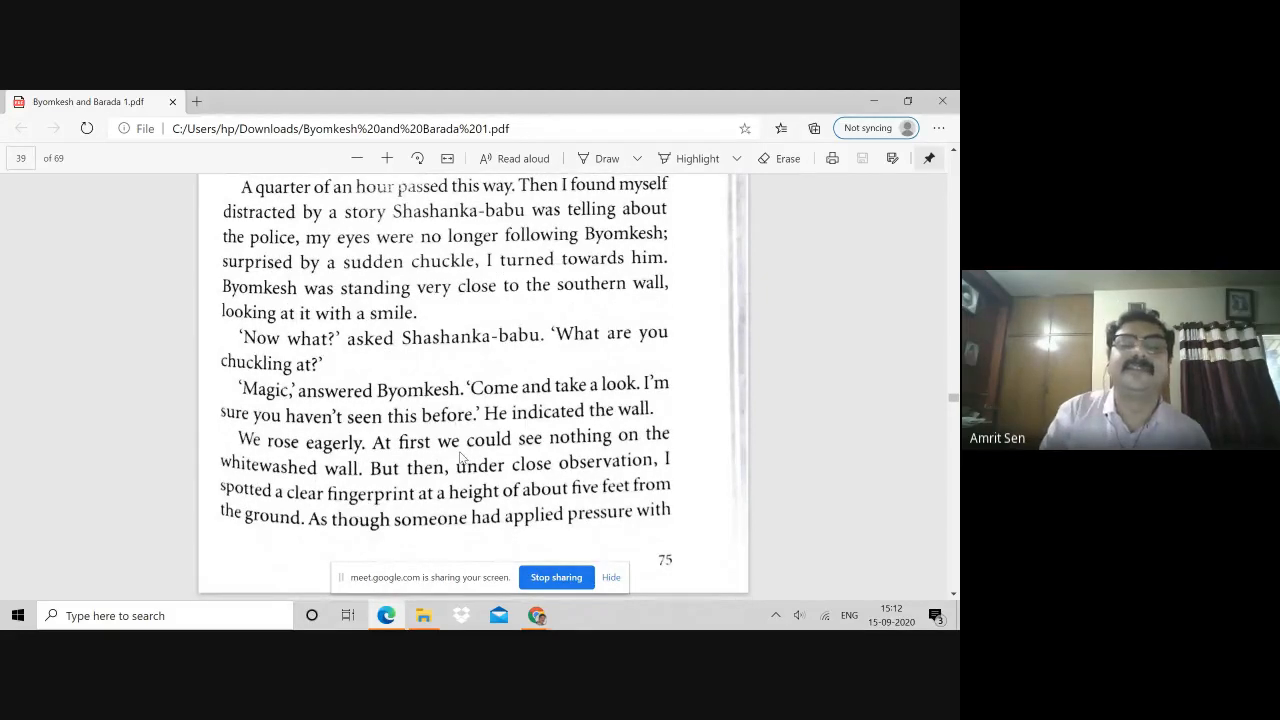
scroll("down", 3)
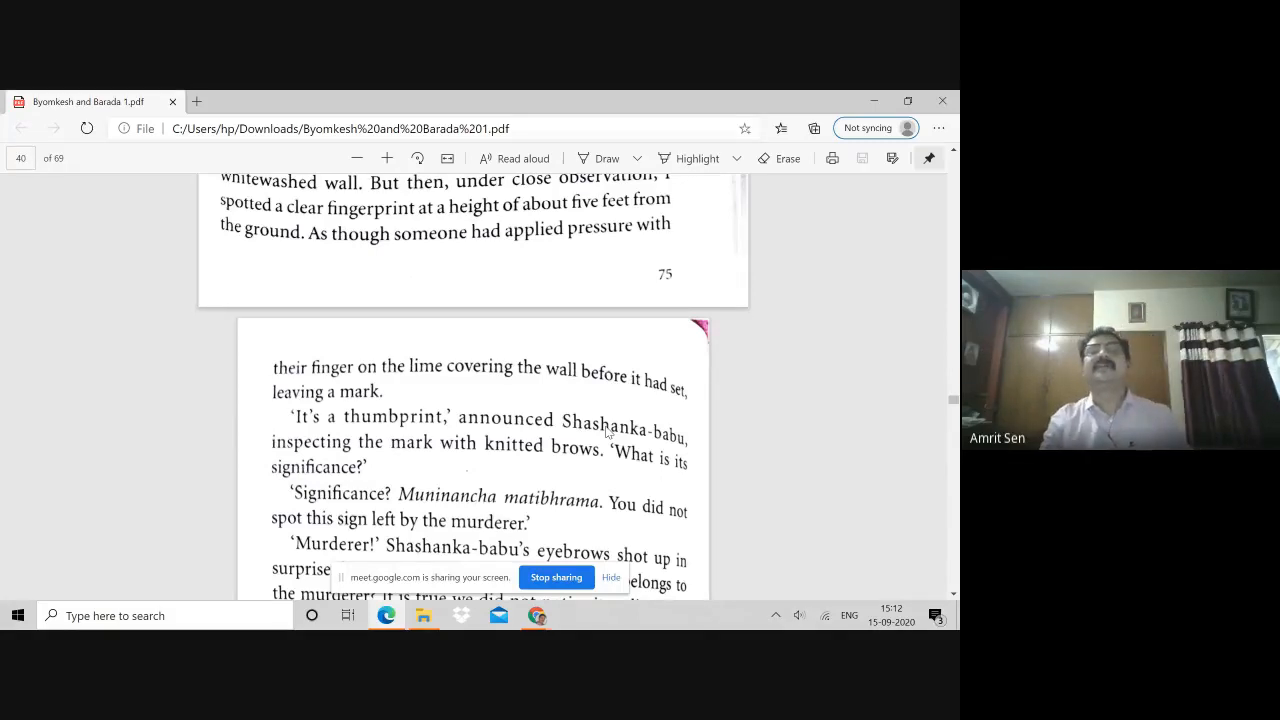
- Scroll to printed page 76, pausing on Shashanka-babu calling the mark a thumbprint
scroll("down", 3)
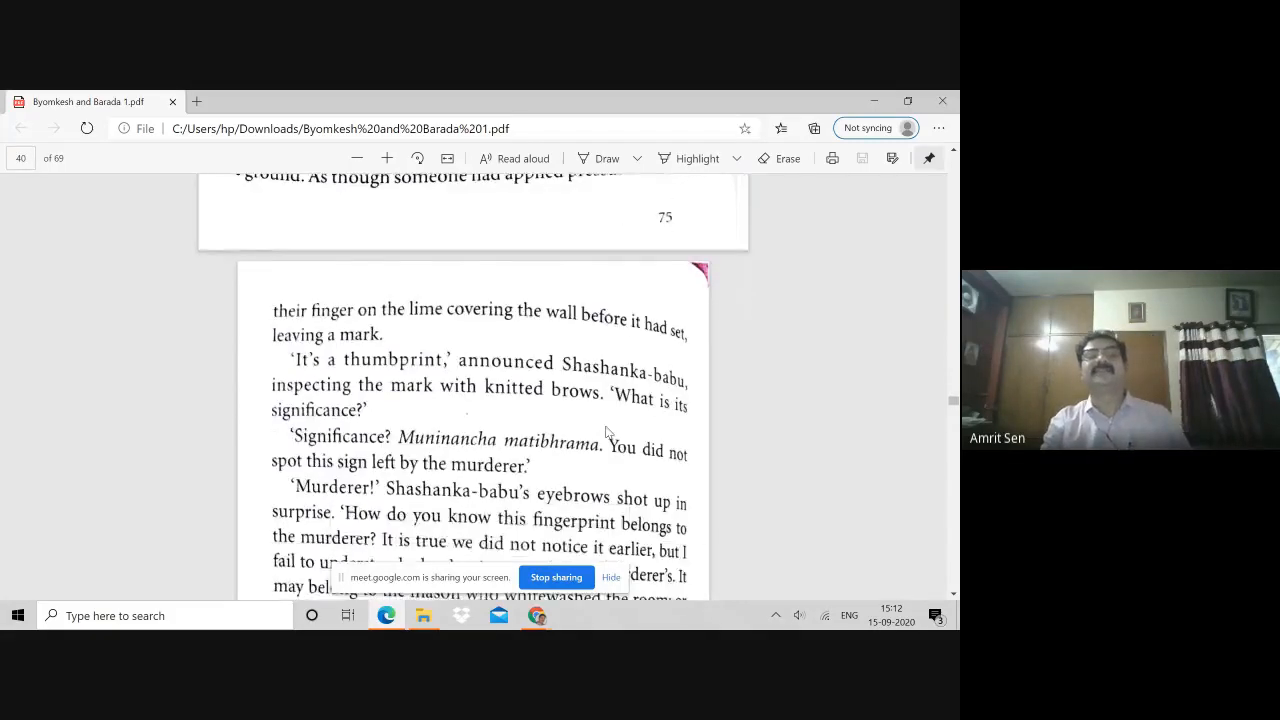
scroll("down", 3)
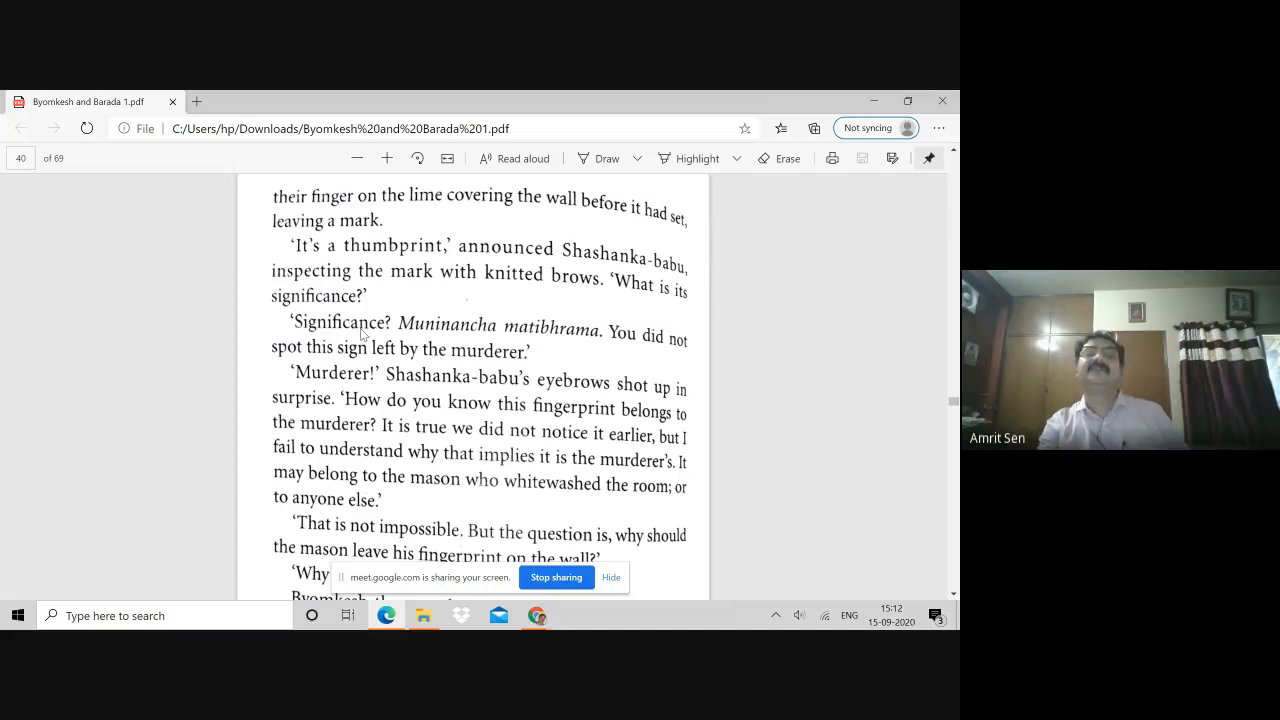
mouse_move(428, 364)
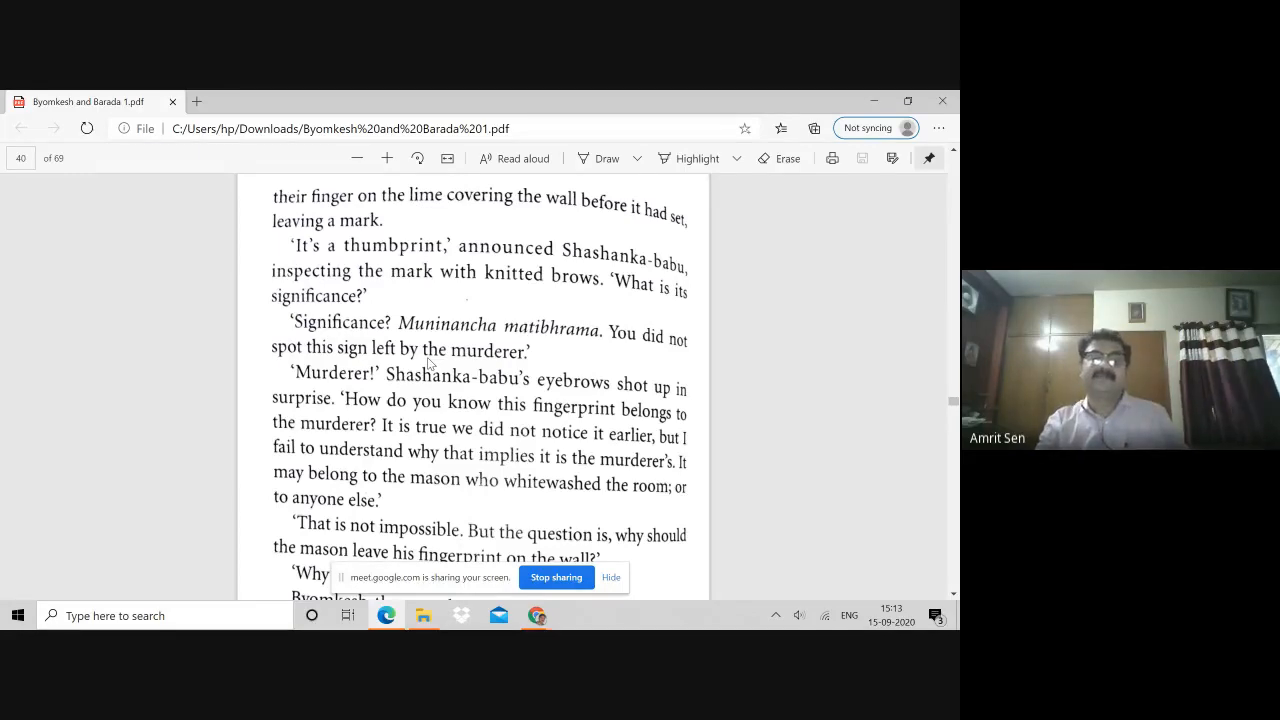
scroll("down", 3)
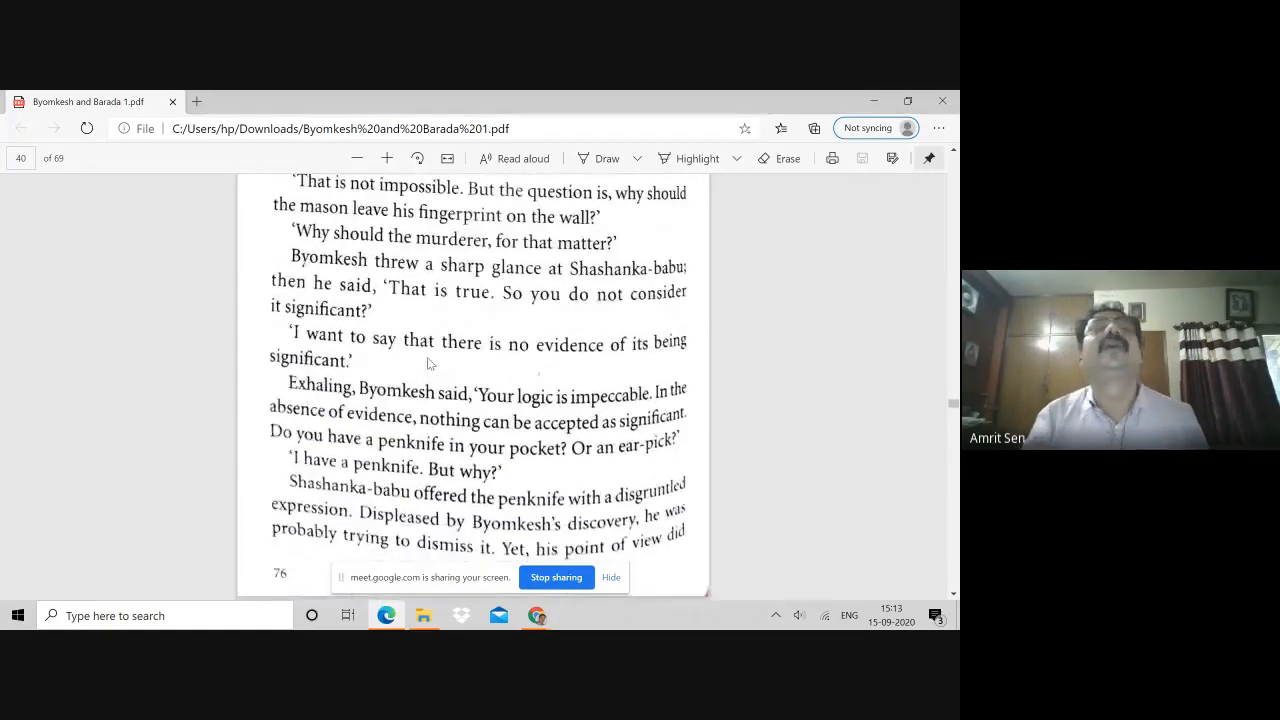
- Scroll the shared PDF from page 41 to page 45, reaching Barada-babu's mention of the circus in town
scroll("down", 3)
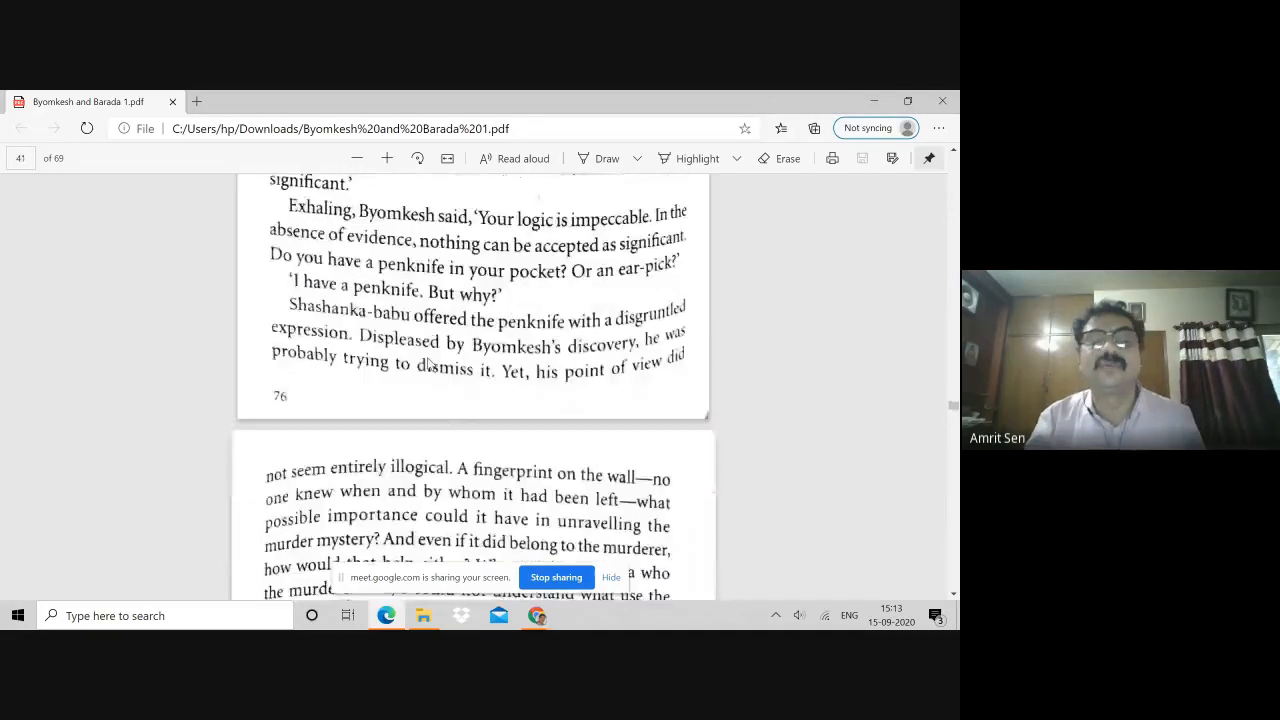
scroll("down", 3)
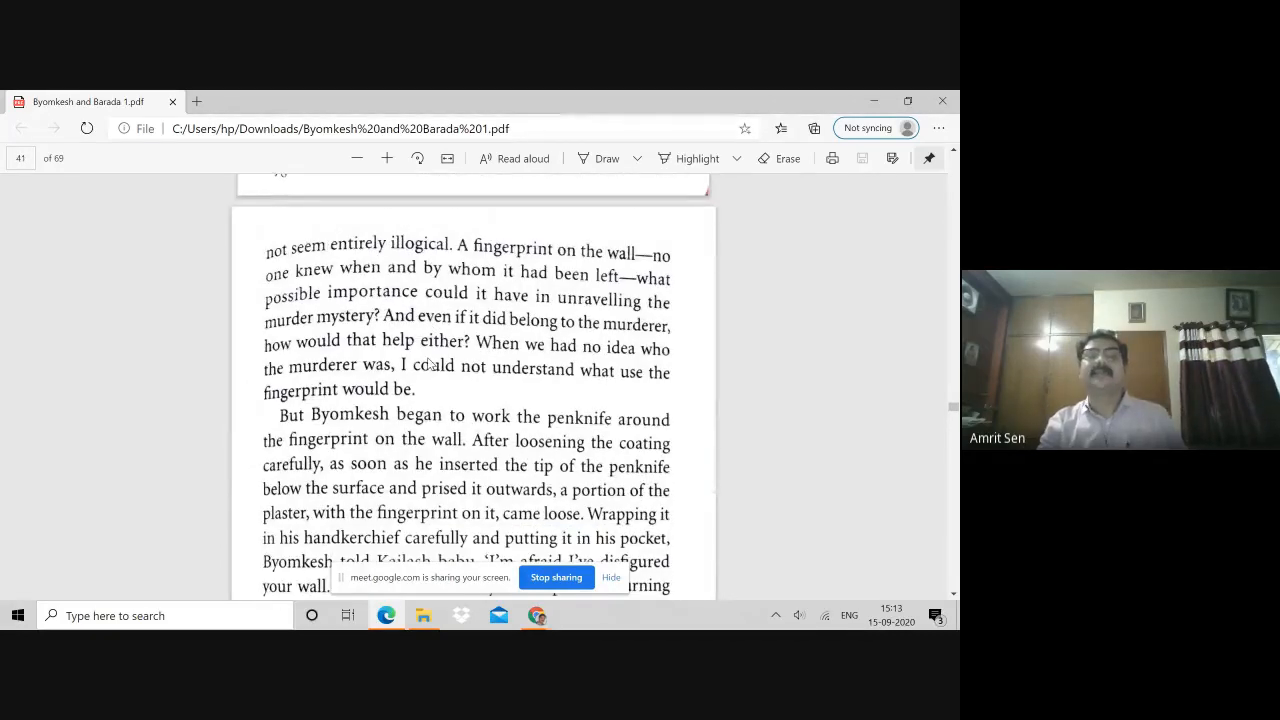
scroll("down", 3)
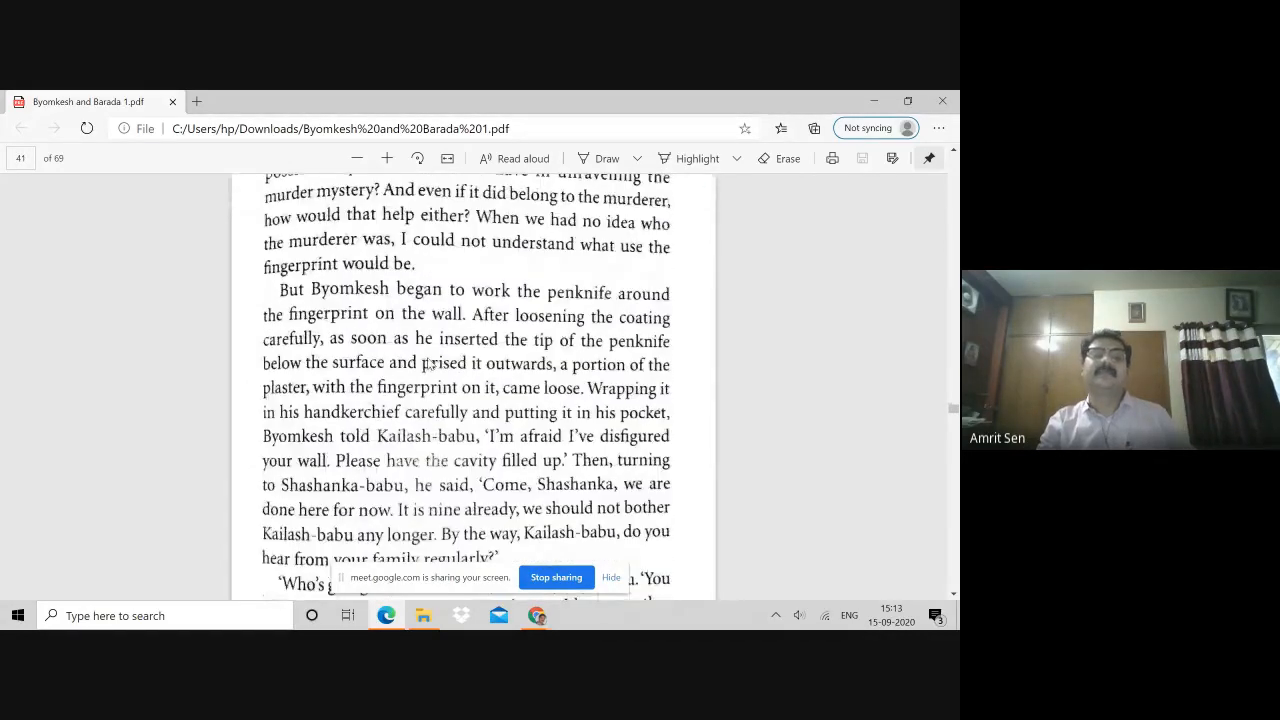
scroll("down", 3)
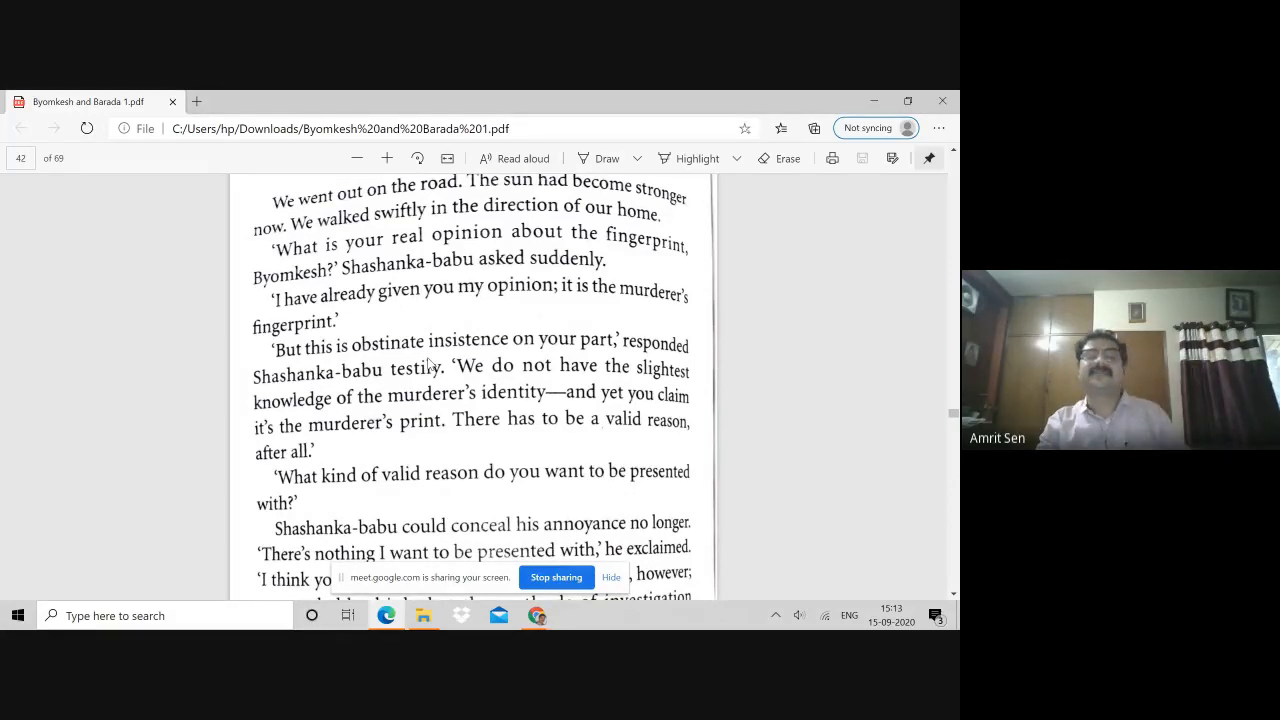
scroll("down", 3)
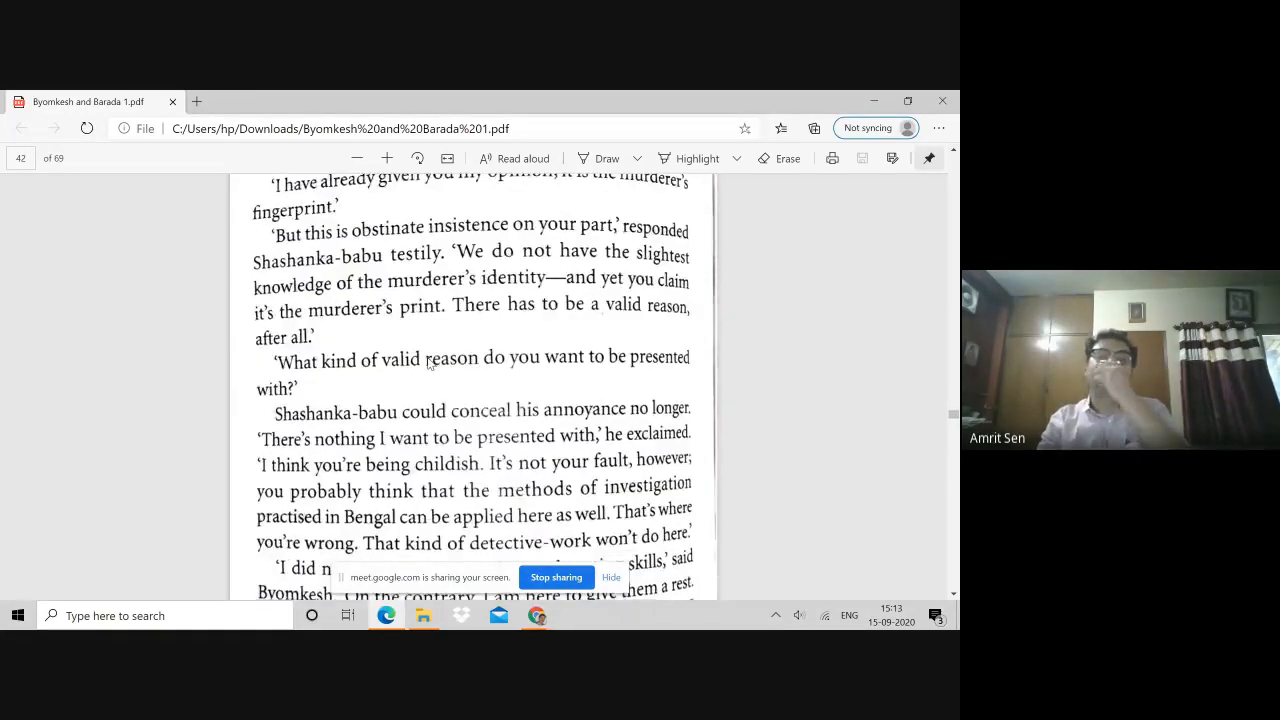
scroll("down", 3)
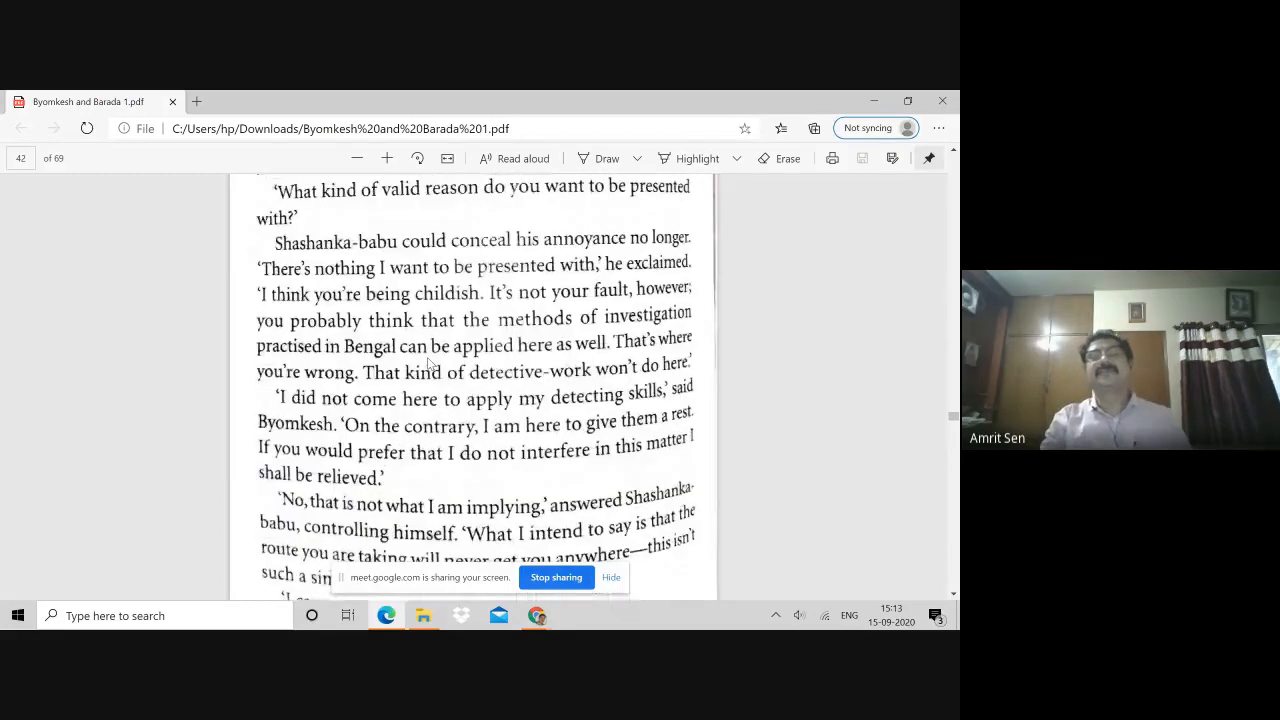
scroll("down", 3)
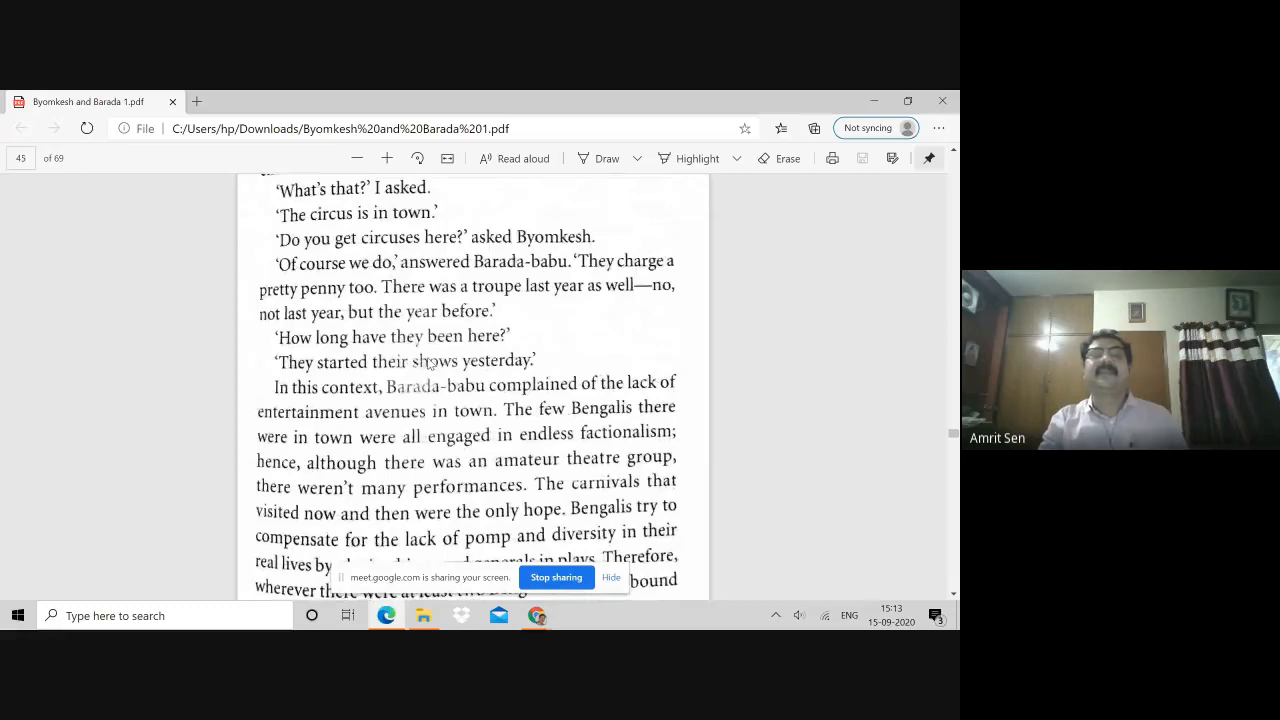
- Scroll on from page 45 to page 49, where Barada-babu proposes the planchette table
scroll("down", 3)
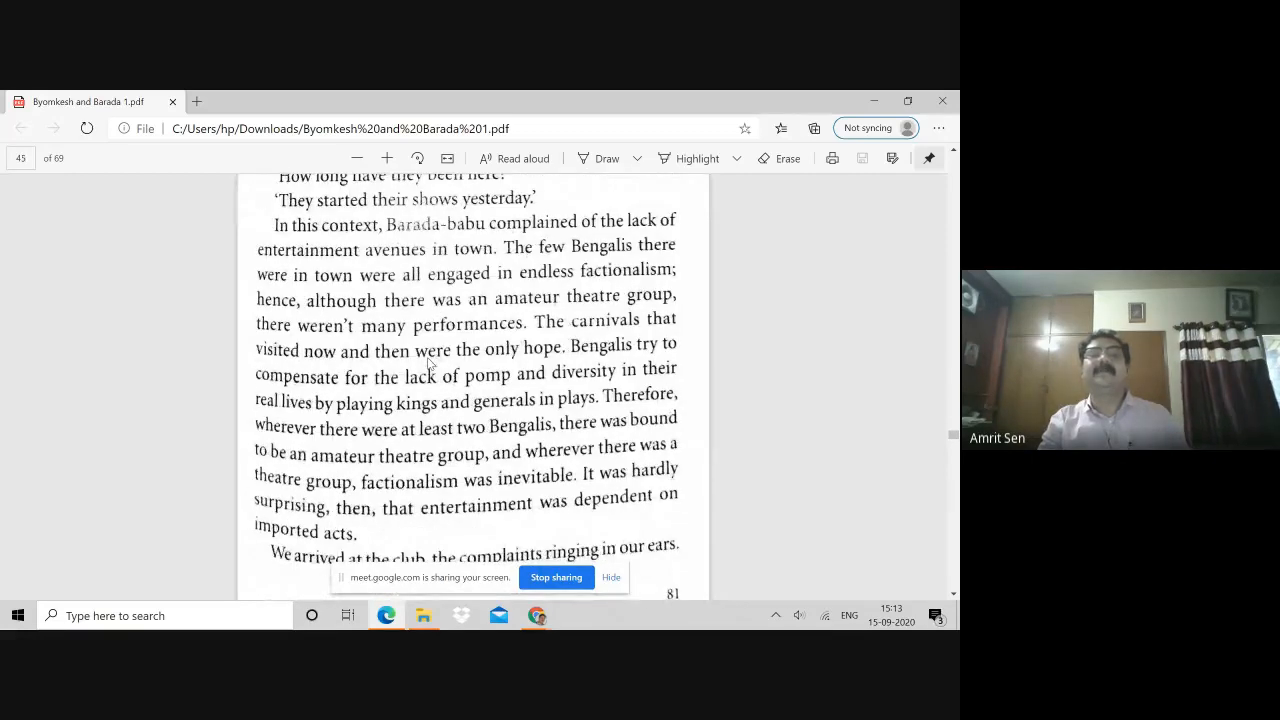
scroll("down", 3)
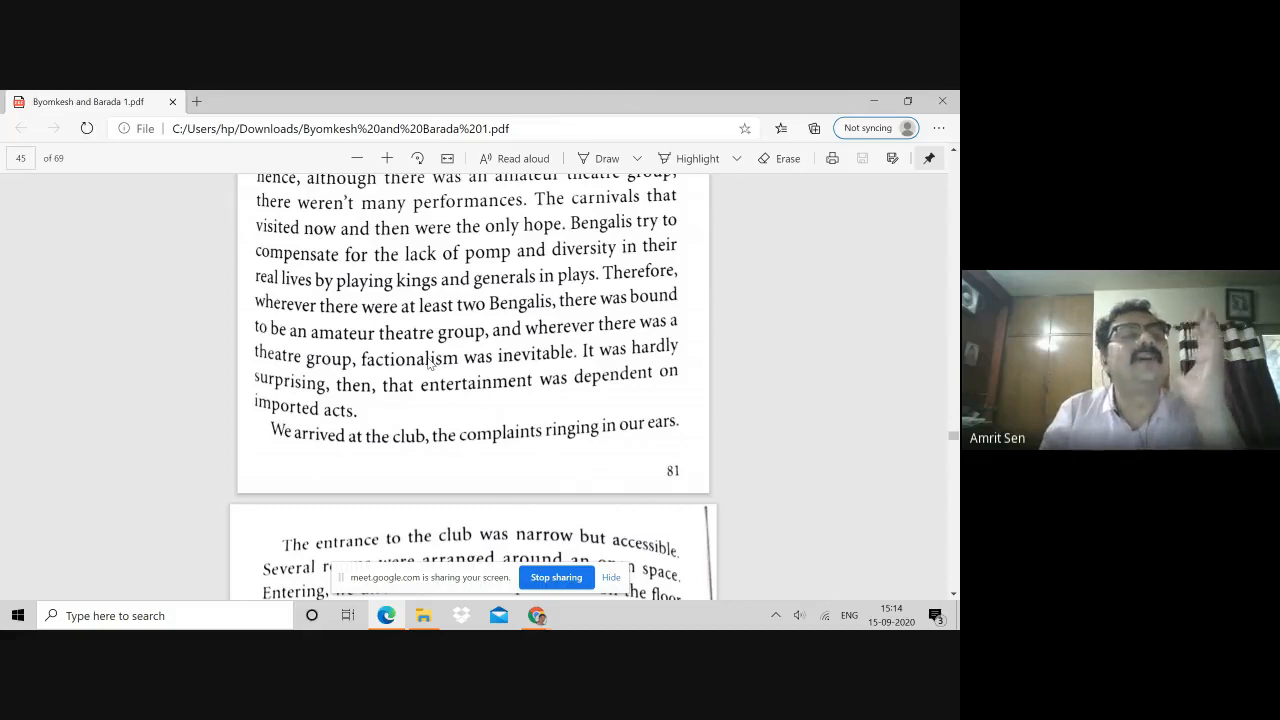
scroll("down", 3)
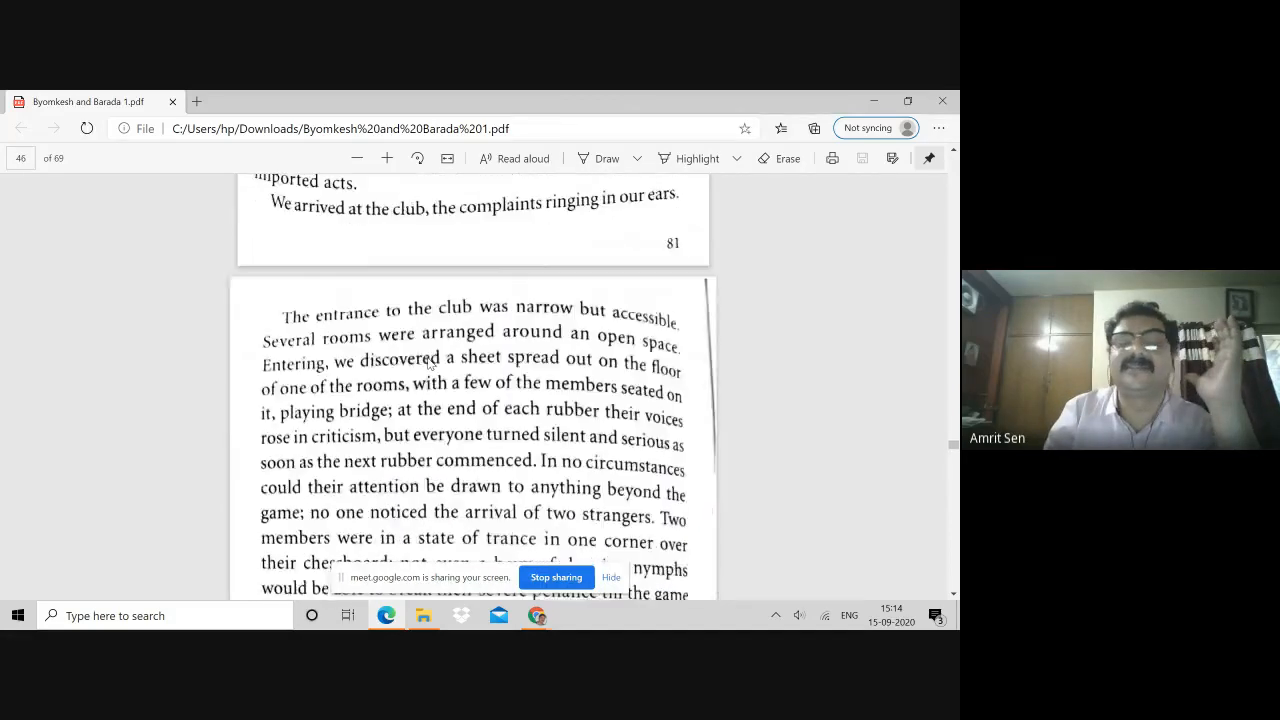
scroll("down", 3)
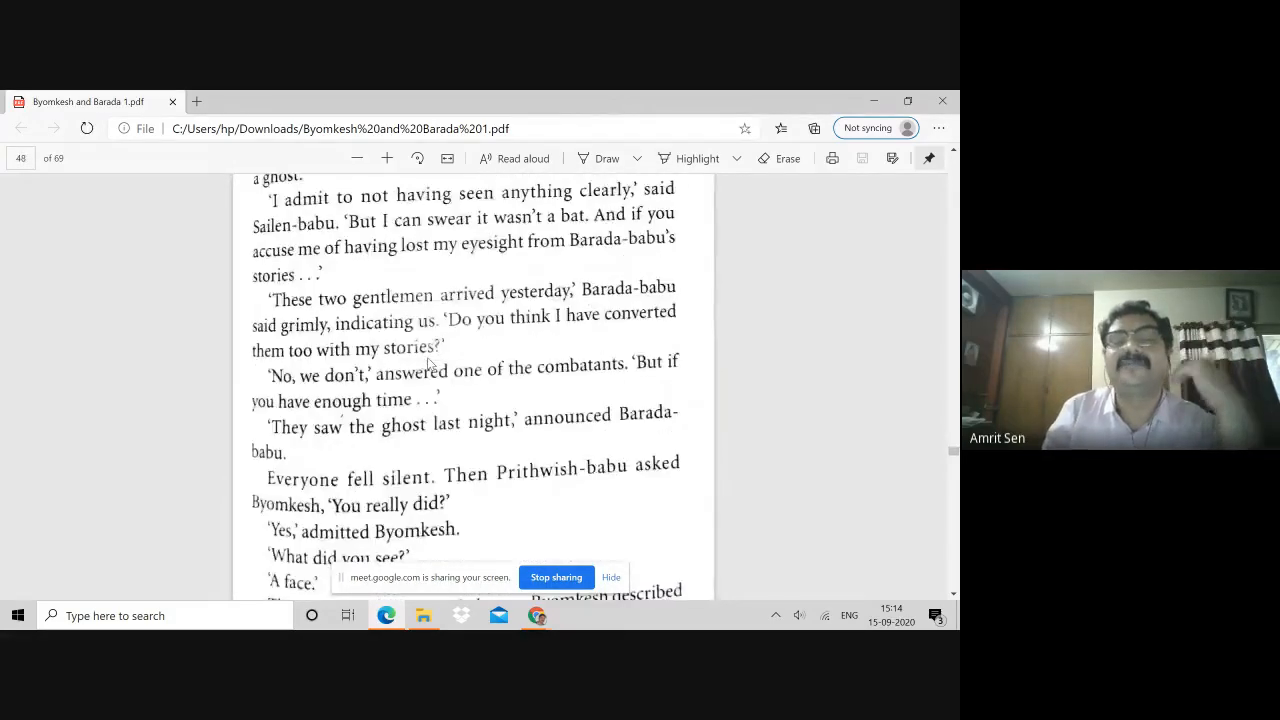
scroll("down", 3)
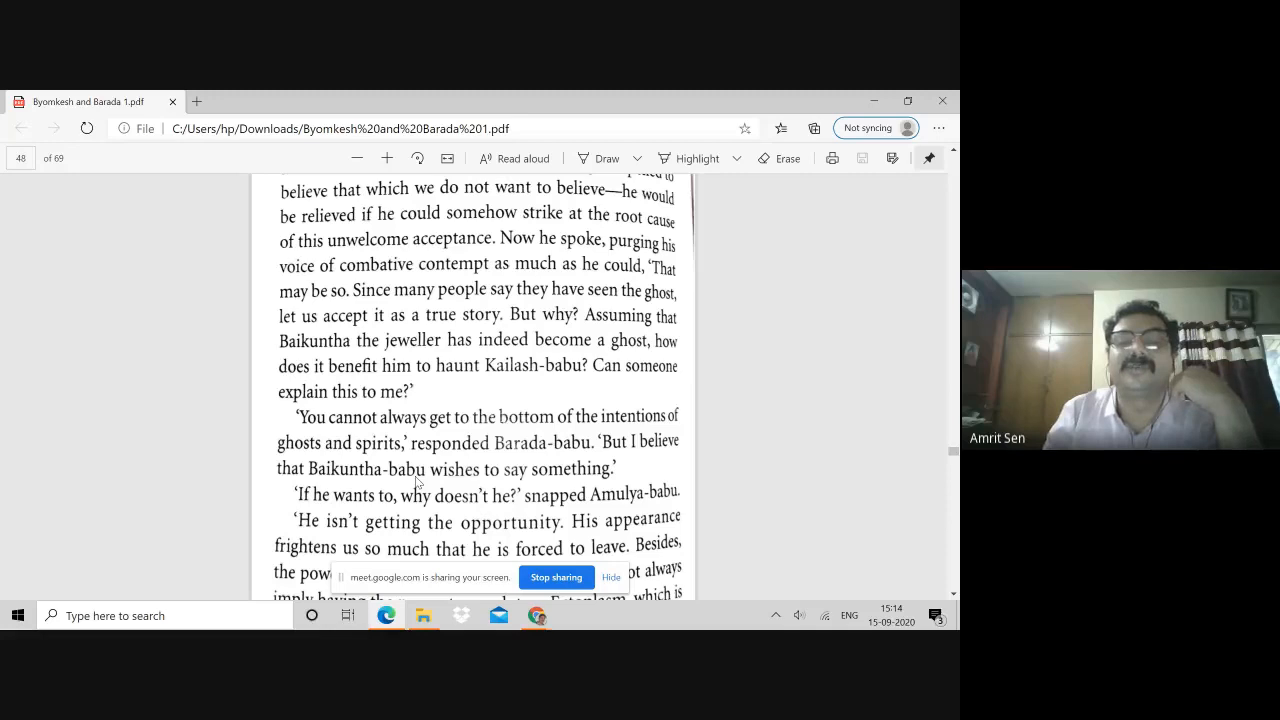
scroll("down", 3)
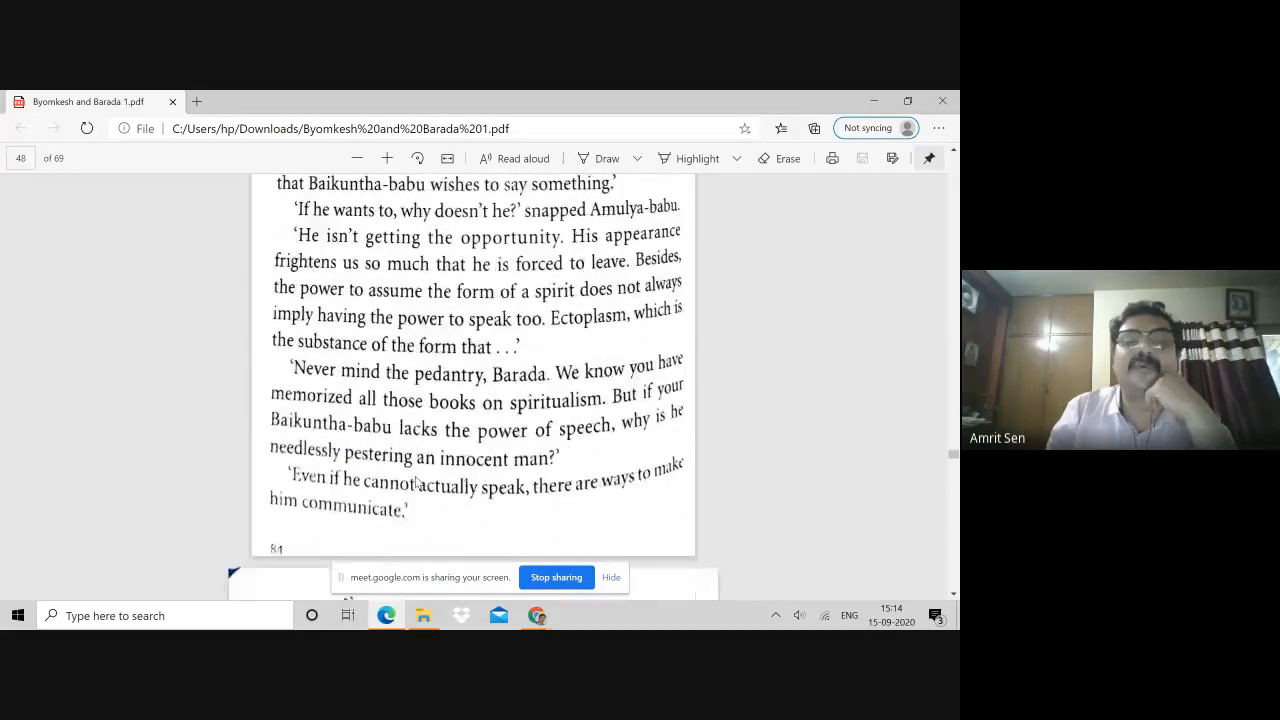
scroll("down", 3)
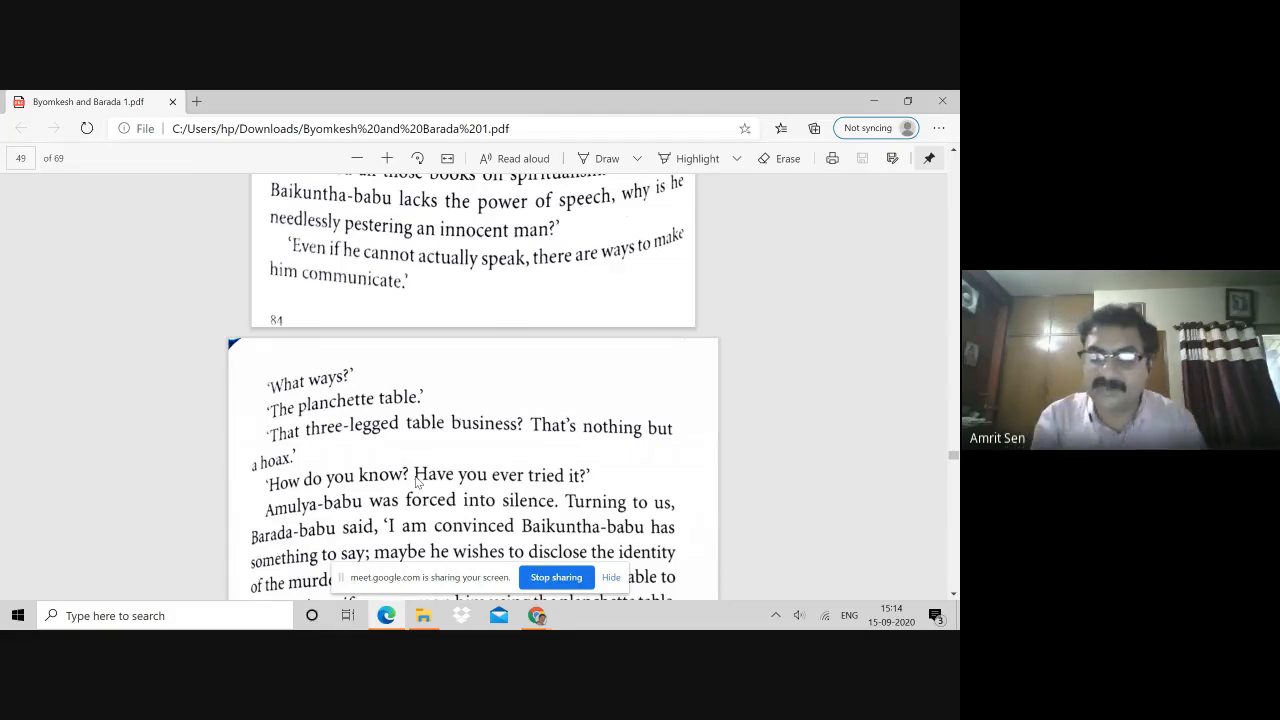
- Scroll to the bottom of page 50, the séance with the table rising and the spirit questioned
scroll("down", 3)
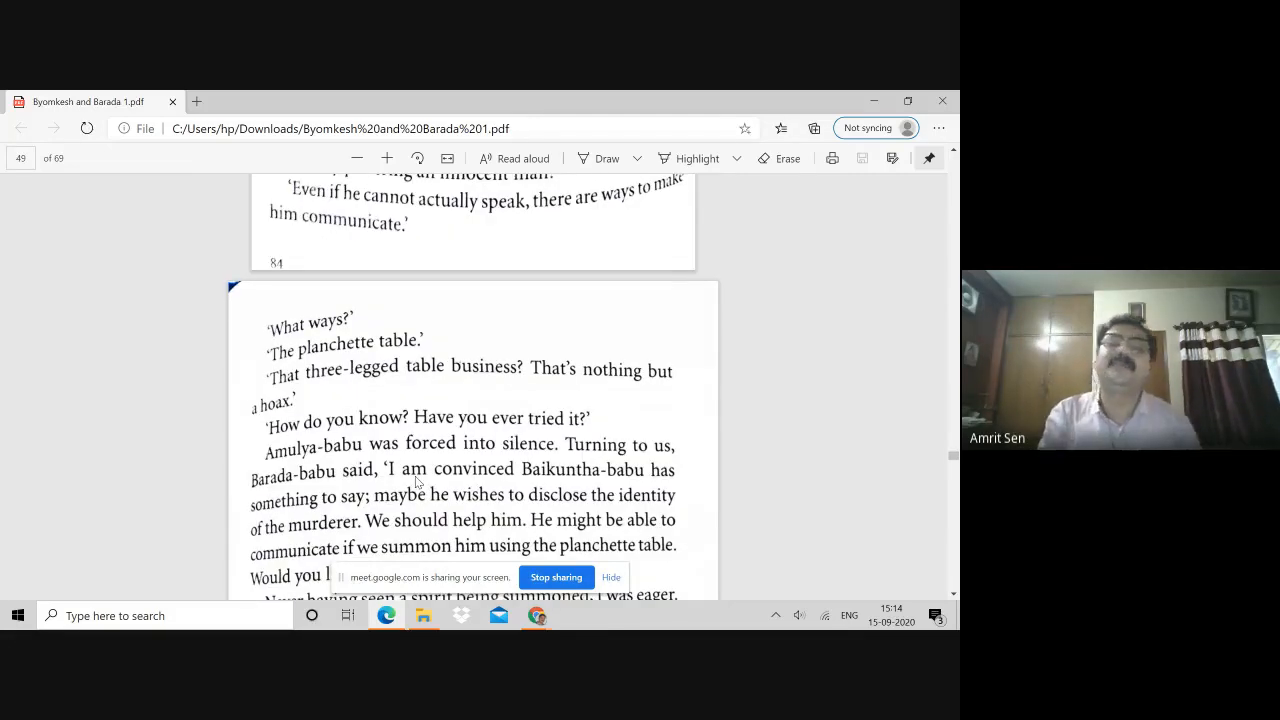
scroll("down", 3)
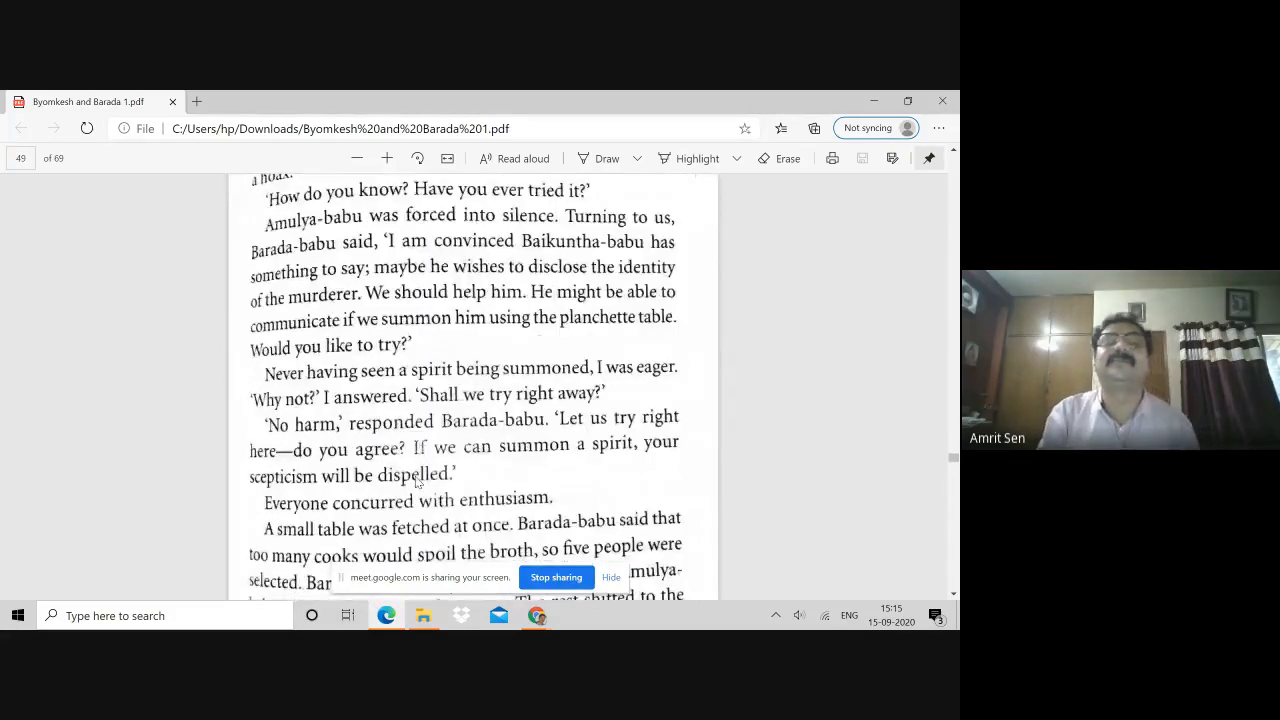
scroll("down", 3)
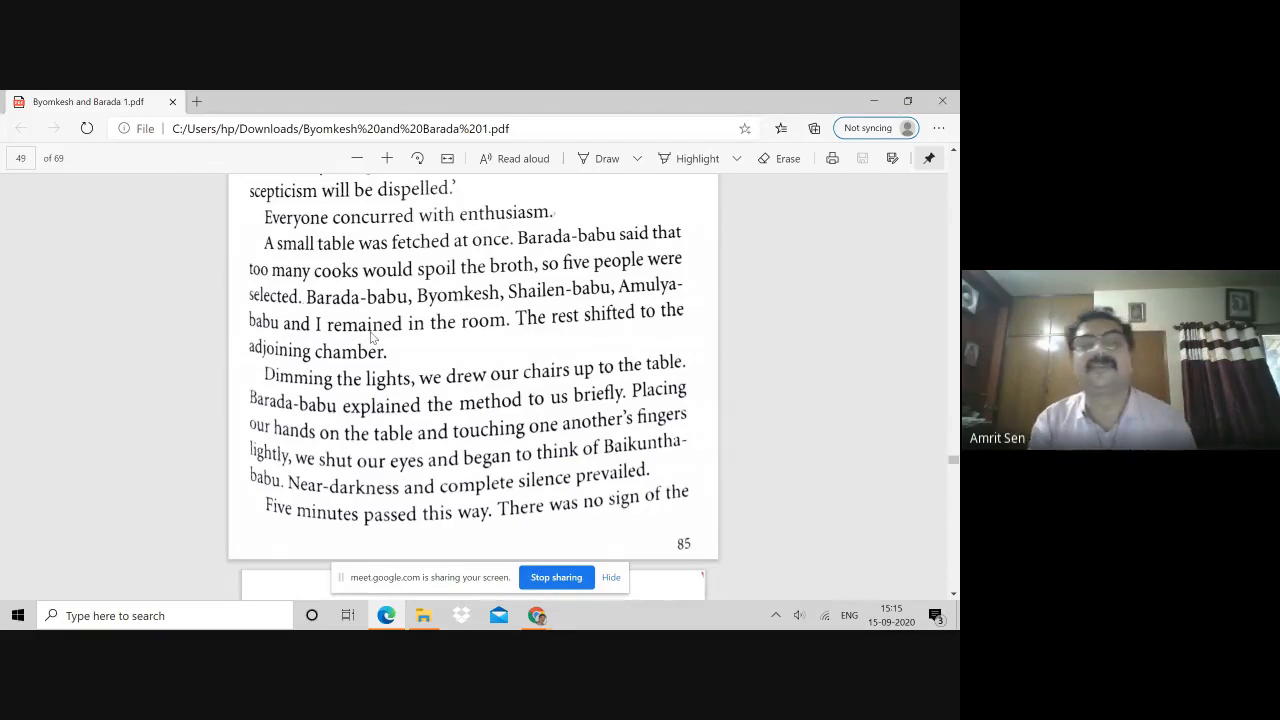
scroll("down", 3)
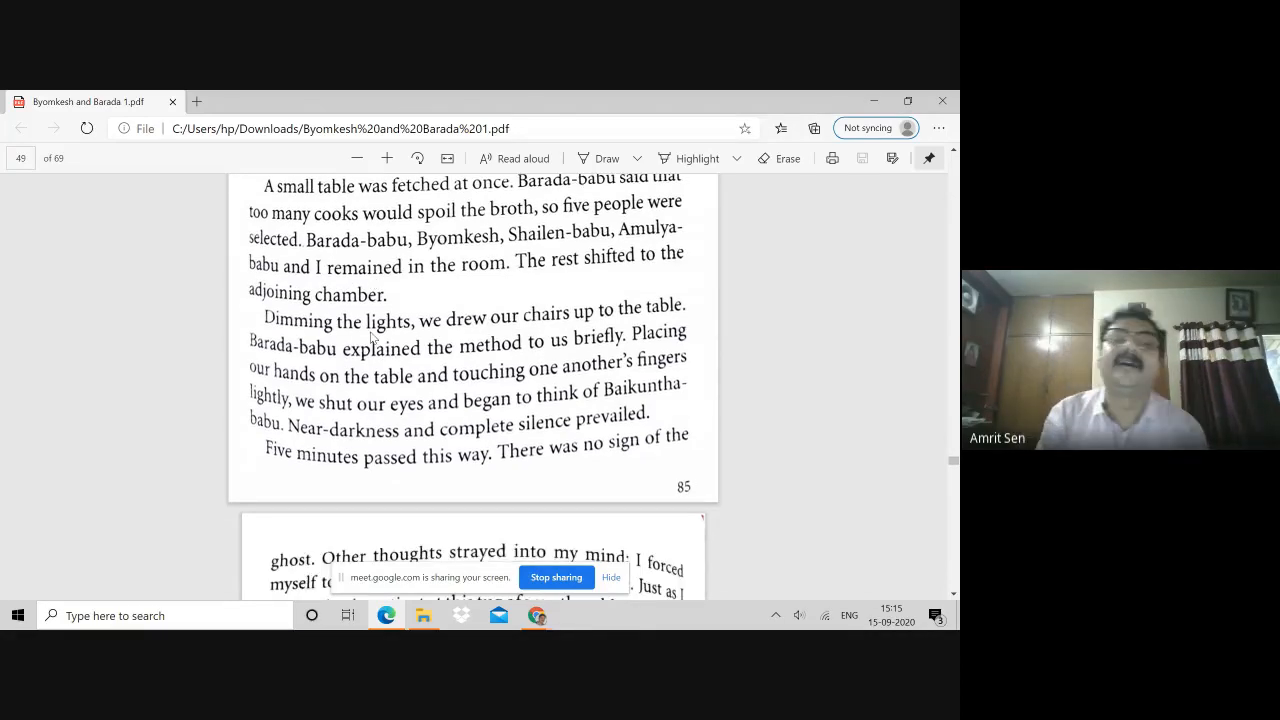
scroll("down", 3)
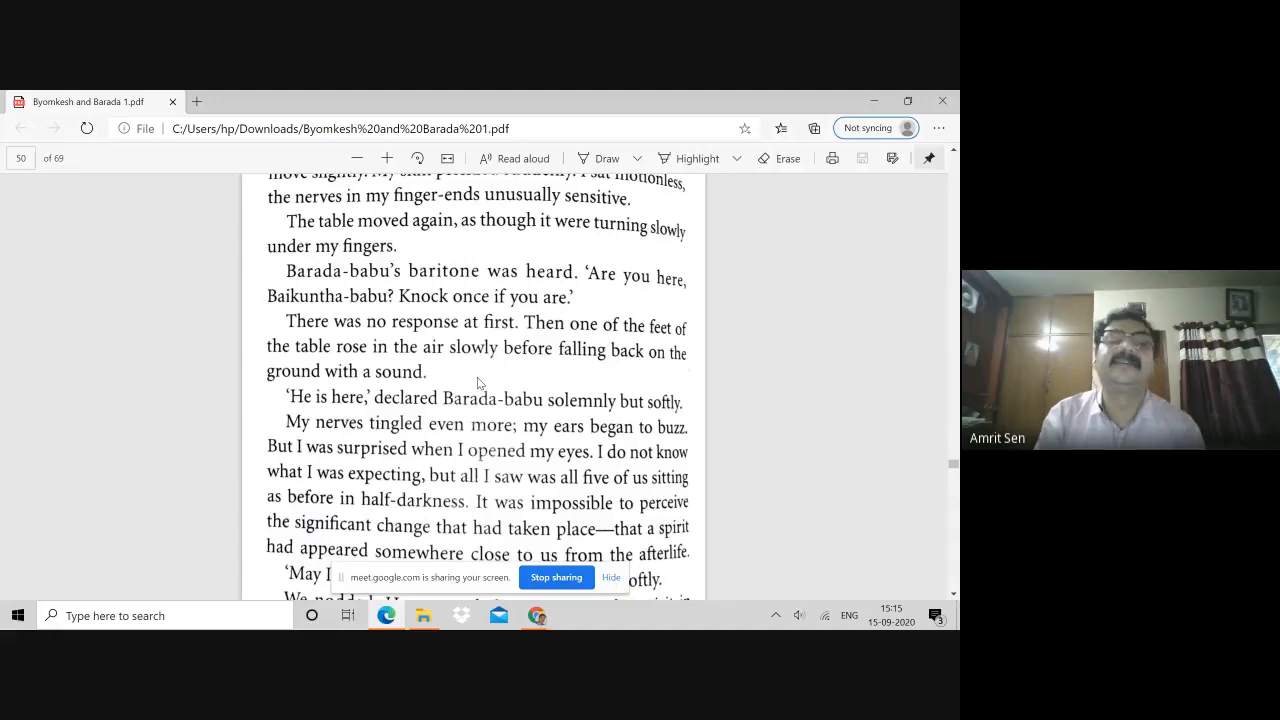
scroll("down", 3)
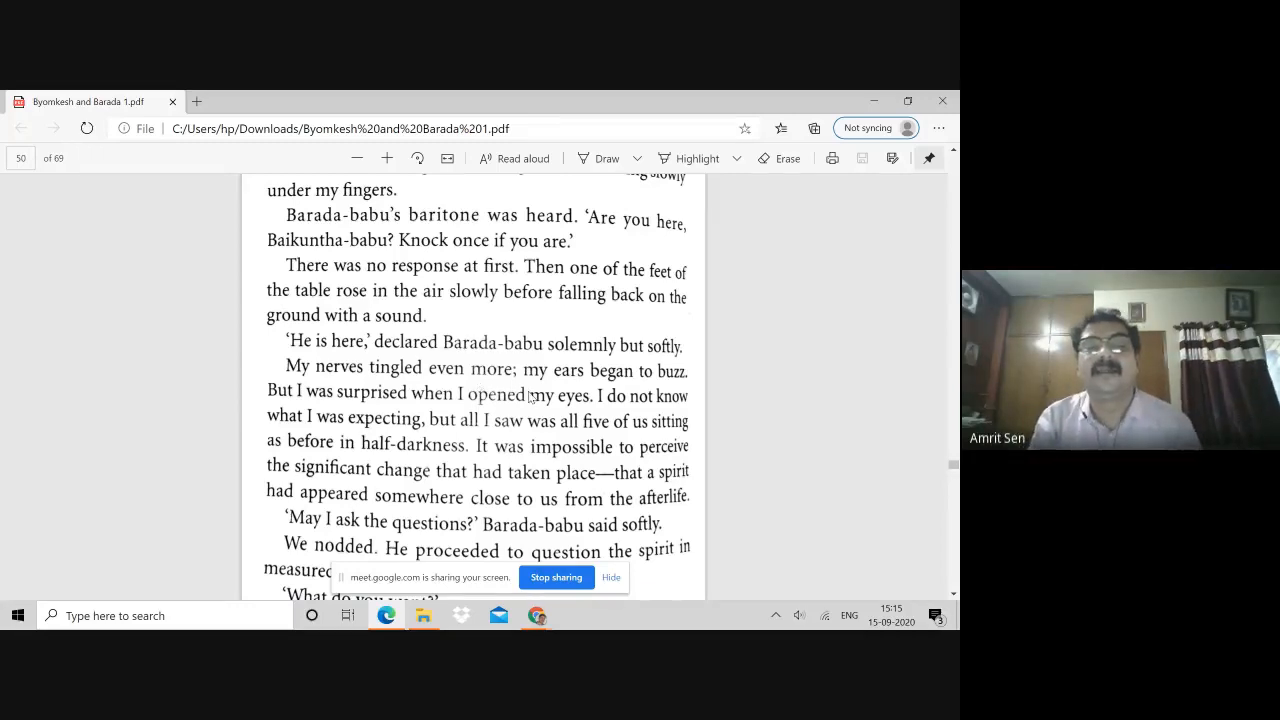
scroll("down", 3)
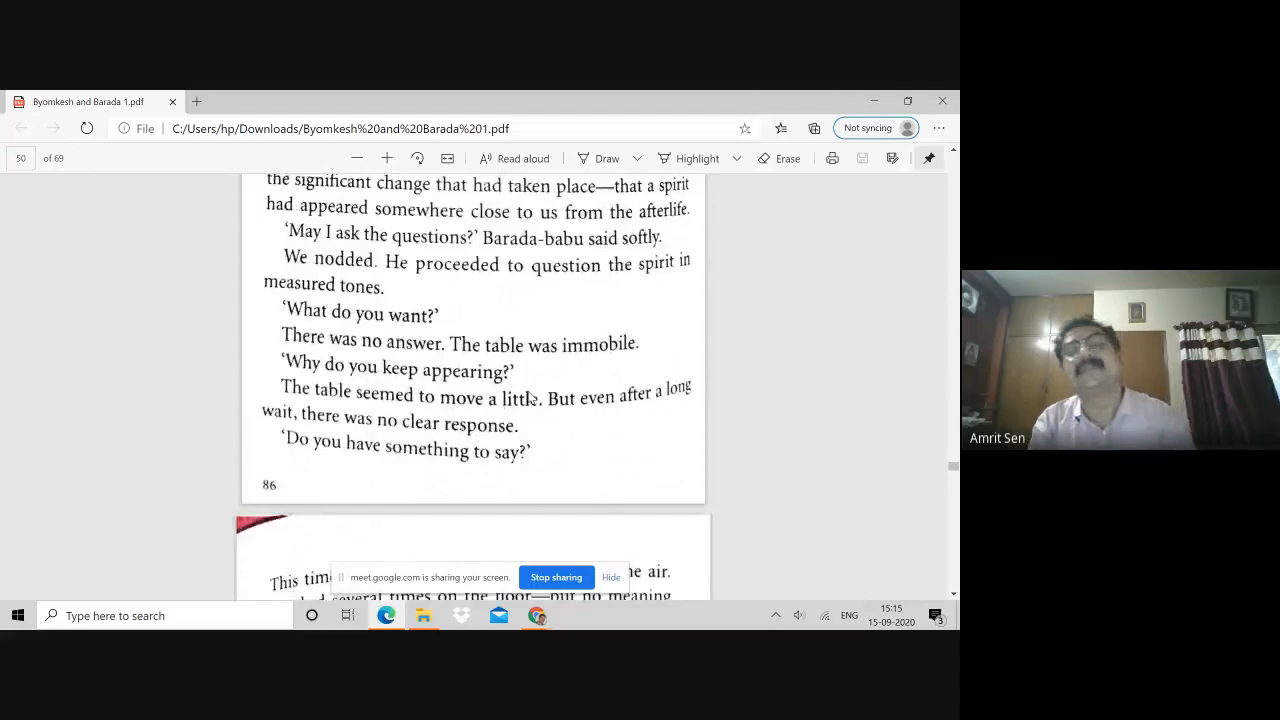
- Scroll past the spirit's 'Vacate the house' warning to the end of printed page 88
scroll("down", 3)
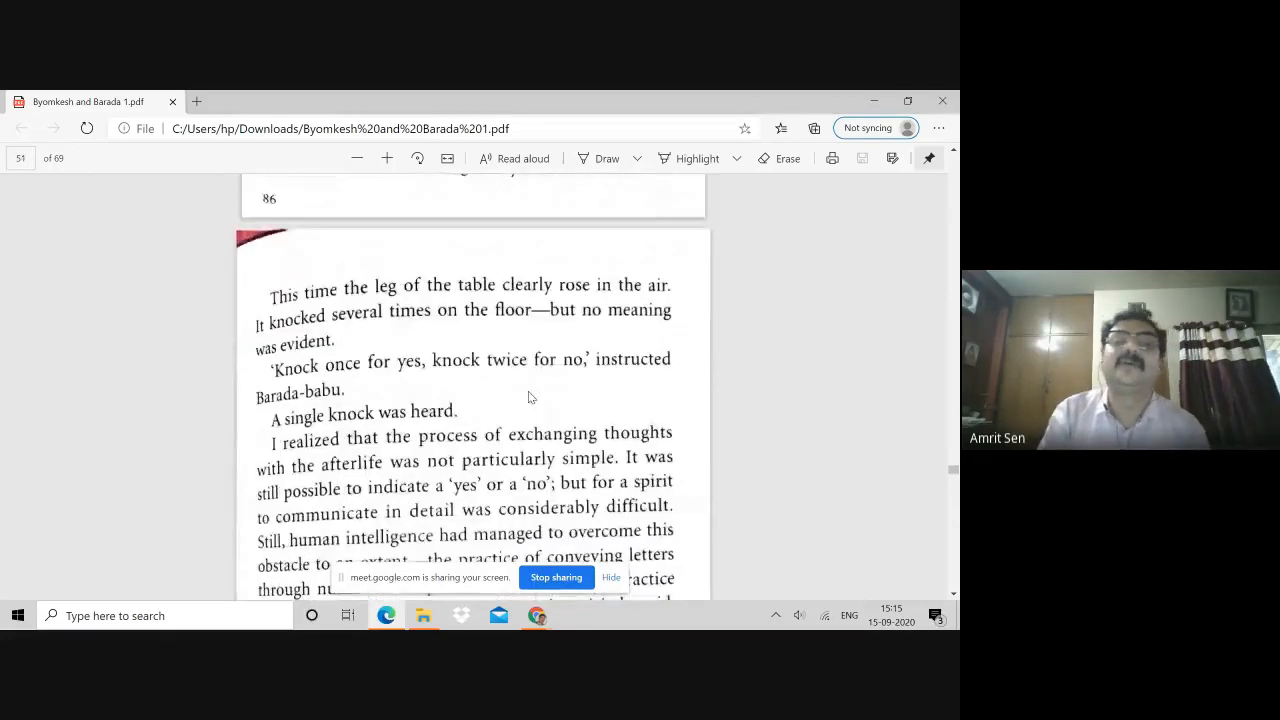
scroll("down", 3)
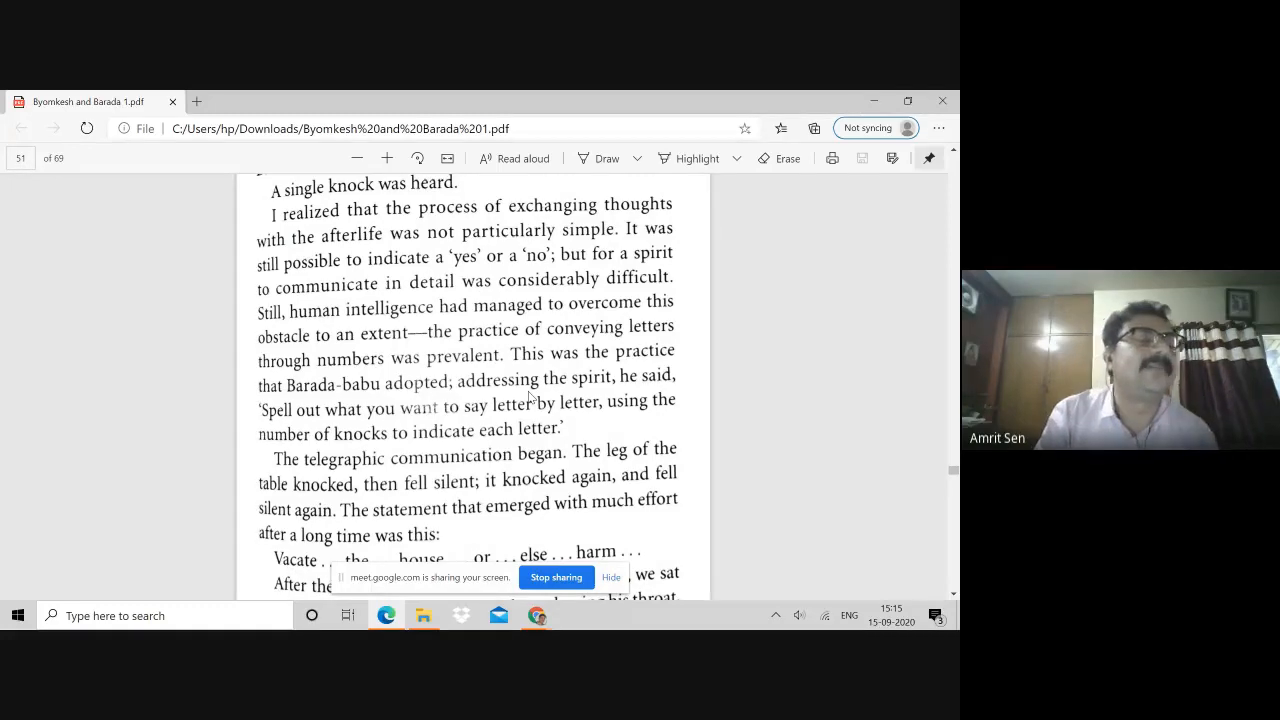
scroll("down", 3)
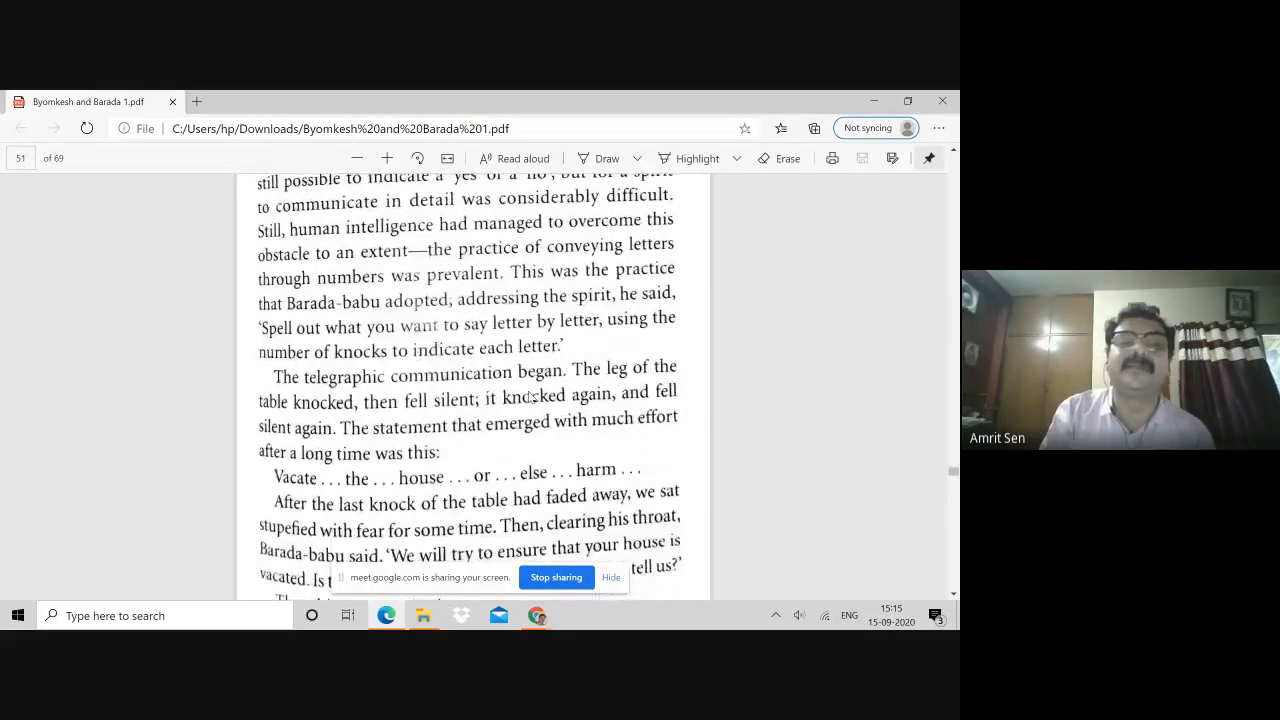
scroll("down", 3)
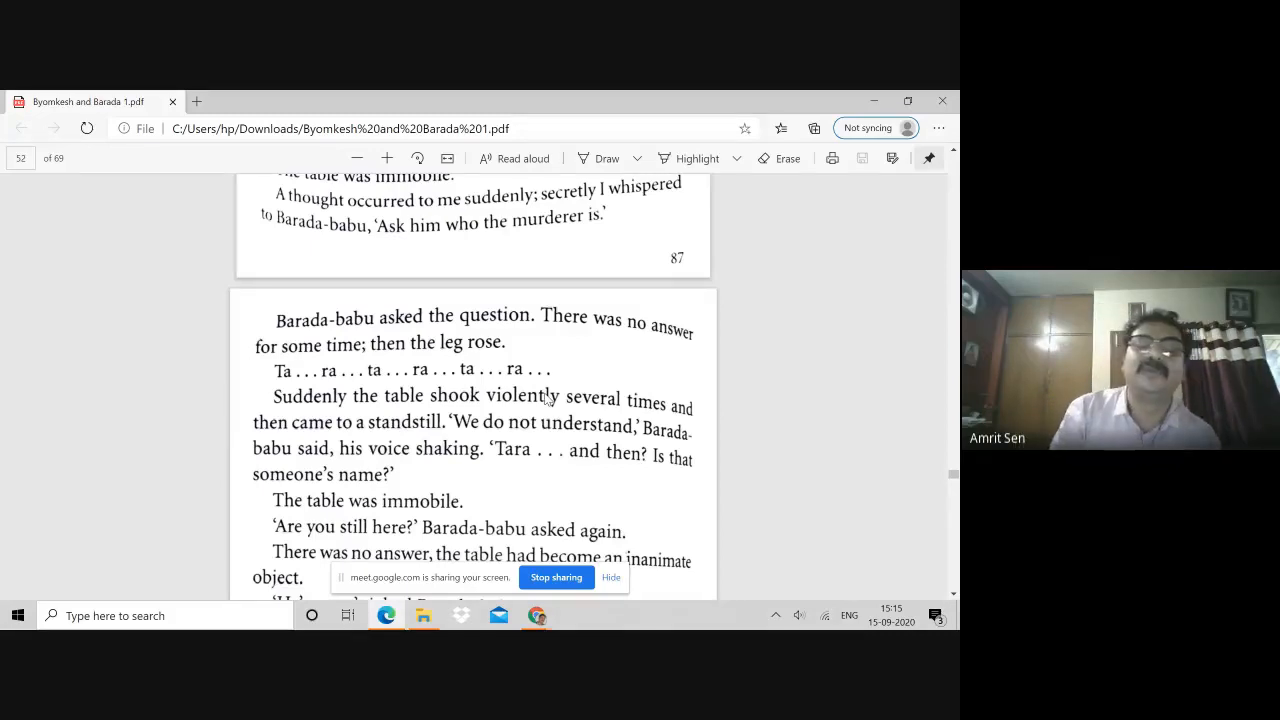
scroll("down", 3)
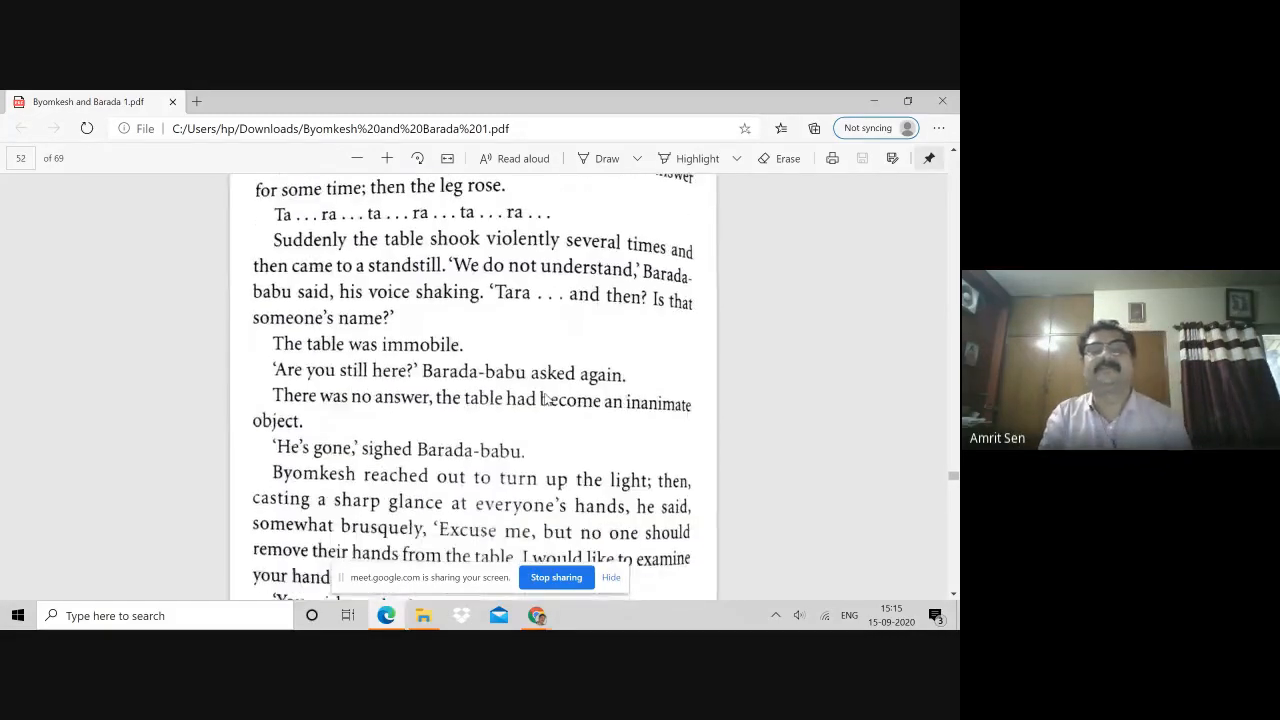
scroll("down", 3)
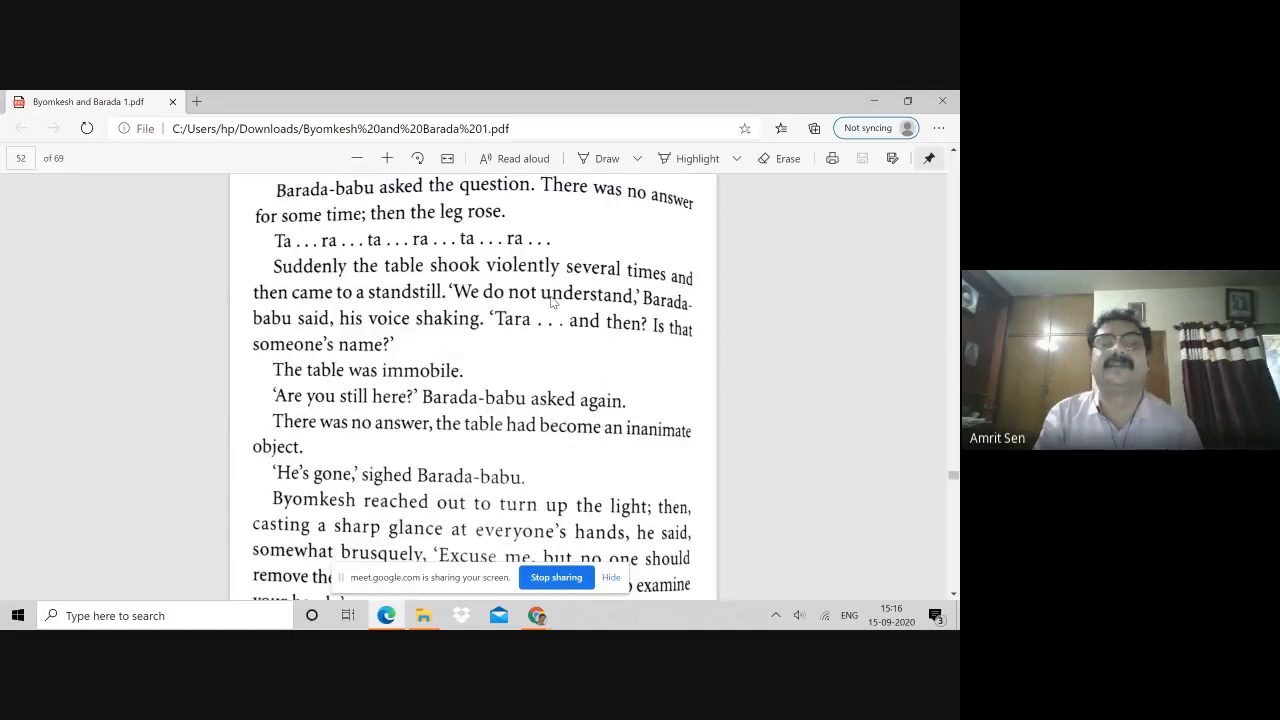
scroll("down", 3)
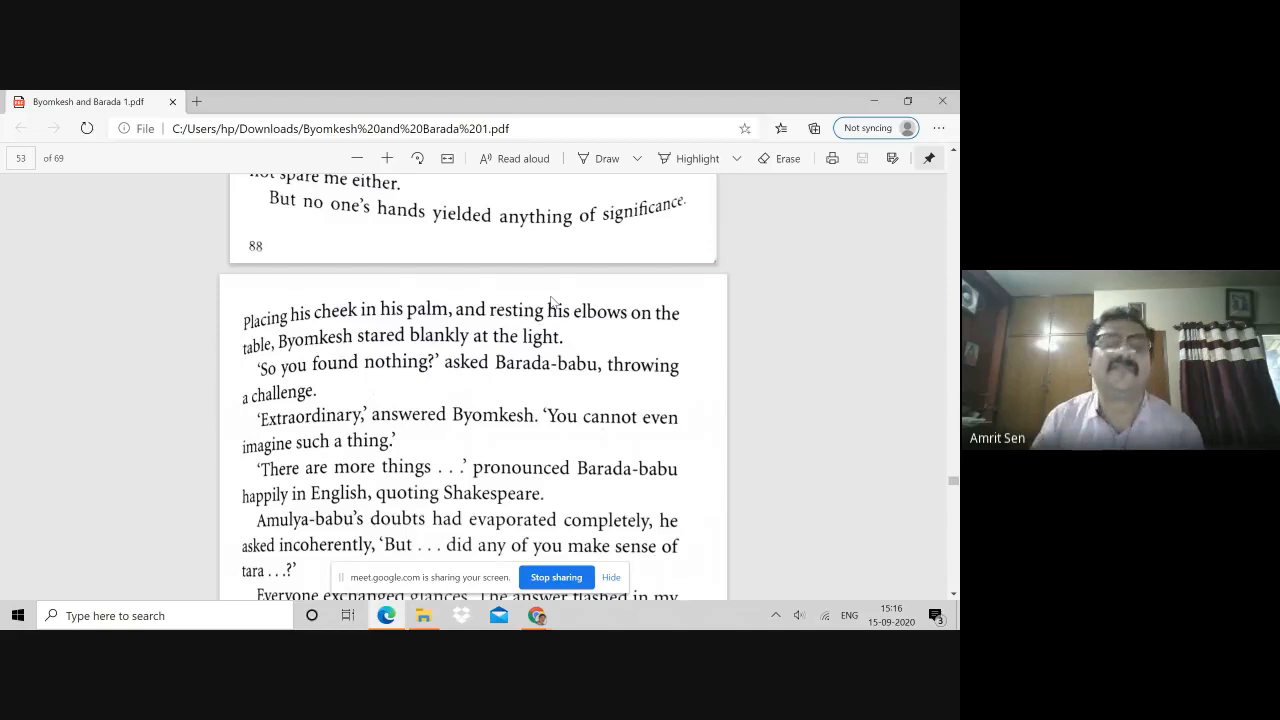
- Scroll the shared PDF through pages 54–56 toward the night vigil in Kailash-babu's house
scroll("down", 3)
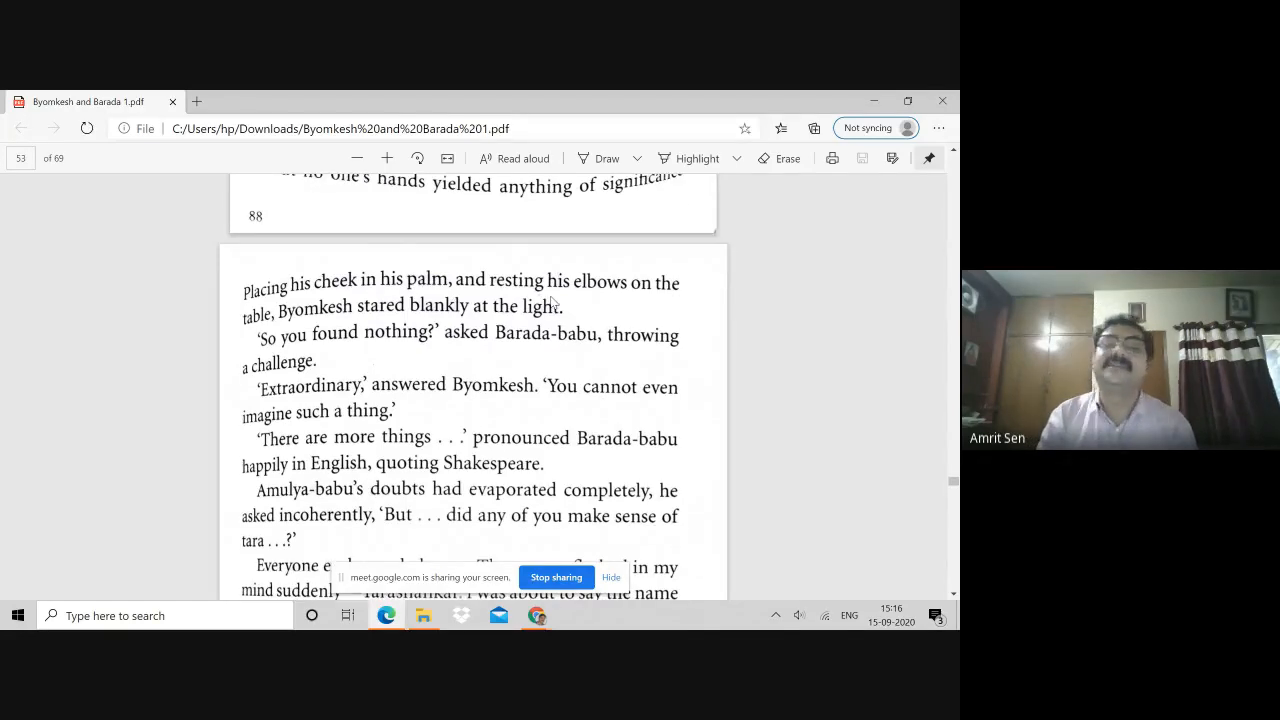
scroll("down", 3)
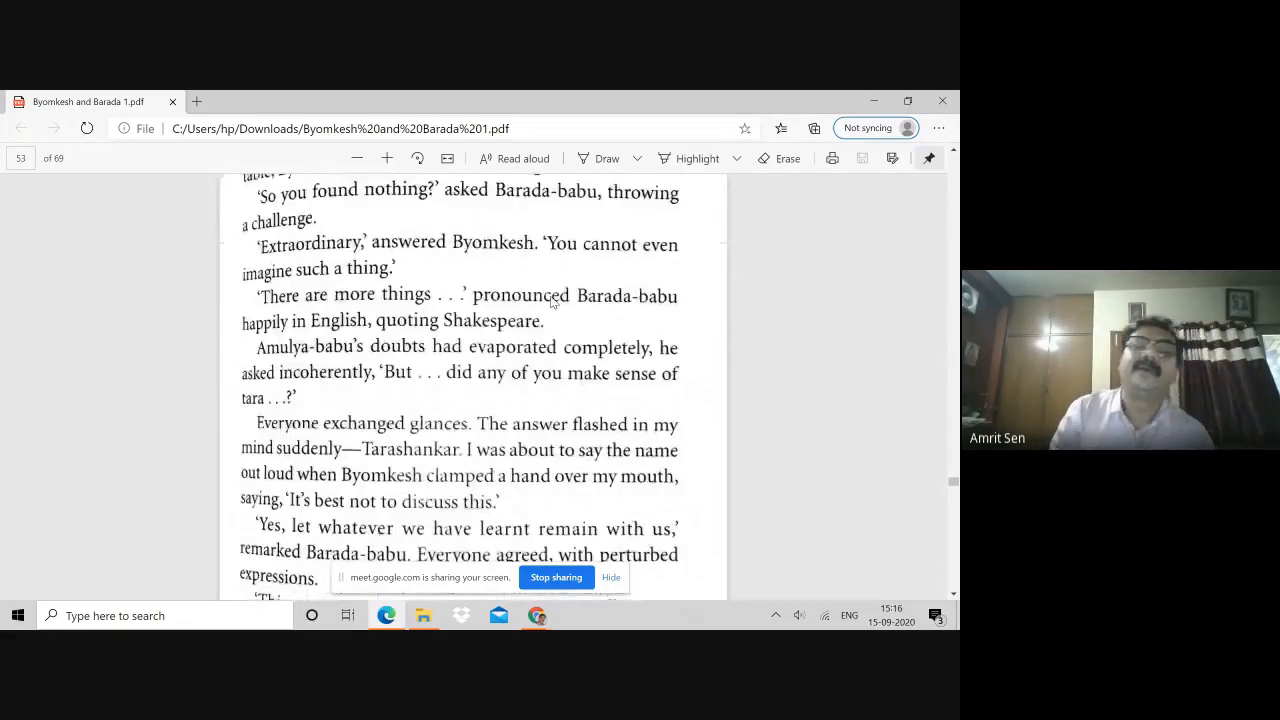
scroll("down", 3)
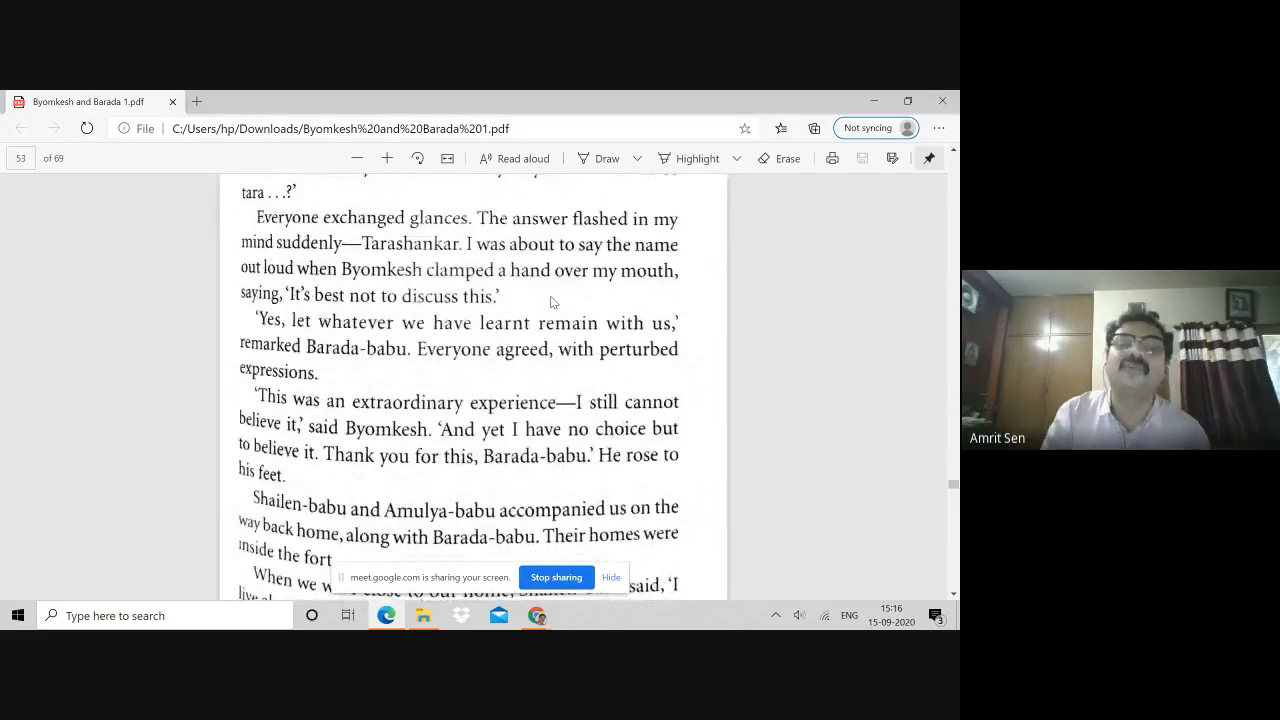
scroll("down", 3)
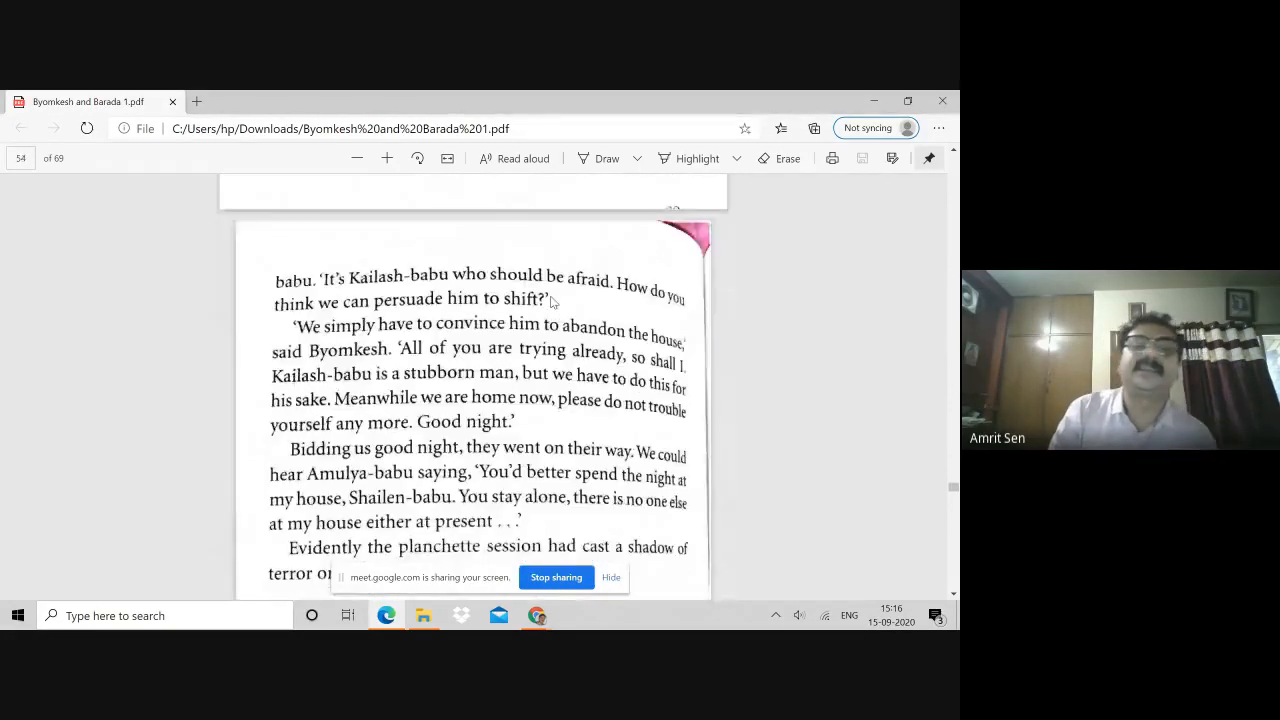
scroll("down", 3)
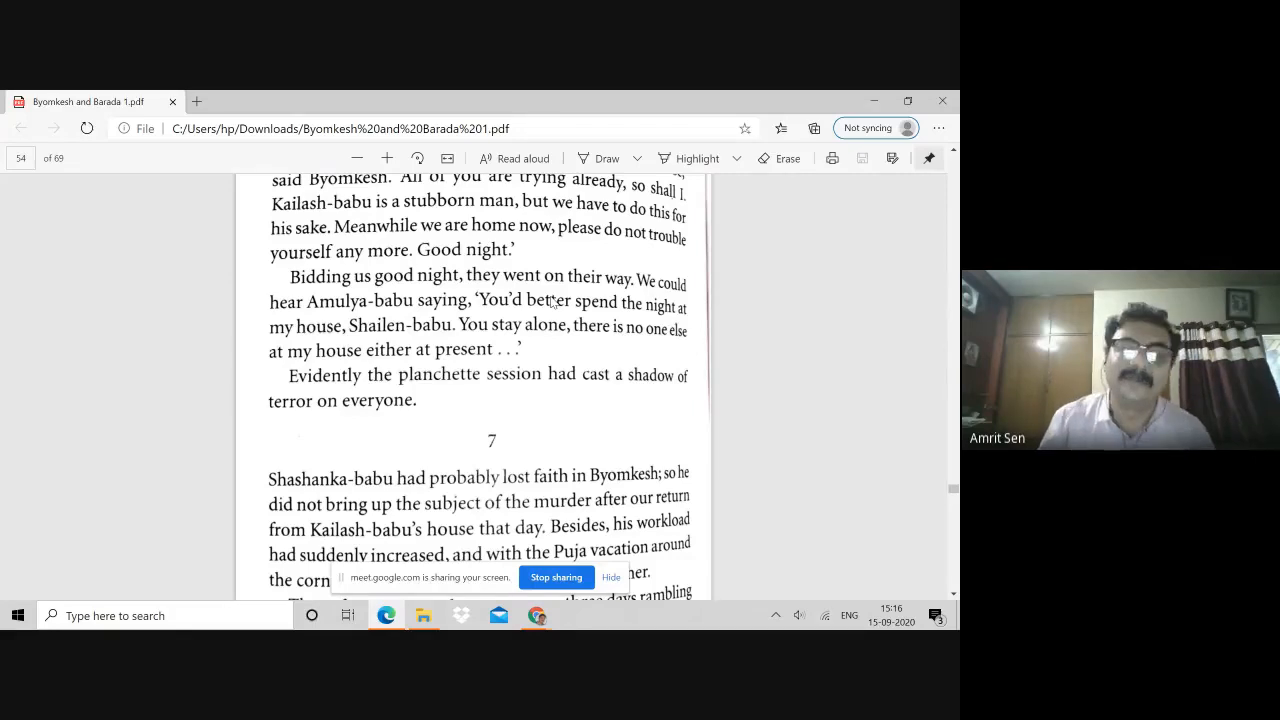
scroll("down", 3)
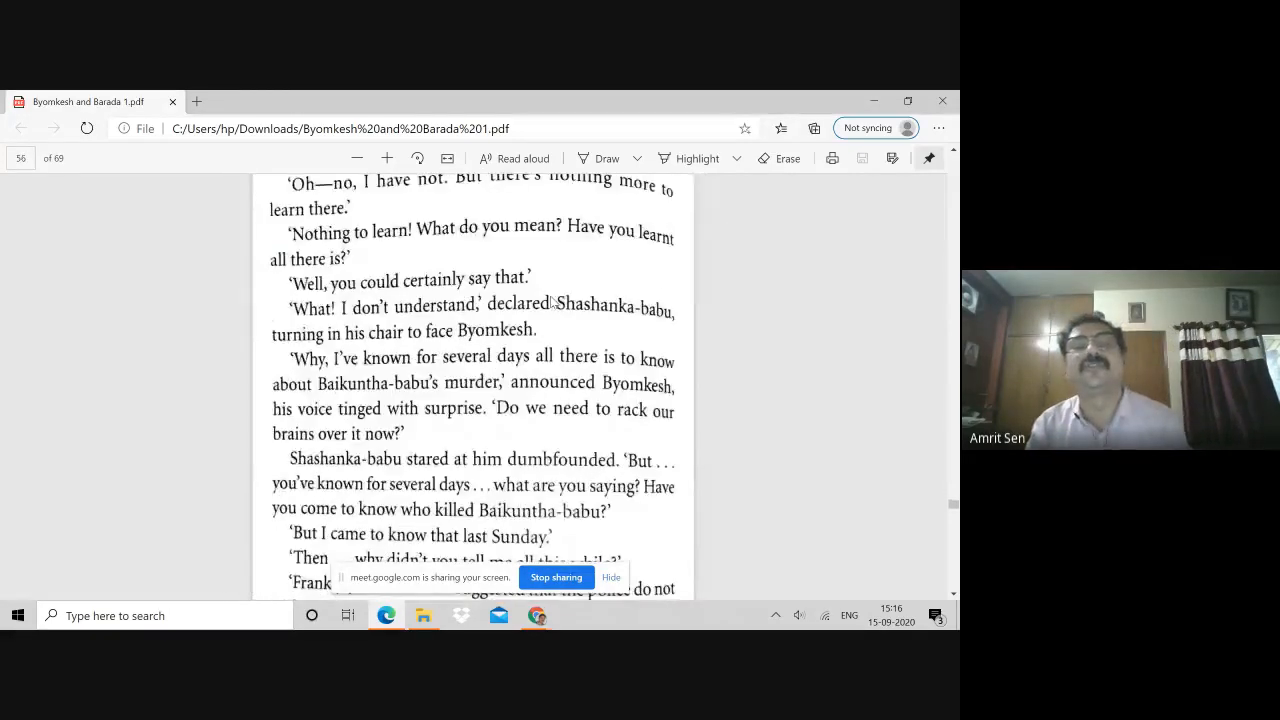
scroll("down", 3)
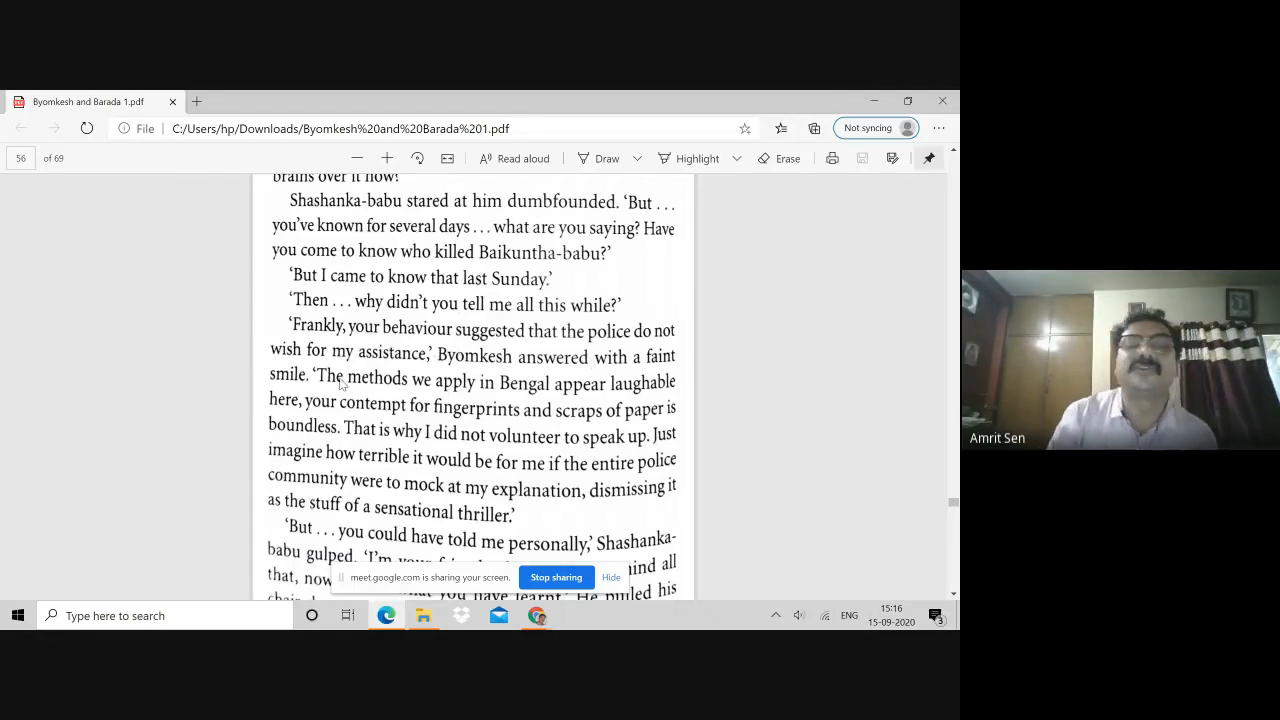
- Scroll on to page 58, the darkened vigil with the clock striking eleven and a sound near the window
scroll("down", 3)
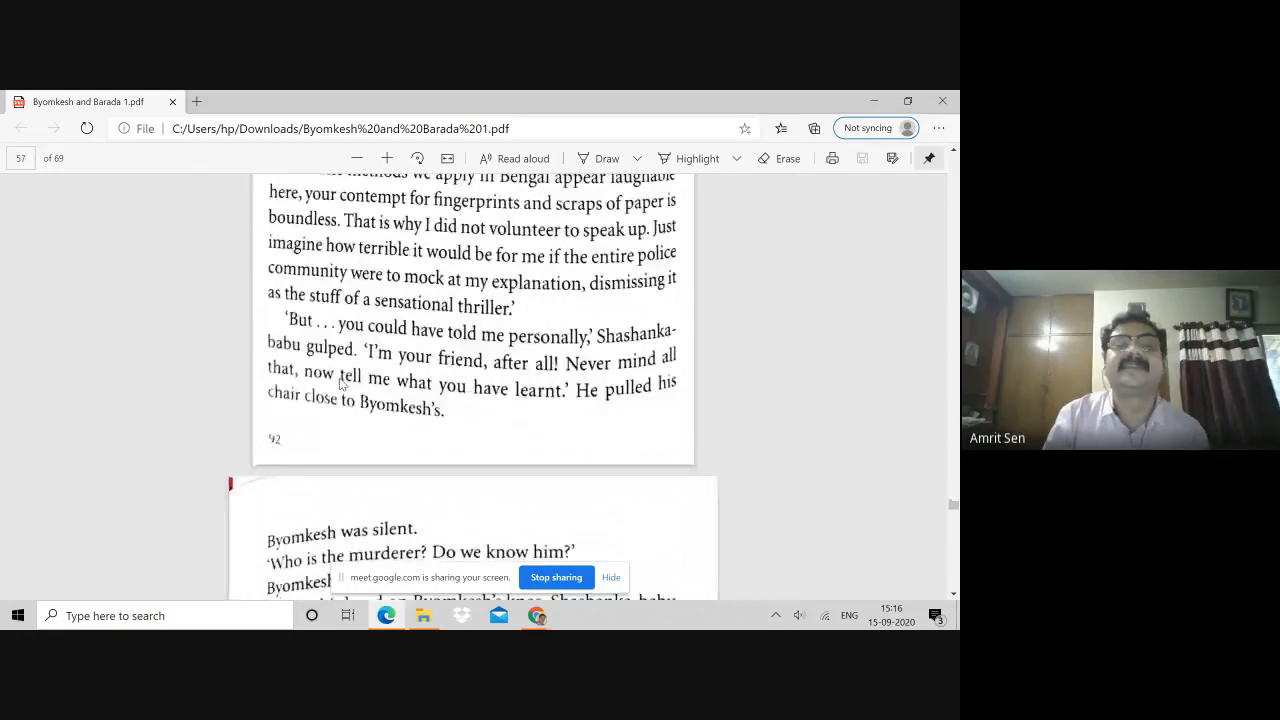
scroll("down", 3)
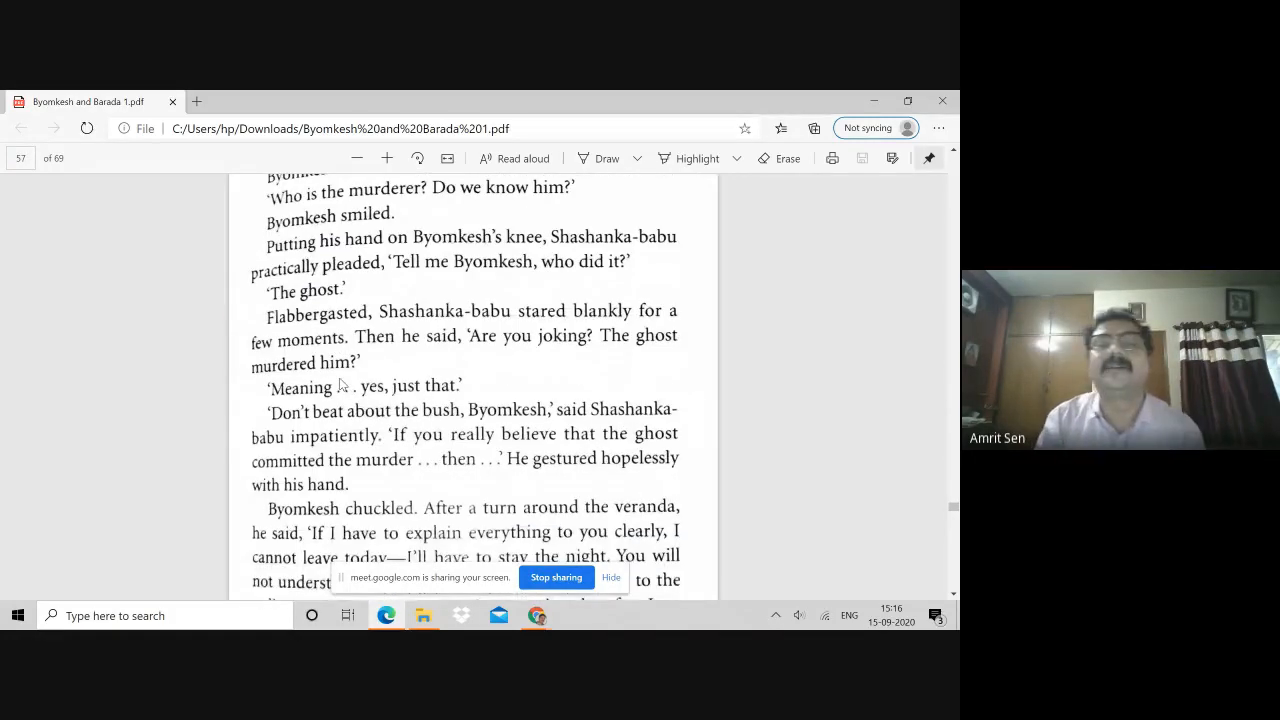
scroll("down", 3)
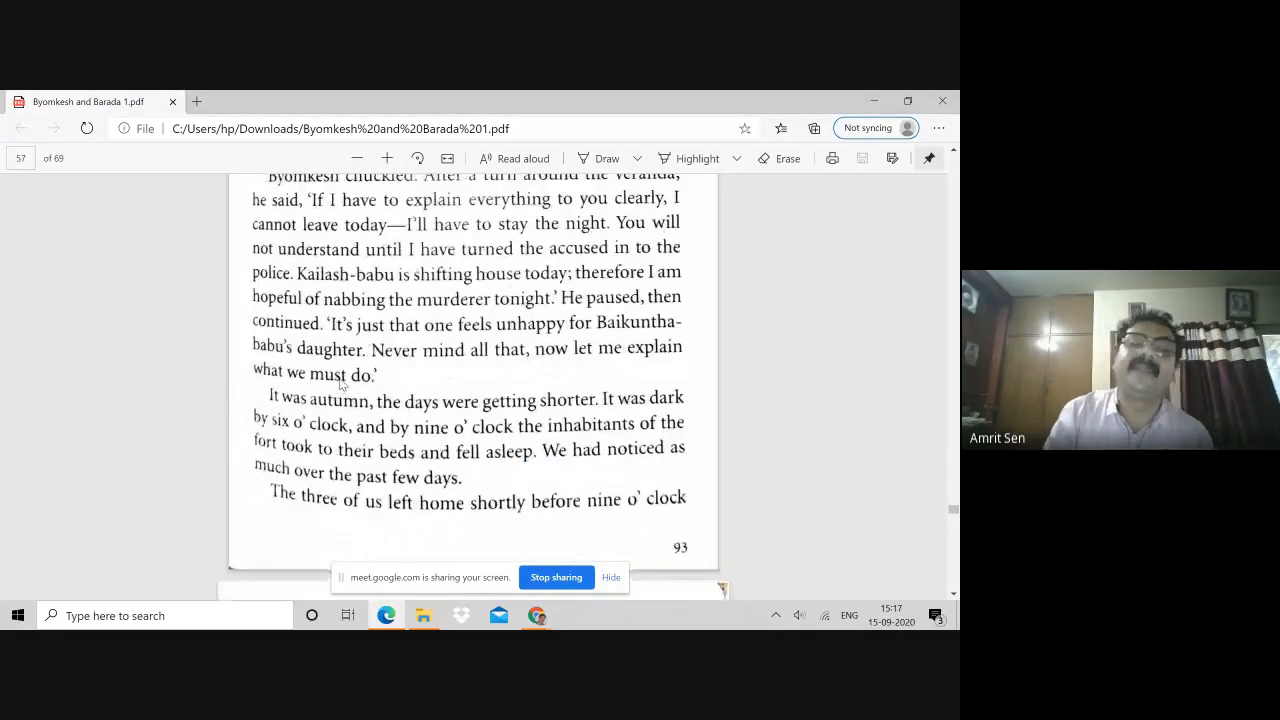
scroll("down", 3)
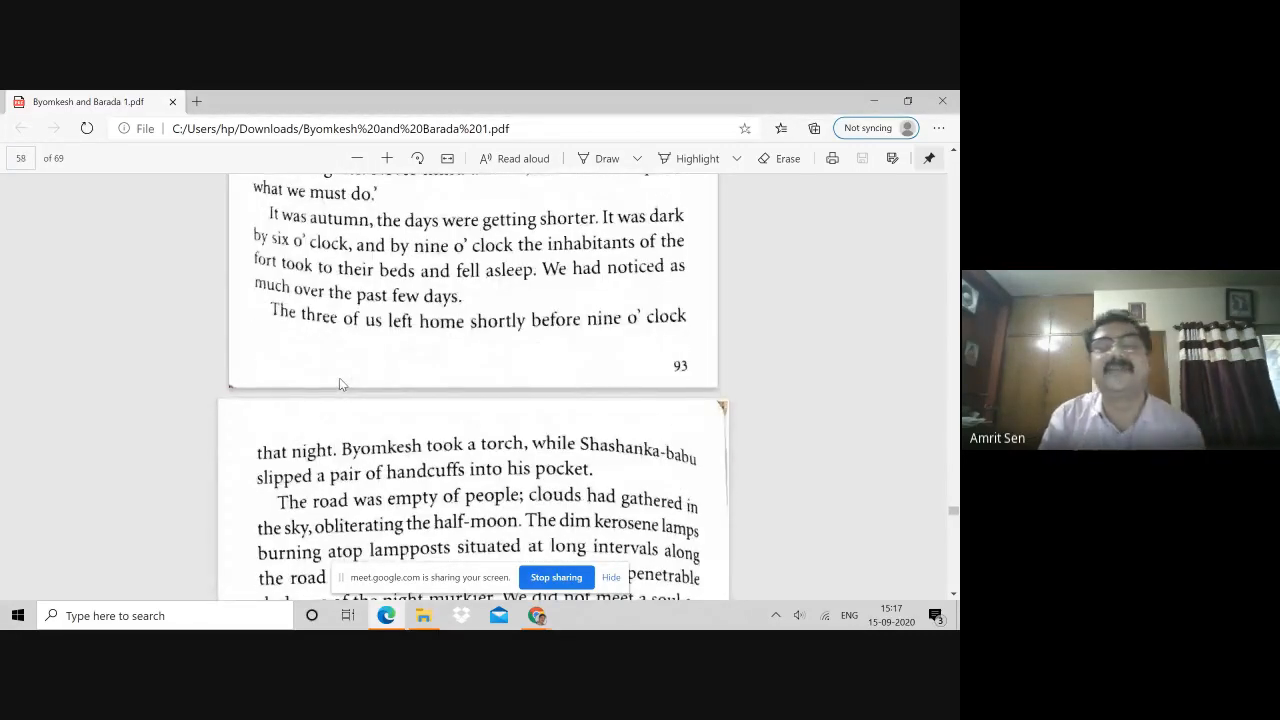
scroll("down", 3)
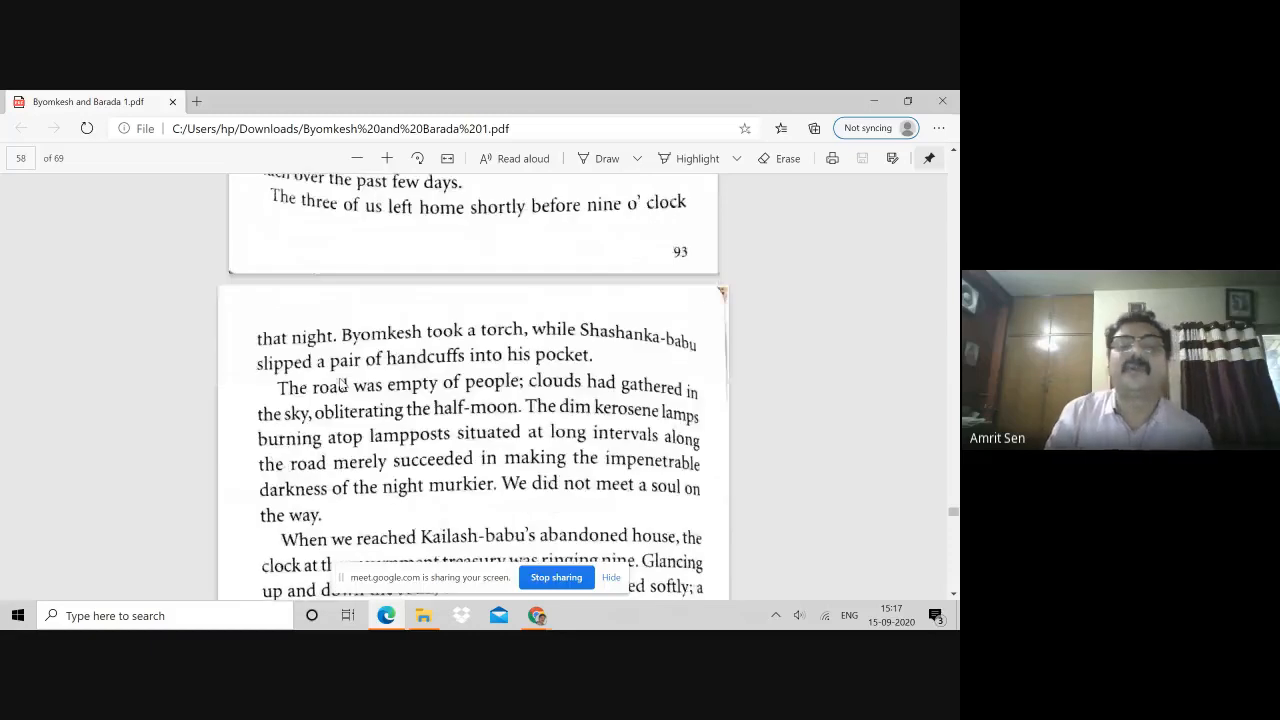
scroll("down", 3)
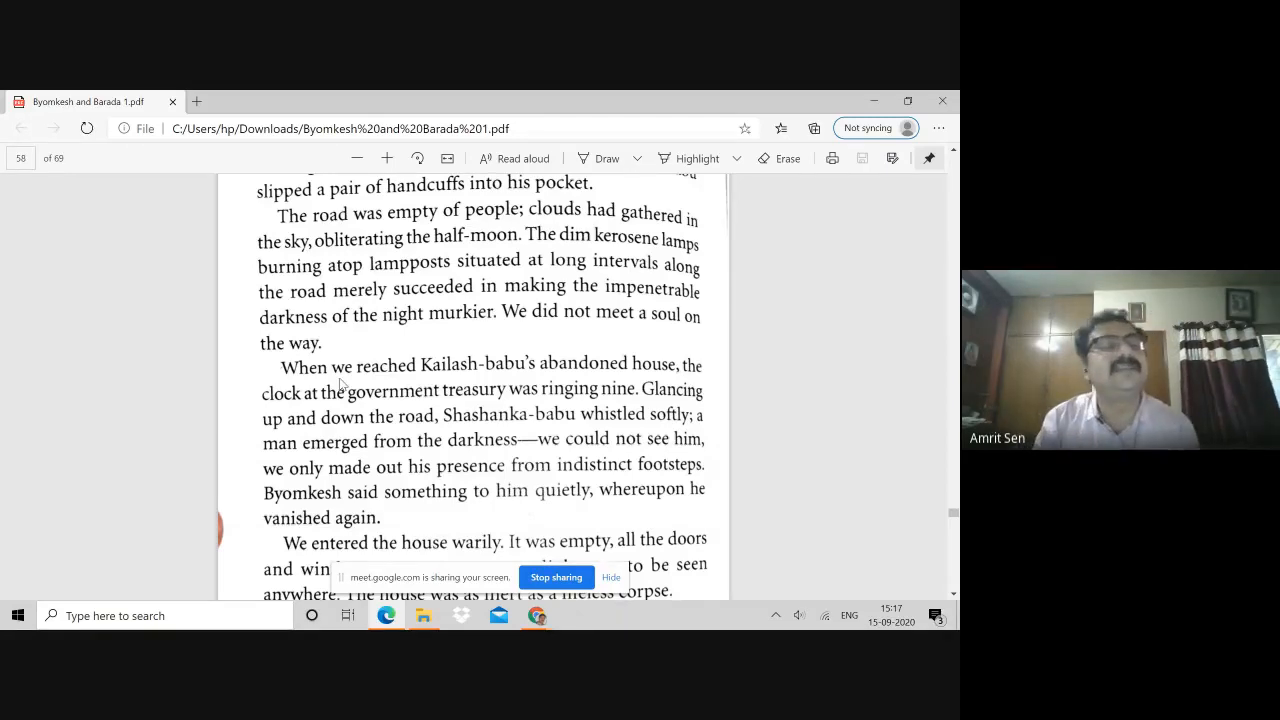
scroll("down", 3)
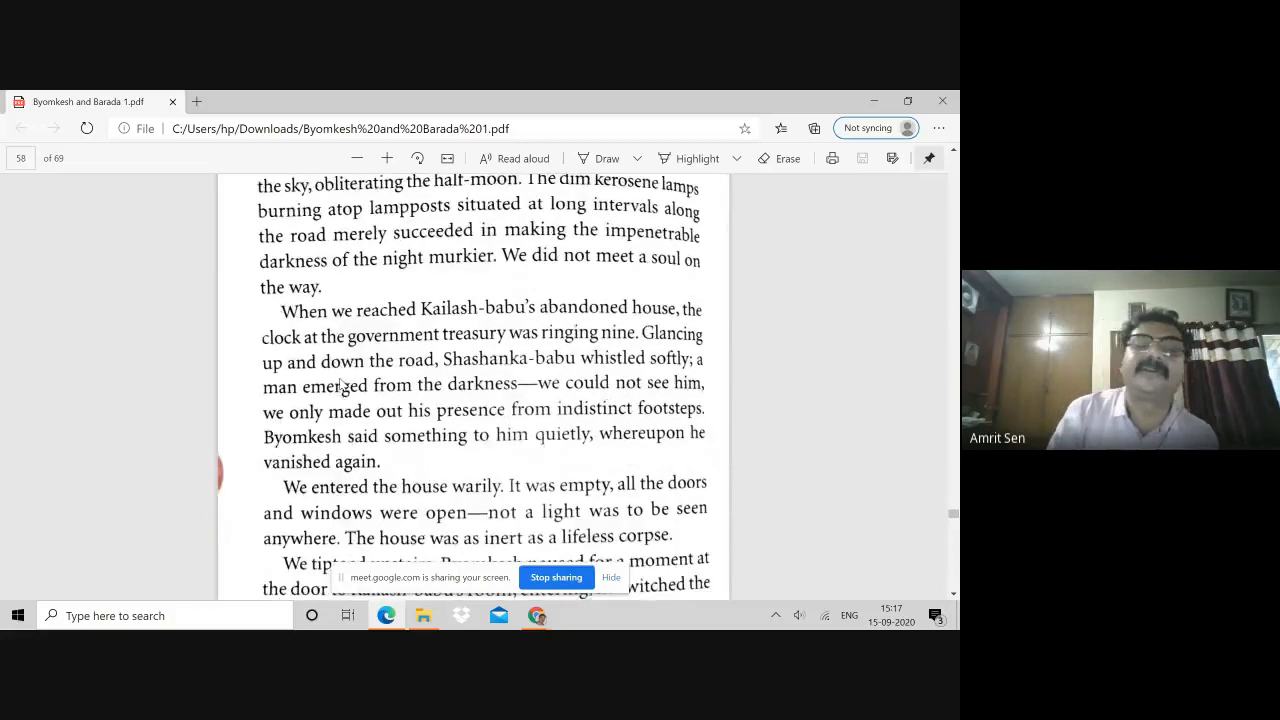
scroll("down", 3)
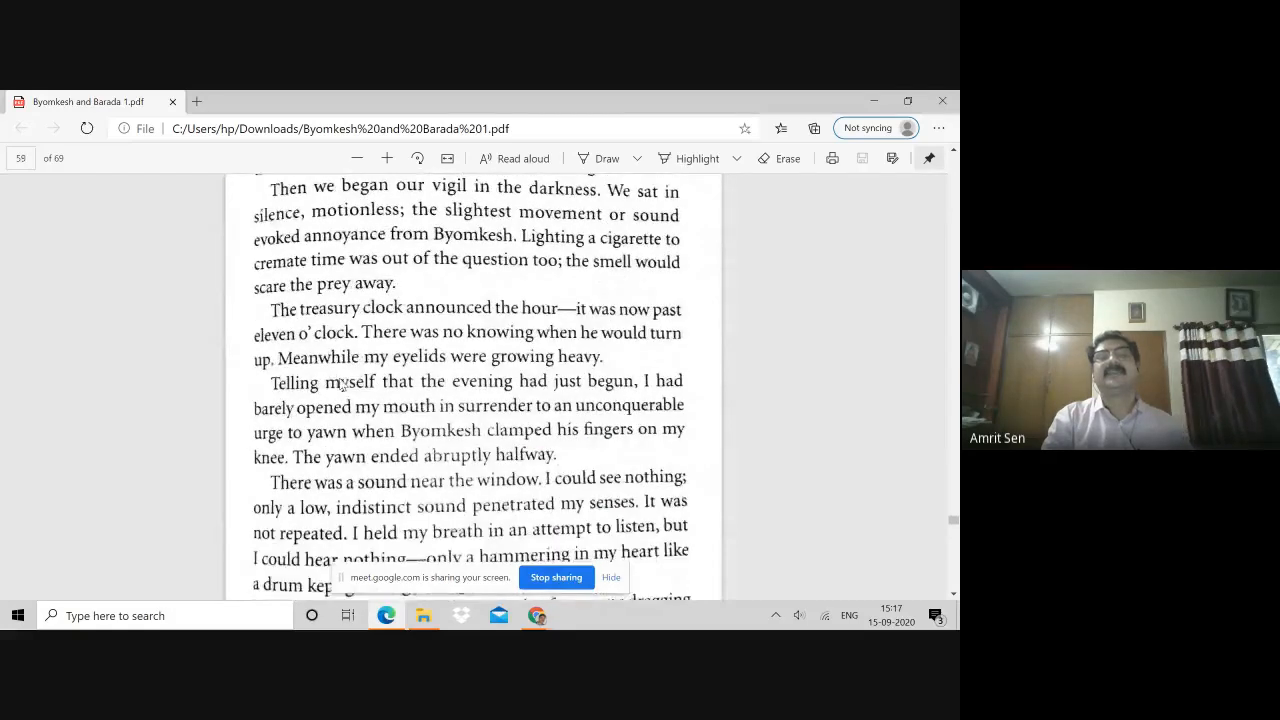
- Scroll past page 96 to the top of page 61, where the intruder is unmasked as Shailen-babu
scroll("down", 3)
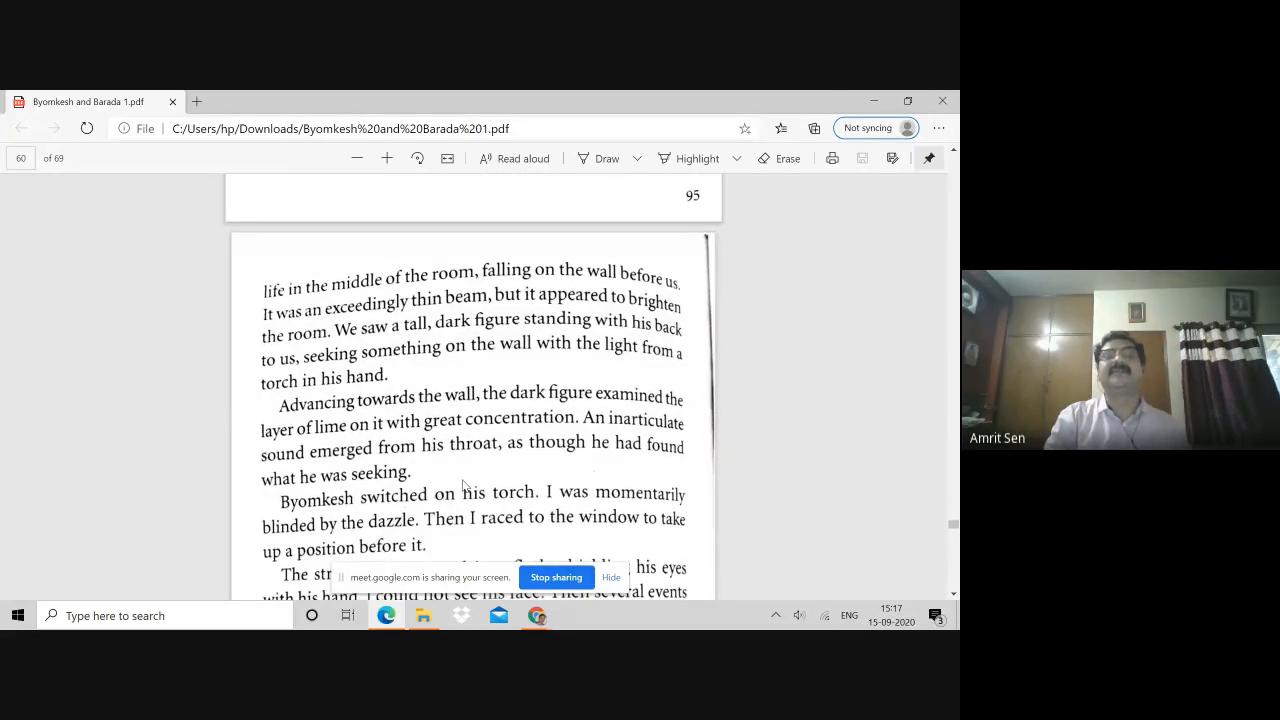
scroll("down", 3)
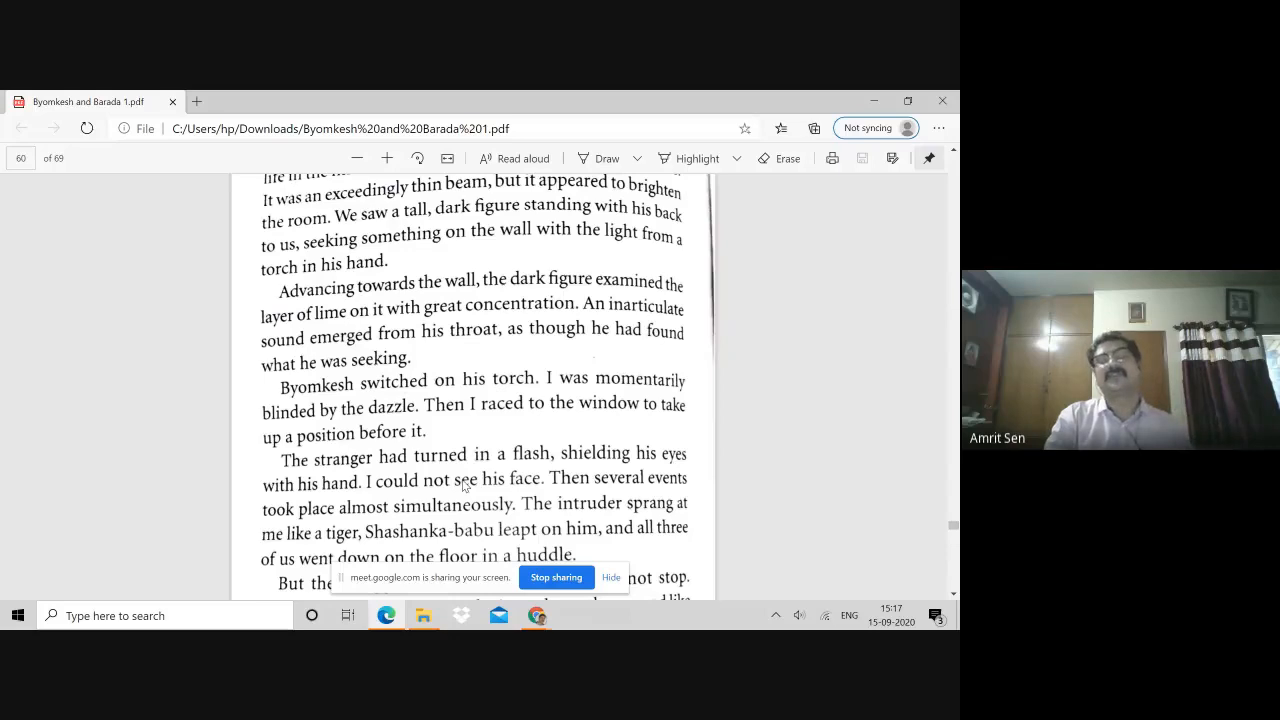
scroll("down", 3)
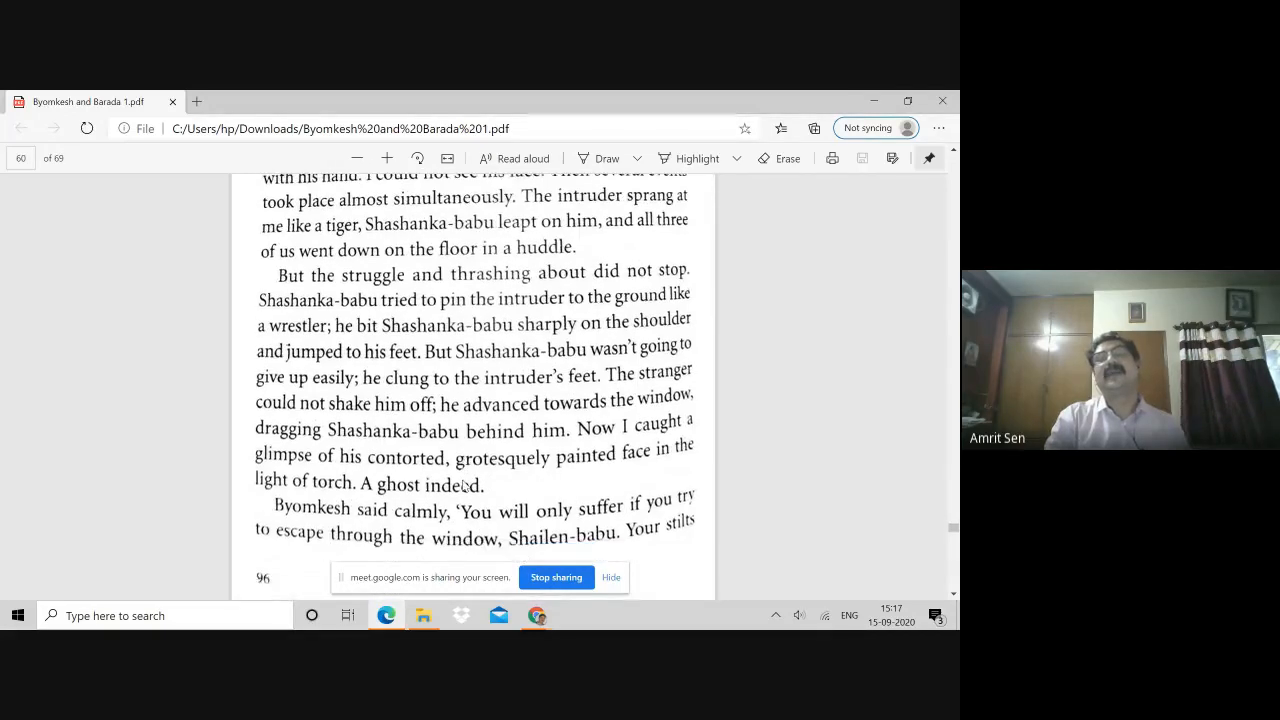
scroll("down", 3)
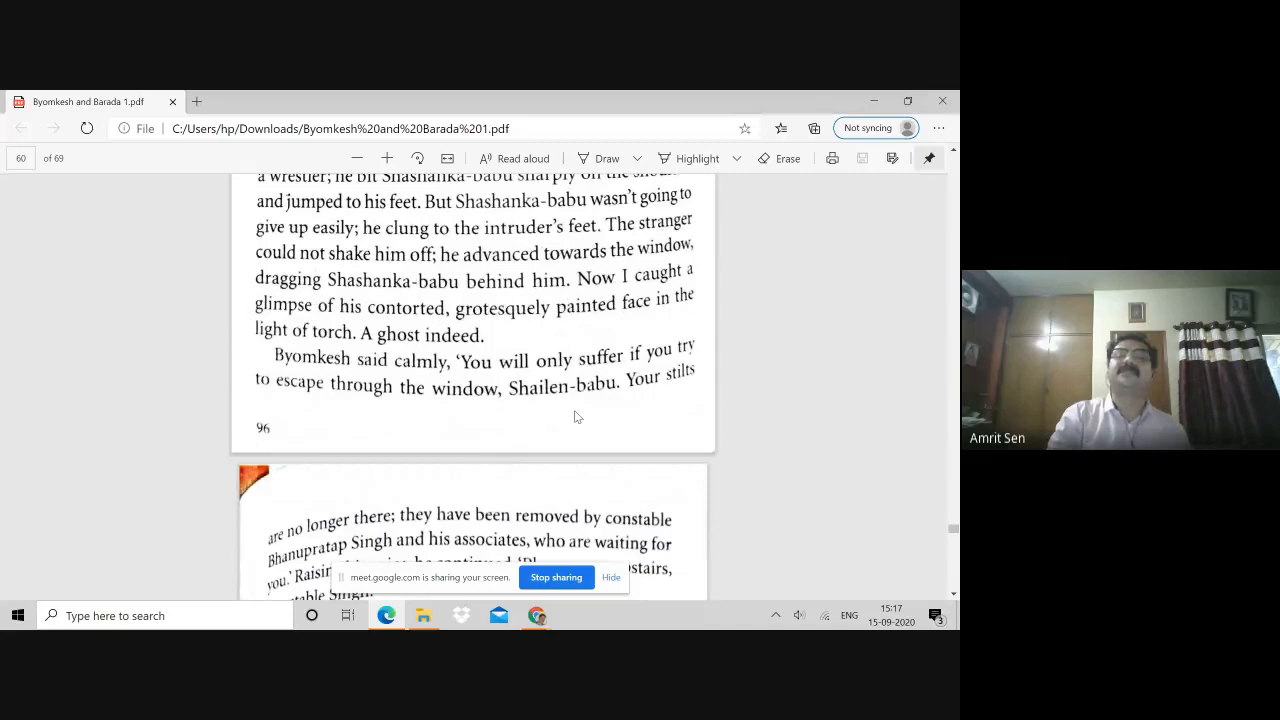
scroll("down", 3)
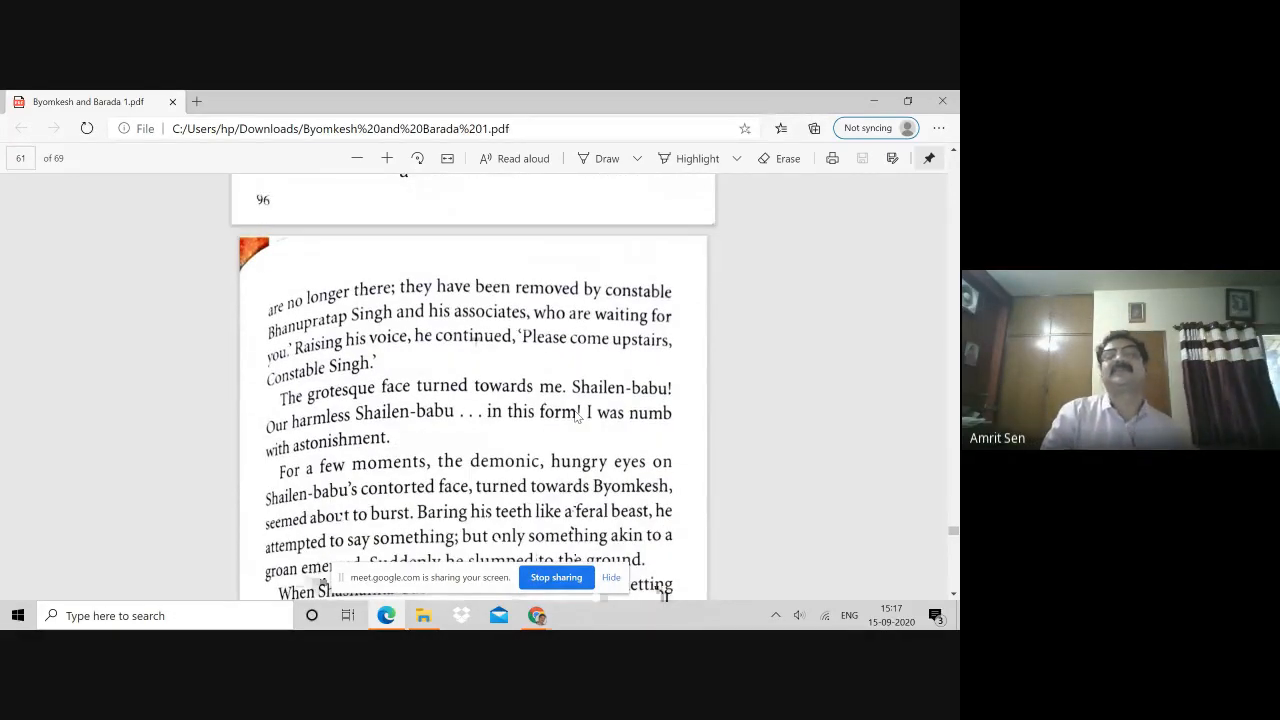
- Scroll on to the aftermath, with the murderer arrested and the detectives preparing to return to Calcutta
scroll("down", 3)
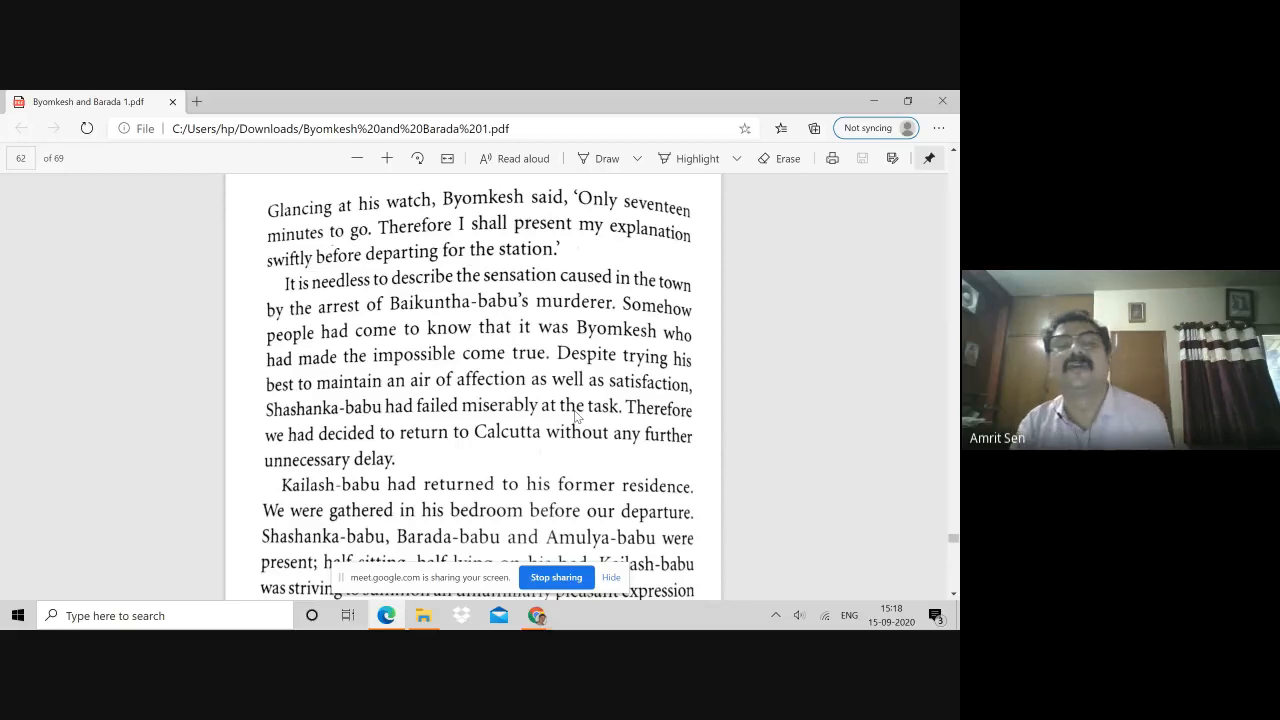
- Scroll from page 62 to the top of page 63, where Byomkesh begins explaining how he solved the mystery
scroll("down", 3)
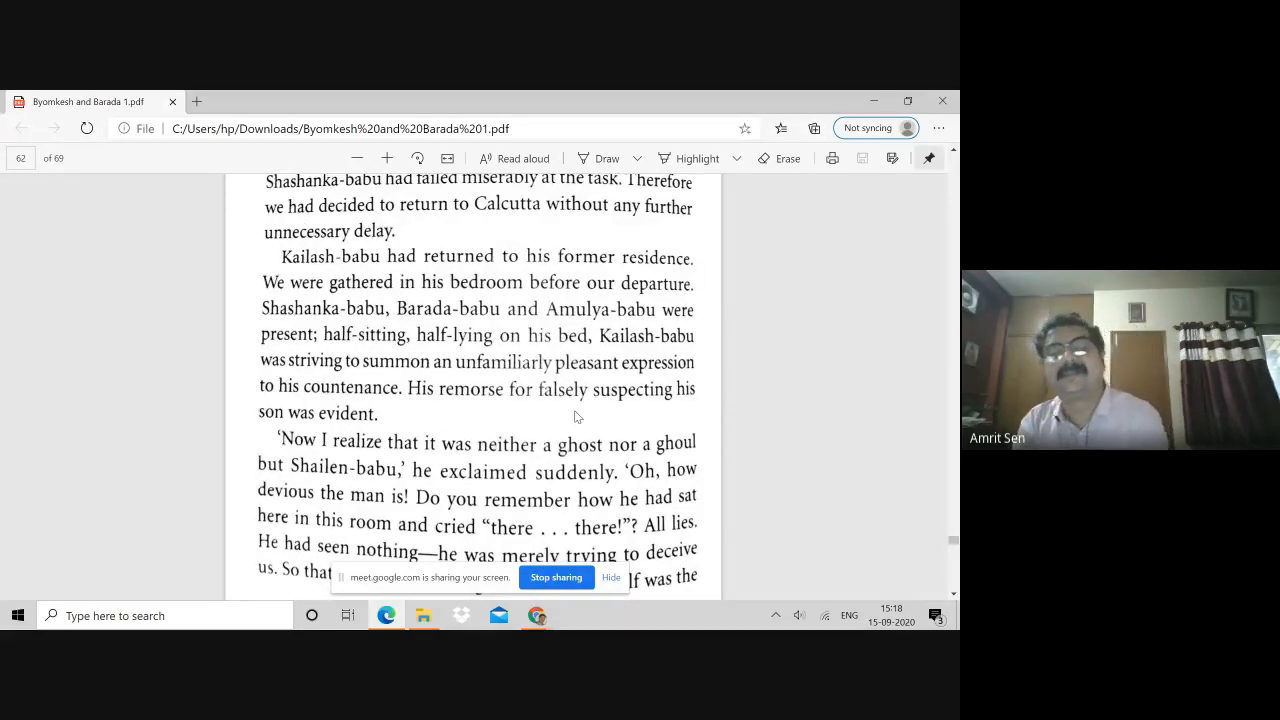
scroll("down", 3)
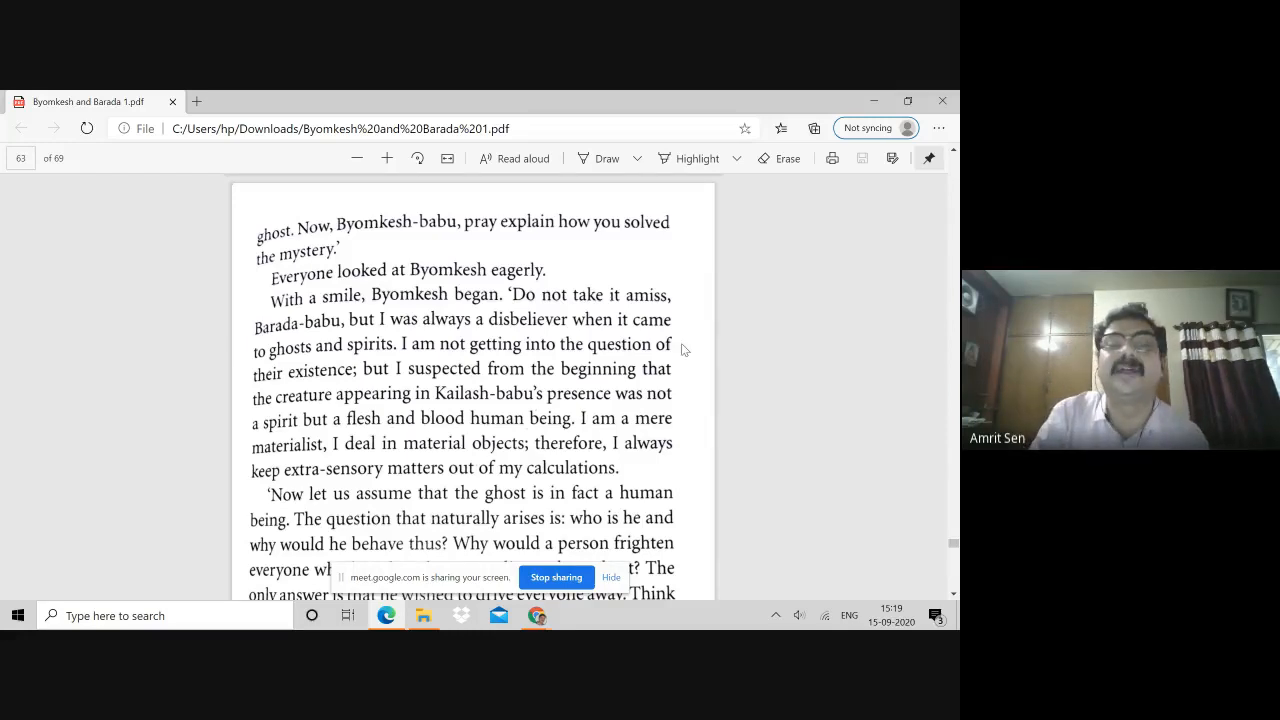
mouse_move(630, 368)
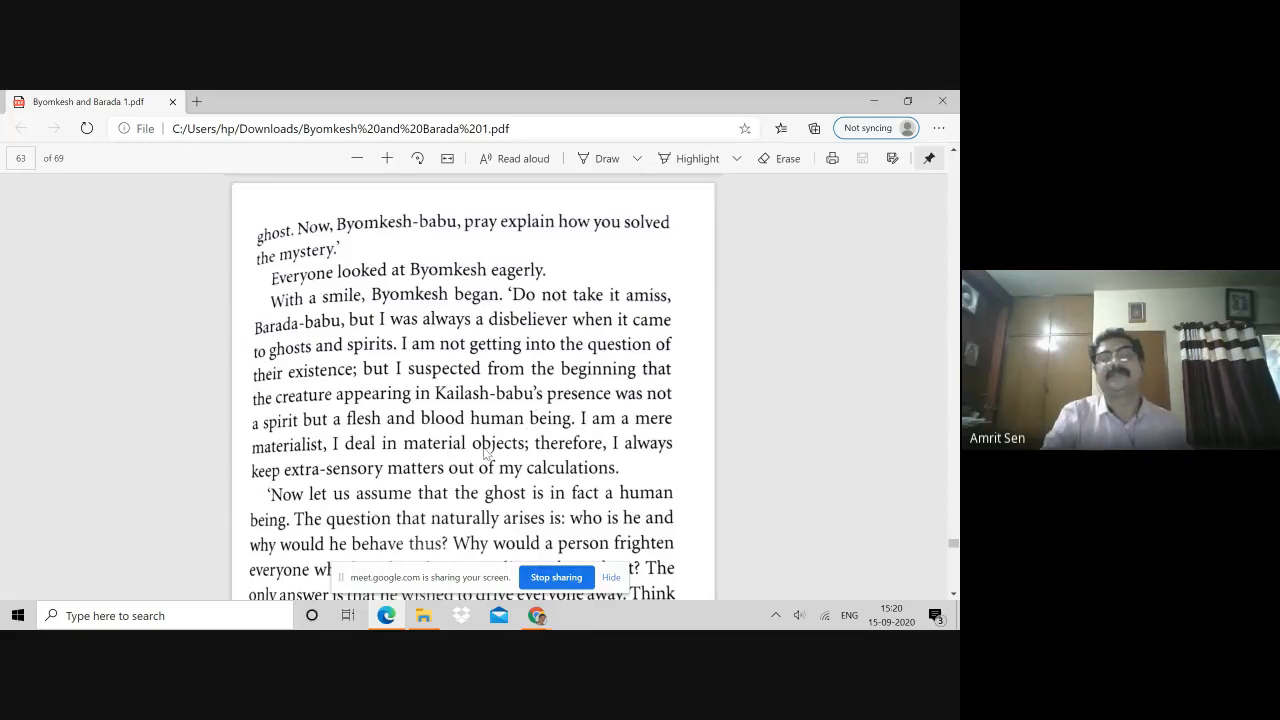
- Scroll the shared PDF through Byomkesh's reasoning that the daughter is shielding her husband, the murderer
scroll("down", 3)
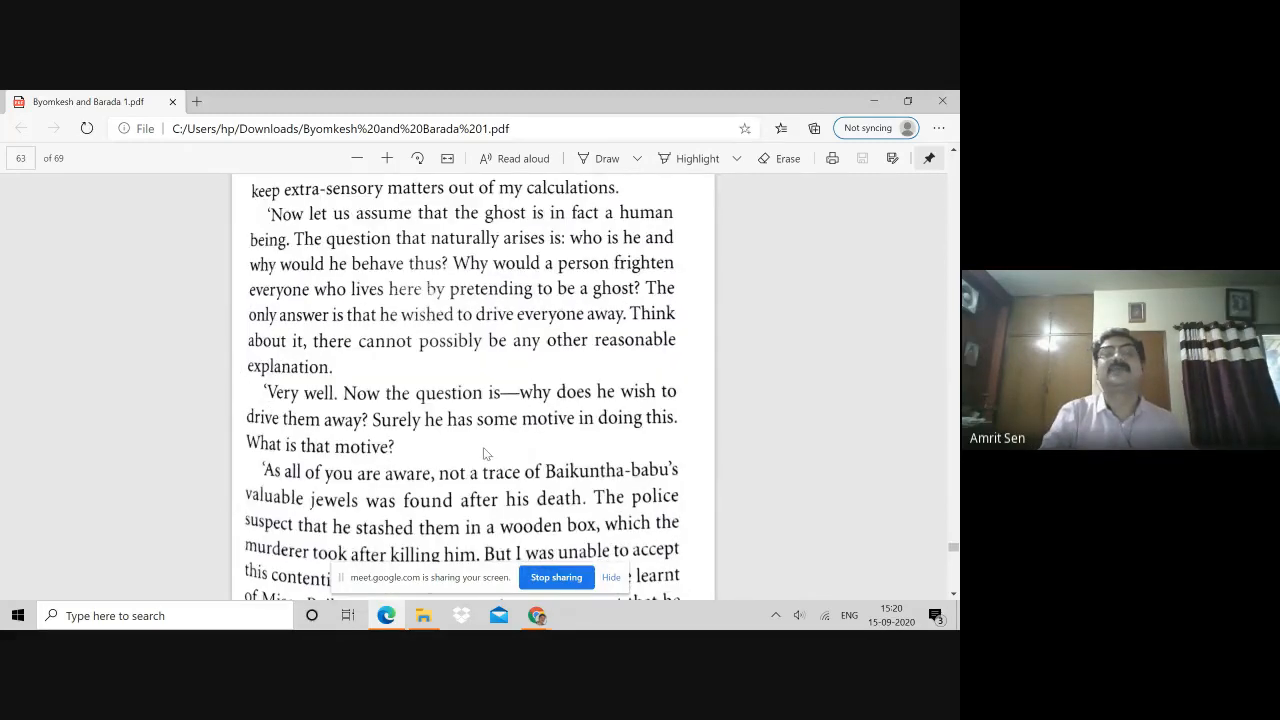
scroll("down", 3)
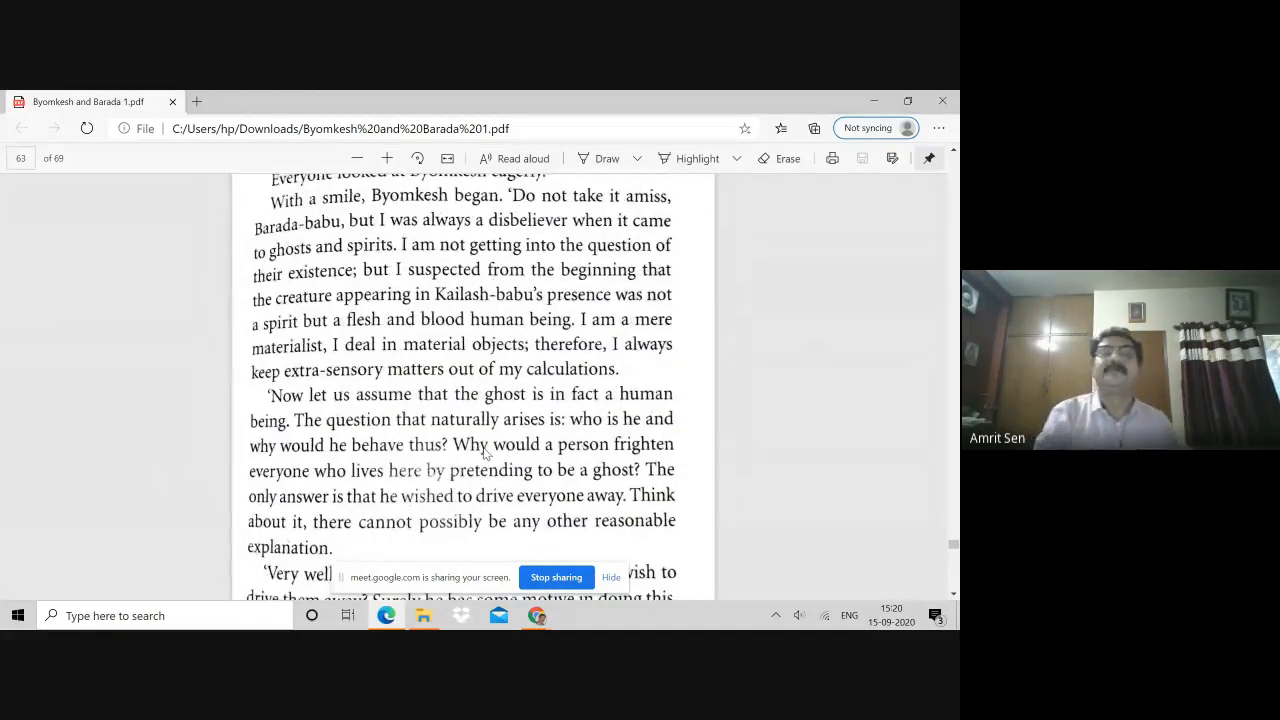
scroll("down", 3)
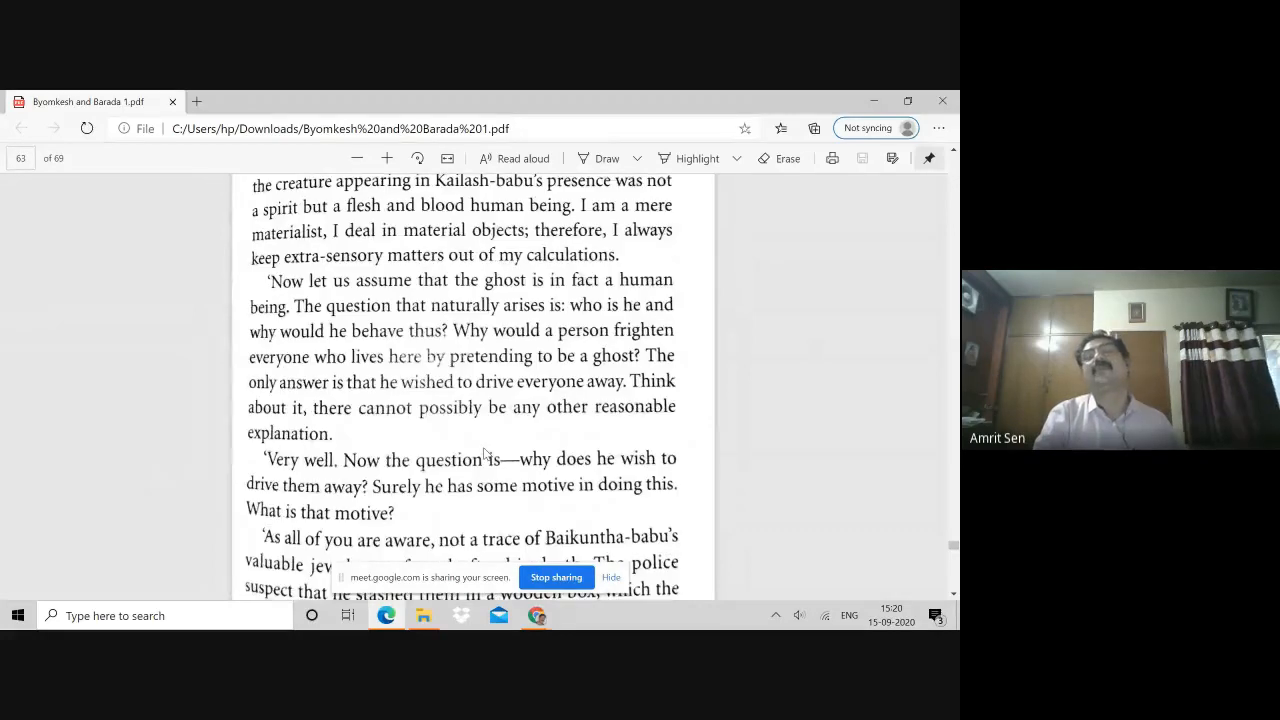
scroll("down", 3)
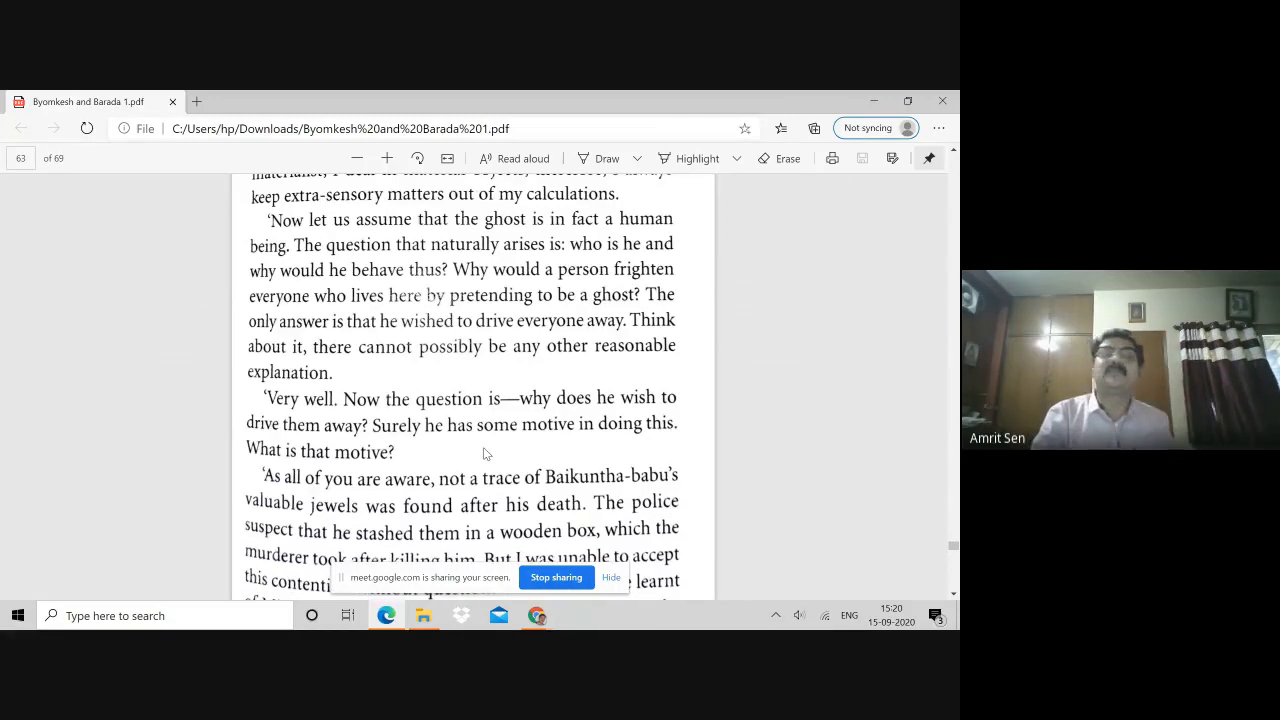
scroll("down", 3)
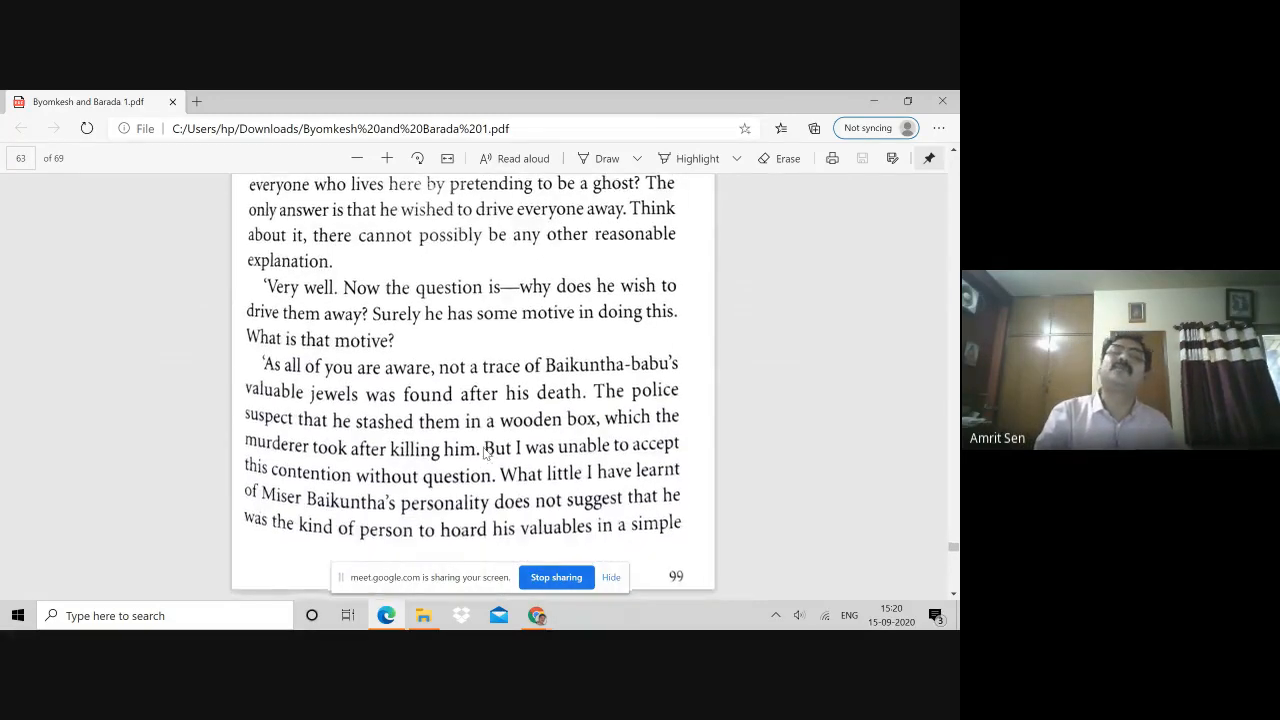
scroll("down", 3)
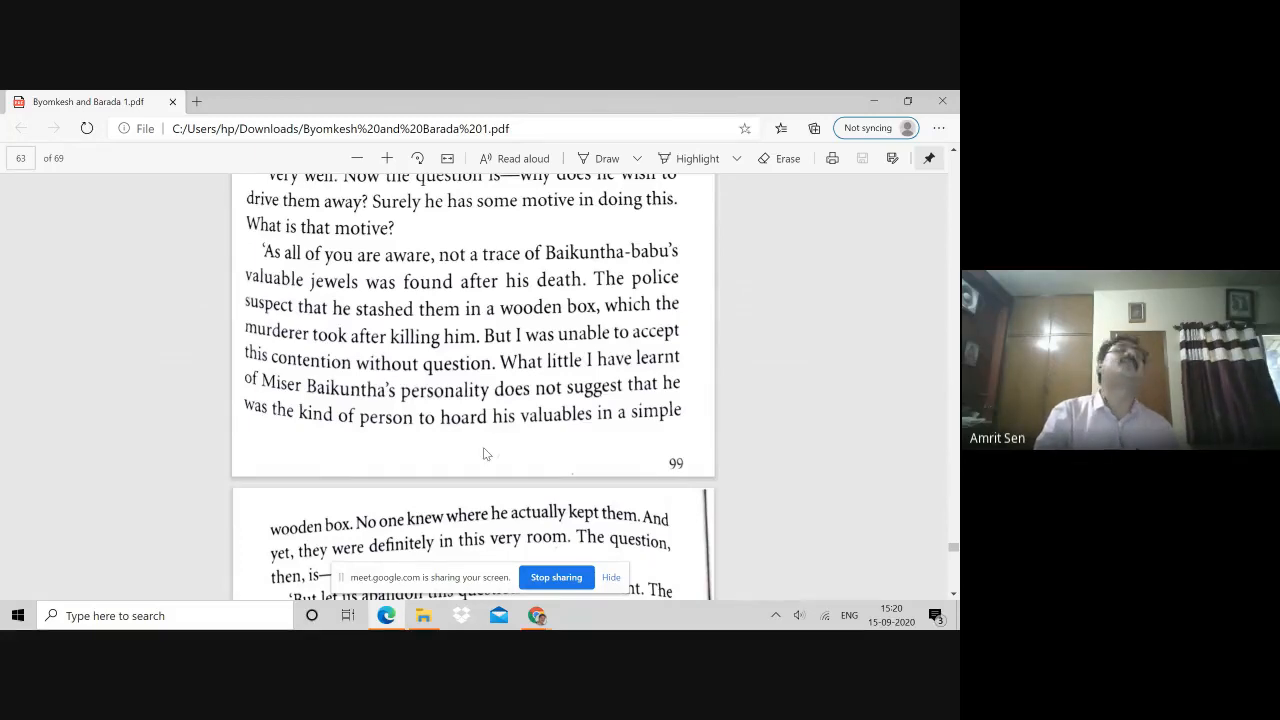
scroll("down", 3)
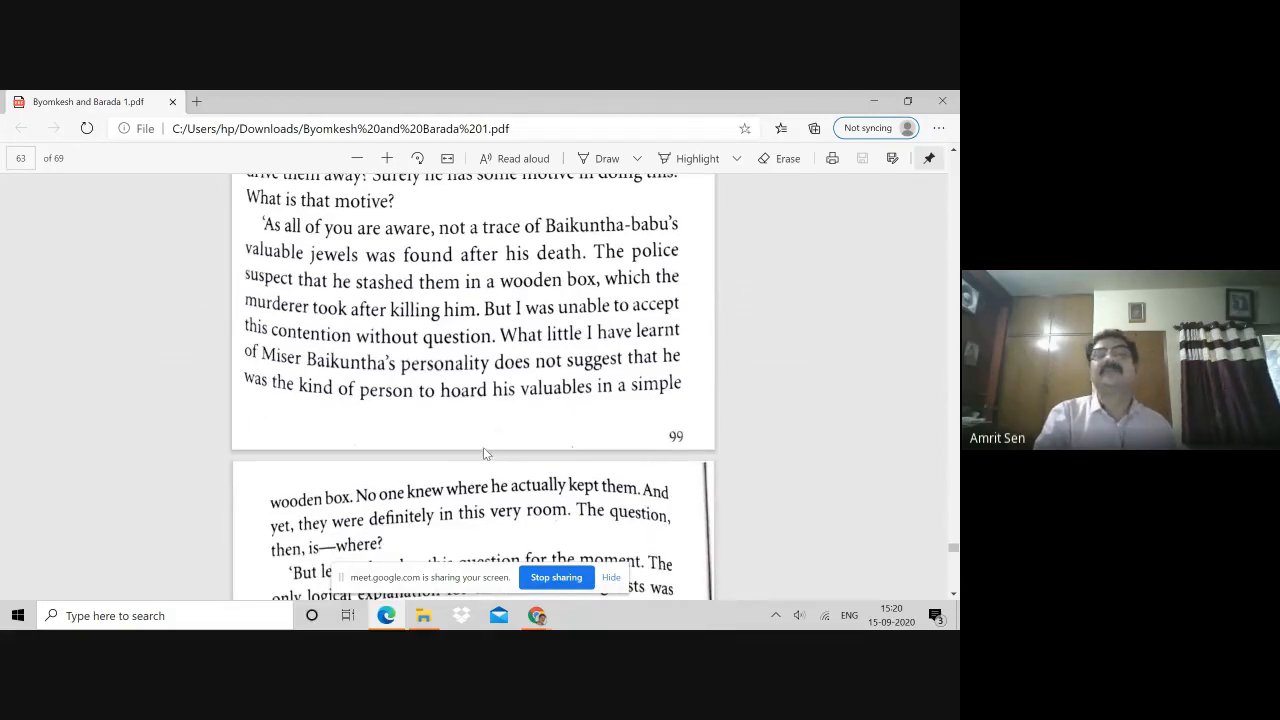
scroll("down", 3)
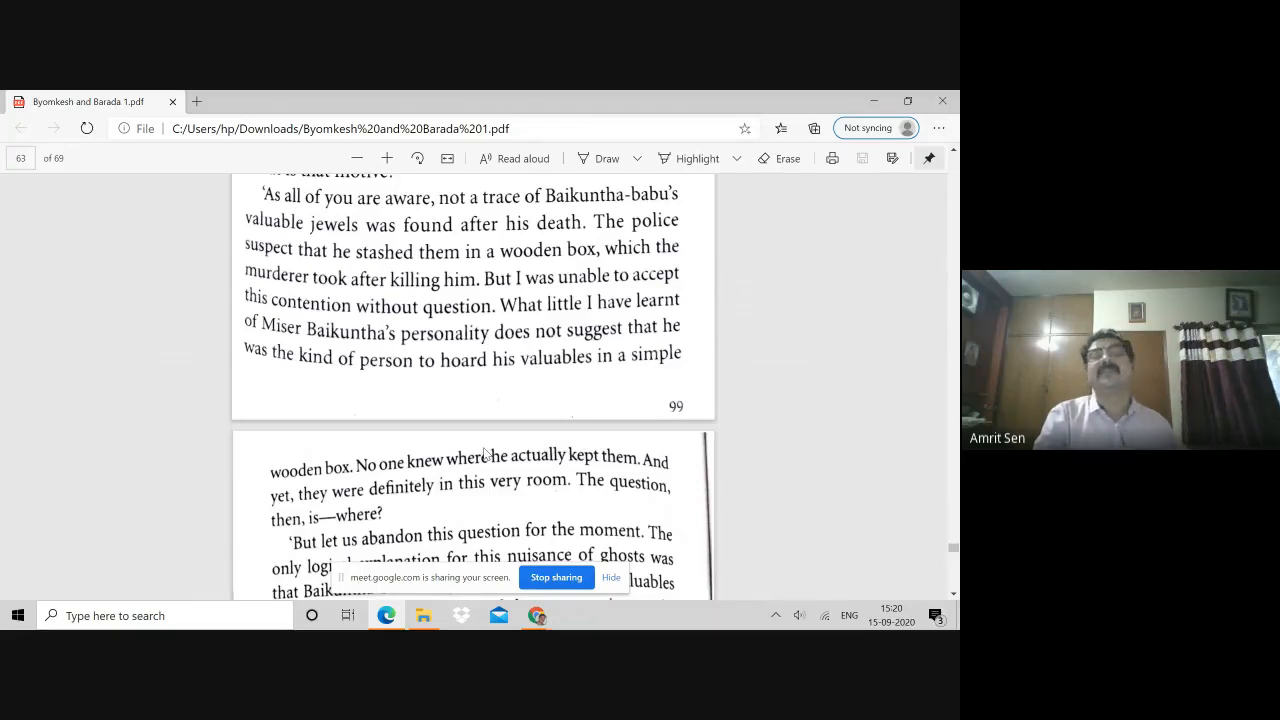
scroll("down", 3)
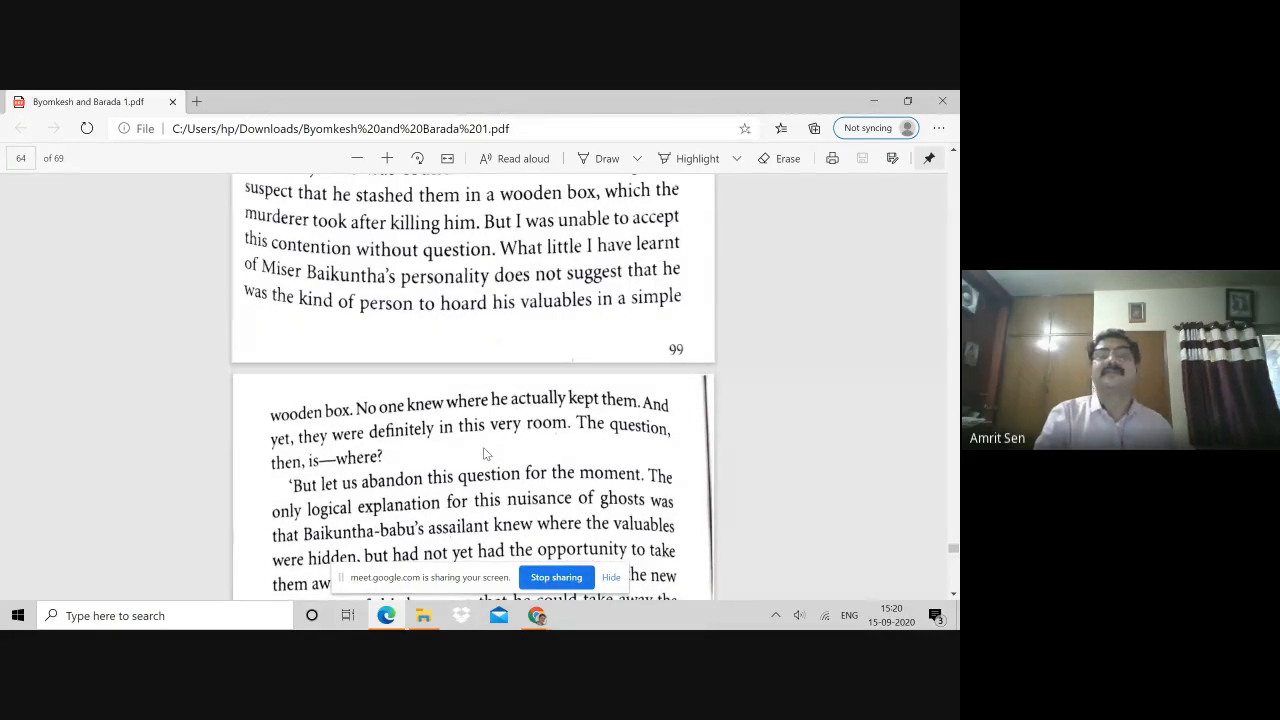
scroll("down", 3)
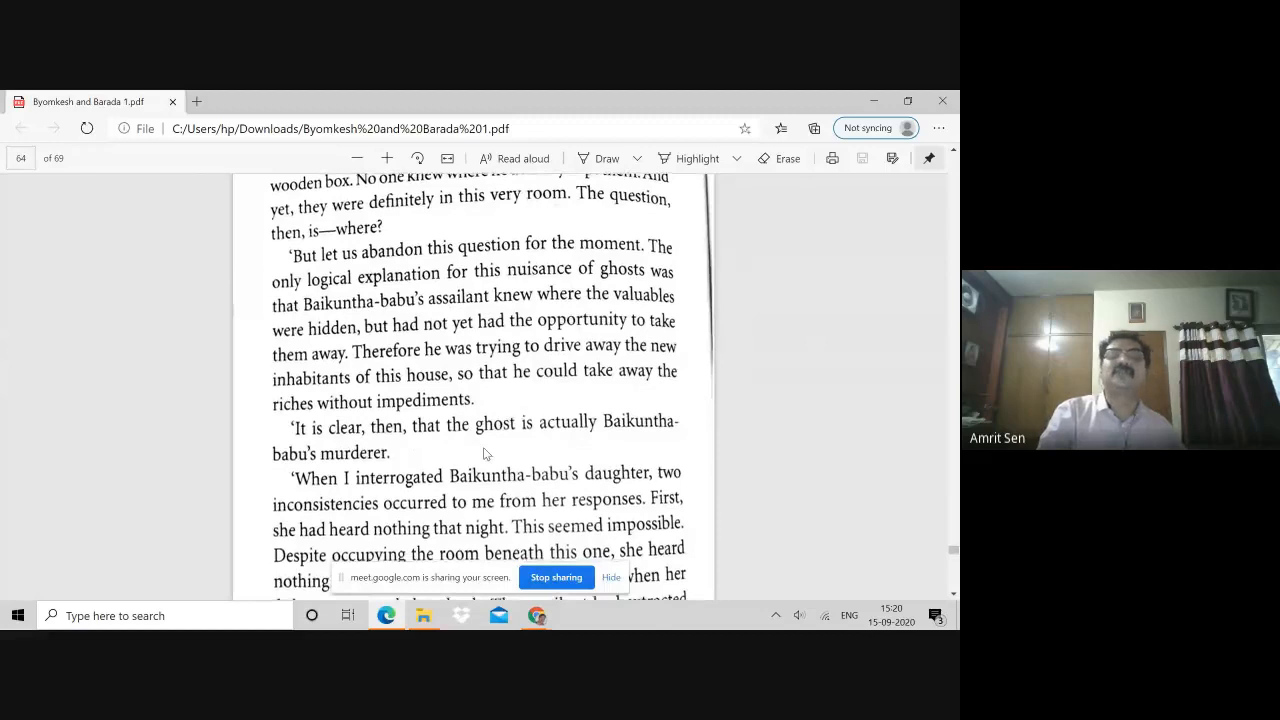
scroll("down", 3)
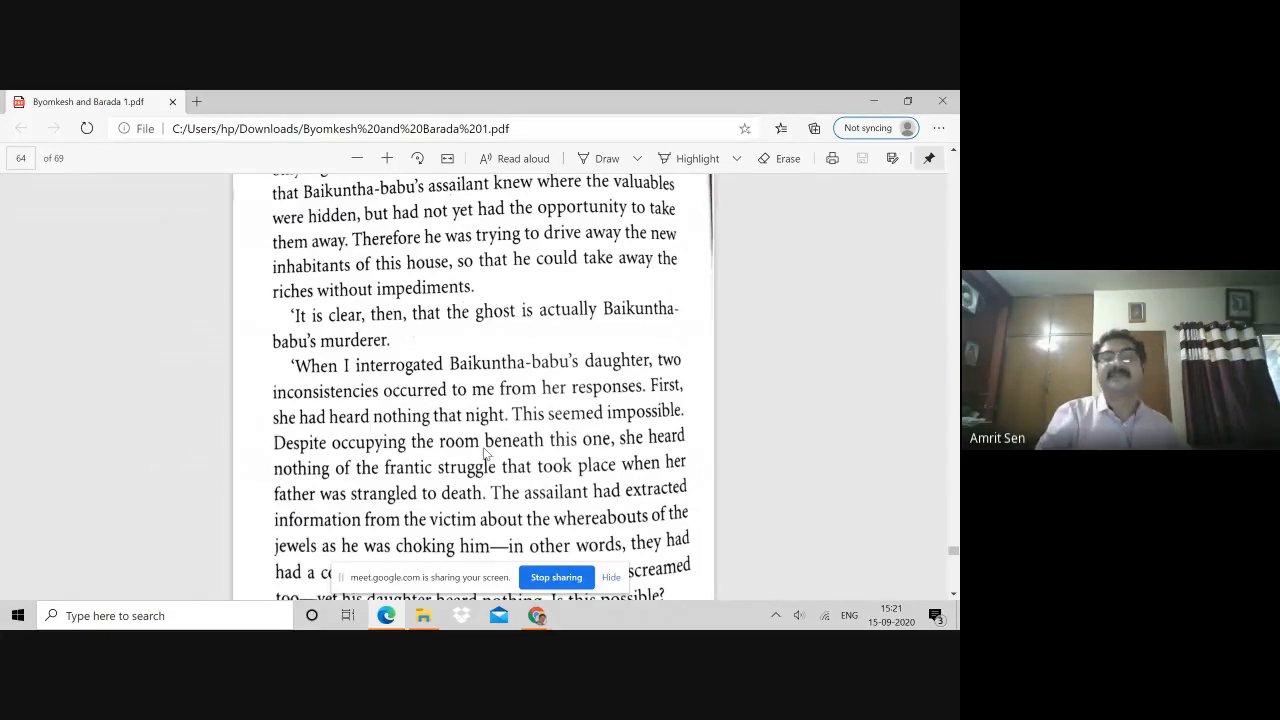
scroll("down", 3)
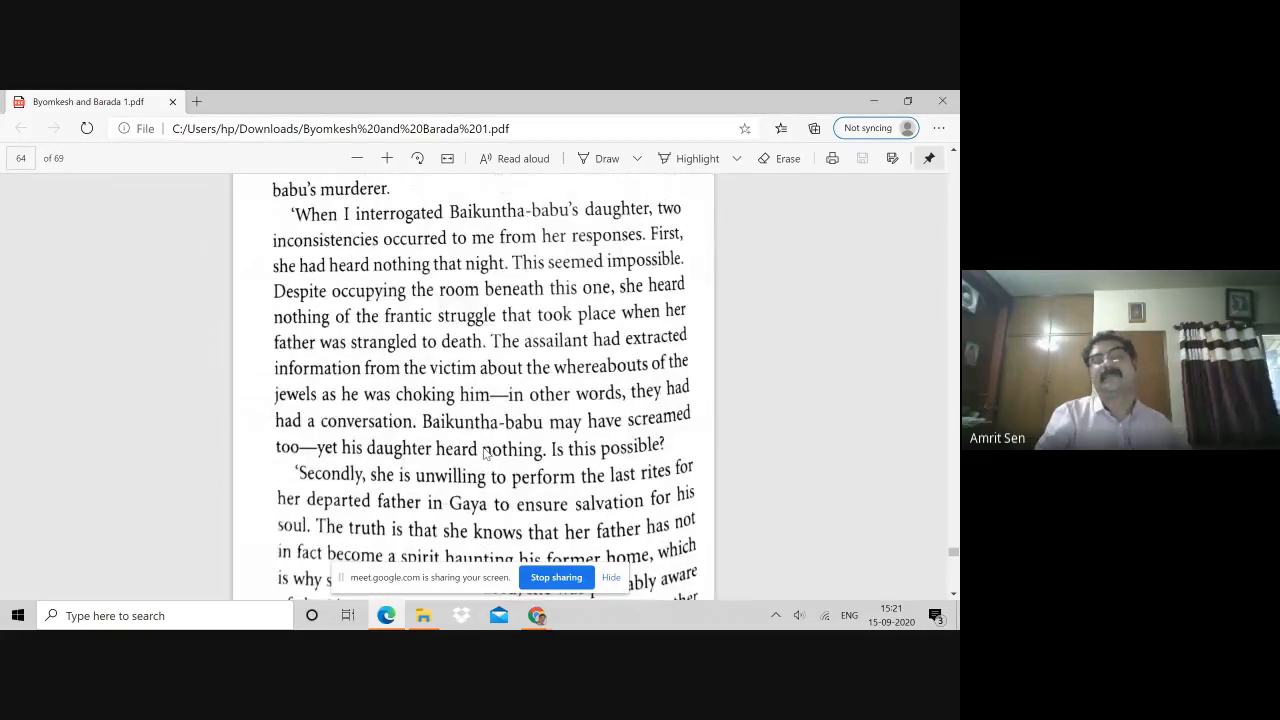
scroll("down", 3)
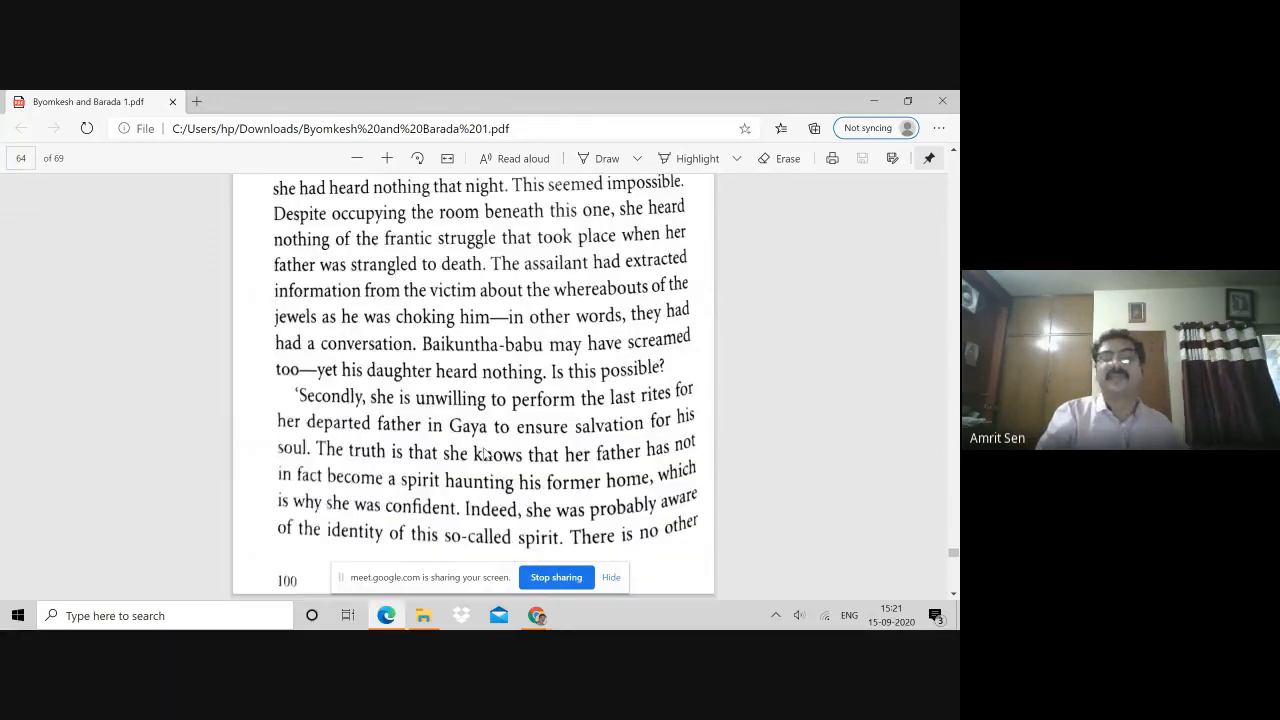
scroll("down", 3)
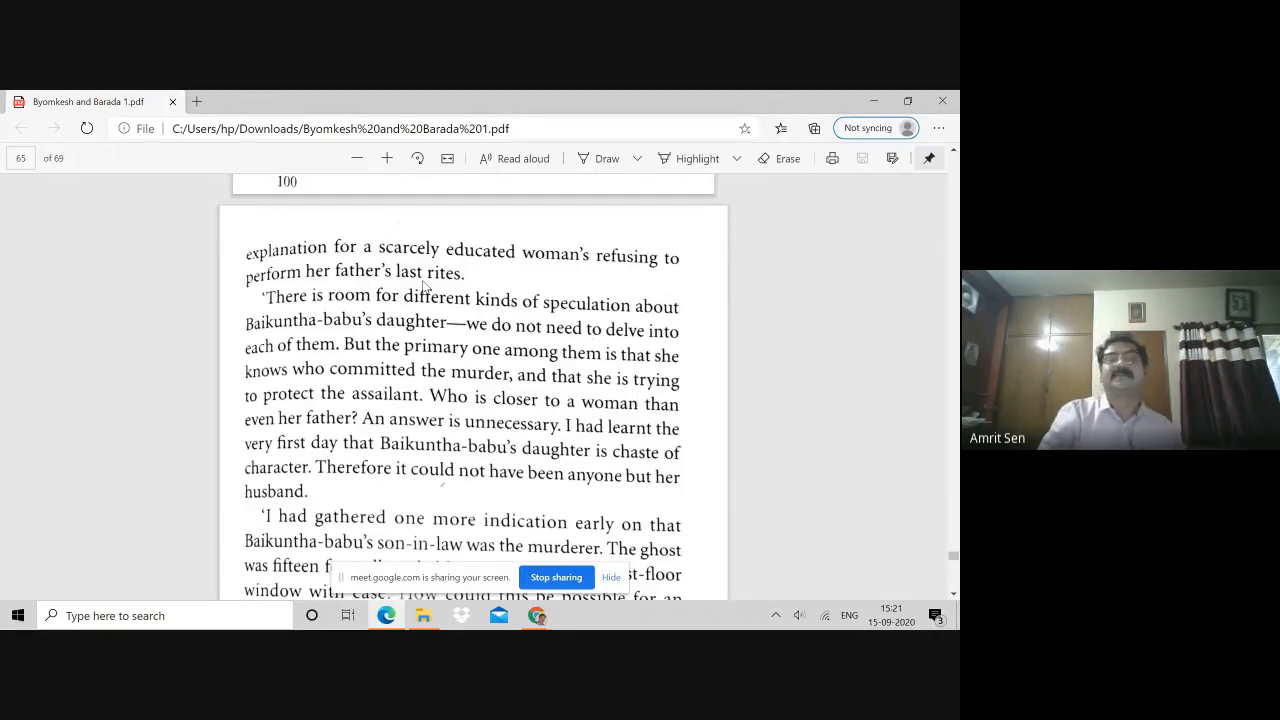
mouse_move(508, 440)
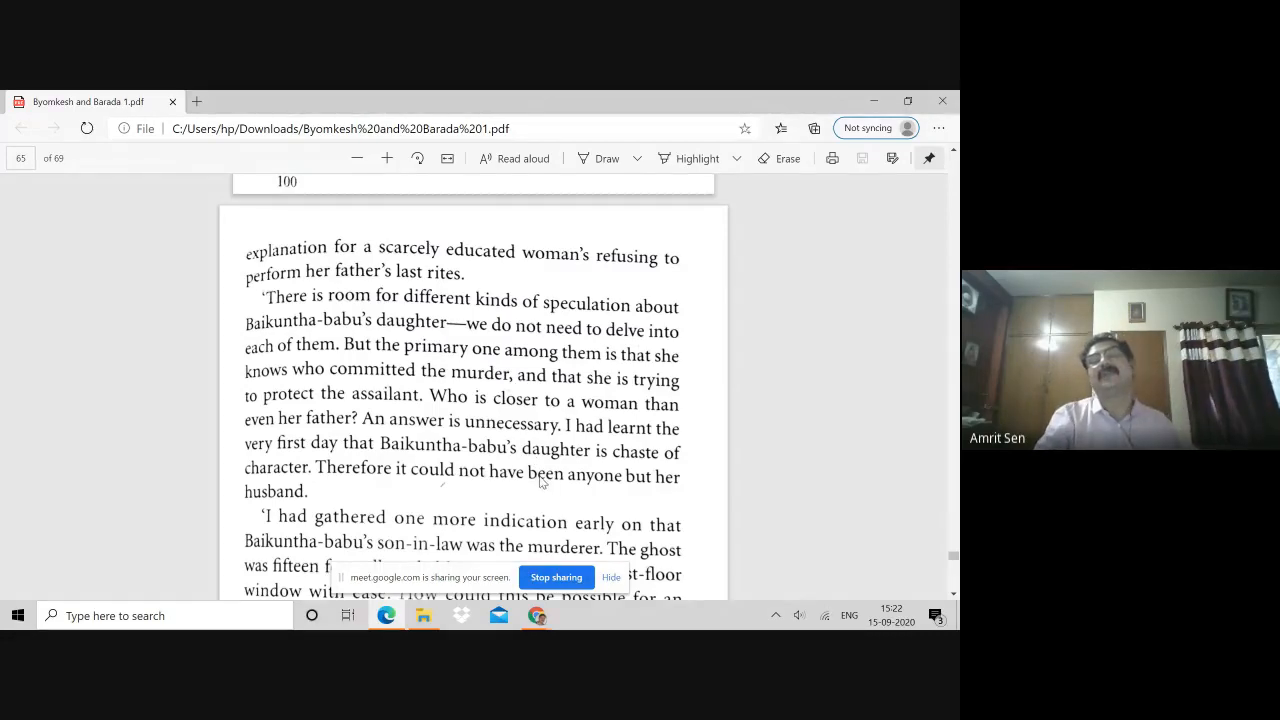
- Scroll onto page 102, where the circus handbill's back reveals 'band' meant 'husband'
scroll("down", 3)
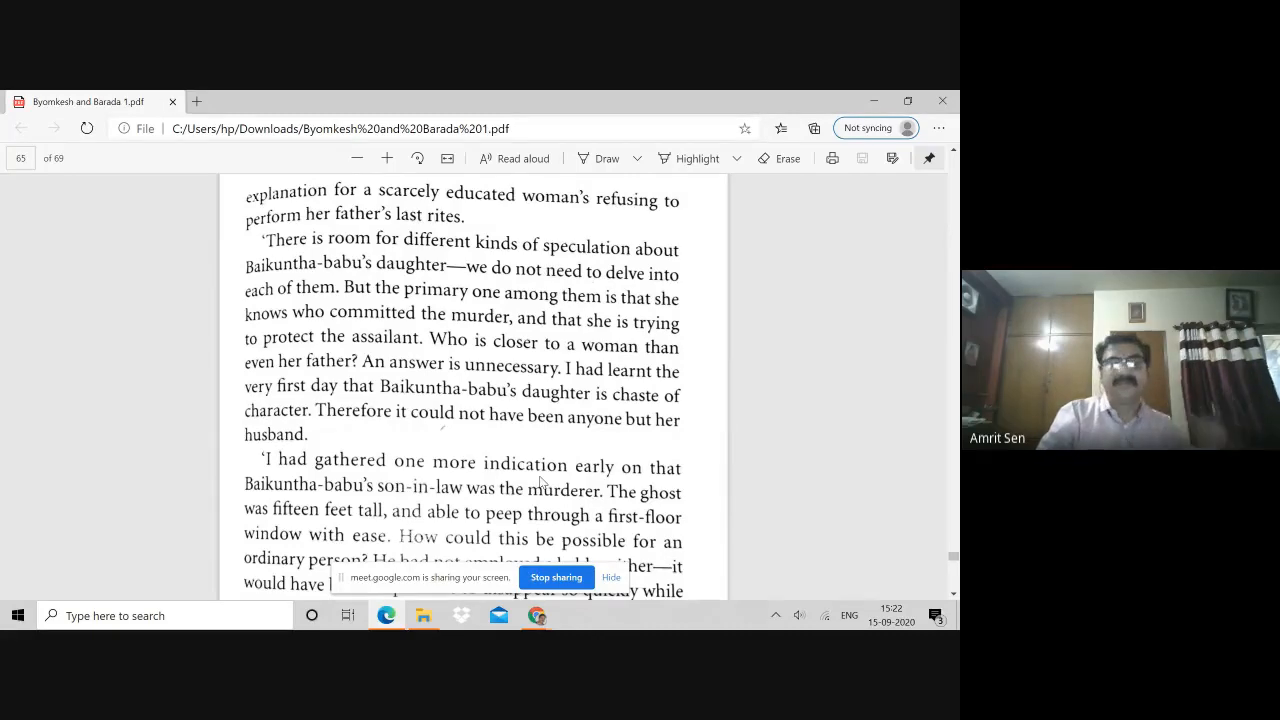
scroll("down", 3)
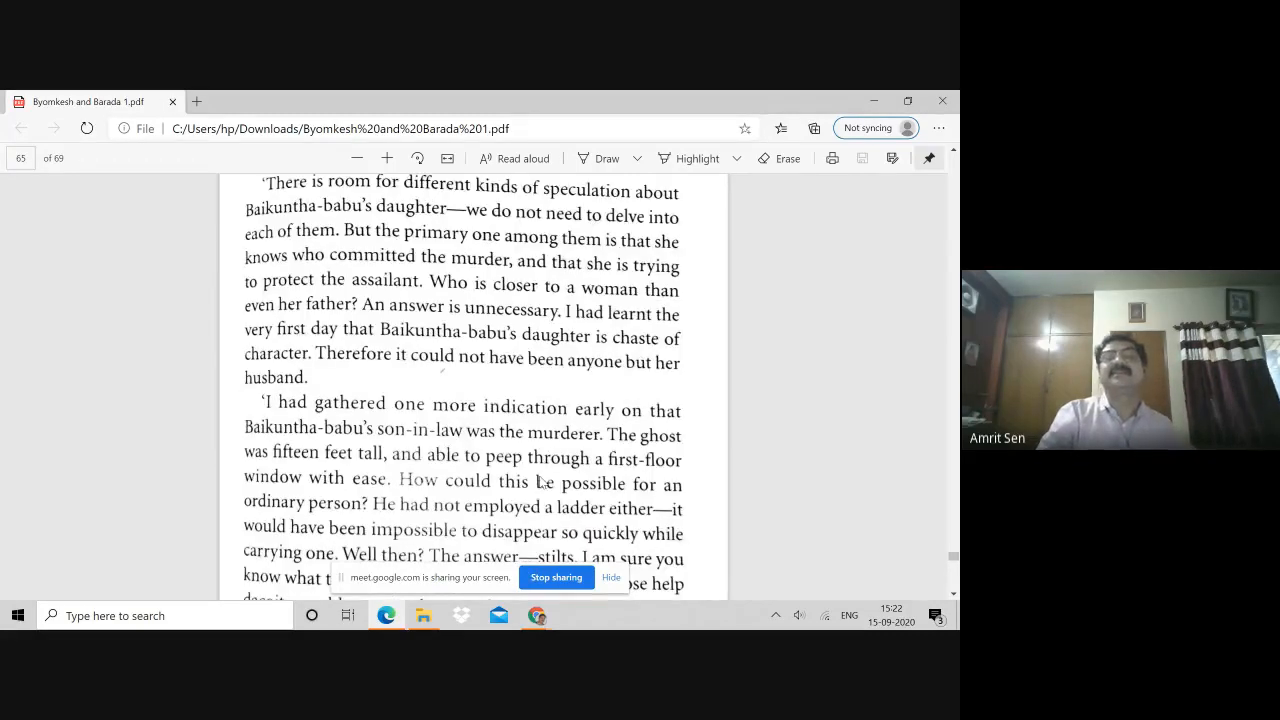
scroll("down", 3)
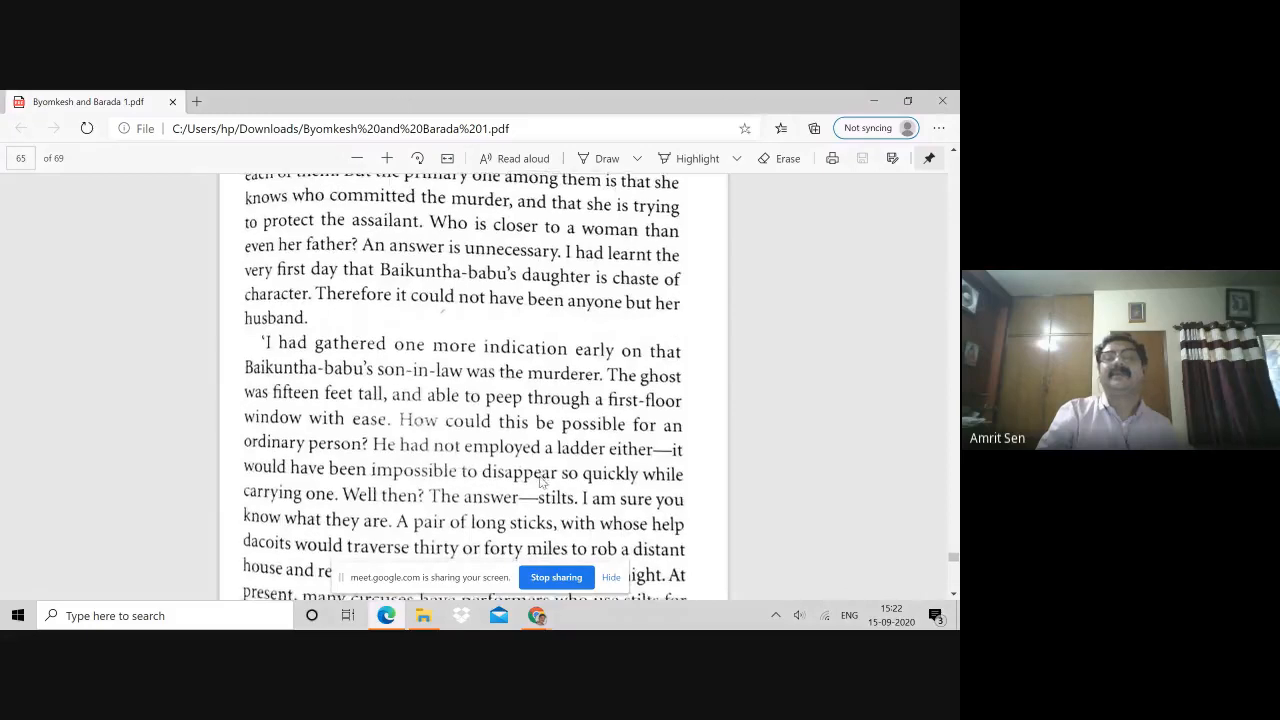
scroll("down", 3)
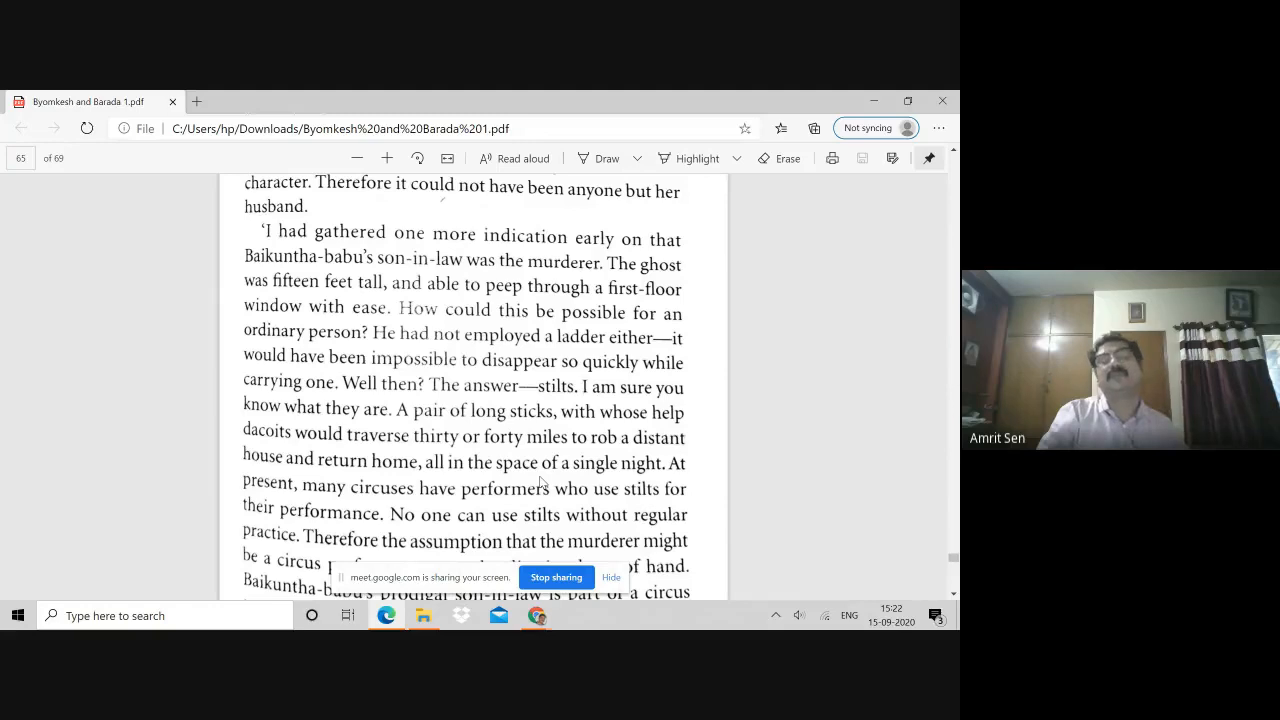
scroll("down", 3)
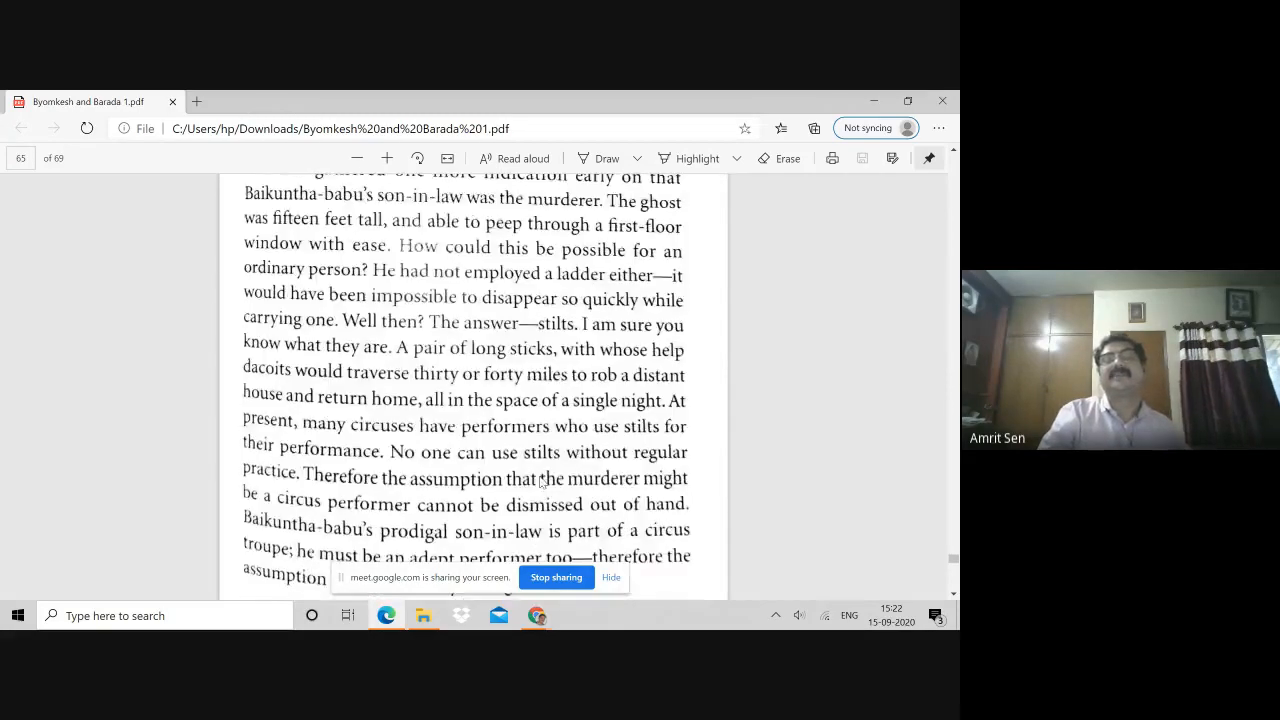
scroll("down", 3)
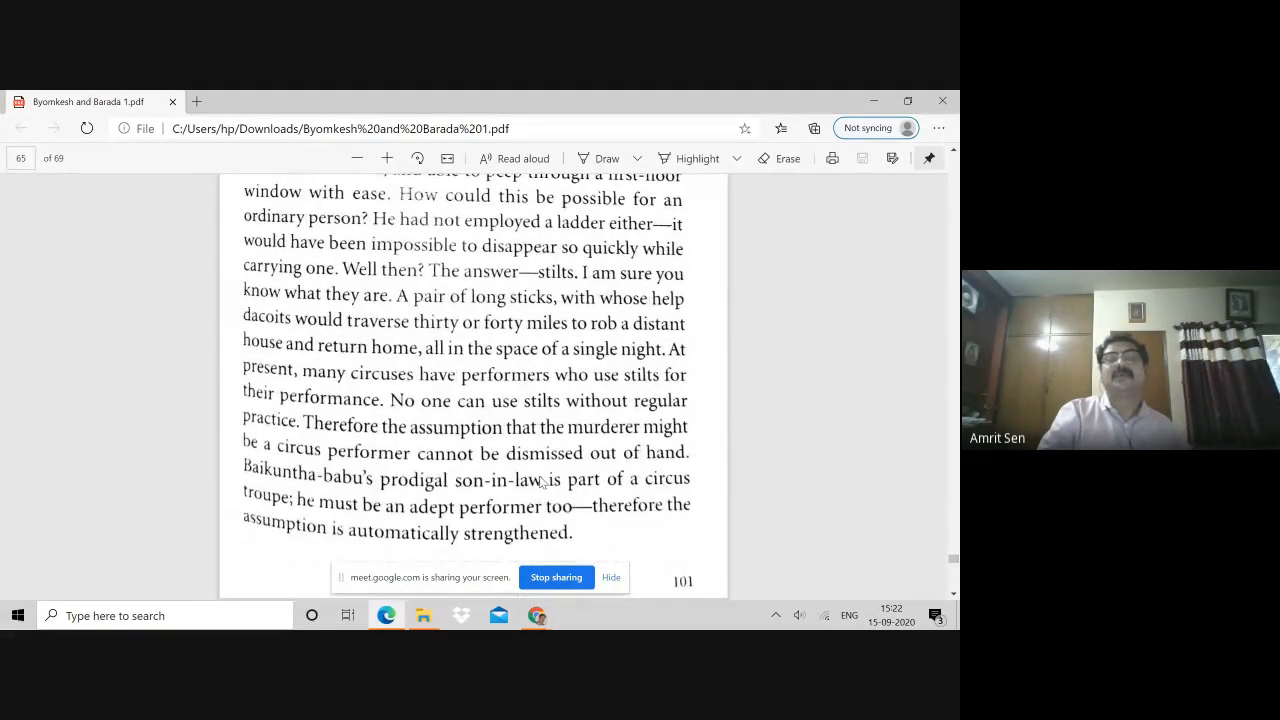
scroll("down", 3)
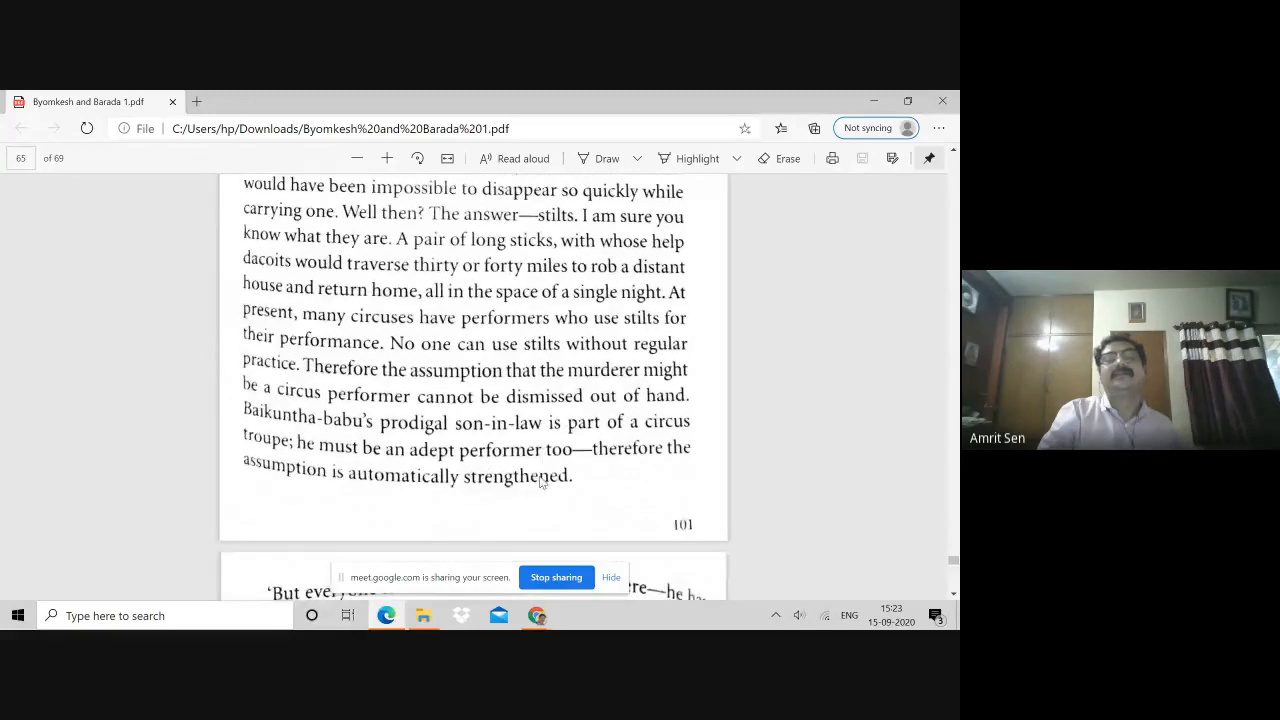
scroll("down", 3)
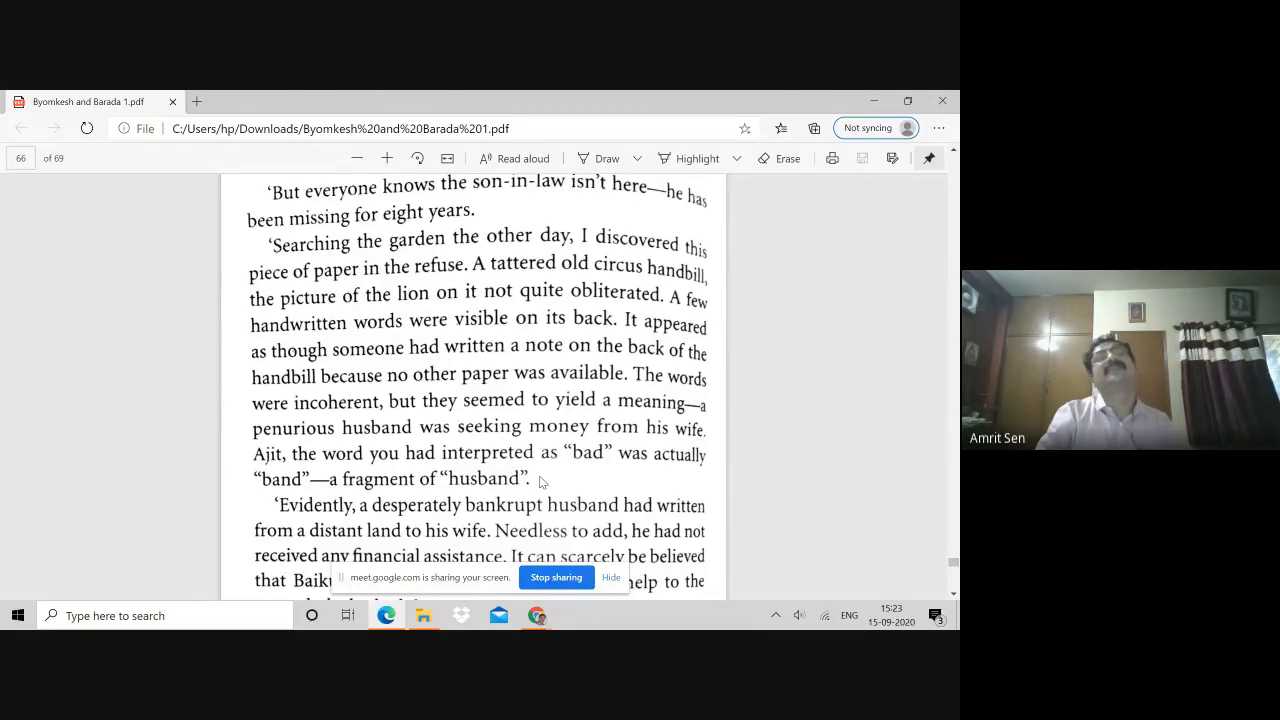
- Scroll to the bottom of page 104, where the fingerprint is revealed to match Shailen-babu's
scroll("down", 3)
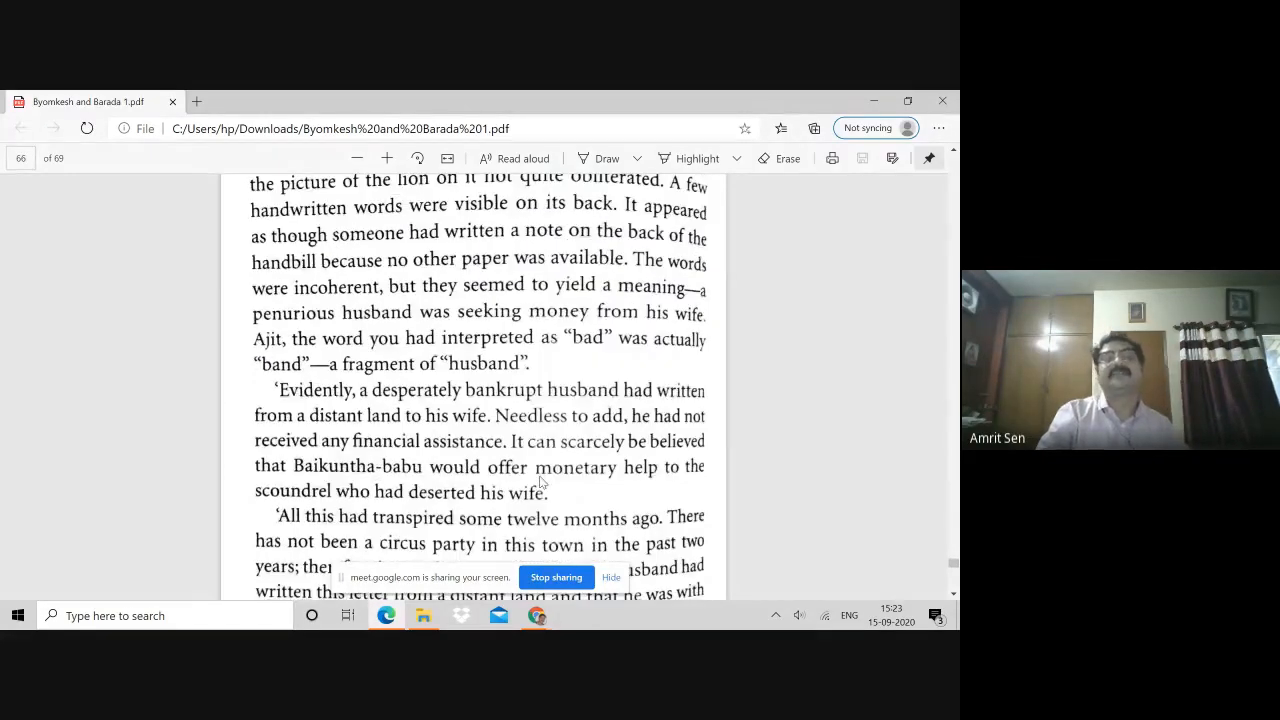
scroll("down", 3)
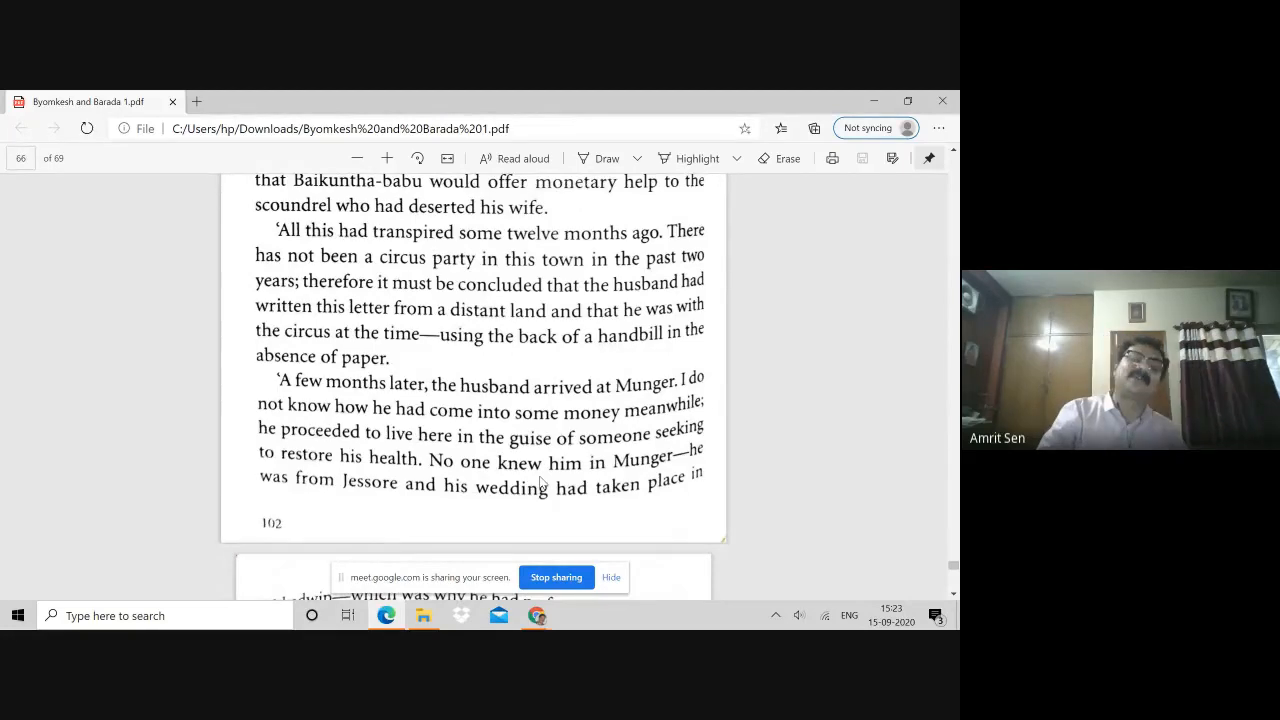
scroll("down", 3)
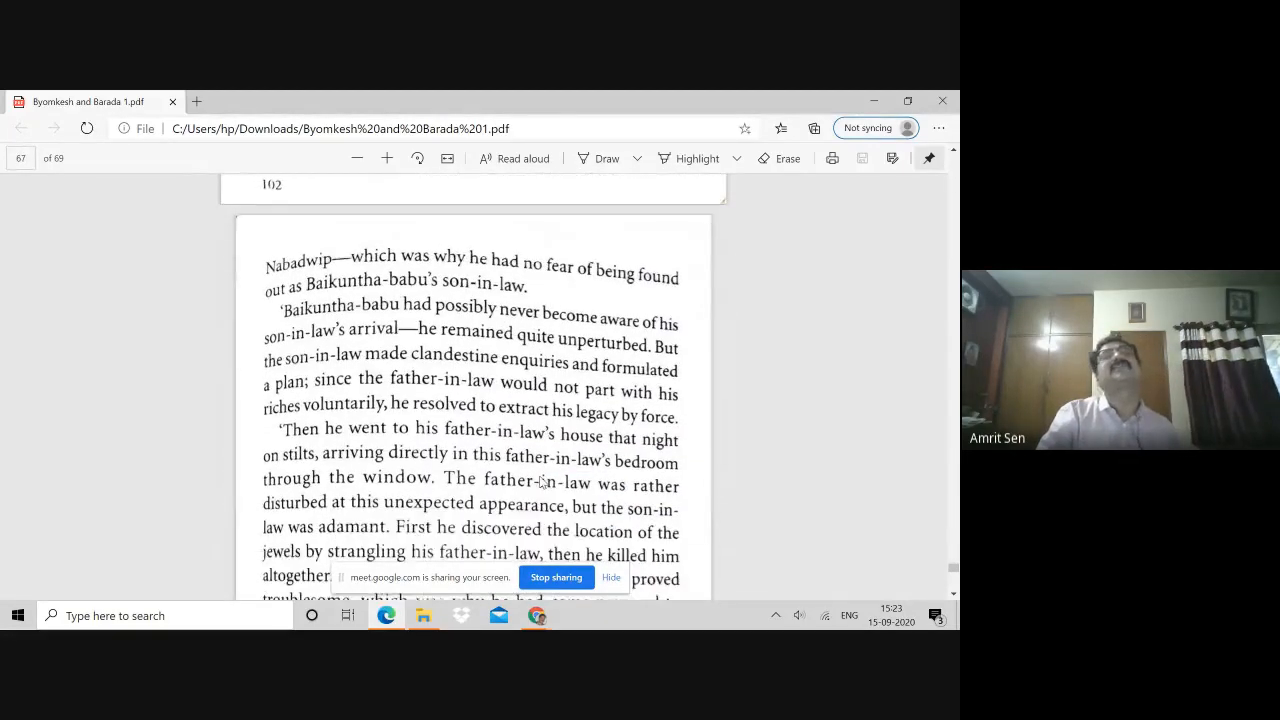
scroll("down", 3)
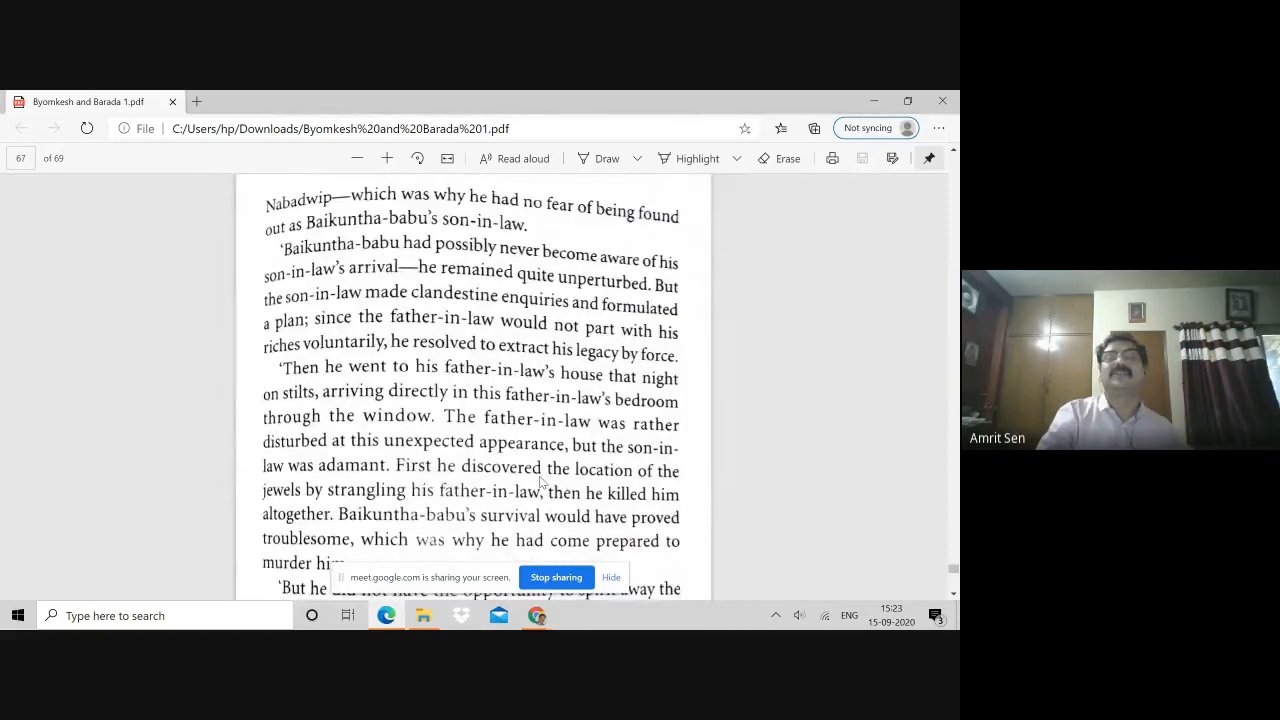
scroll("down", 3)
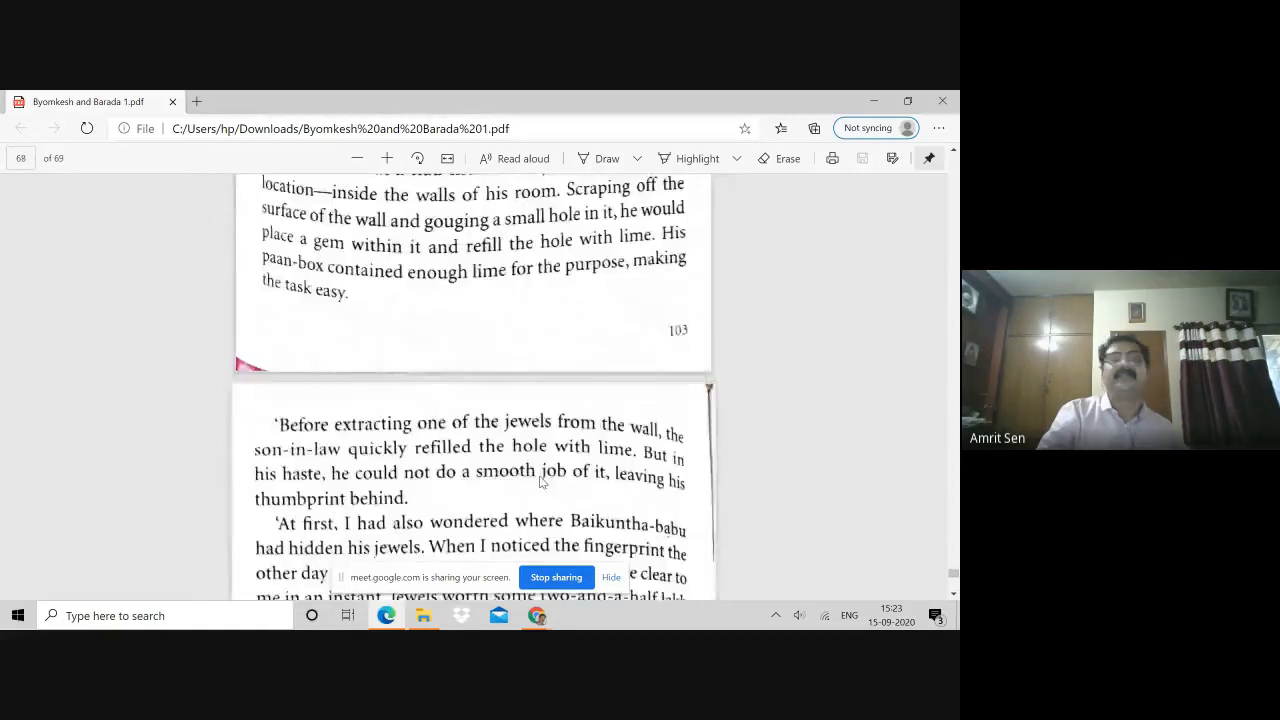
scroll("down", 3)
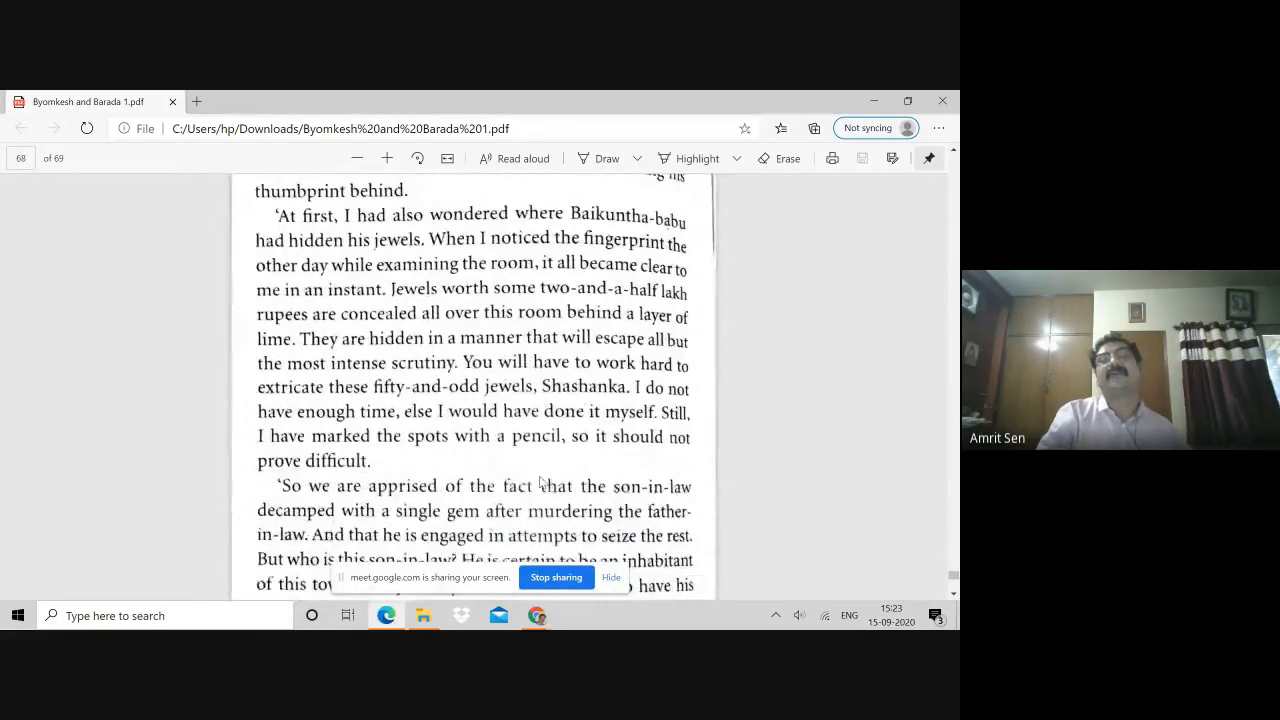
scroll("down", 3)
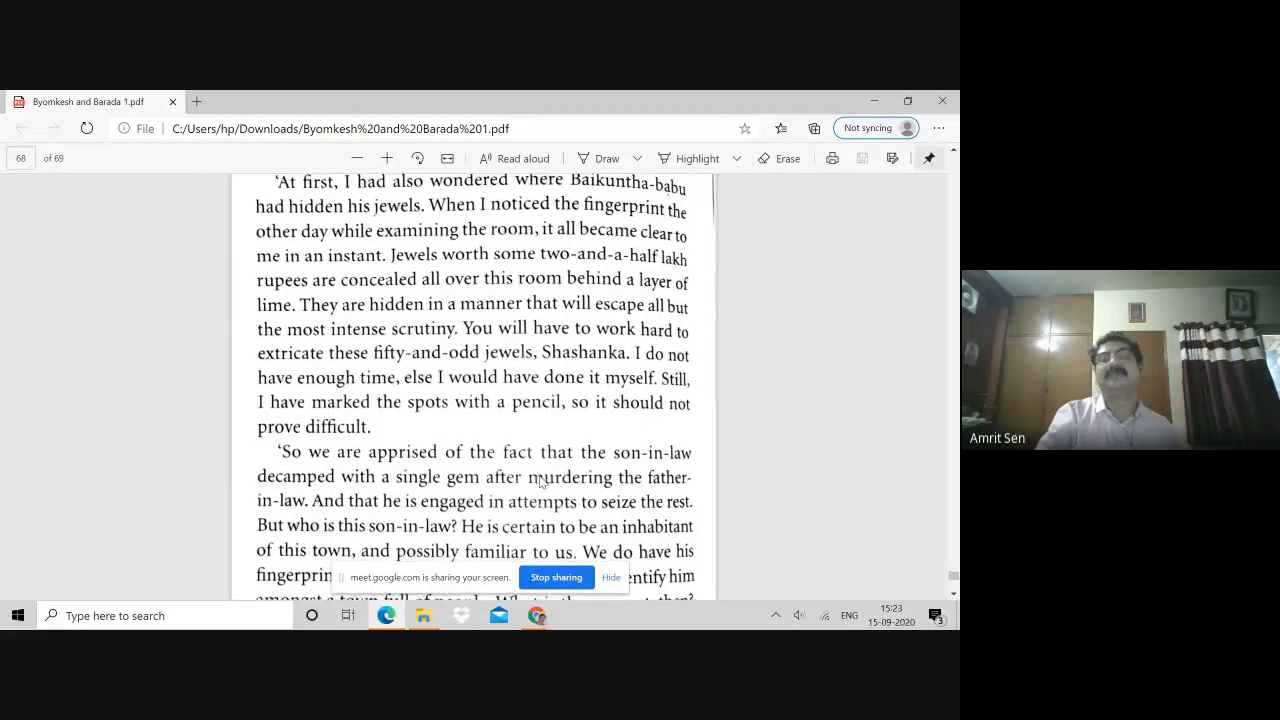
scroll("down", 3)
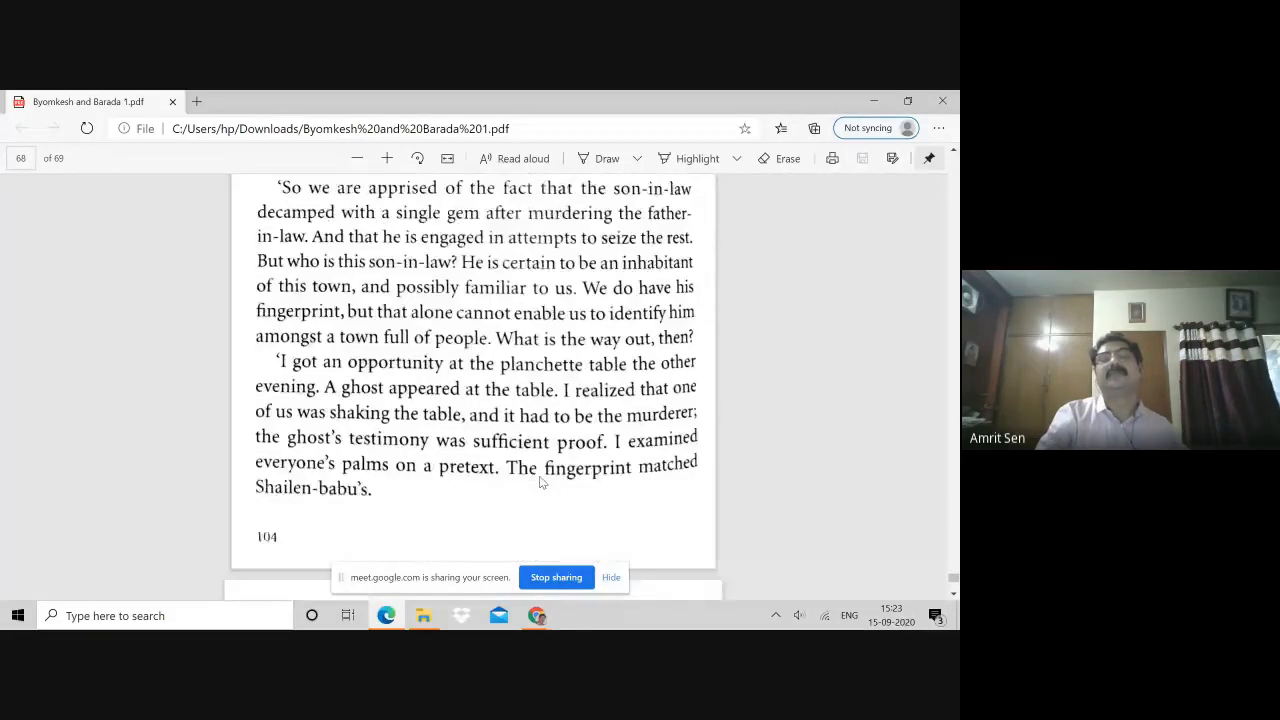
scroll("down", 3)
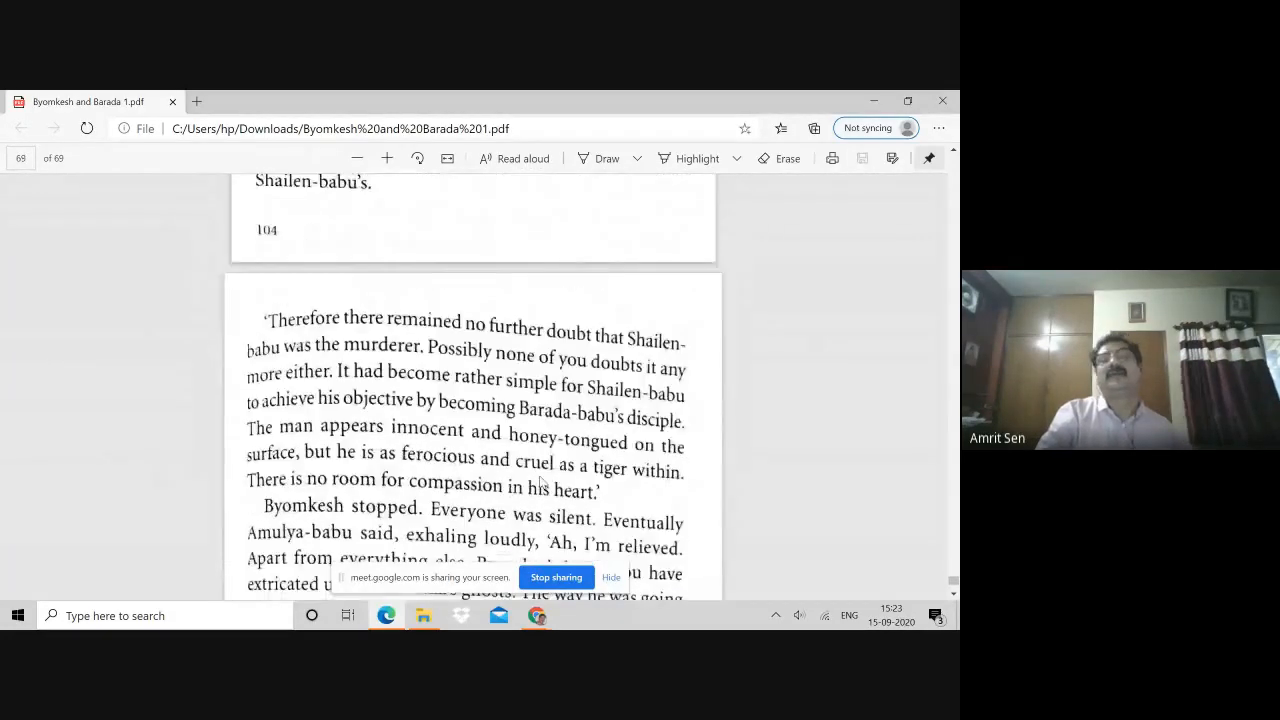
scroll("down", 3)
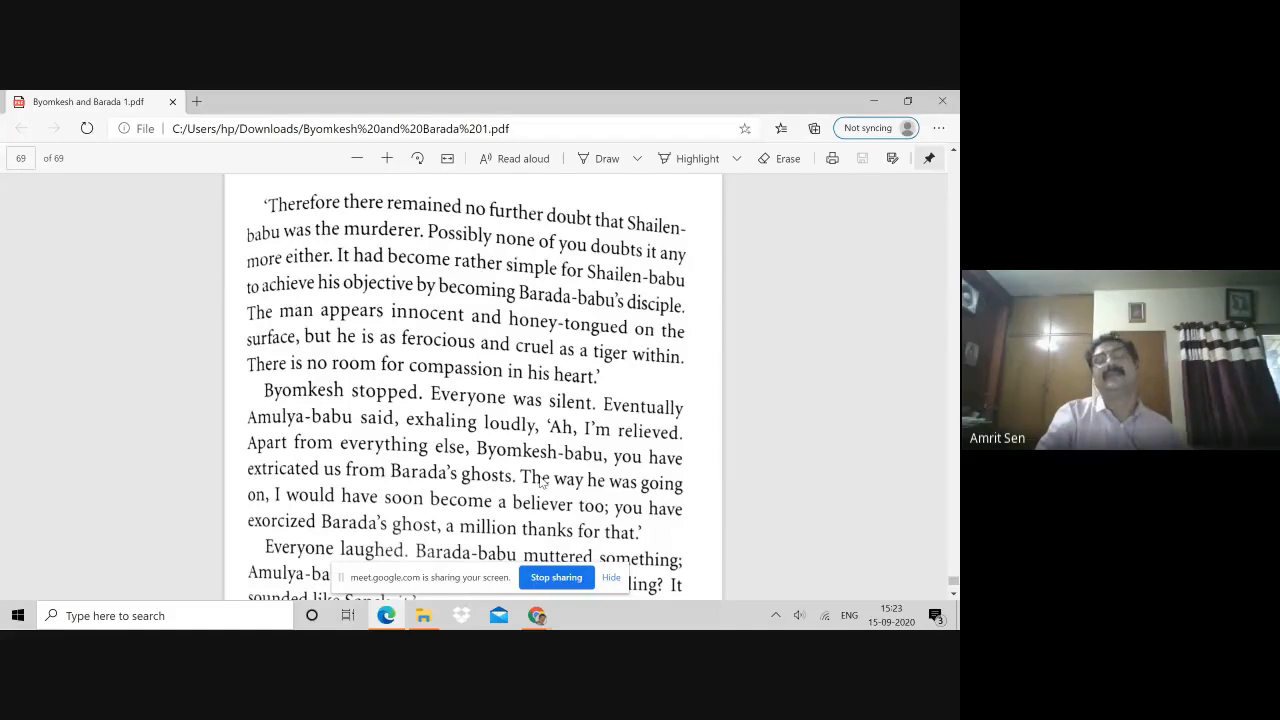
scroll("down", 3)
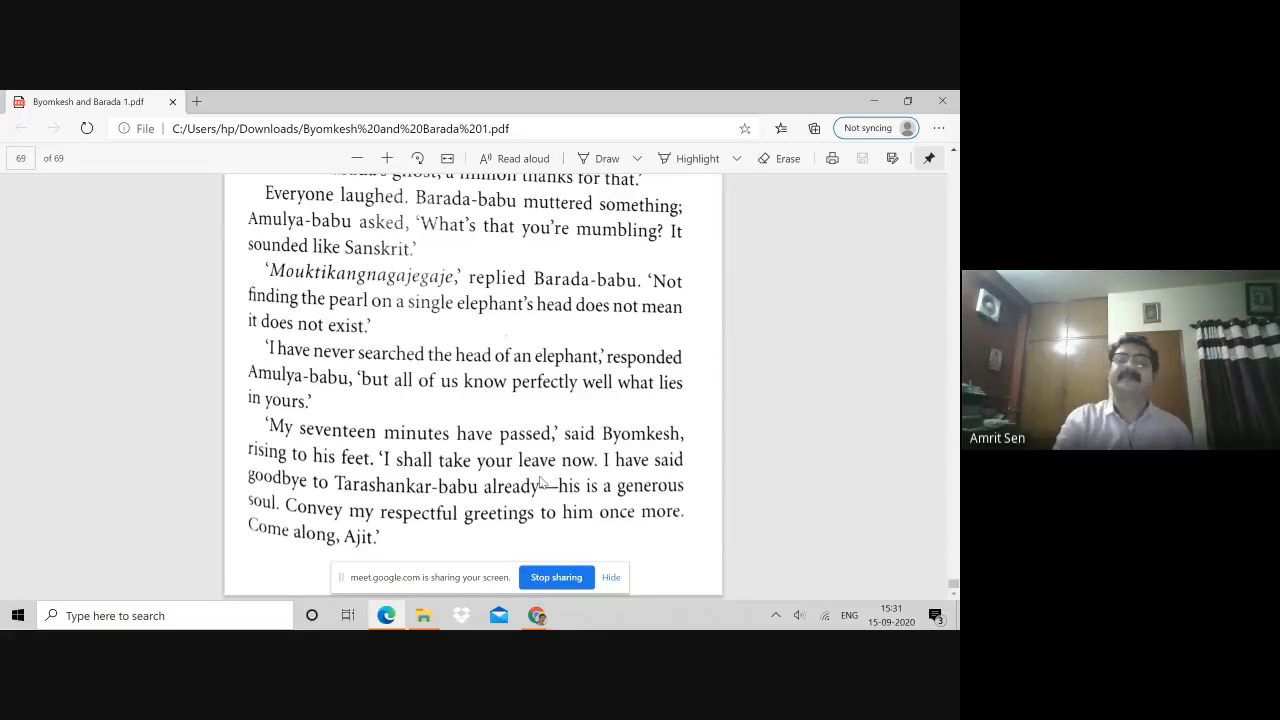
mouse_move(560, 602)
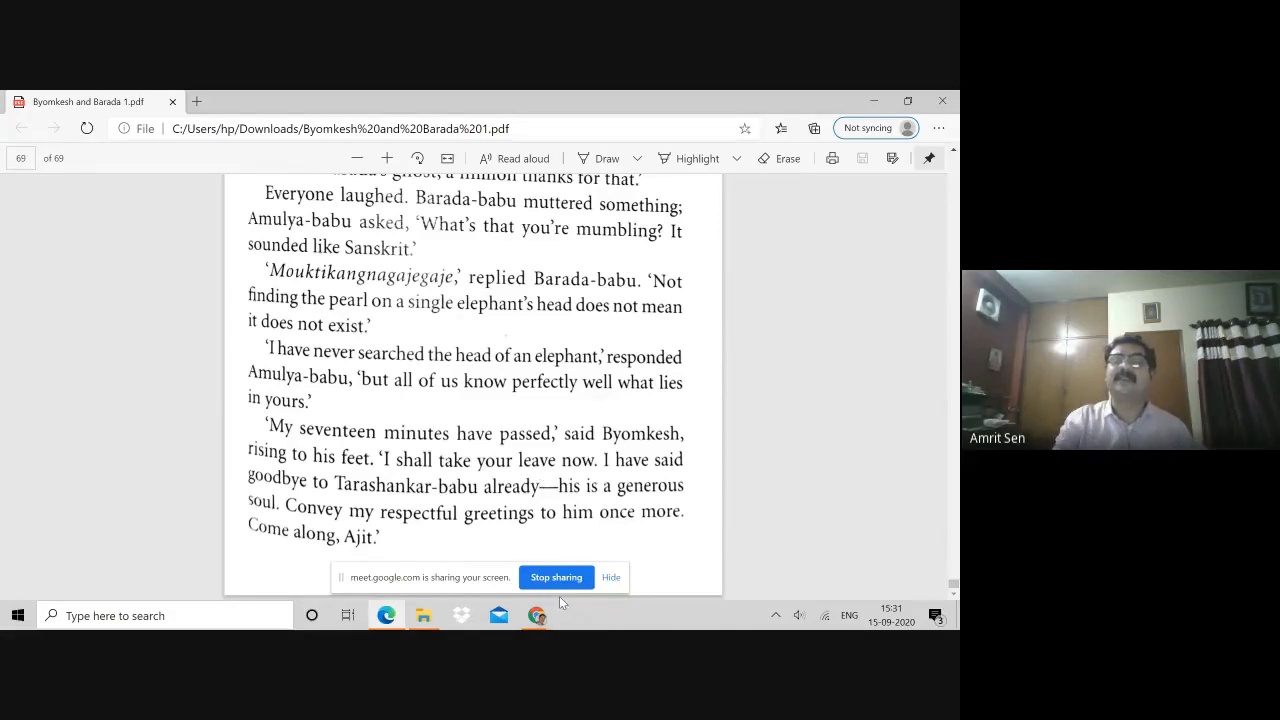